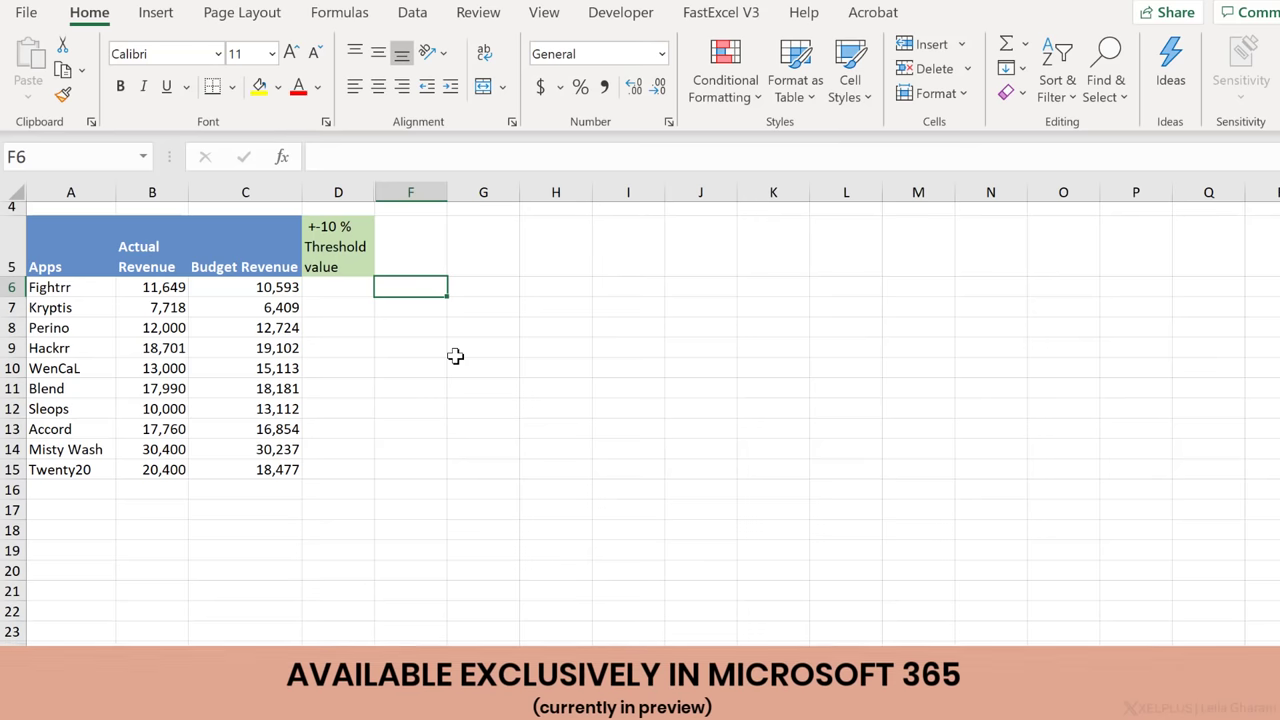
- Begin a LET formula in F6 by typing =let( to show its argument tooltip
type("=l")
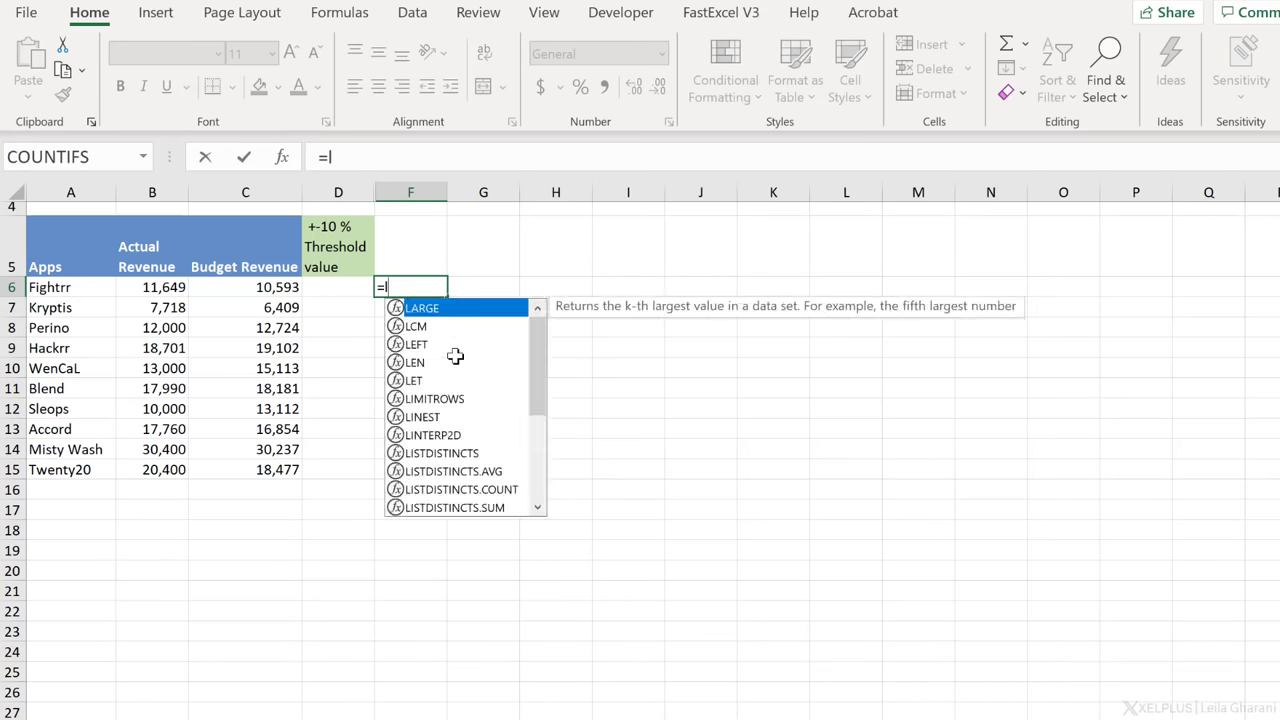
type("et(")
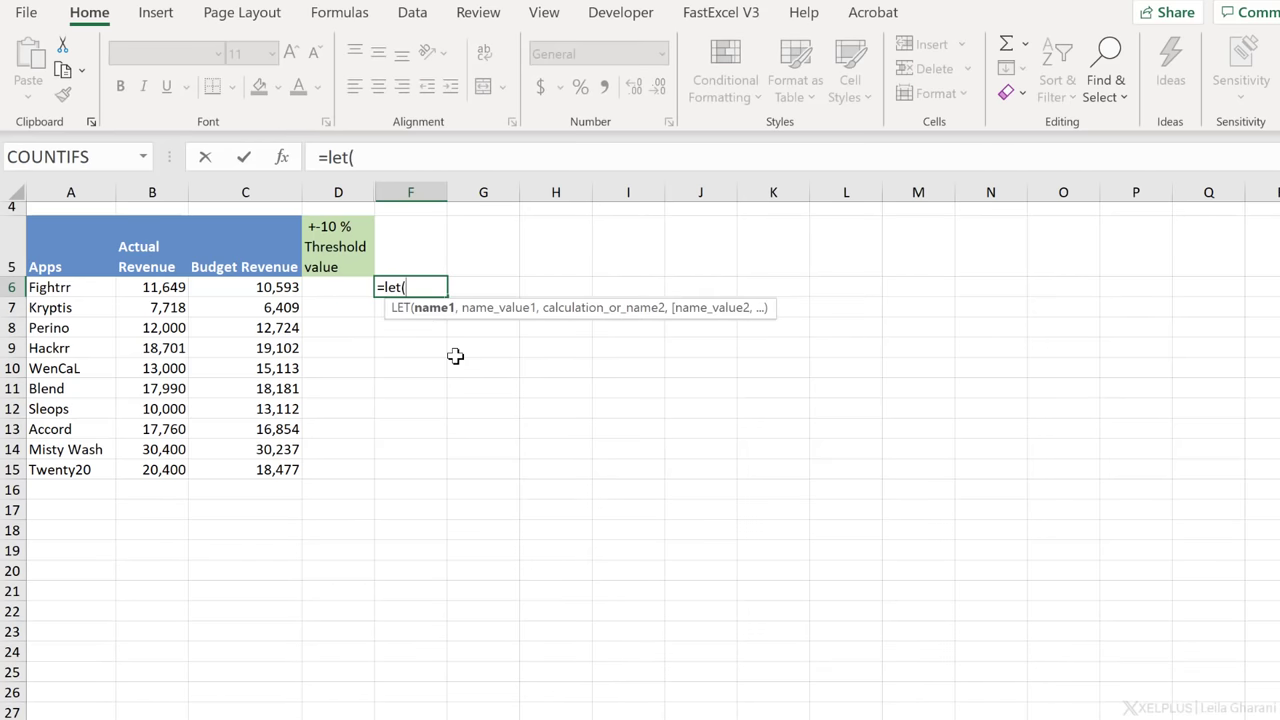
mouse_move(442, 321)
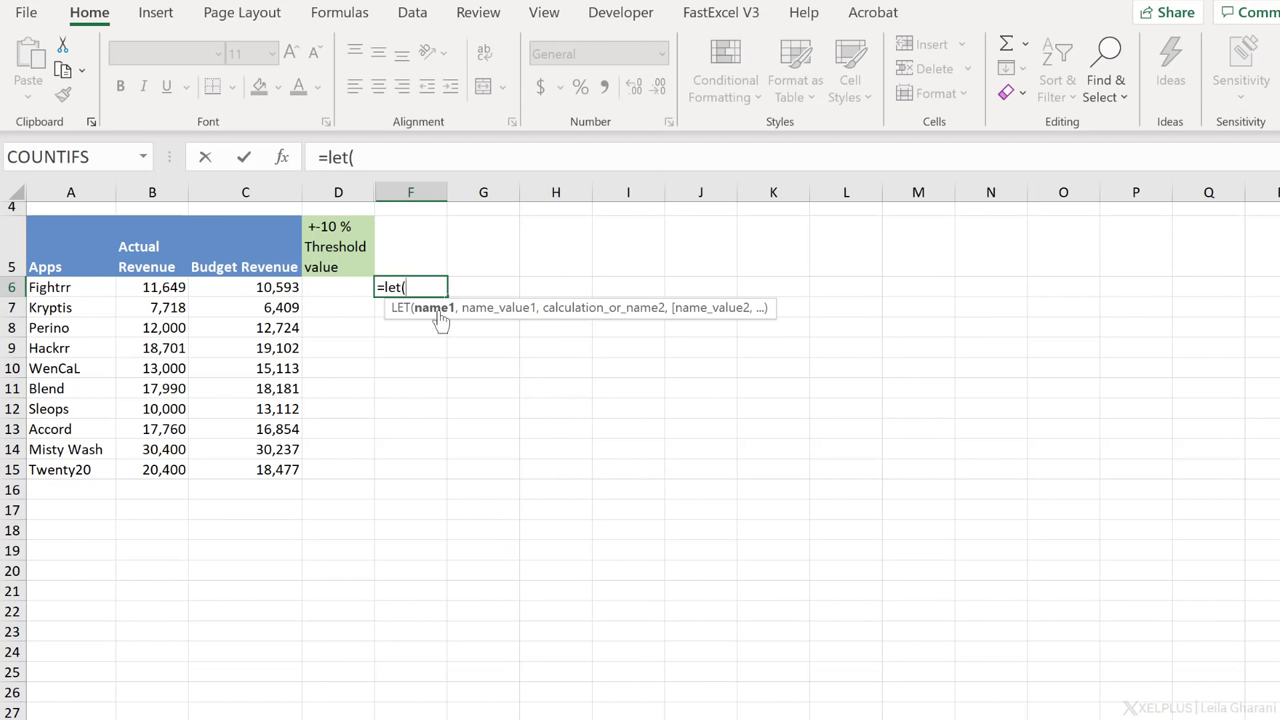
mouse_move(482, 307)
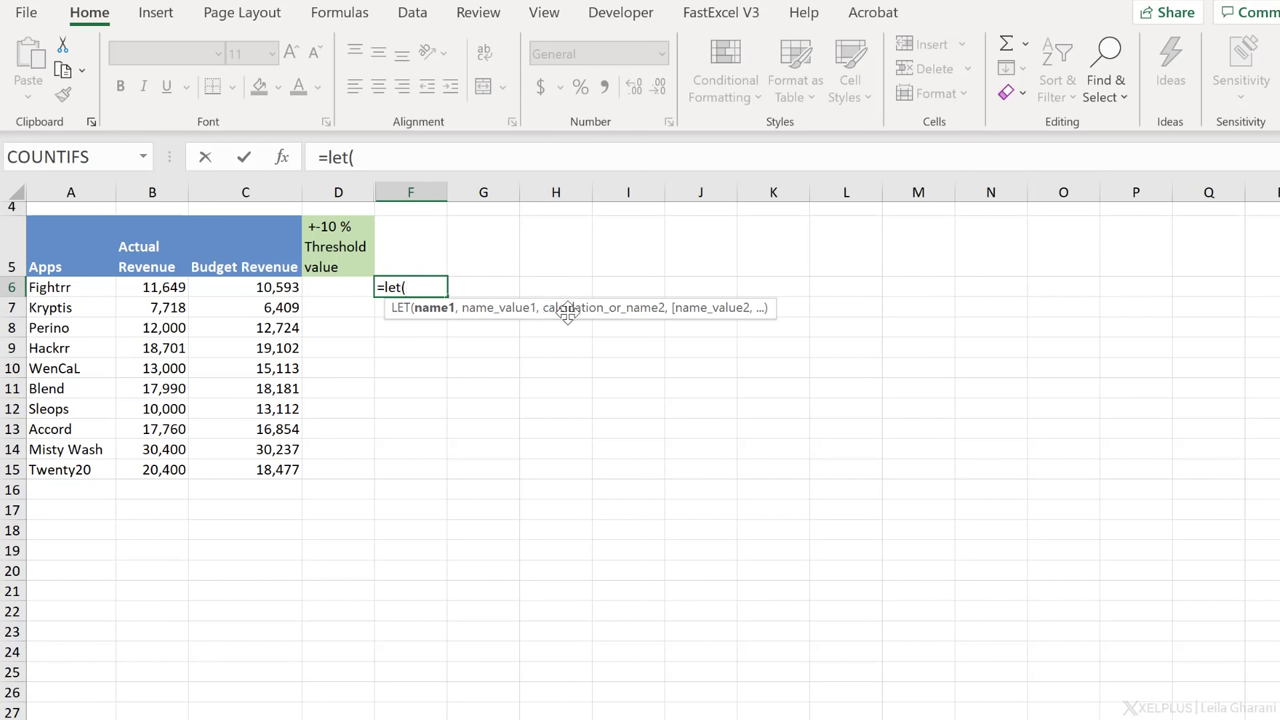
mouse_move(673, 318)
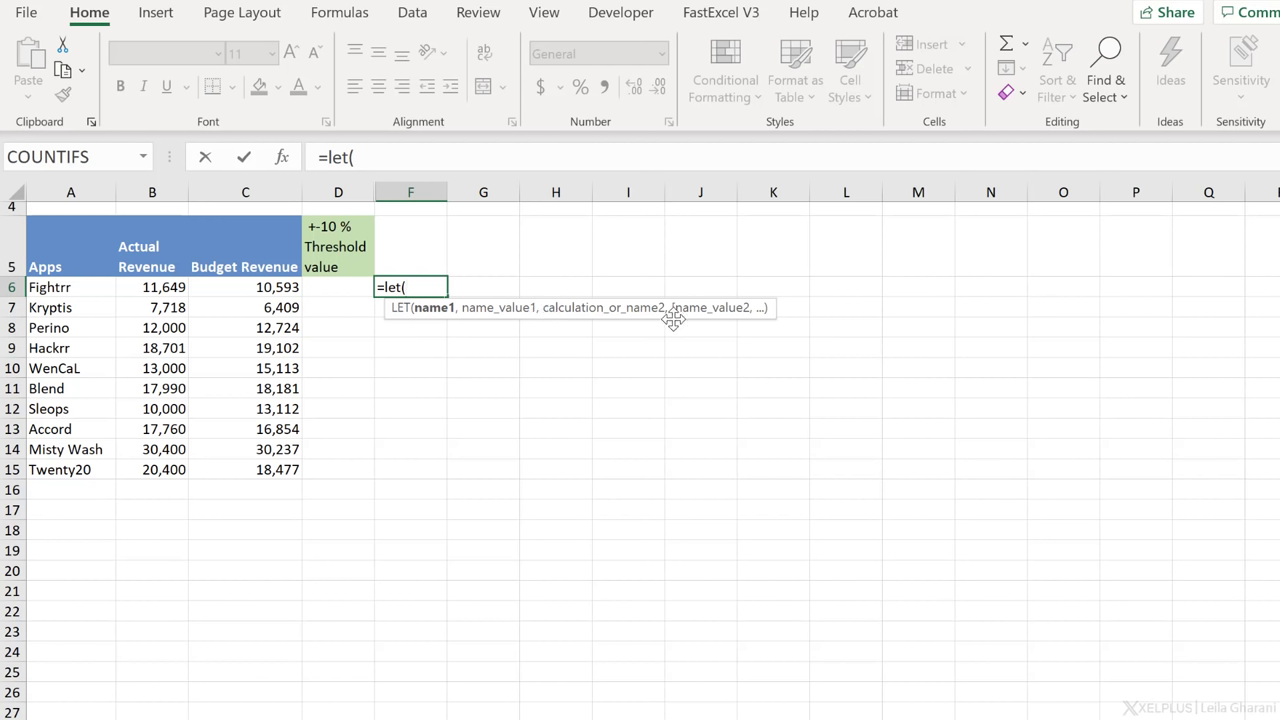
mouse_move(505, 320)
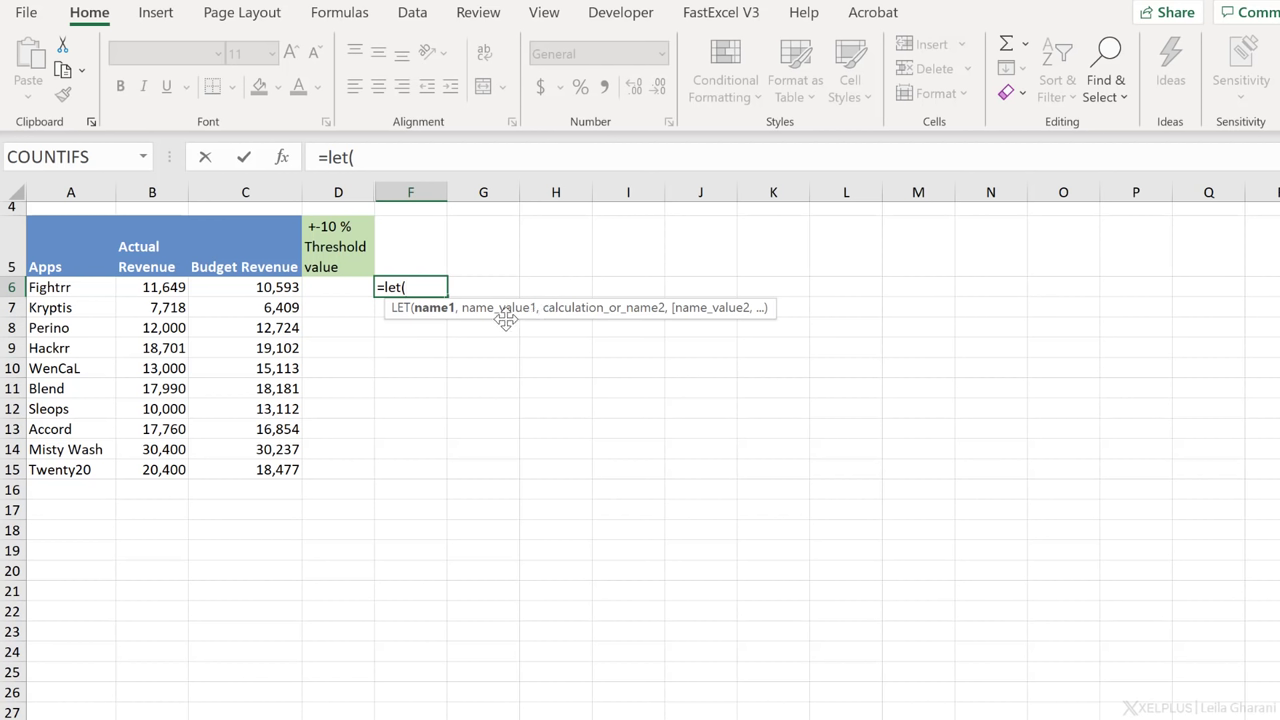
mouse_move(440, 320)
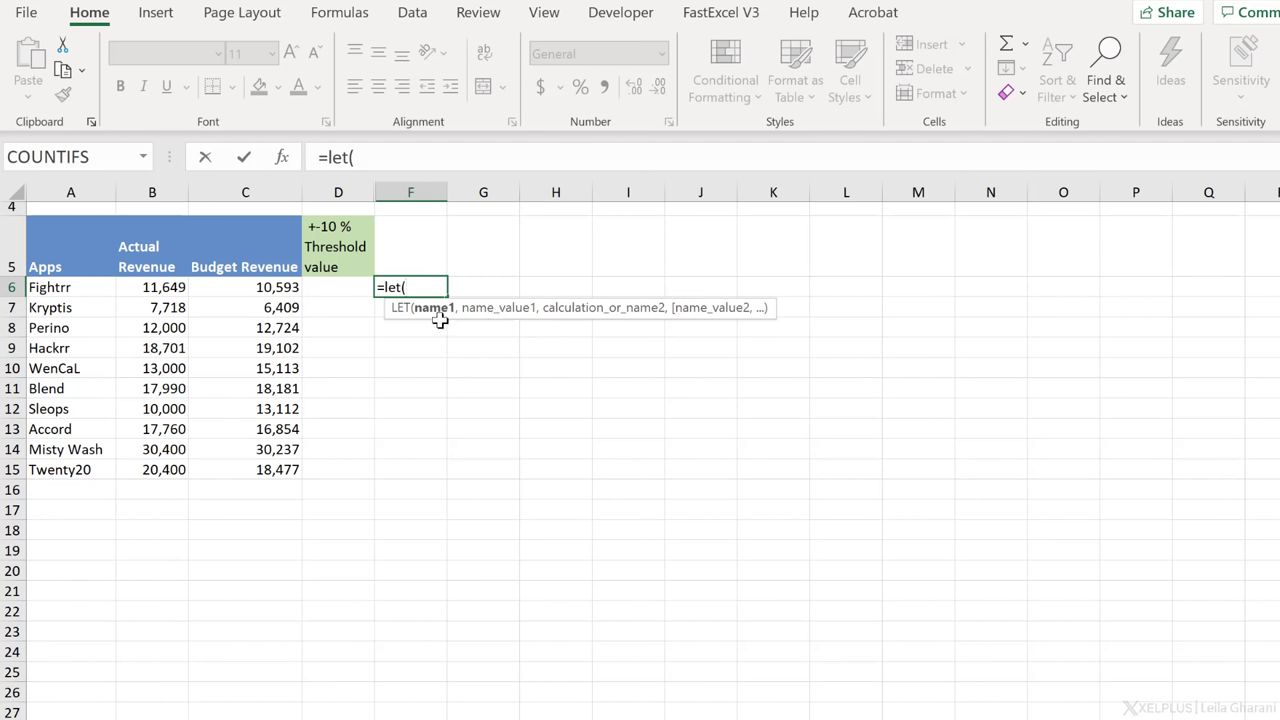
mouse_move(487, 321)
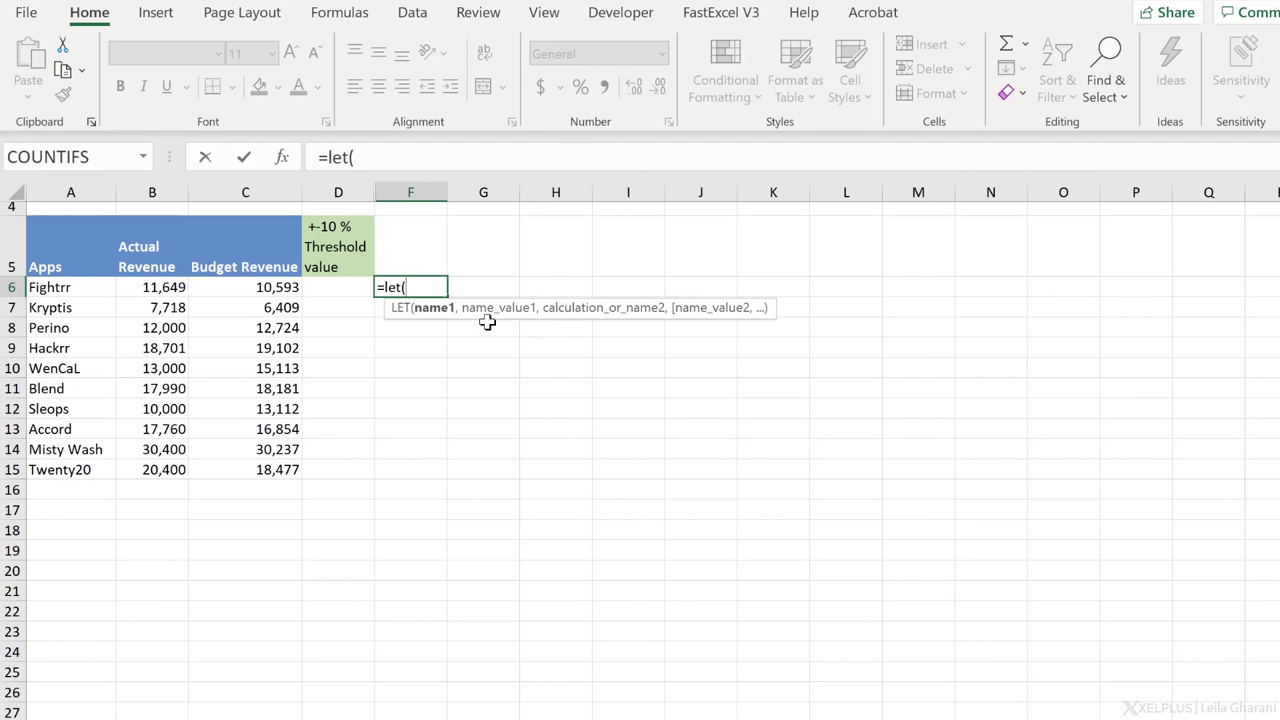
mouse_move(475, 318)
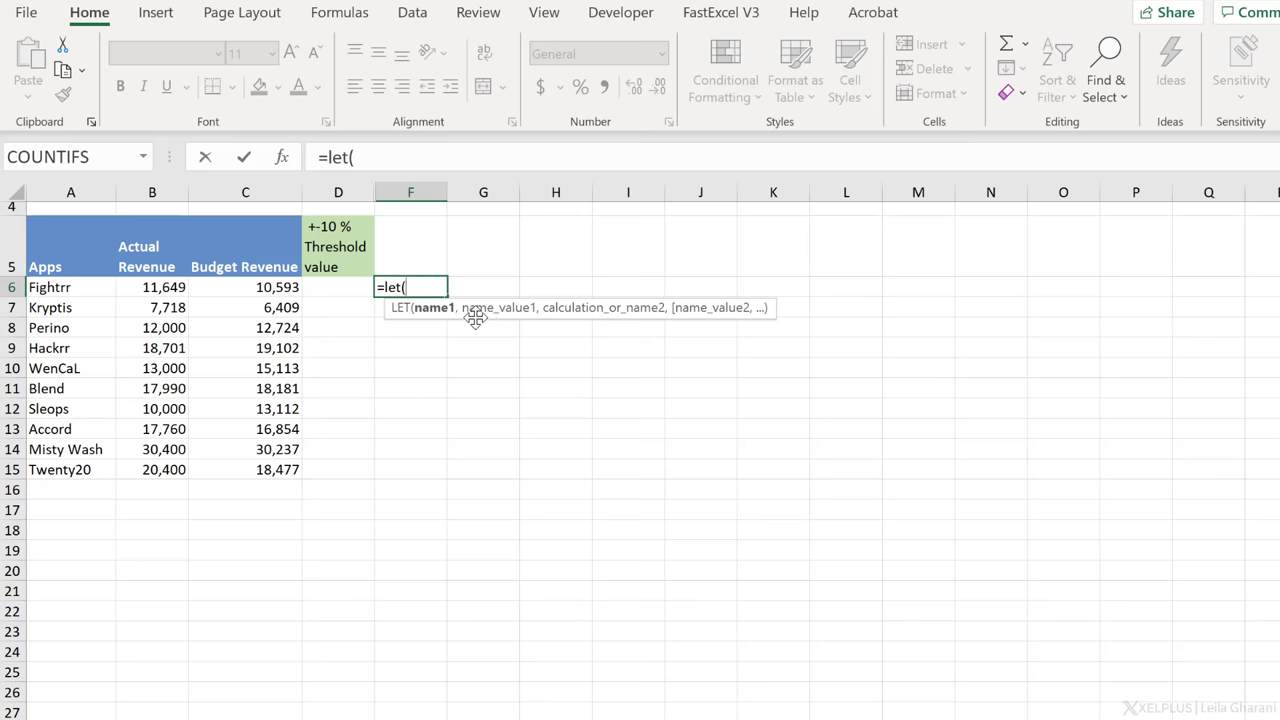
mouse_move(490, 343)
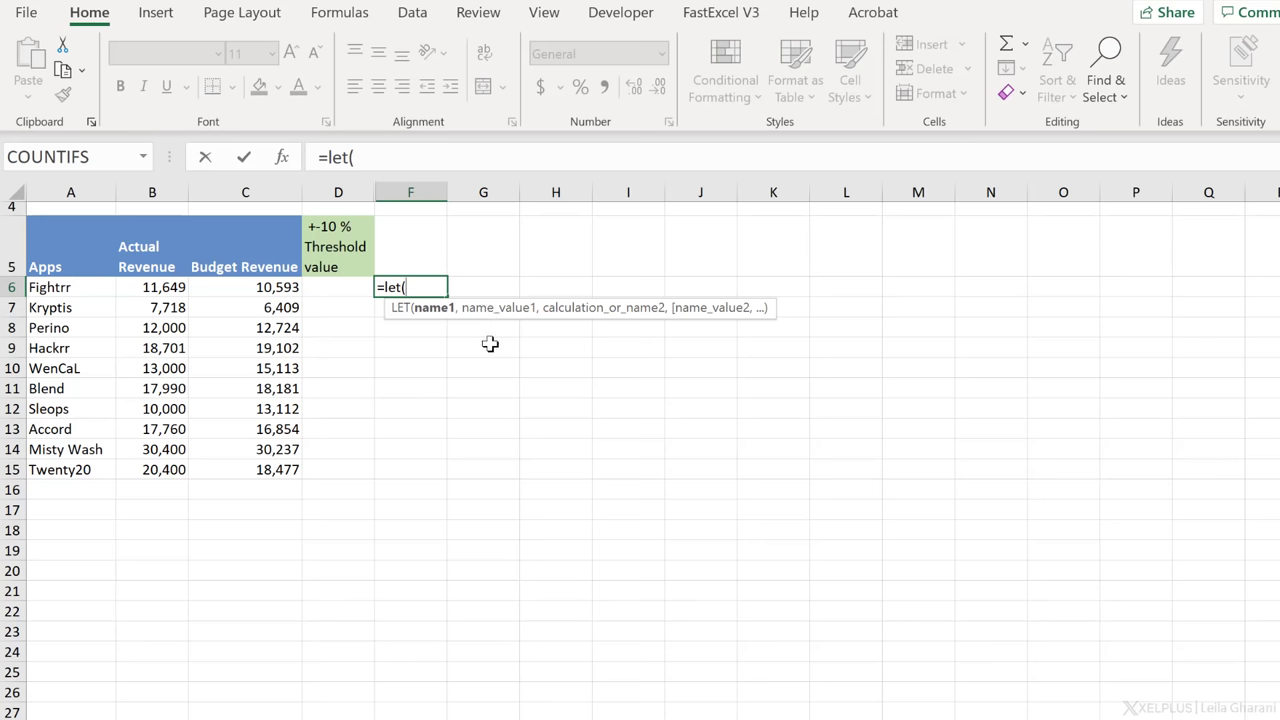
- Complete F6 as =LET(vat,20%,B6*vat), returning 2329.8, and reselect F6 to inspect it
type("vat,")
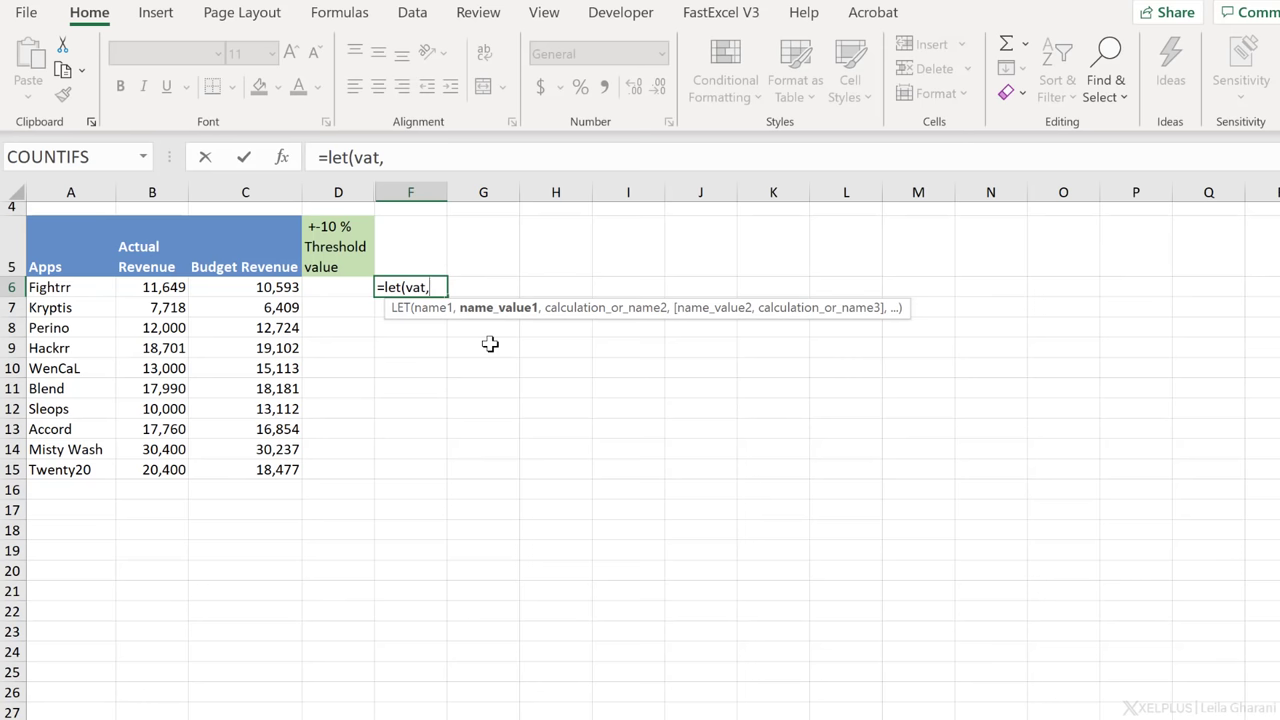
type("20")
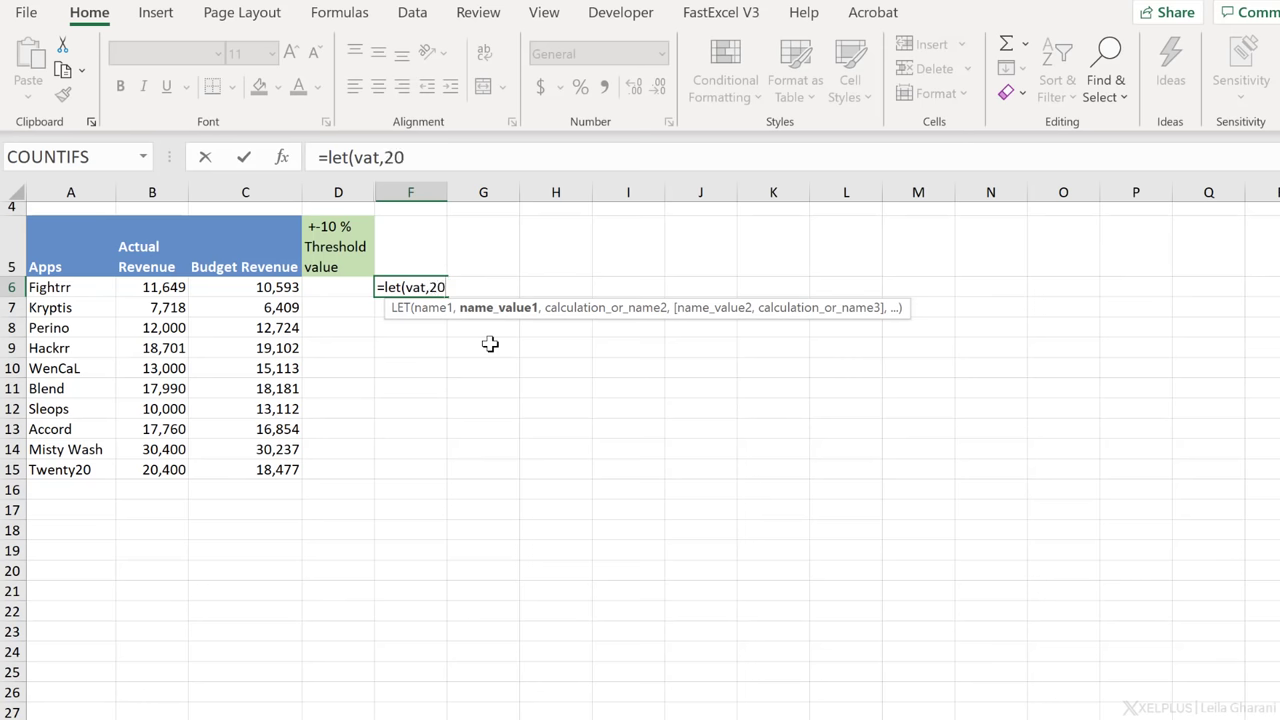
type("%,")
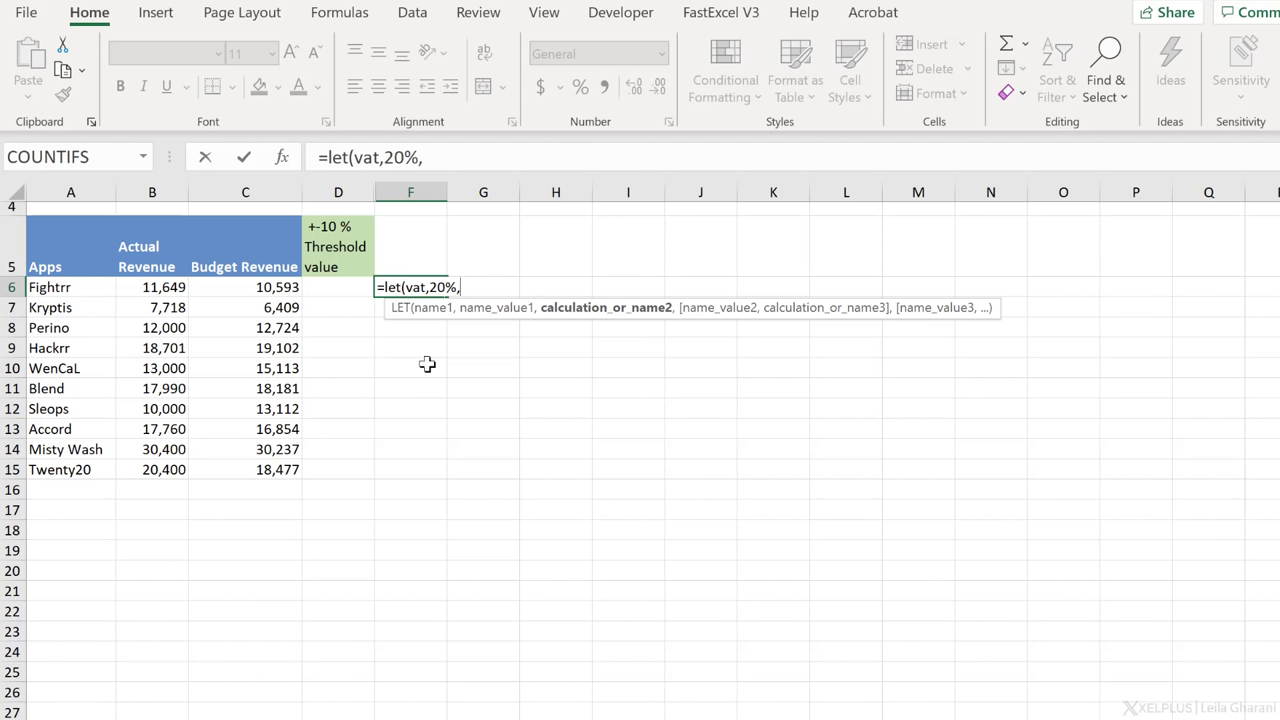
mouse_move(156, 292)
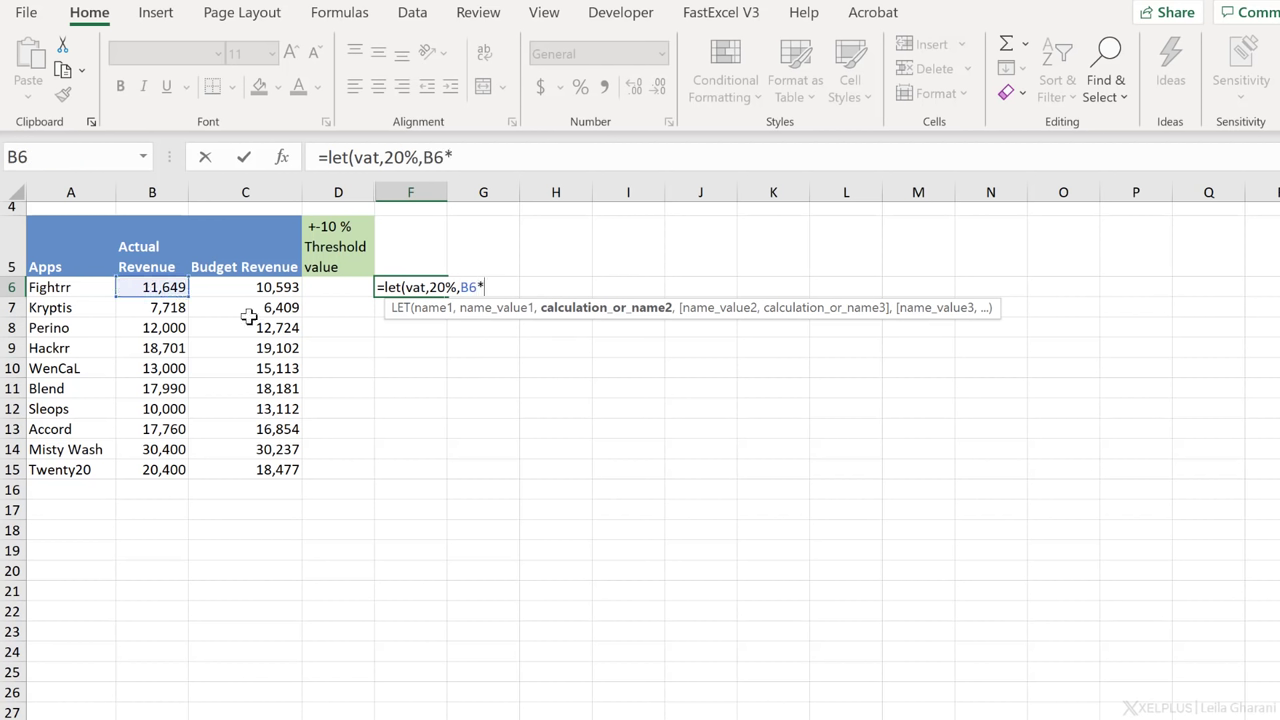
type("vat")
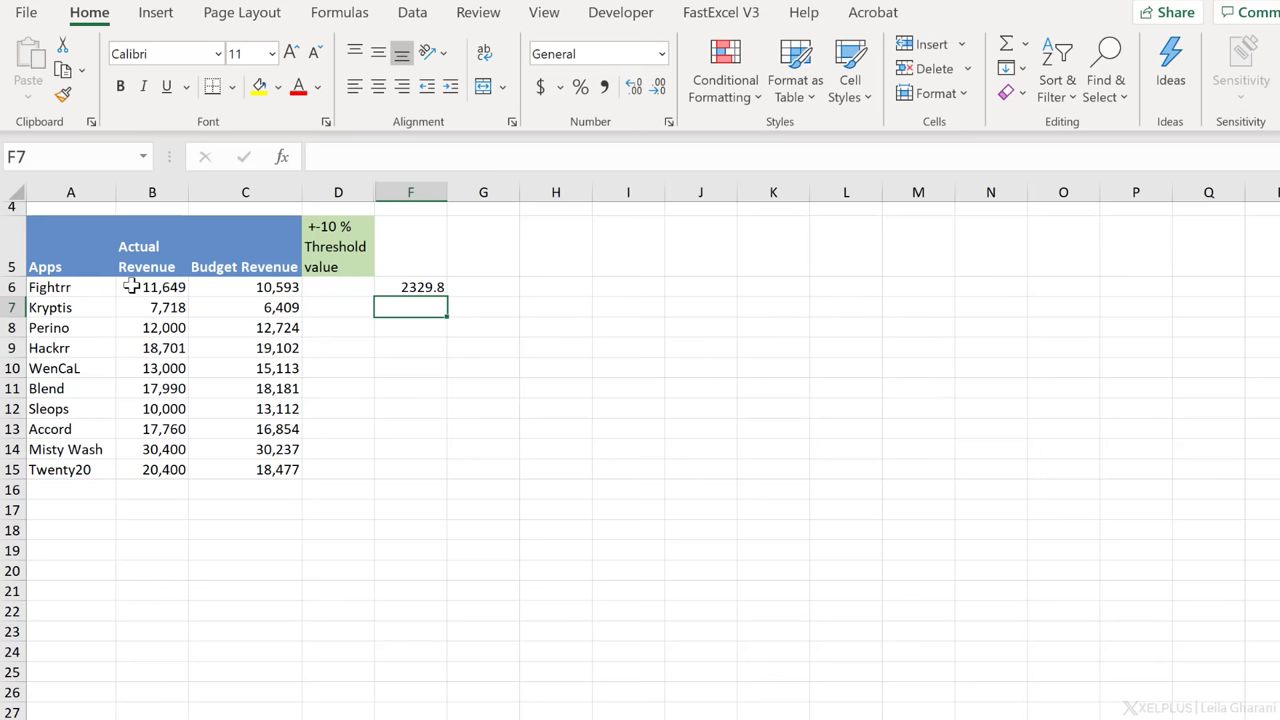
left_click(410, 287)
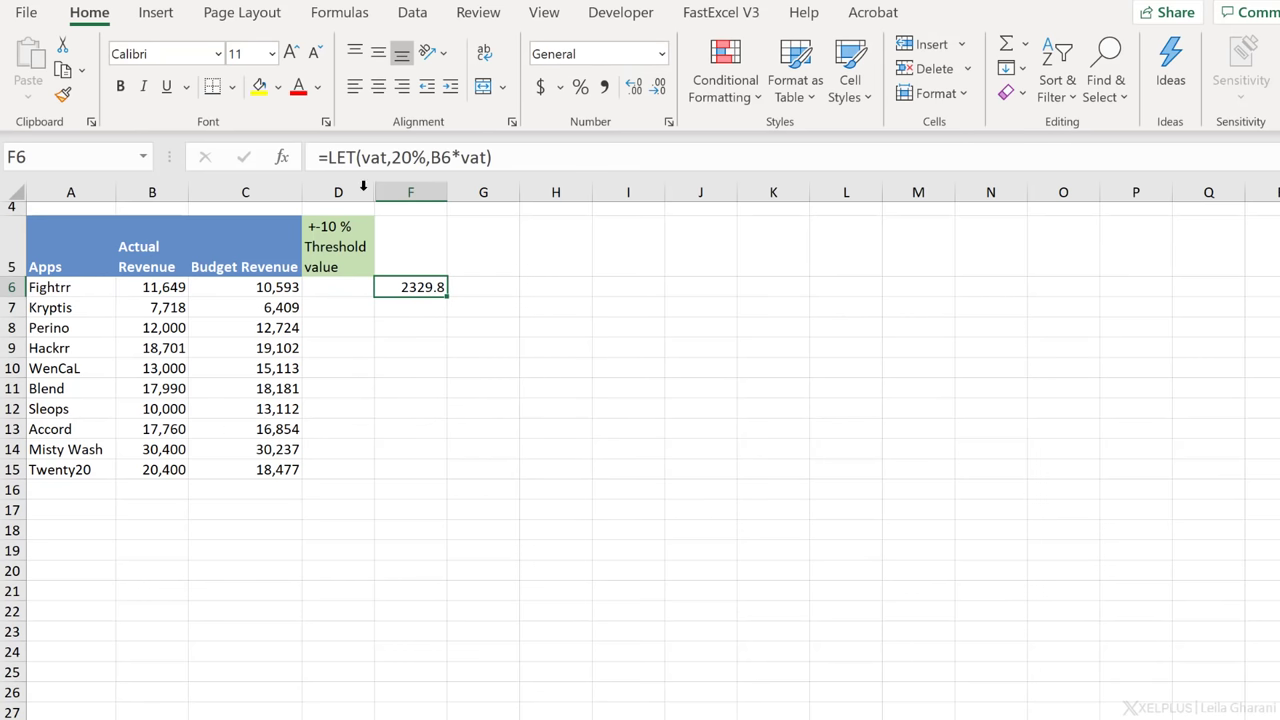
mouse_move(400, 40)
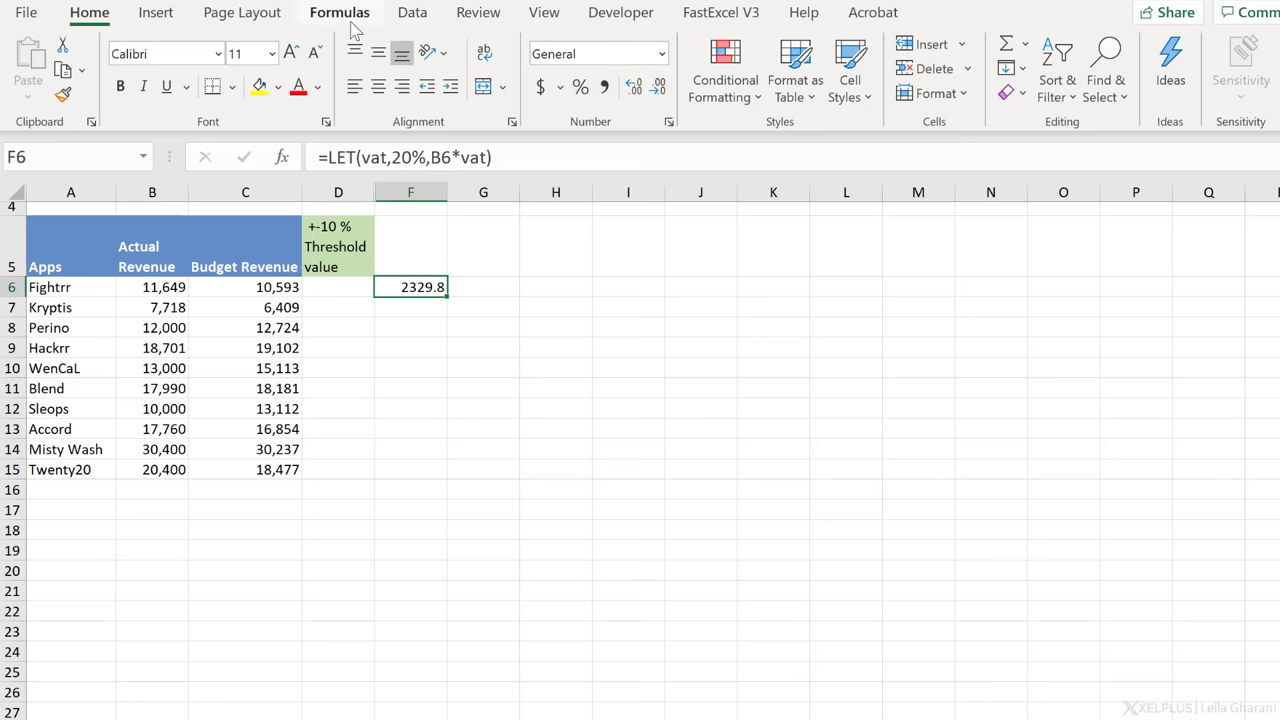
left_click(339, 12)
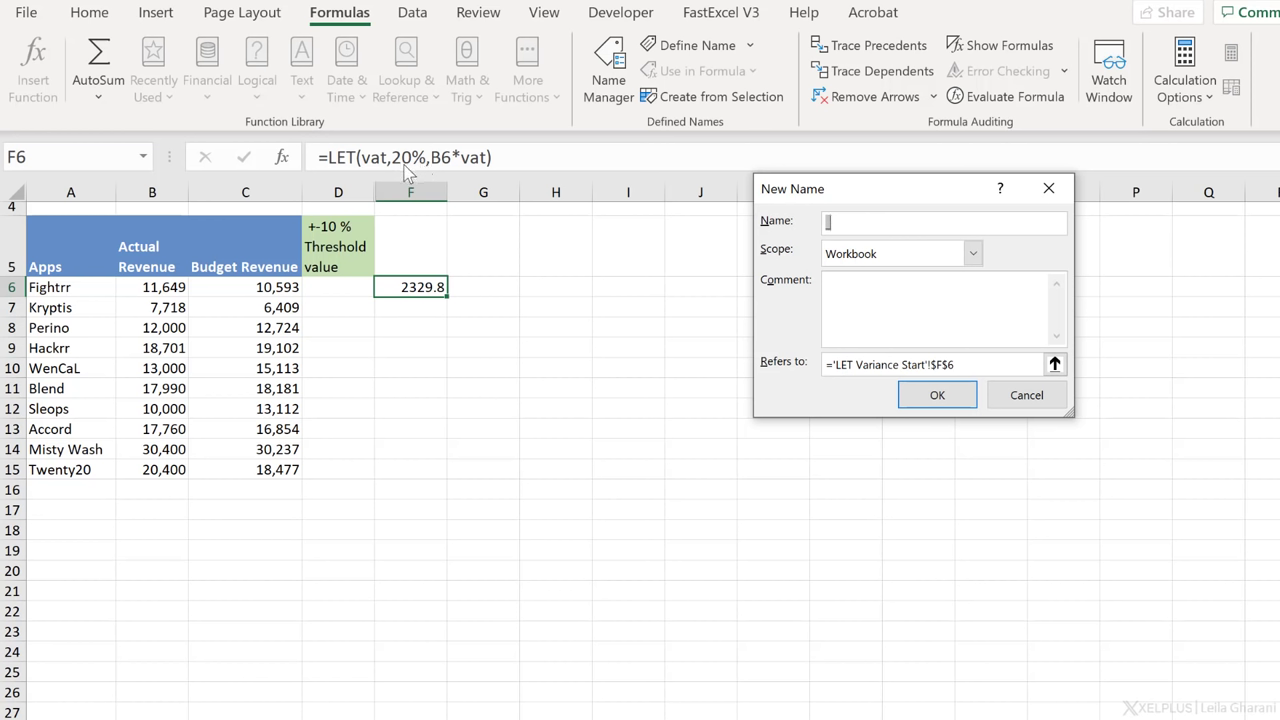
mouse_move(256, 316)
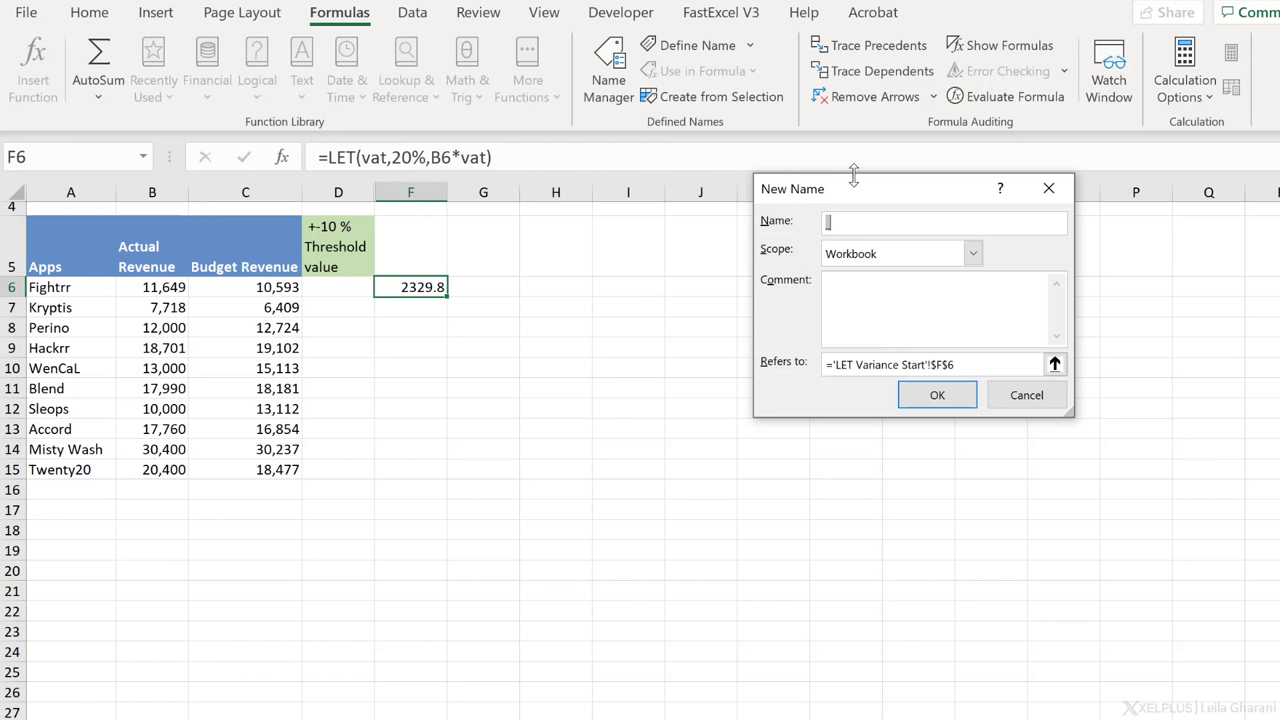
mouse_move(588, 256)
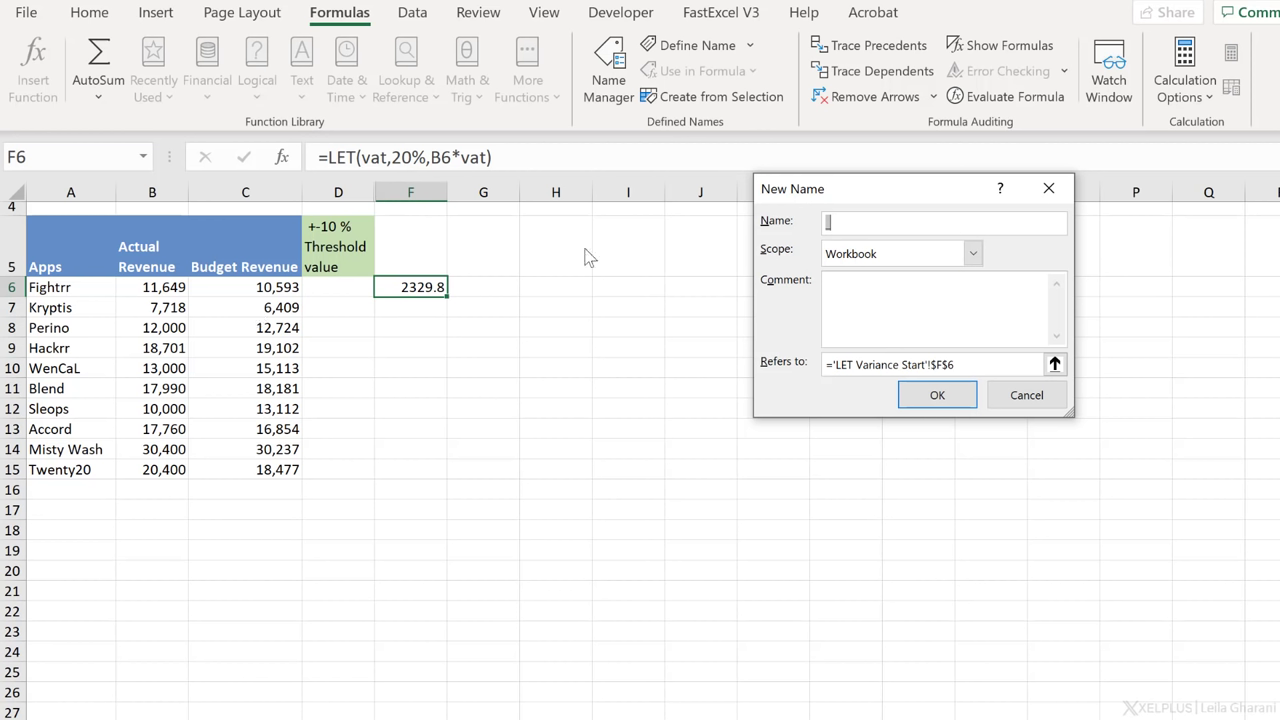
mouse_move(387, 177)
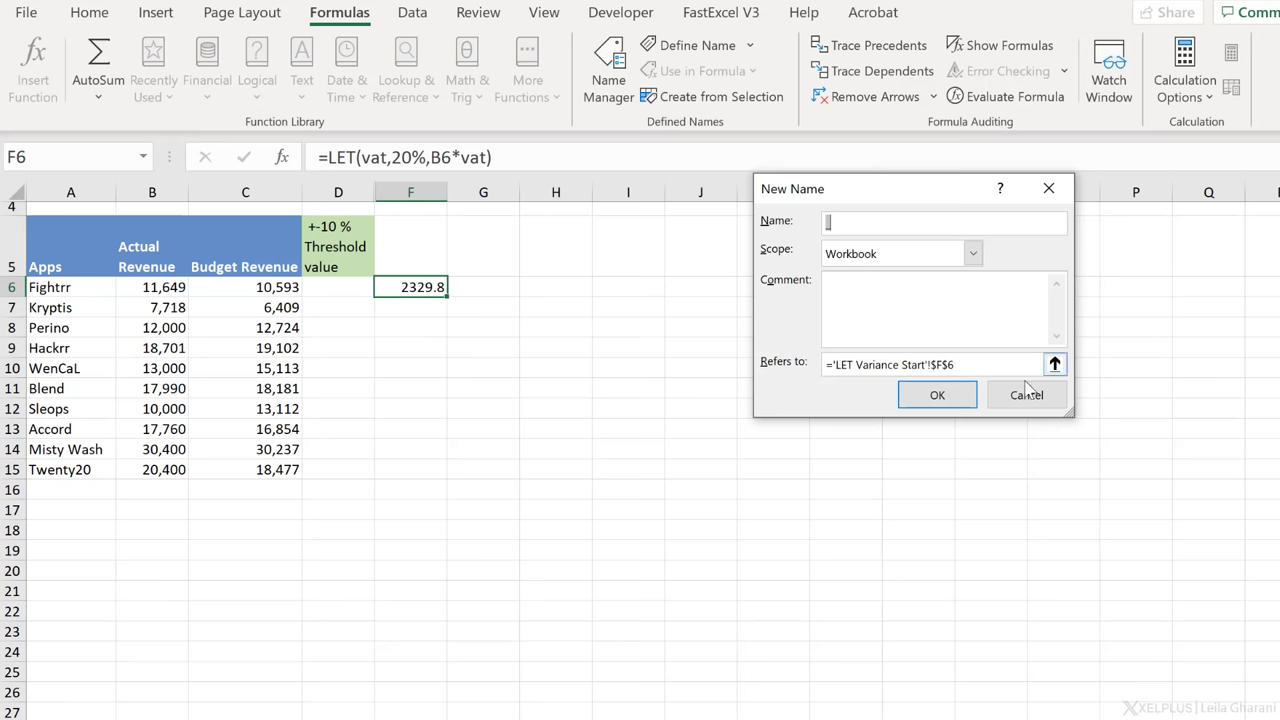
left_click(1026, 394)
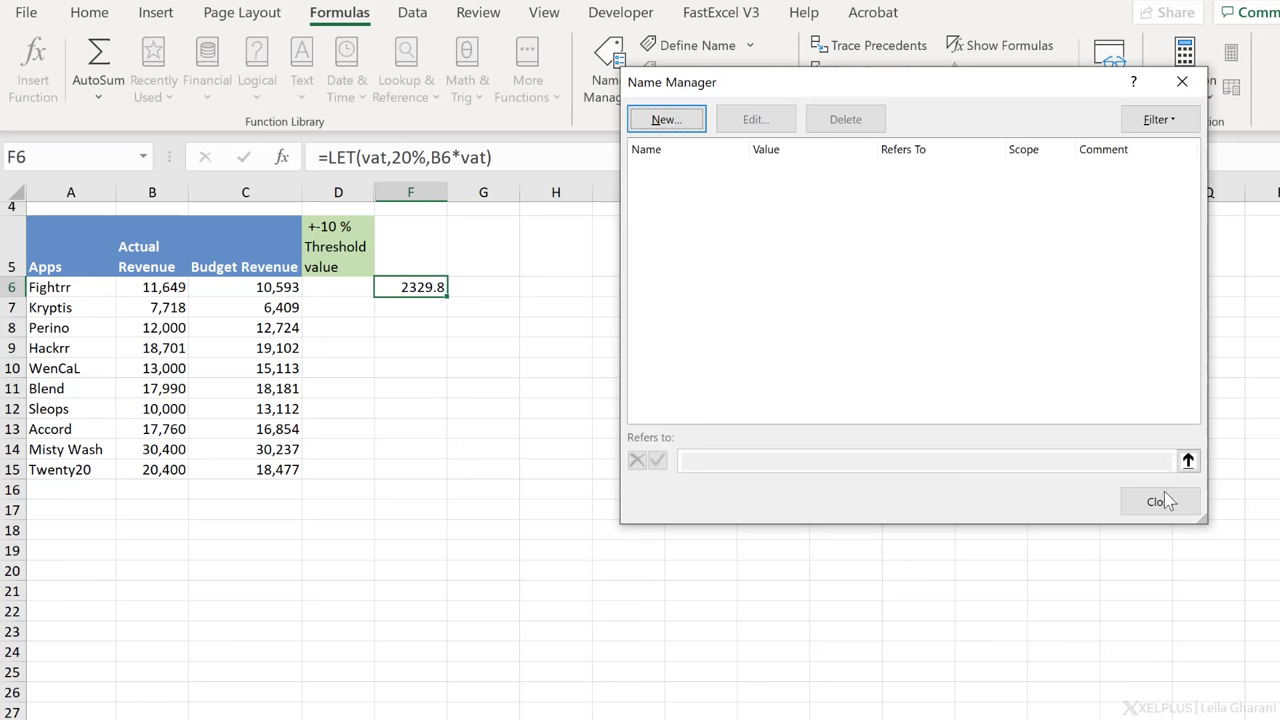
left_click(1159, 501)
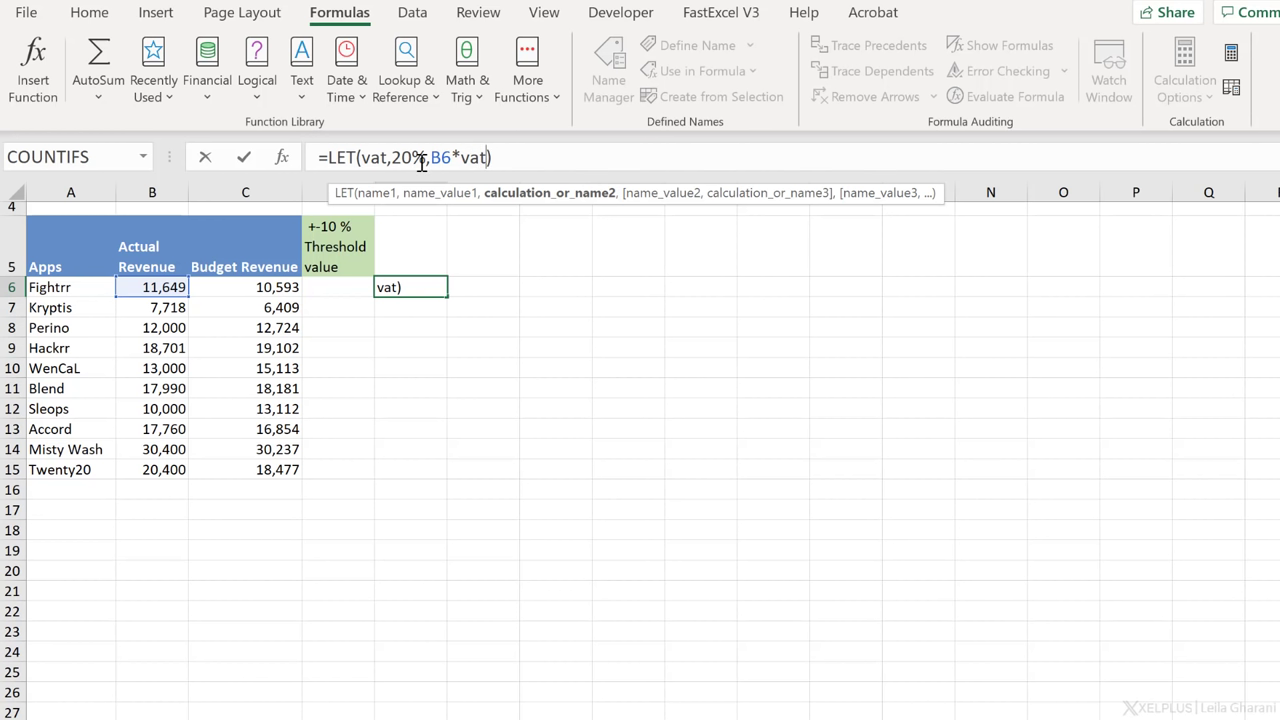
mouse_move(657, 162)
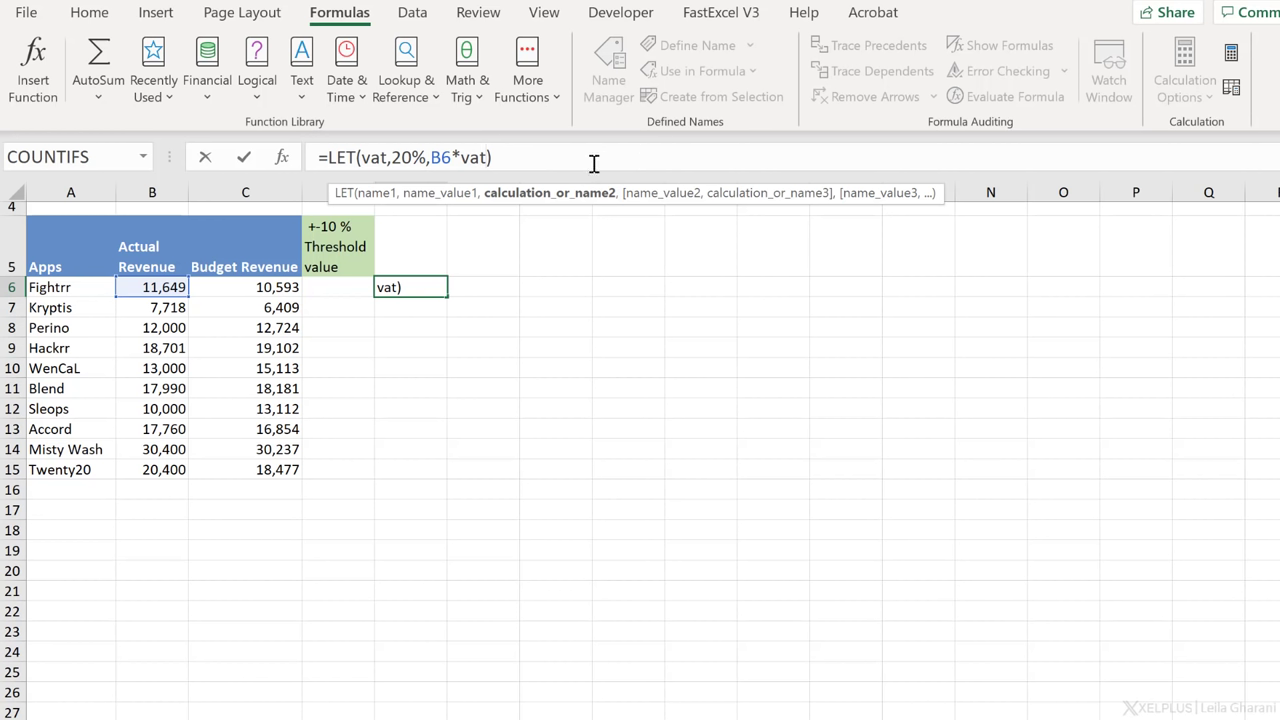
mouse_move(654, 157)
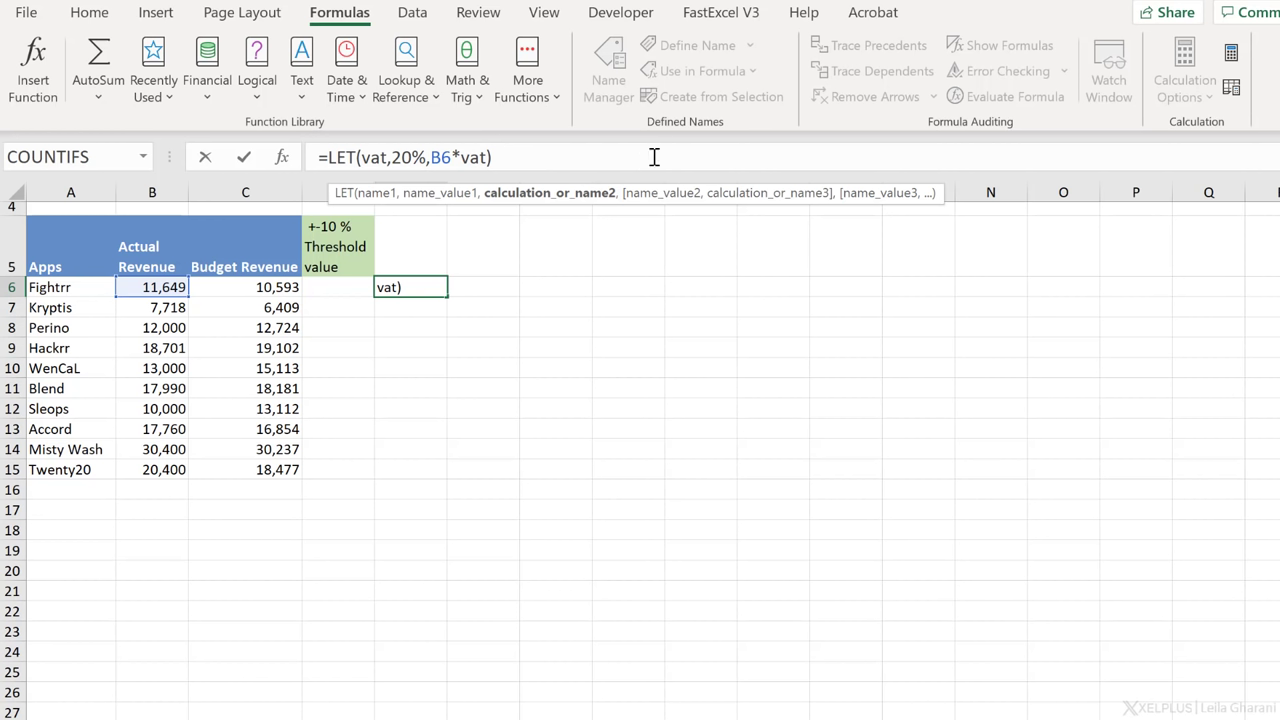
mouse_move(800, 159)
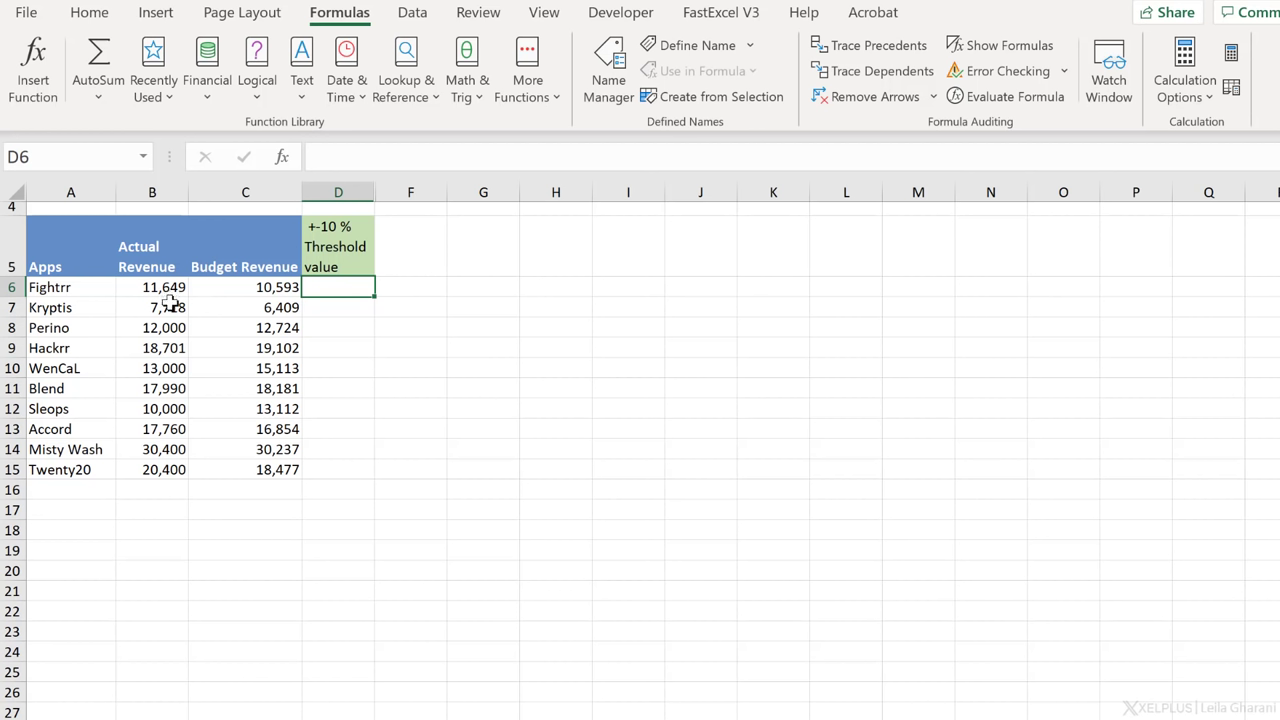
mouse_move(335, 307)
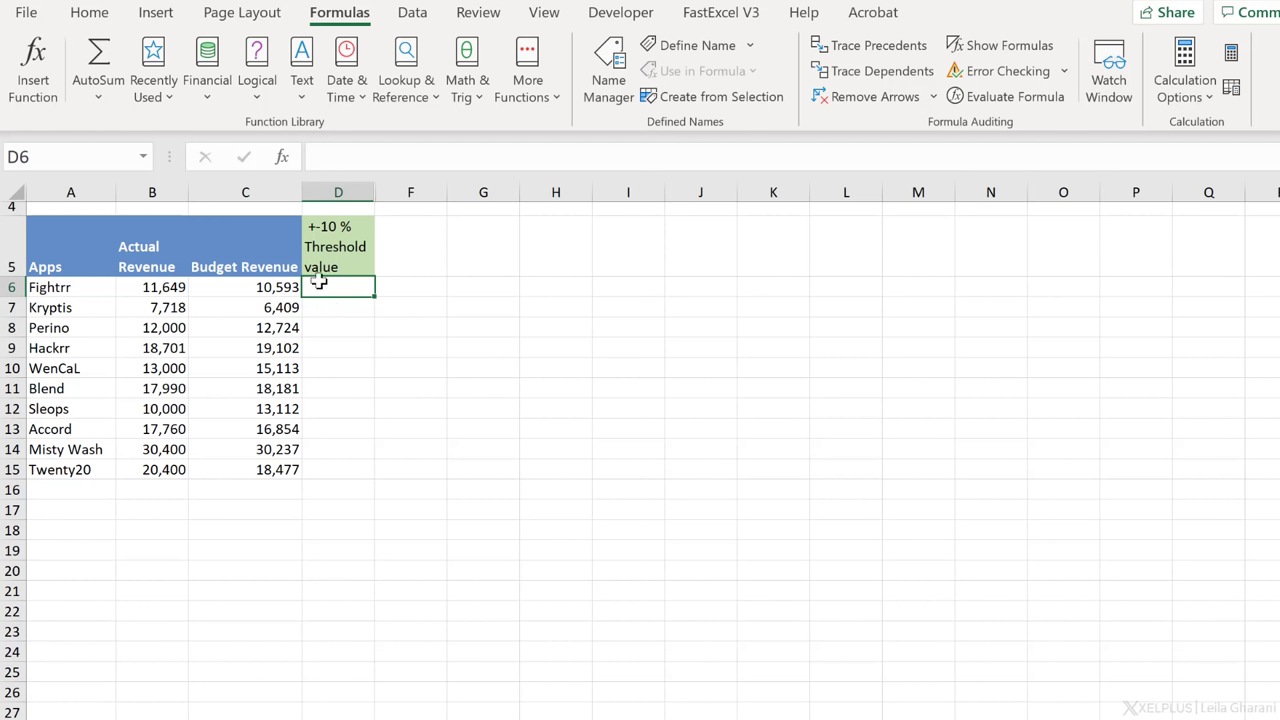
mouse_move(320, 262)
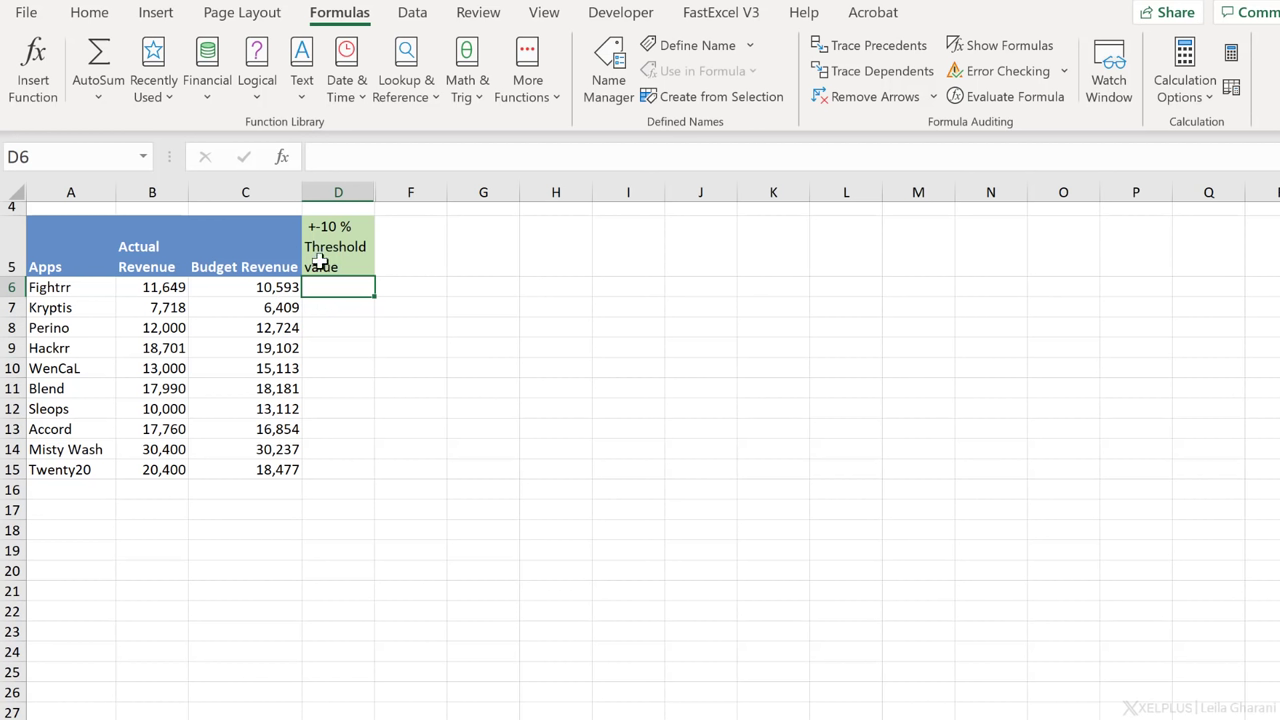
mouse_move(338, 300)
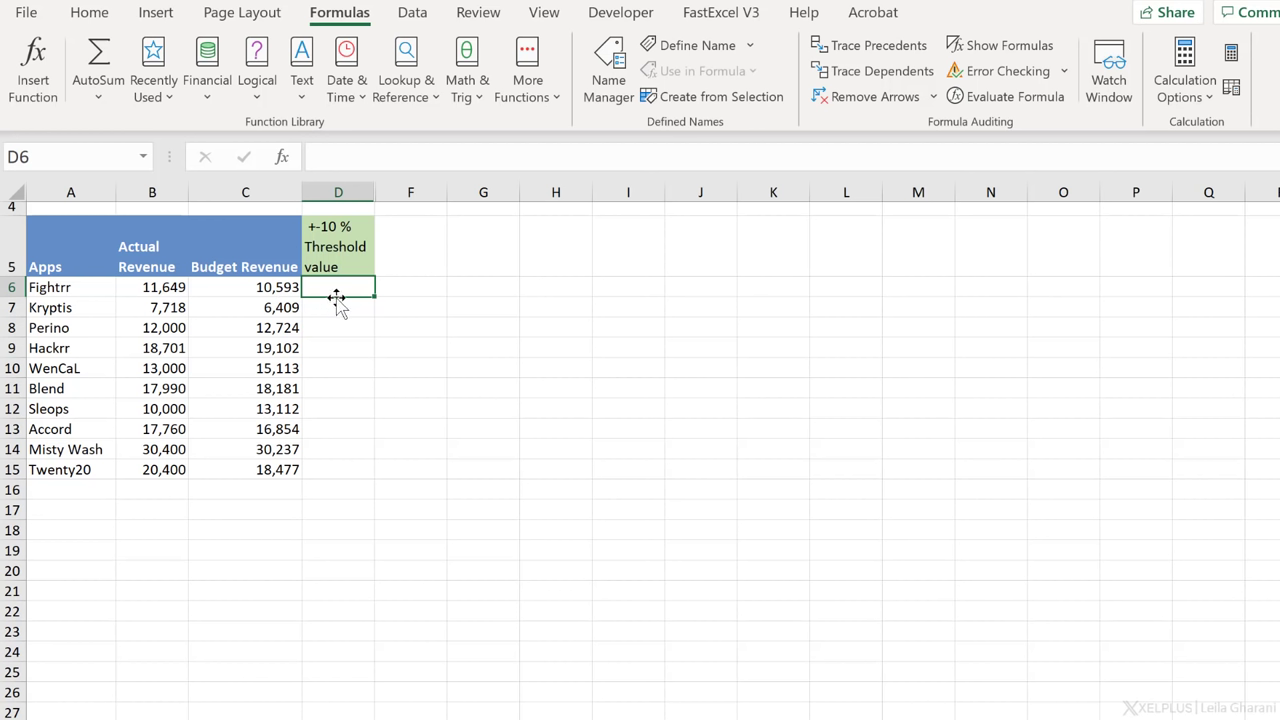
mouse_move(325, 320)
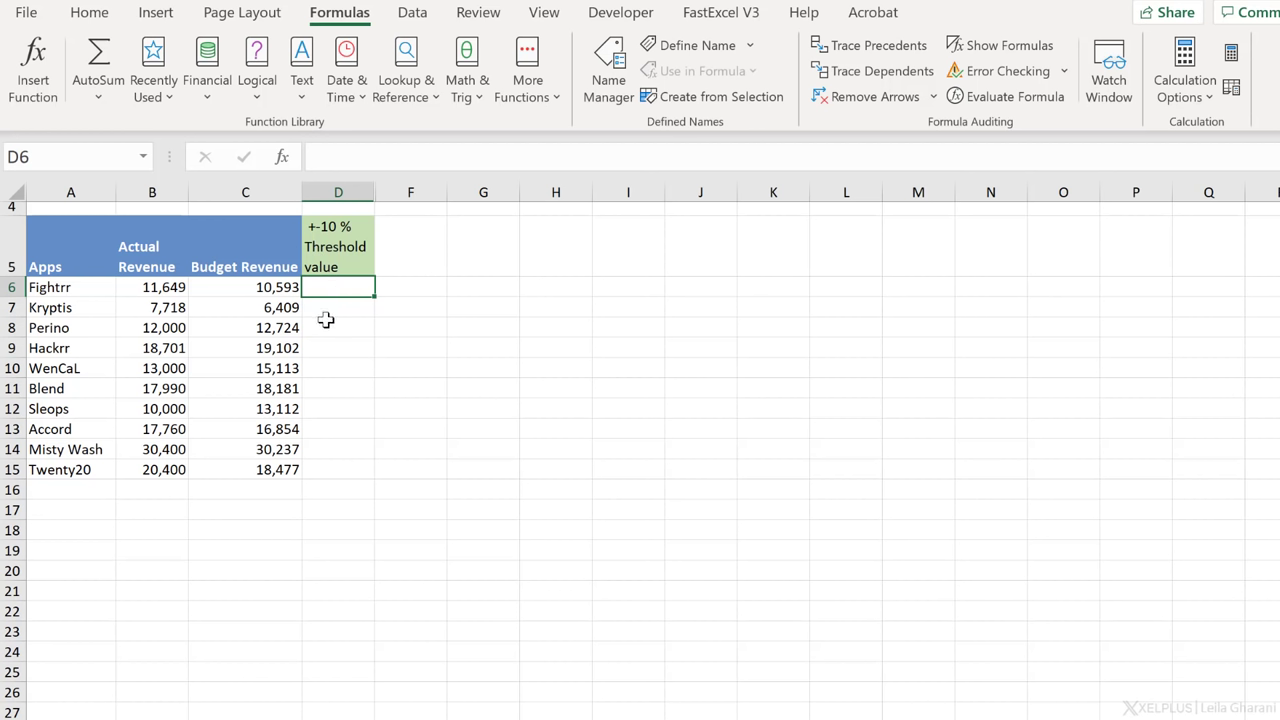
mouse_move(321, 328)
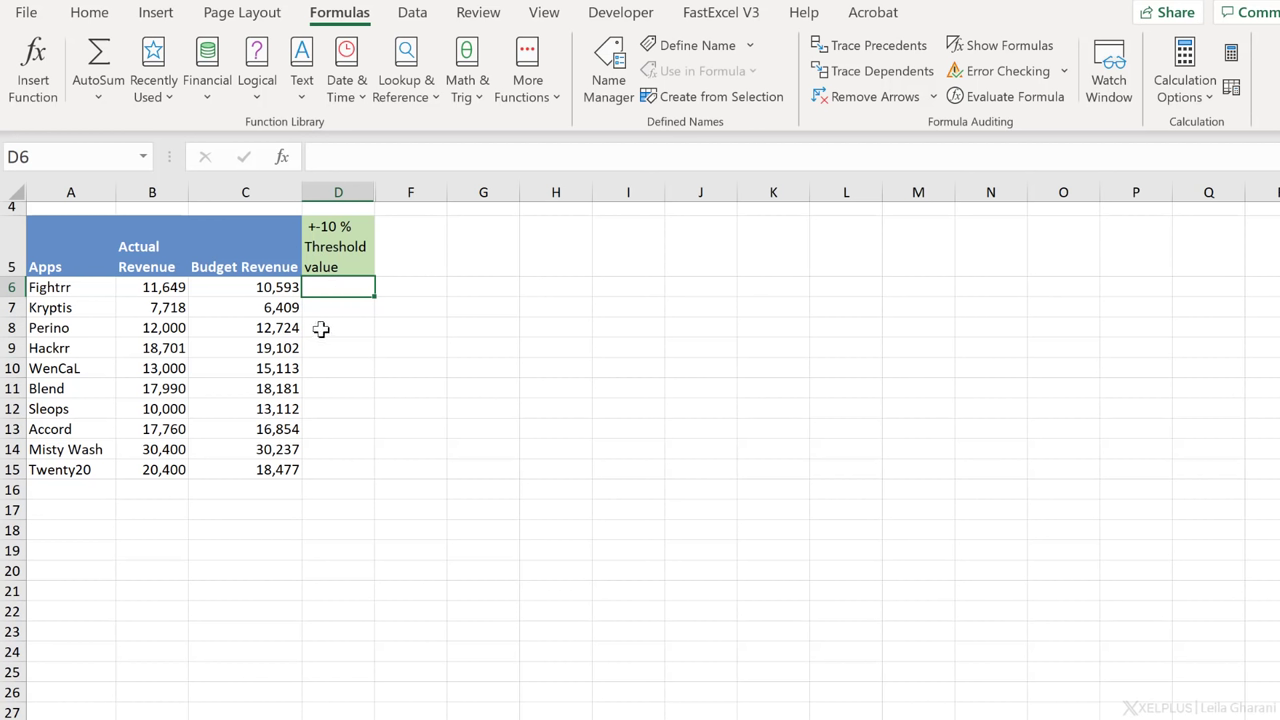
mouse_move(308, 315)
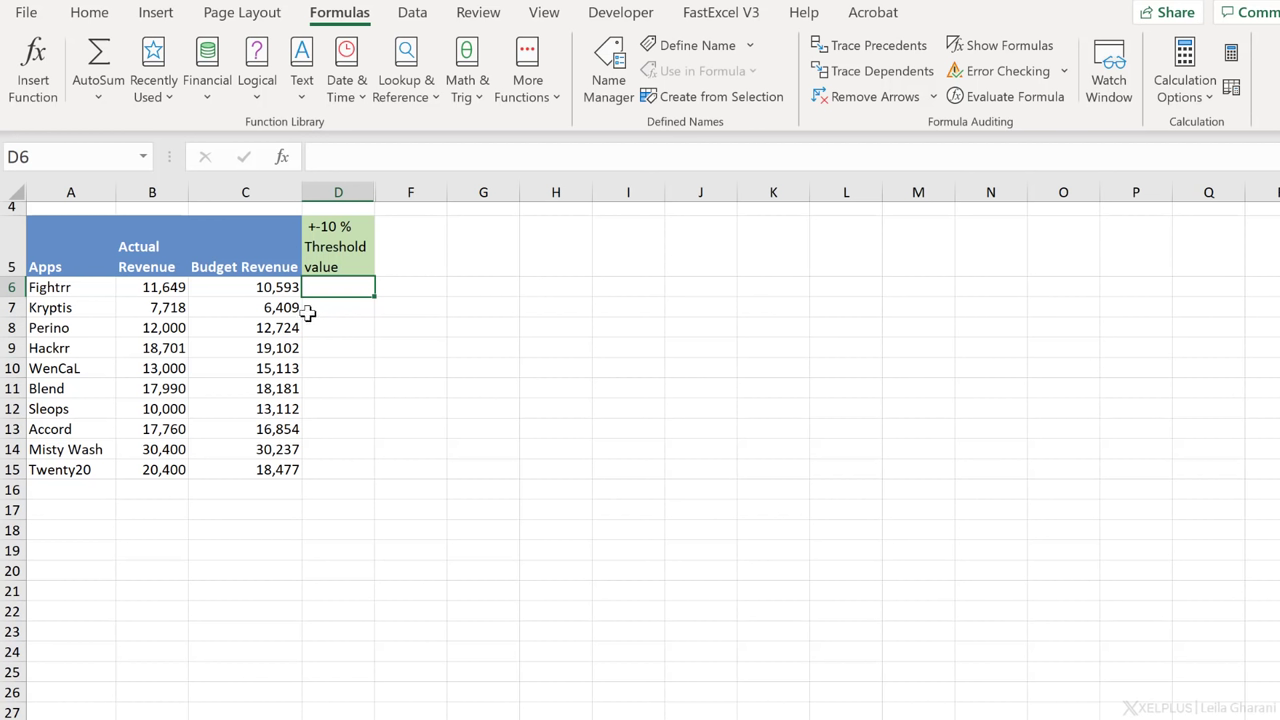
mouse_move(380, 328)
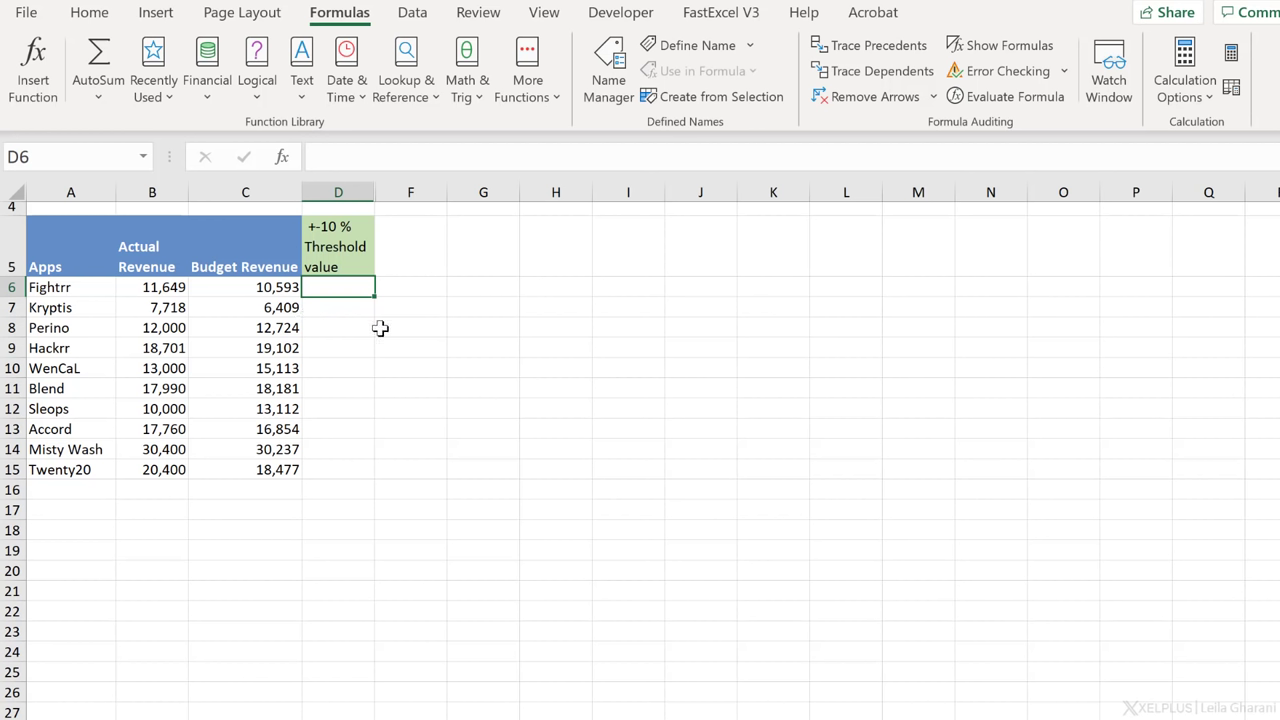
mouse_move(366, 351)
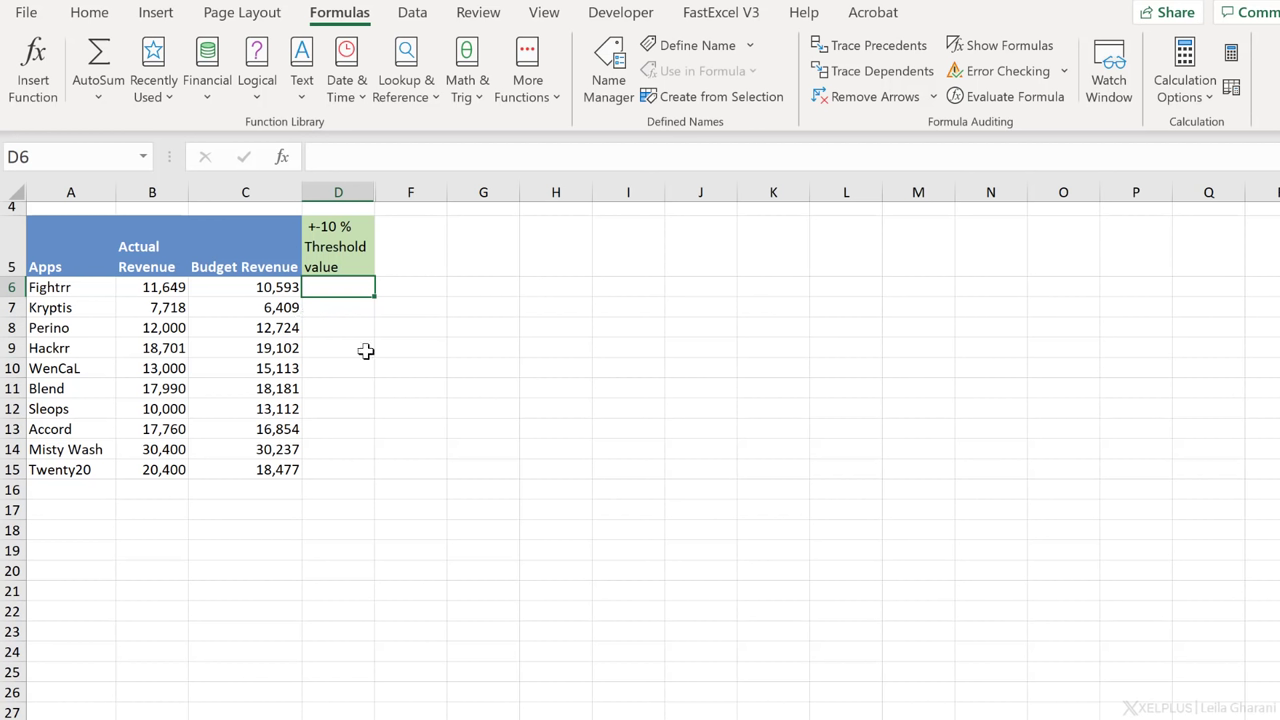
- Enter =B6/C6-1 in D6 to compute Fightrr's variance against budget
type("=")
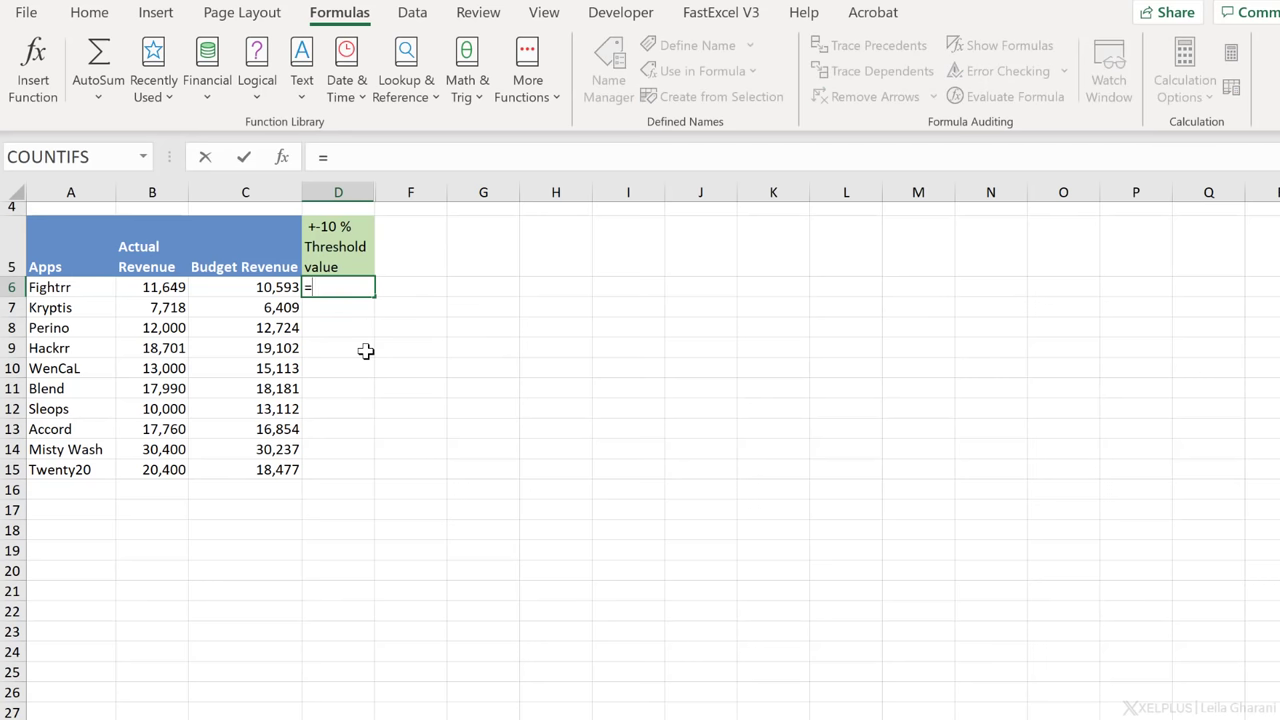
mouse_move(303, 321)
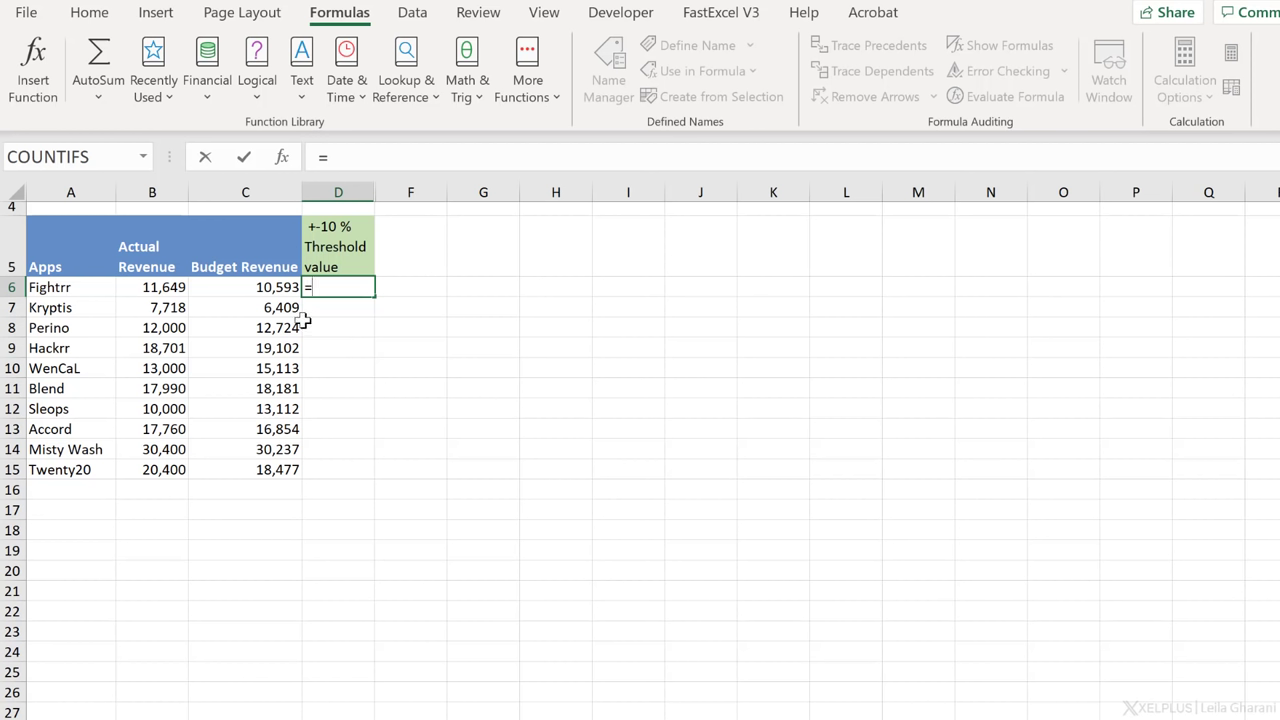
left_click(152, 287)
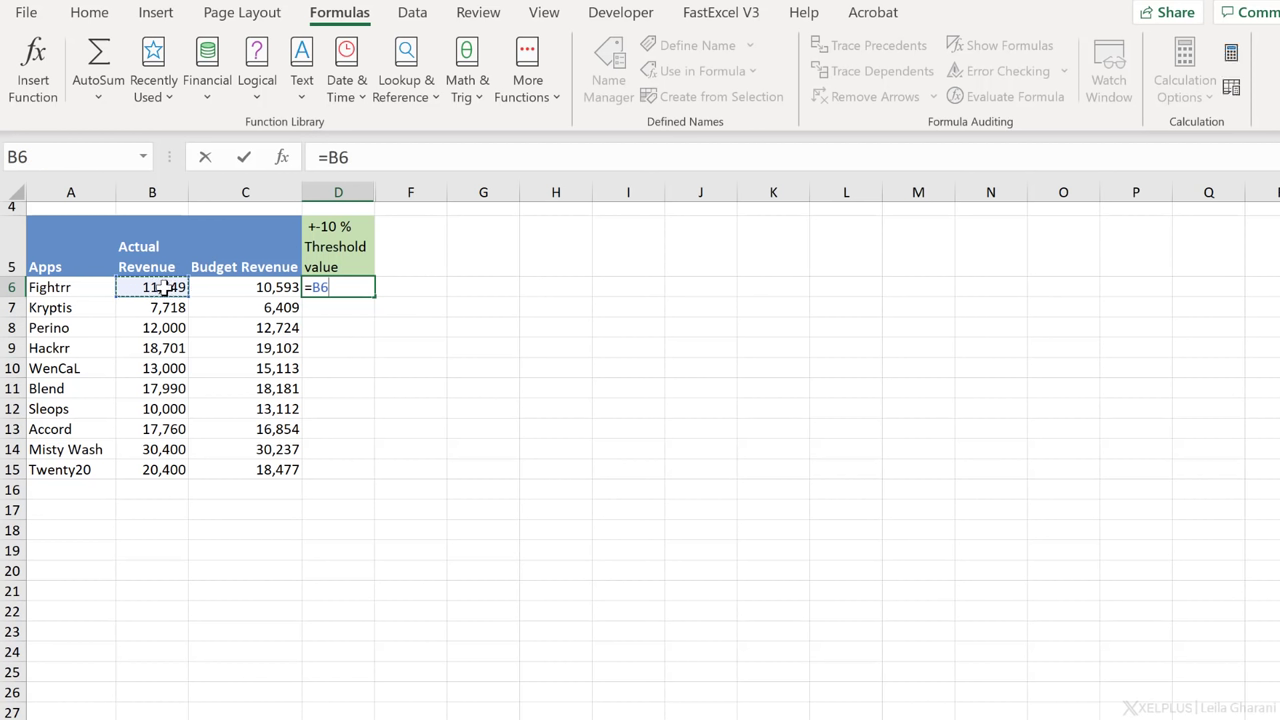
left_click(245, 287)
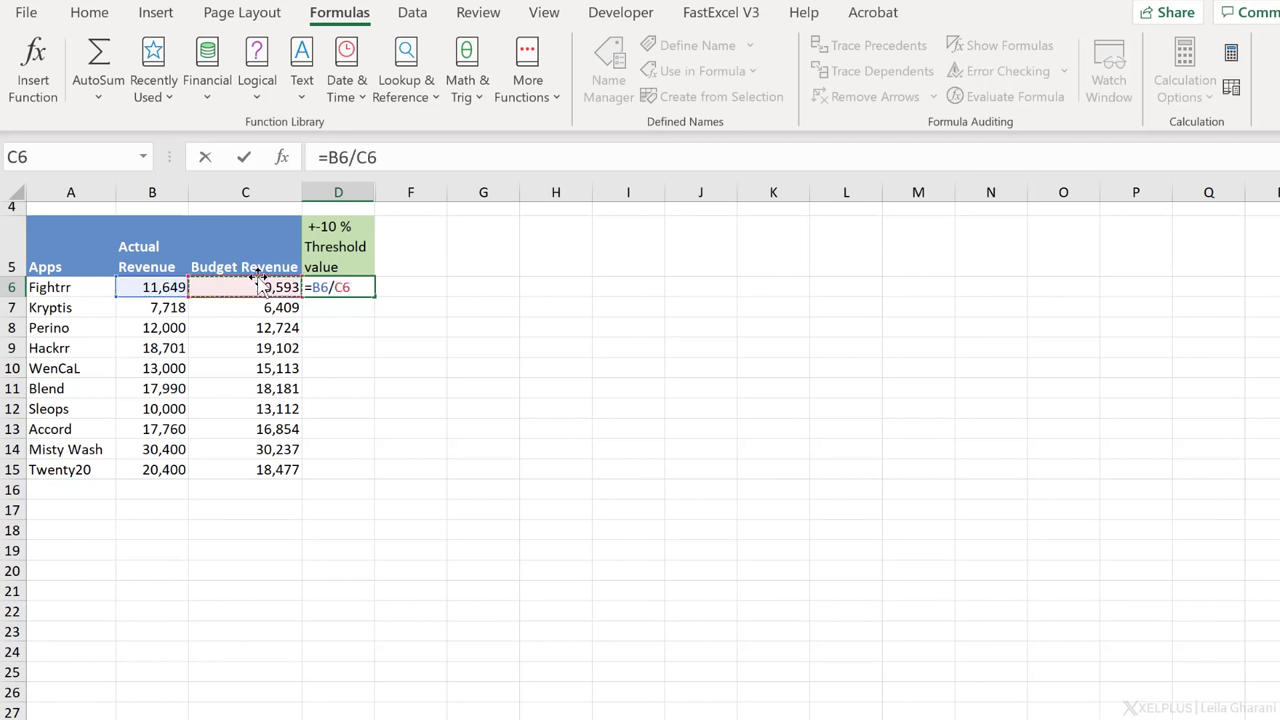
type("-1")
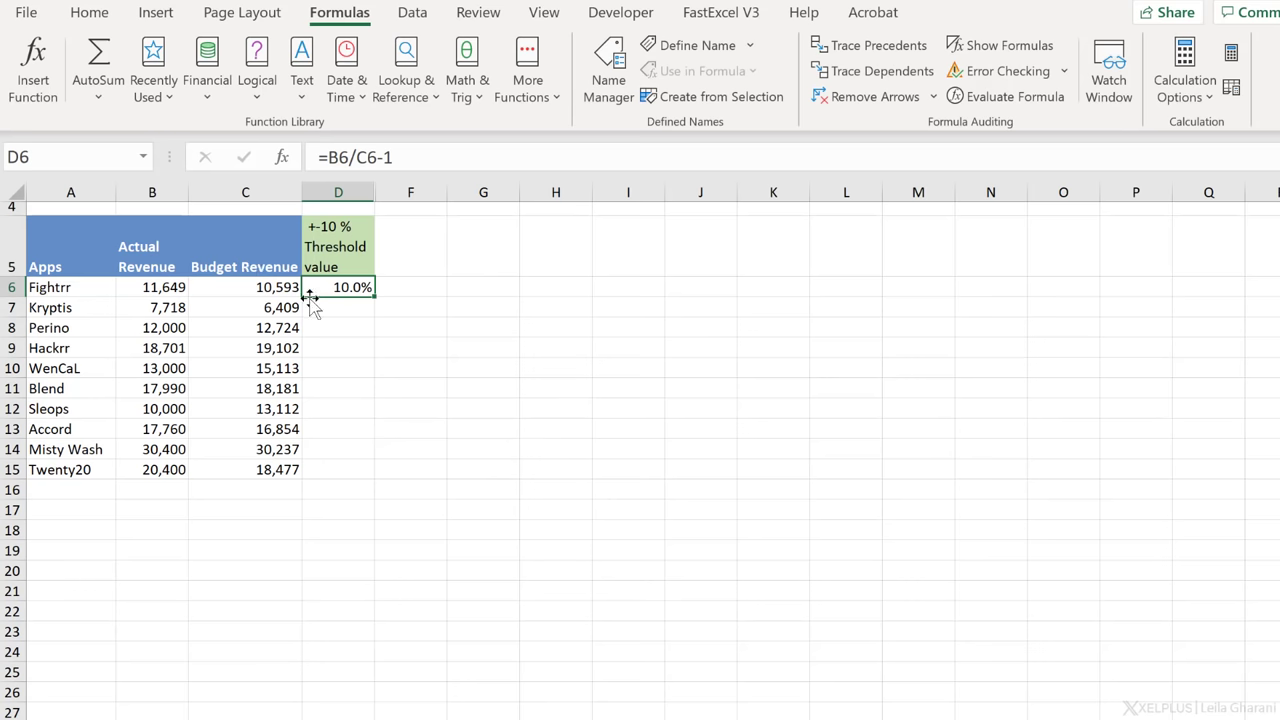
- Add one decimal place to D6, then remove it again
left_click(88, 12)
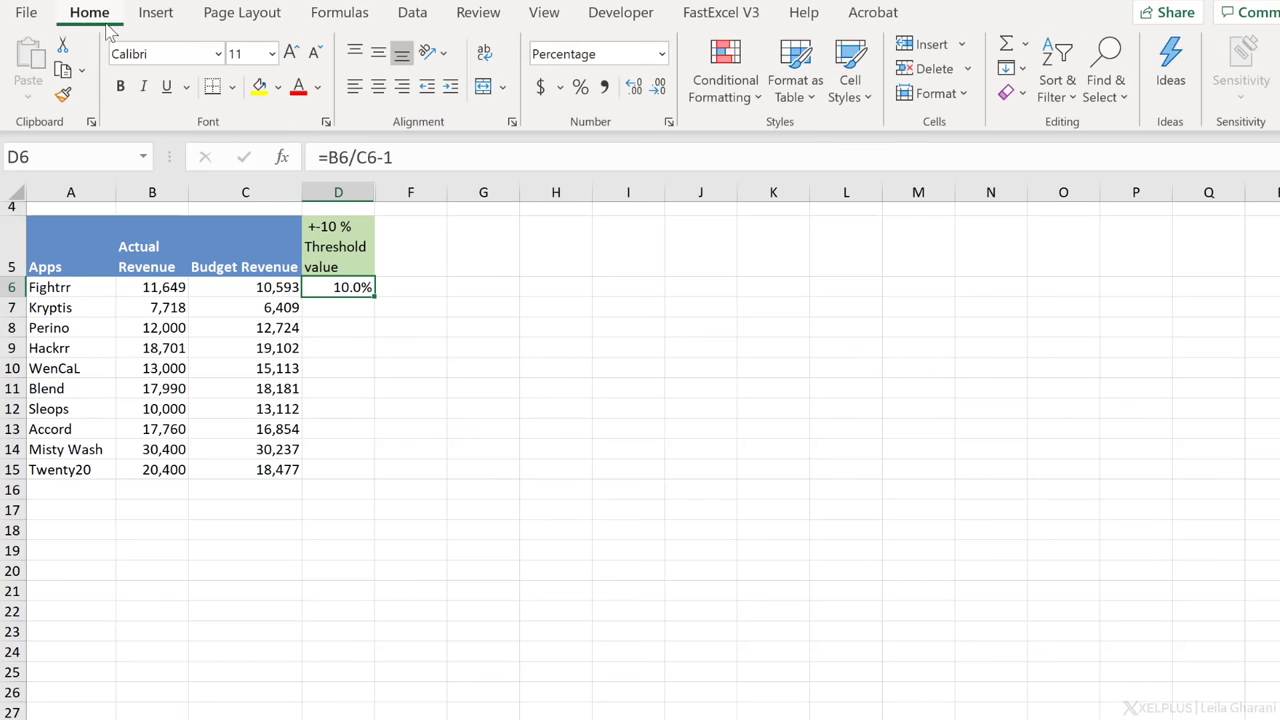
mouse_move(634, 87)
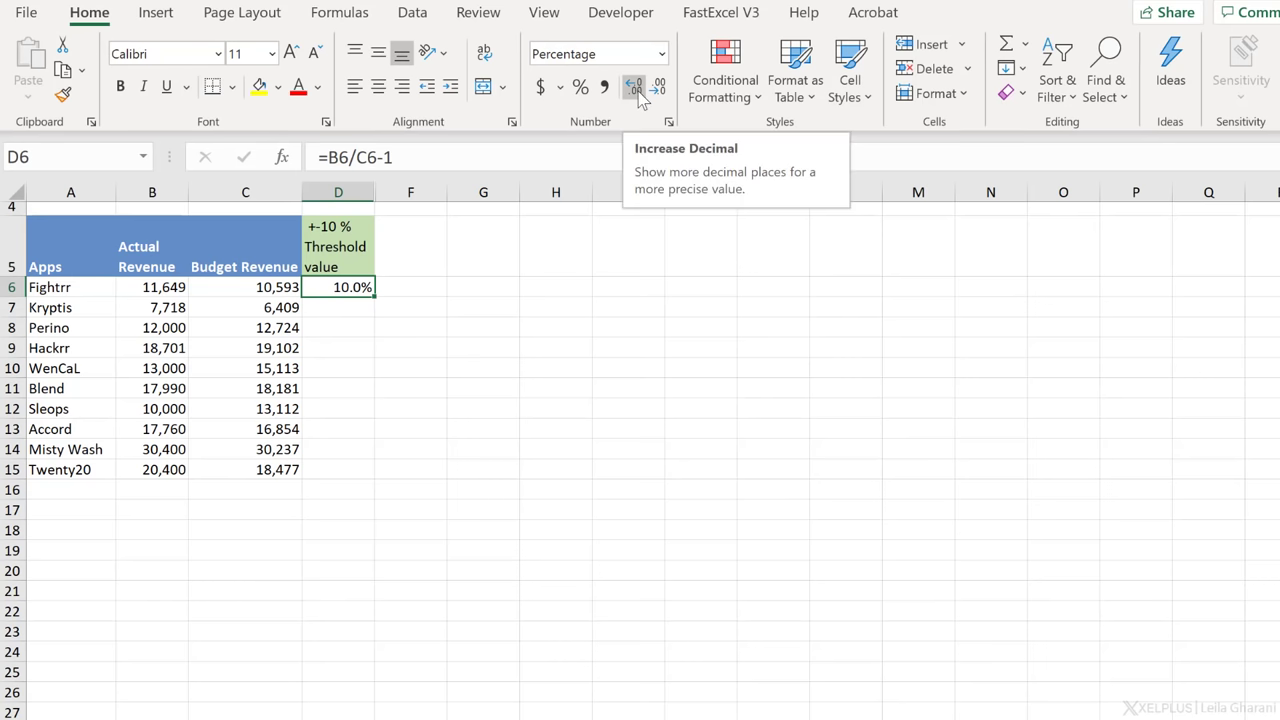
left_click(634, 87)
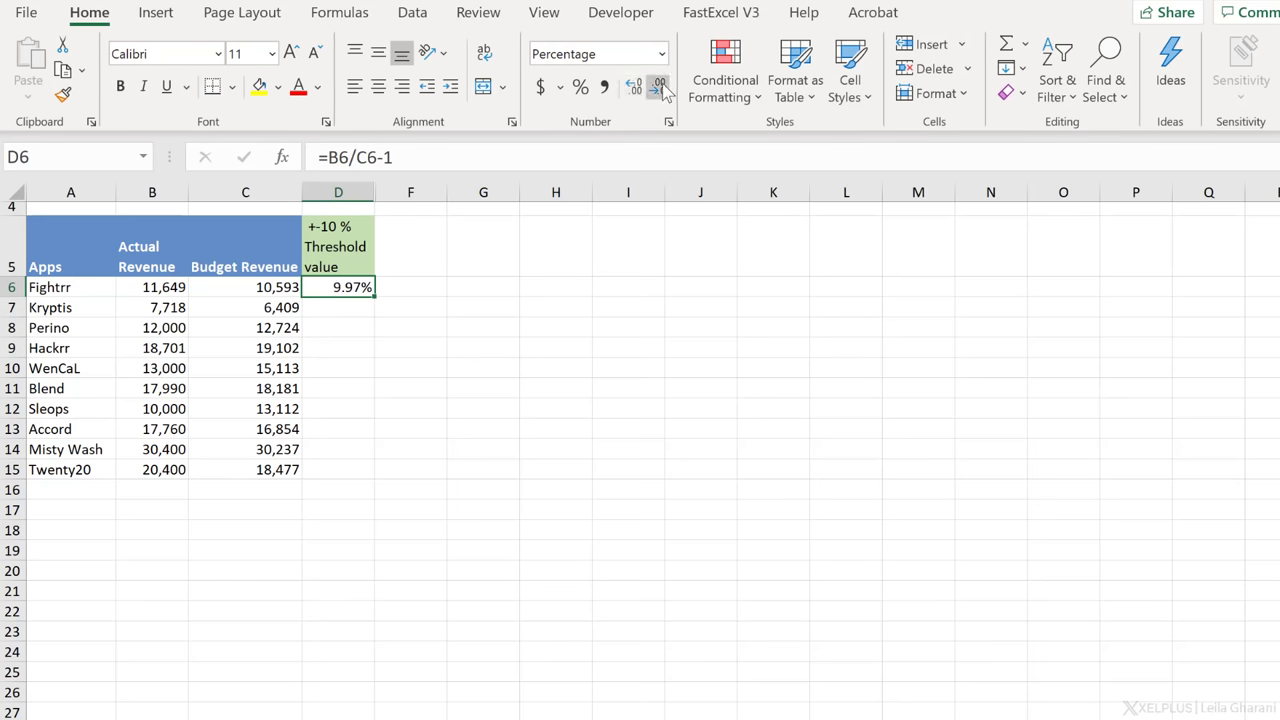
left_click(660, 86)
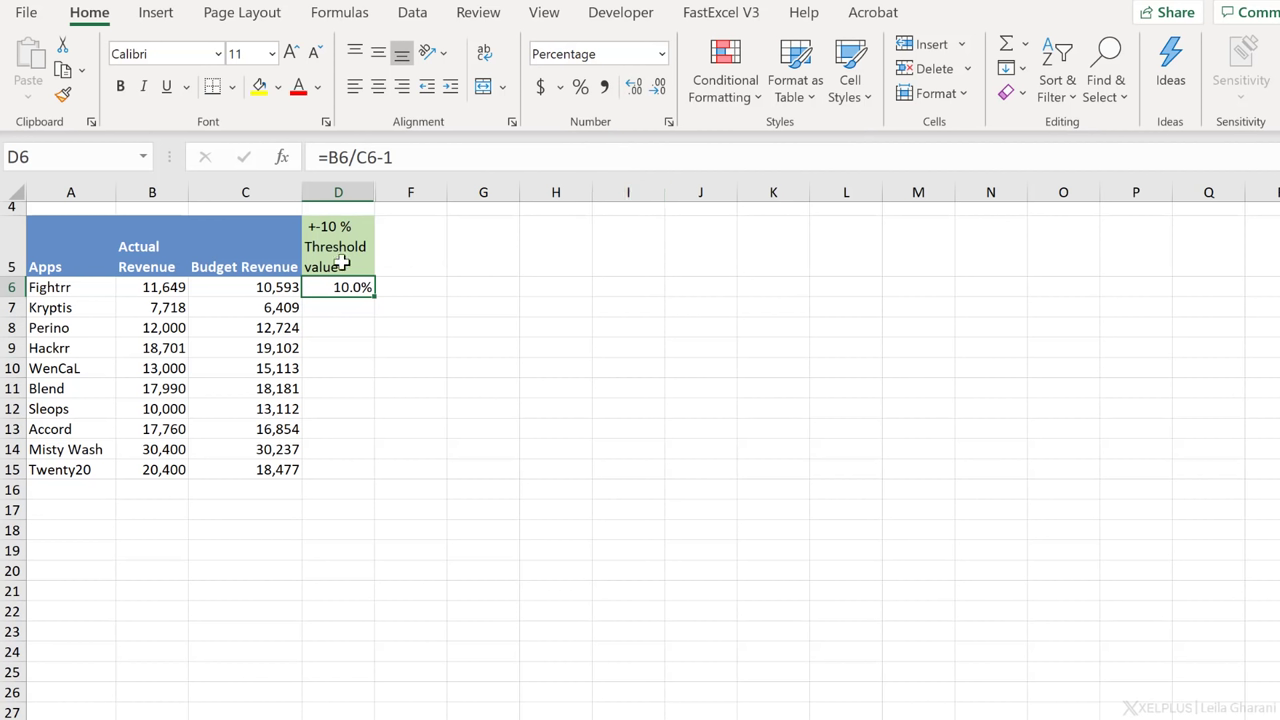
mouse_move(345, 290)
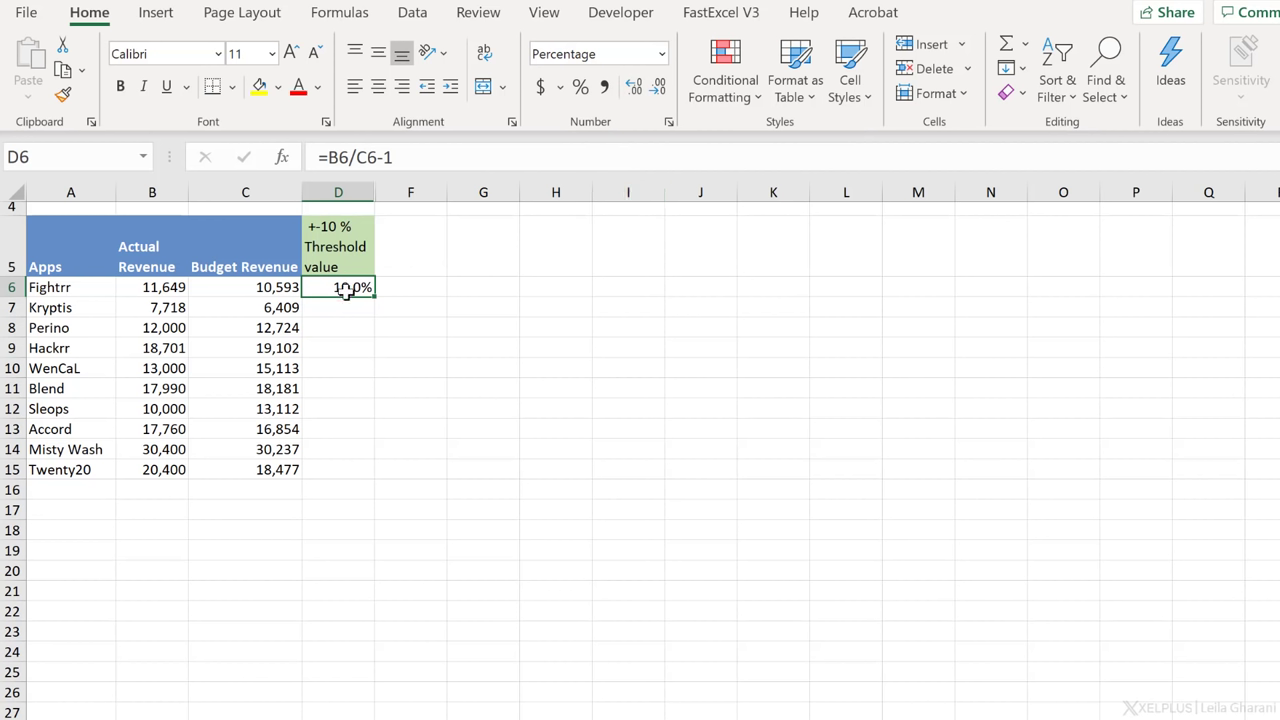
mouse_move(332, 456)
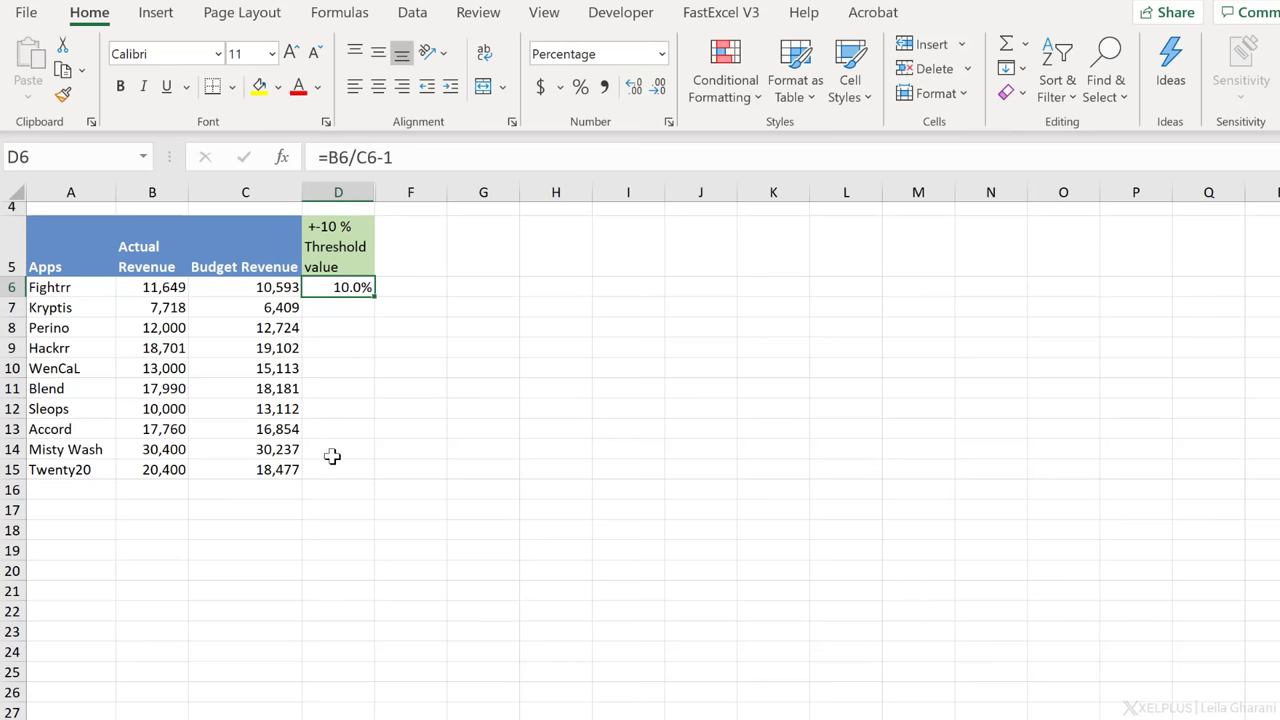
mouse_move(351, 278)
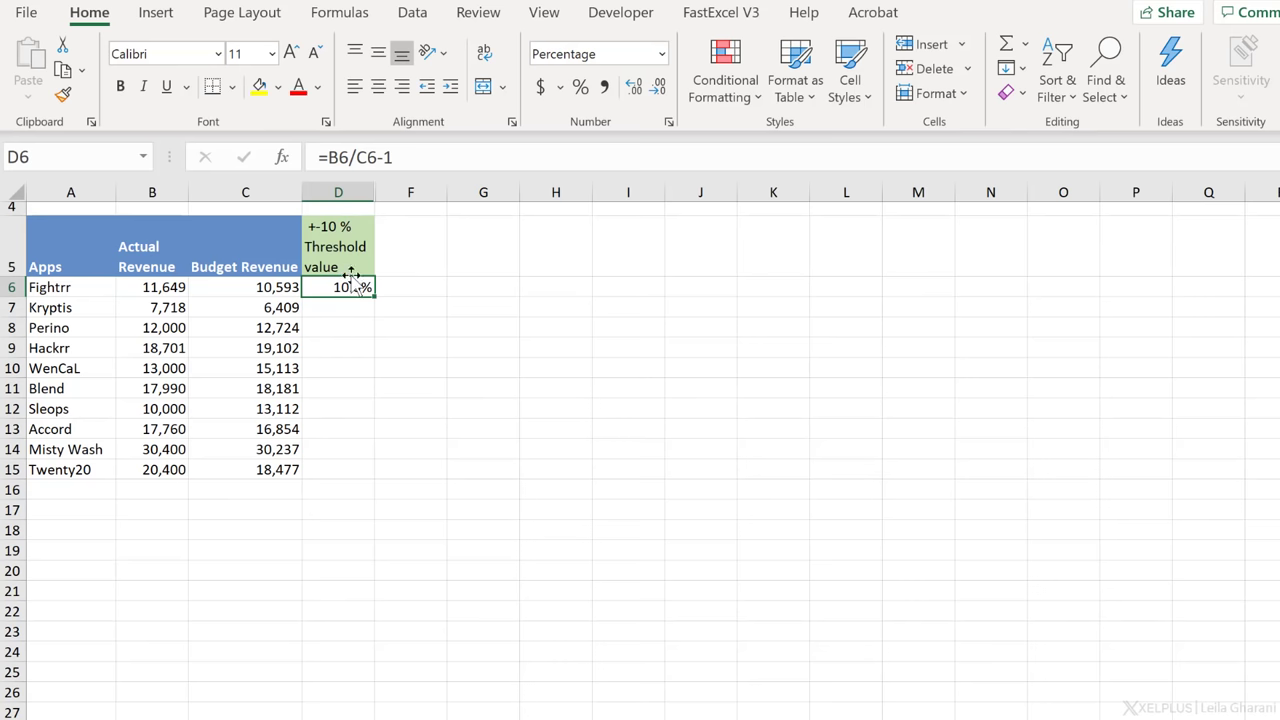
- Rewrite D6 as =IF(ABS(B6/C6-1)>10%,B6/C6-1,"") to show only deviations beyond 10%
double_click(338, 287)
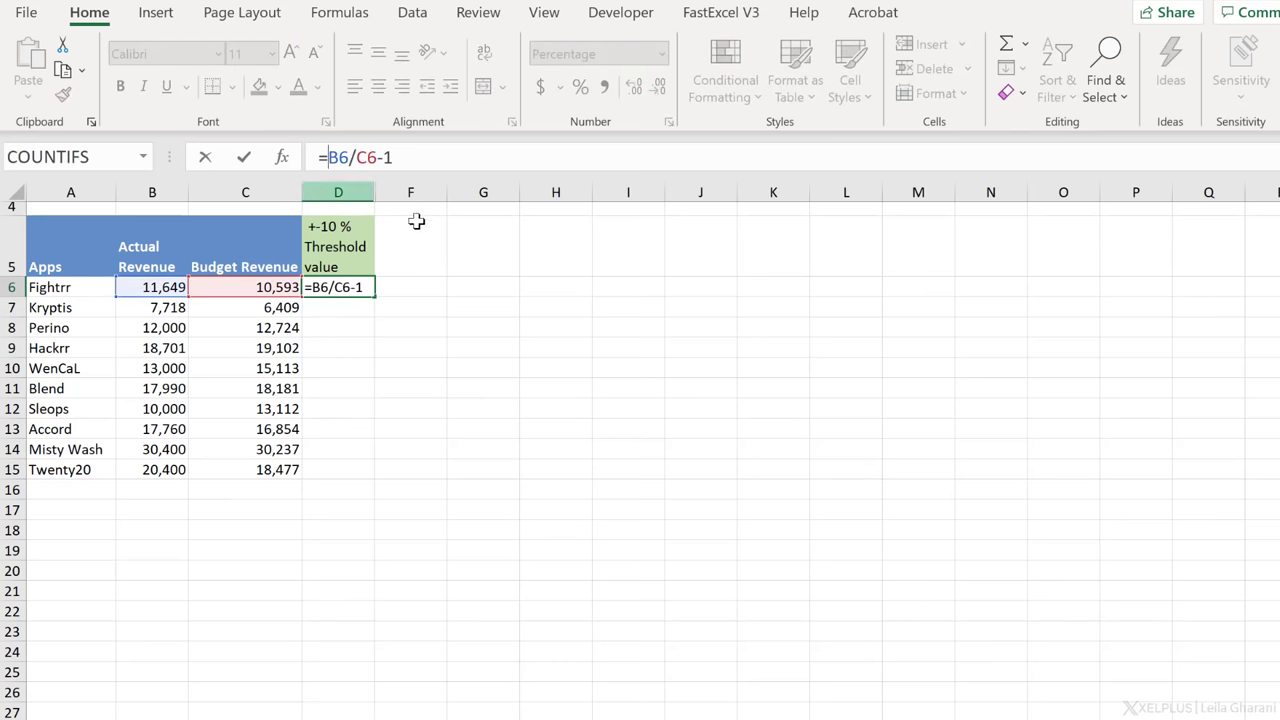
type("if(")
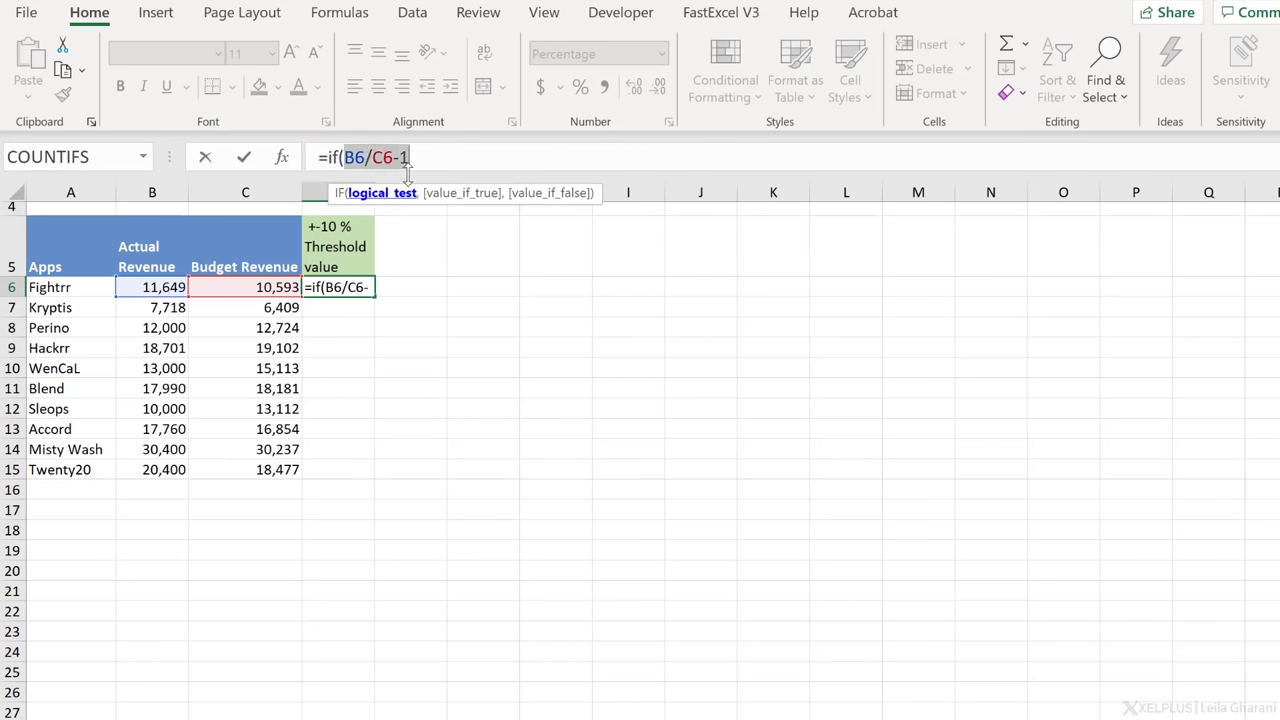
type("1")
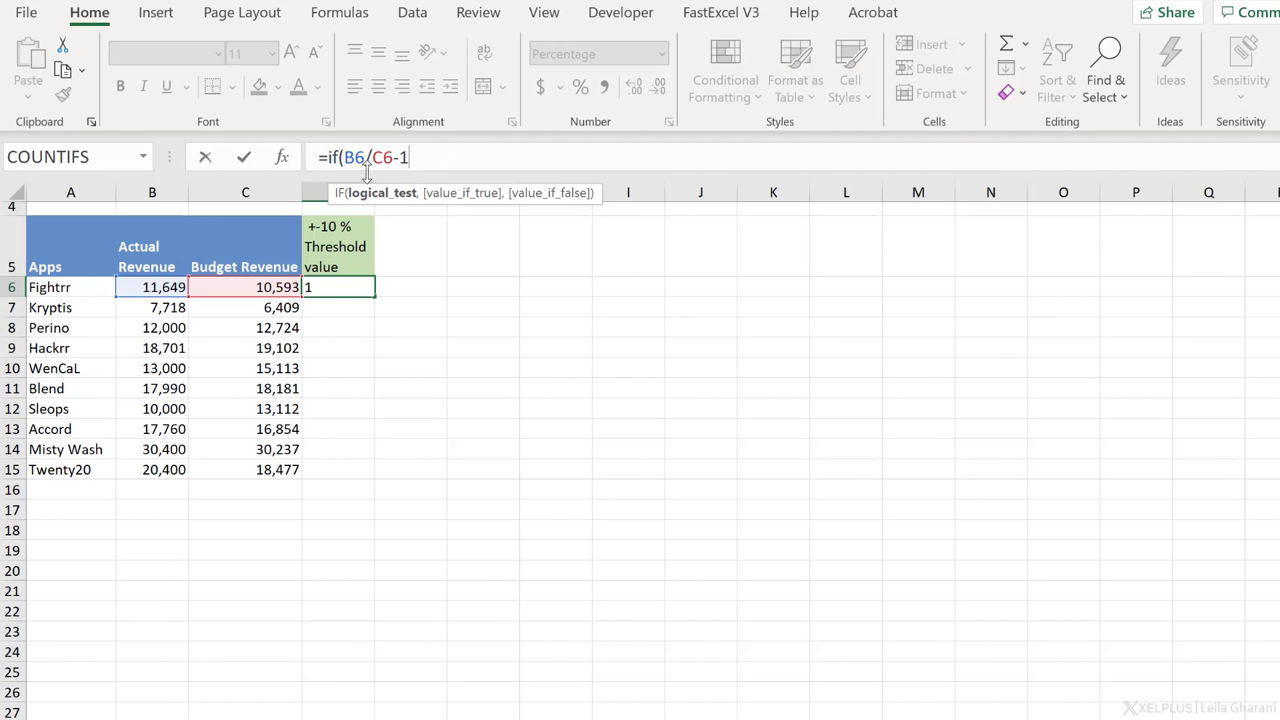
mouse_move(430, 170)
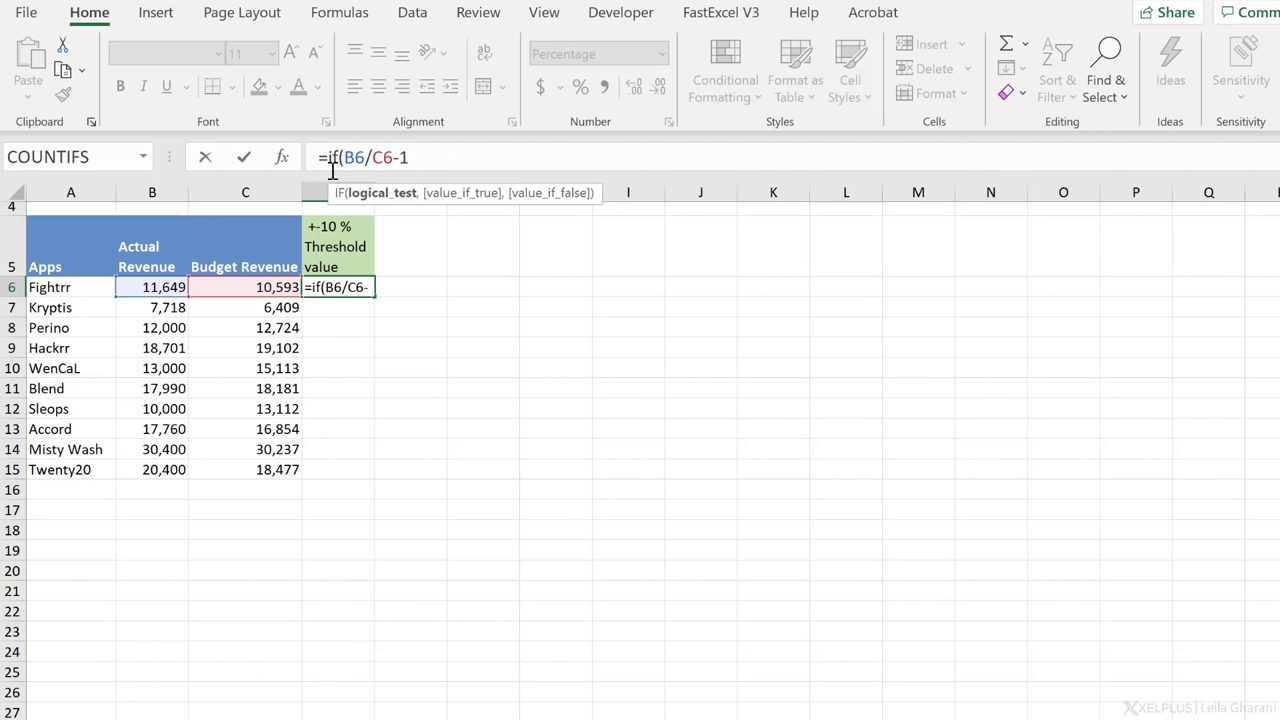
type("abs")
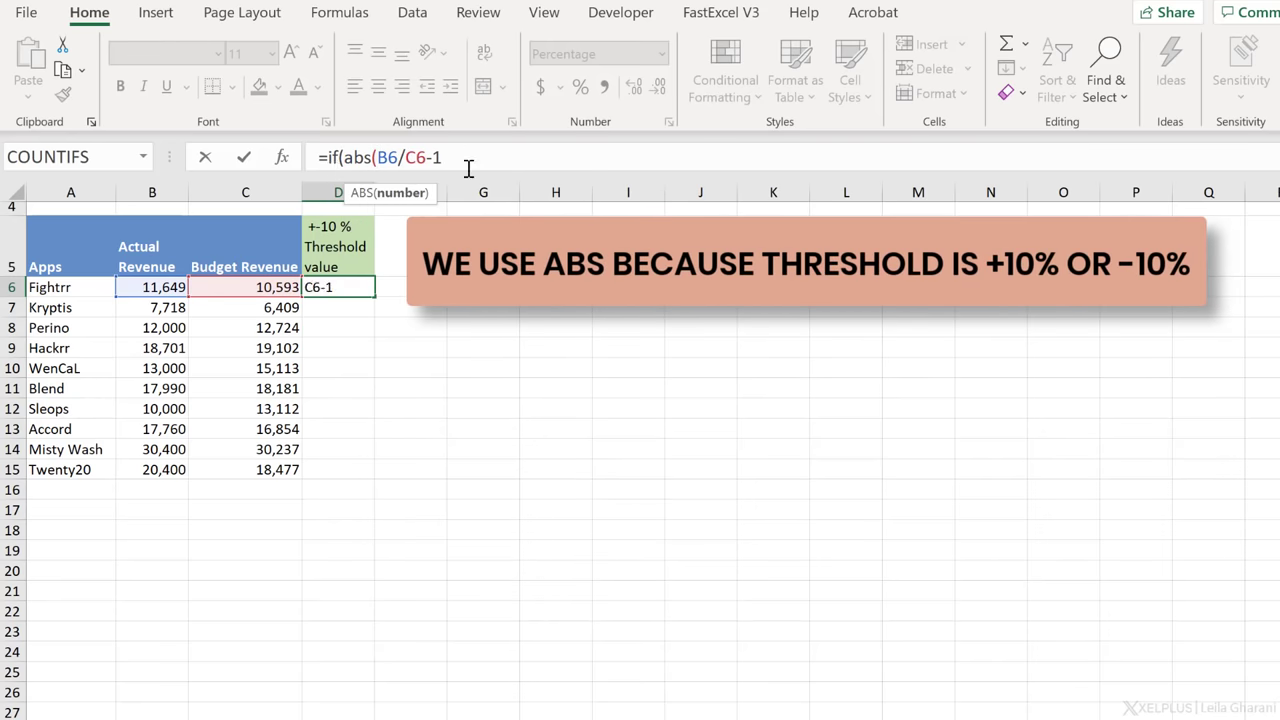
type(")")
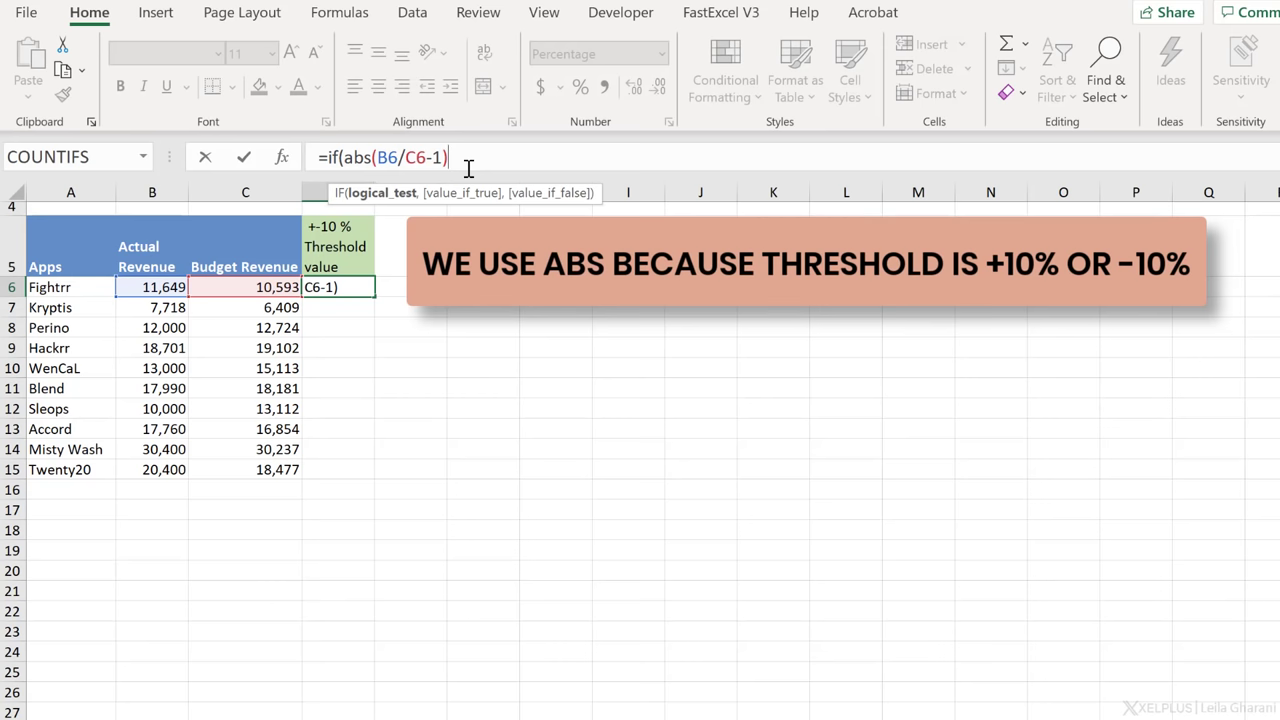
type(">")
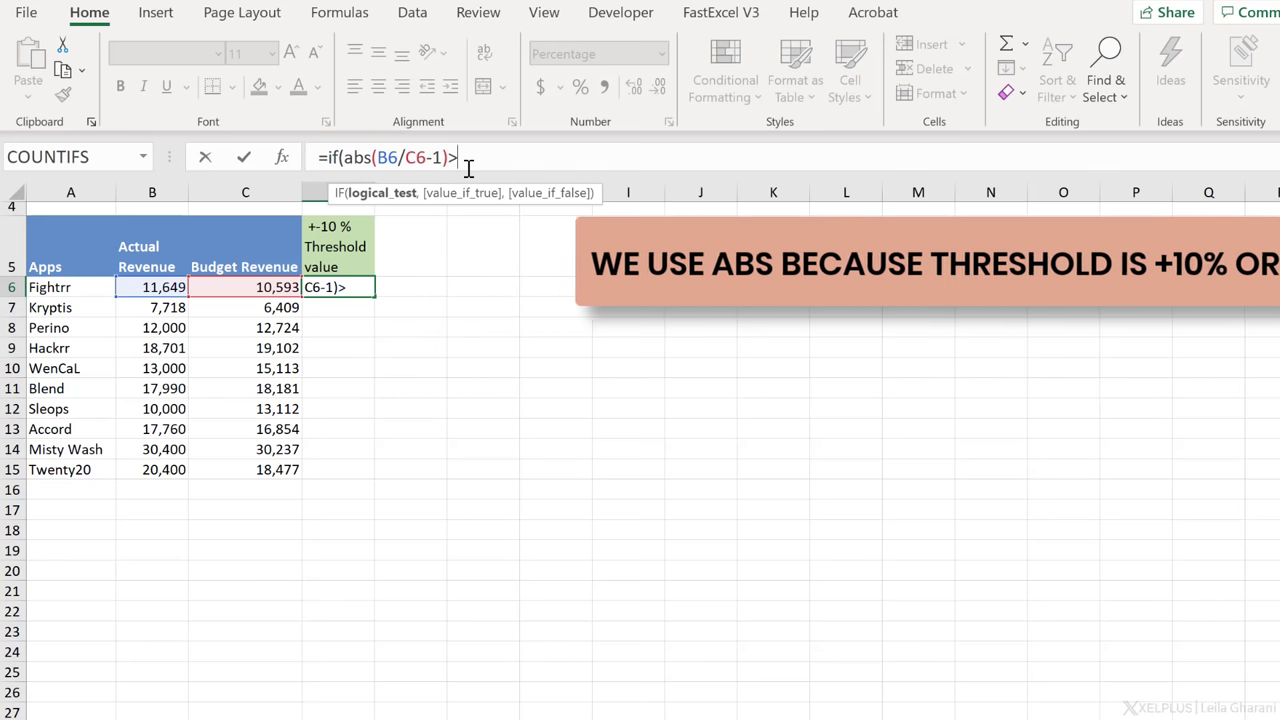
type("10%")
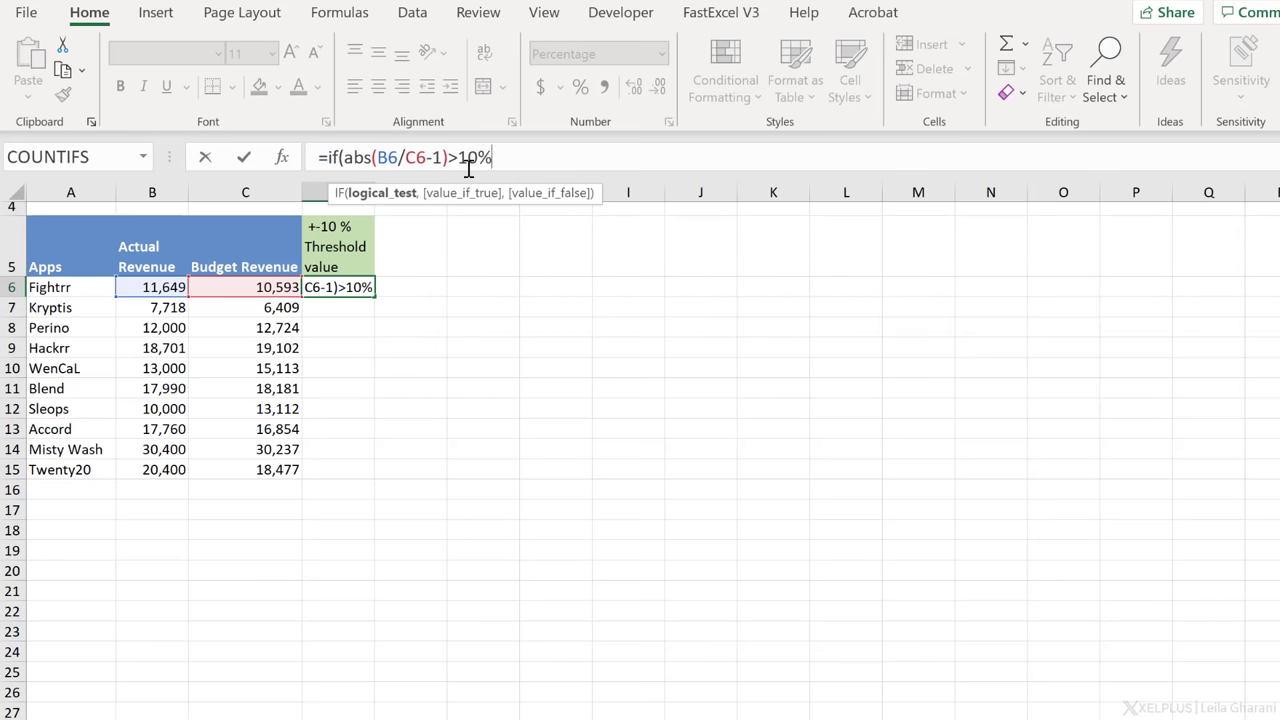
type(",")
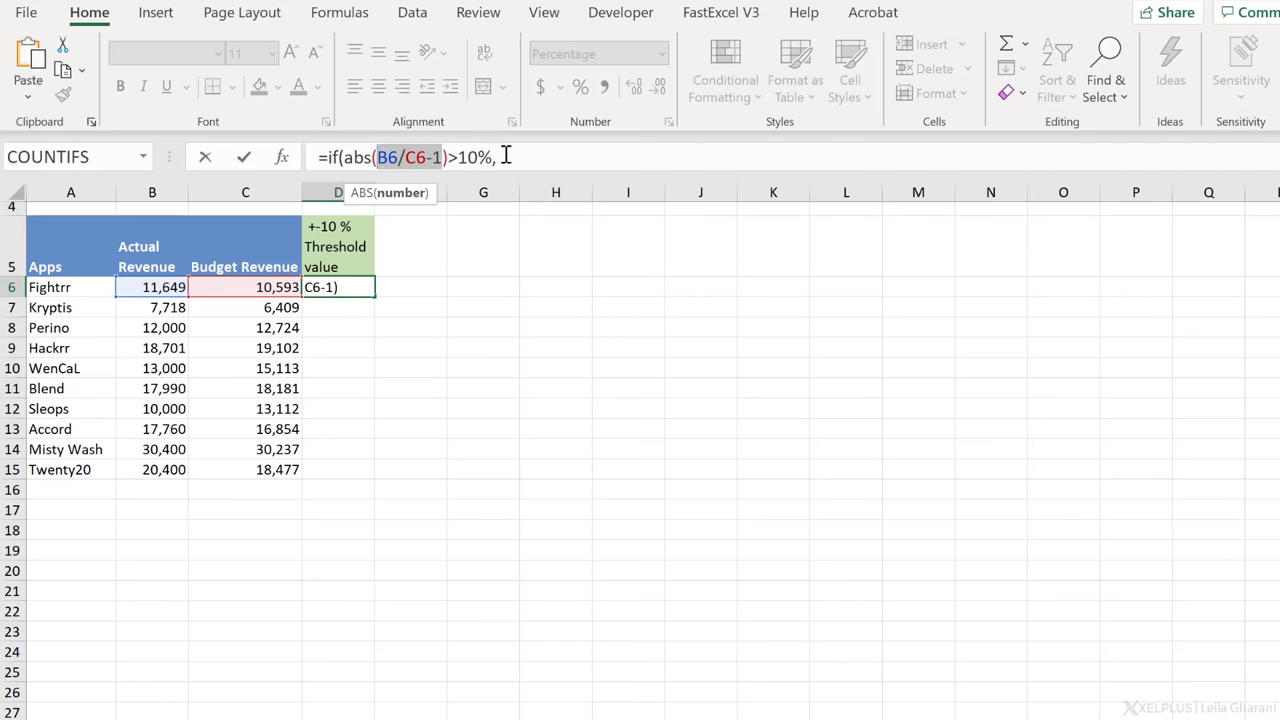
type("B6/C6-1,")
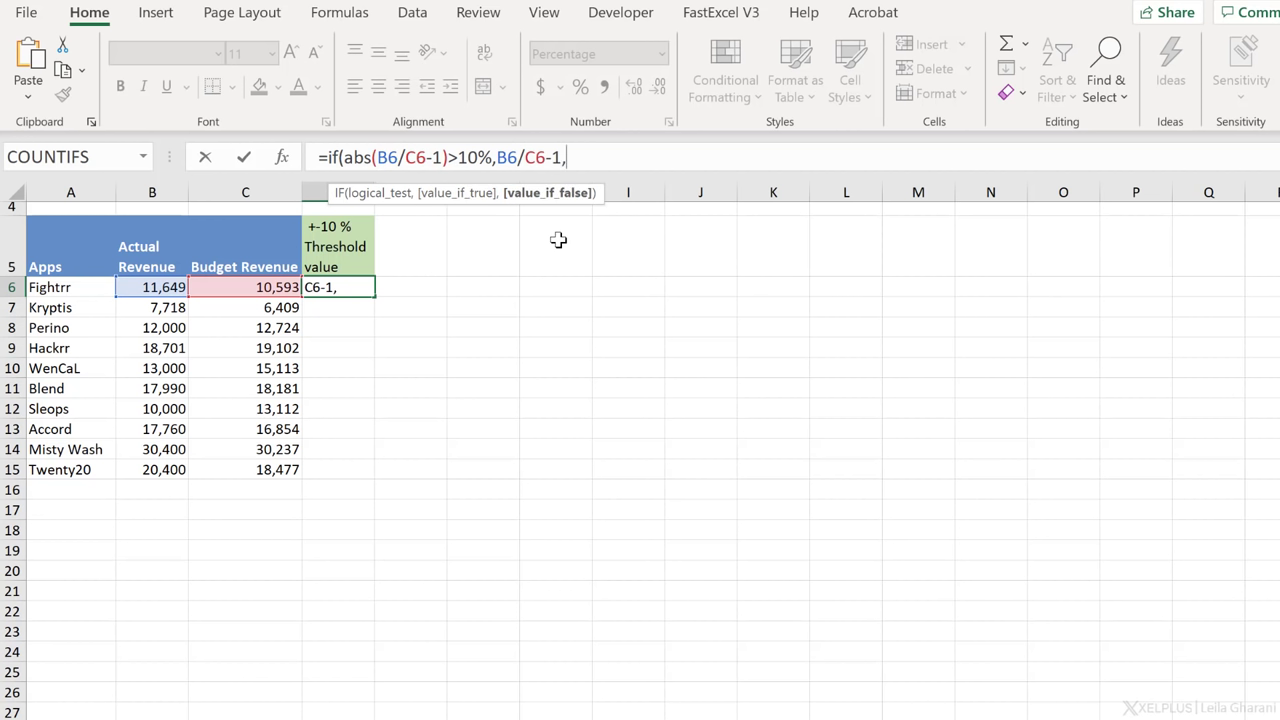
type("\"")
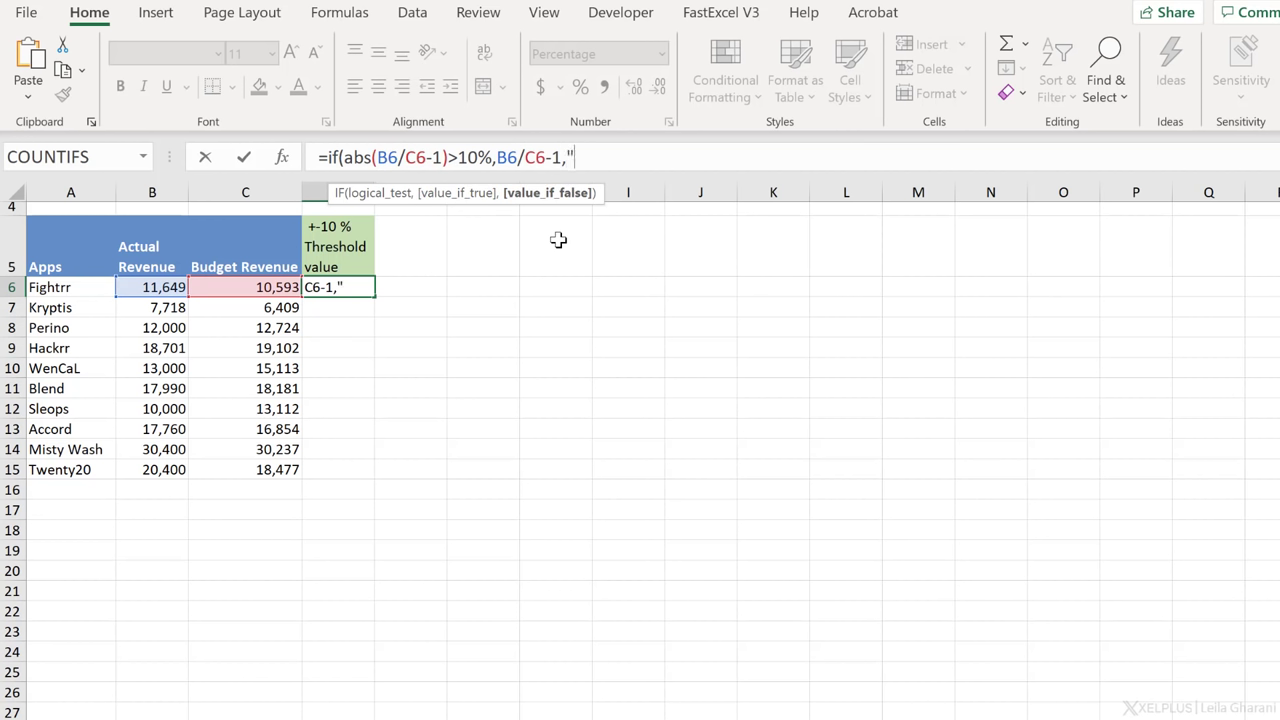
type("\"")
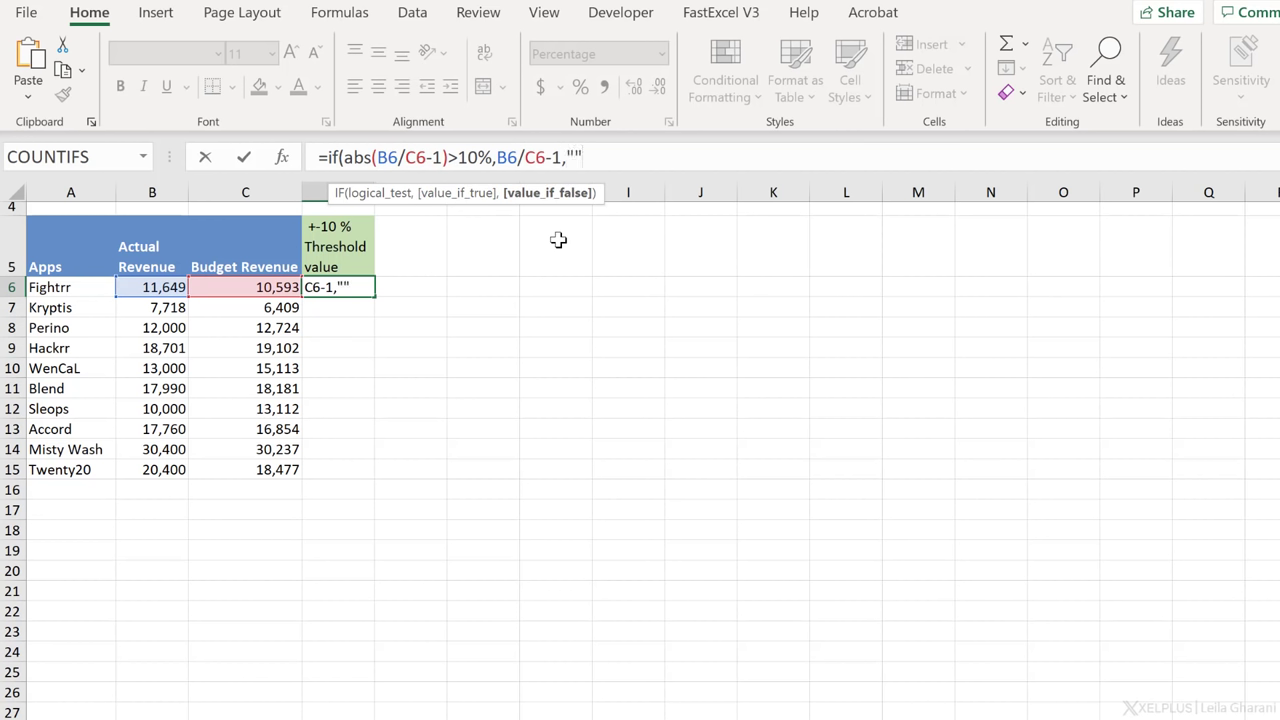
type(")")
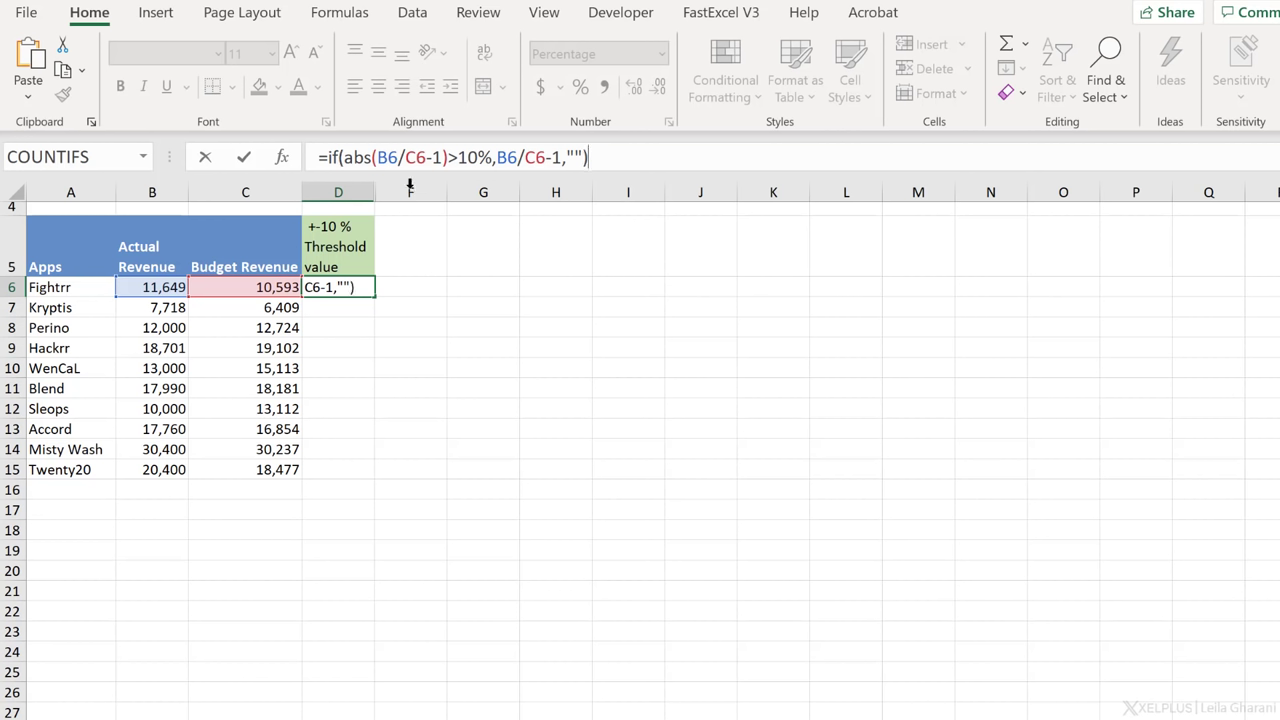
mouse_move(361, 157)
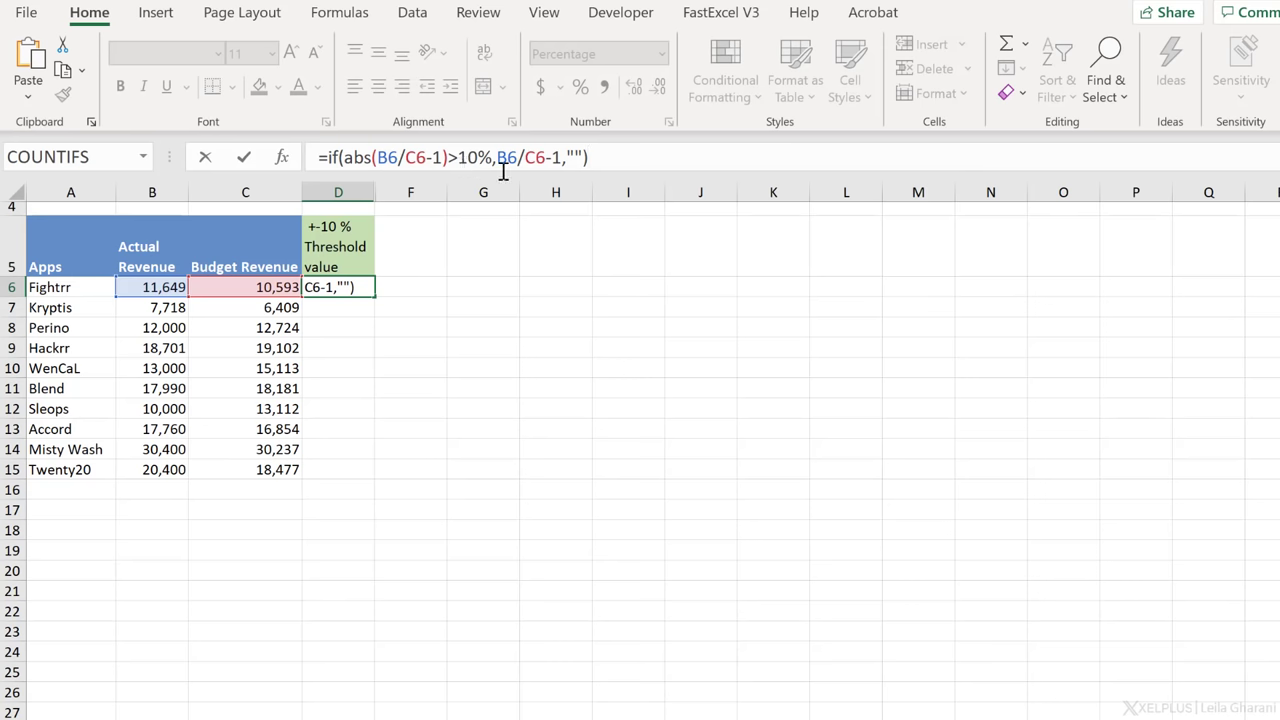
mouse_move(609, 160)
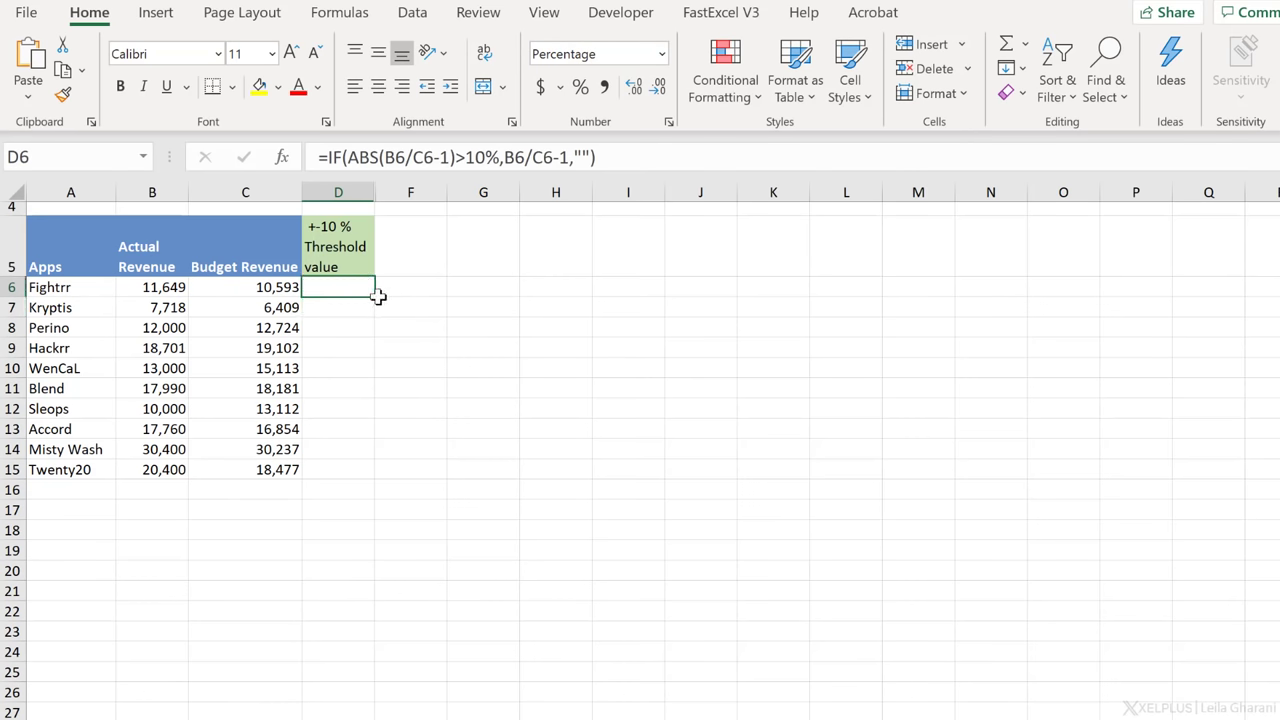
- Fill D6's threshold IF formula down to D15, flagging four apps beyond 10%
left_click_drag(375, 297, 366, 470)
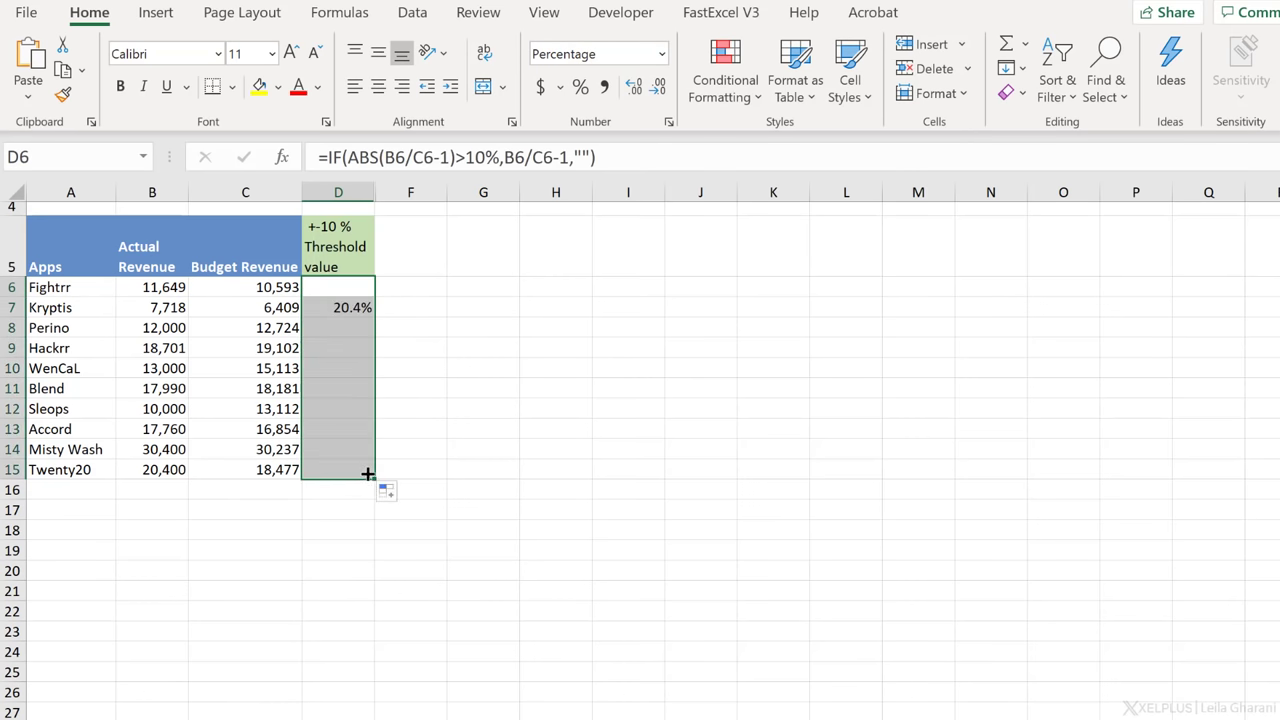
left_click_drag(367, 473, 347, 470)
type("let(")
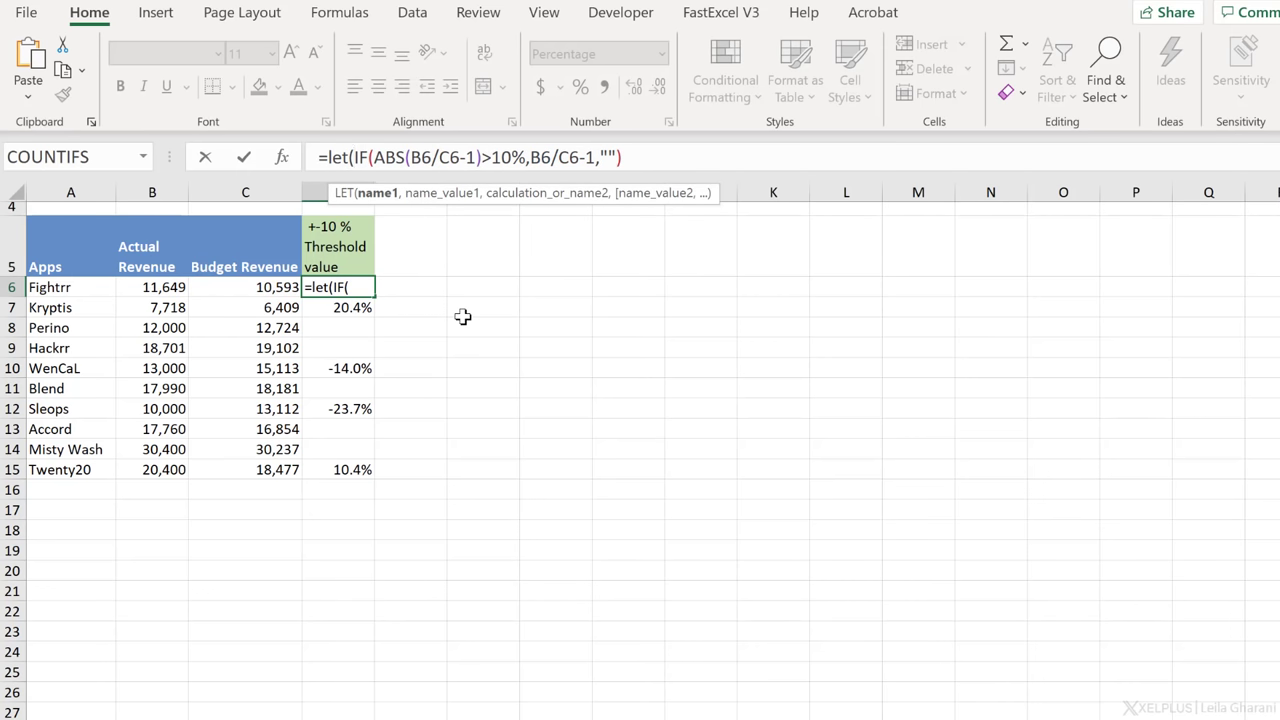
- Define var as B6/C6-1 in LET, use var inside the IF, and accept the correction
type("var,")
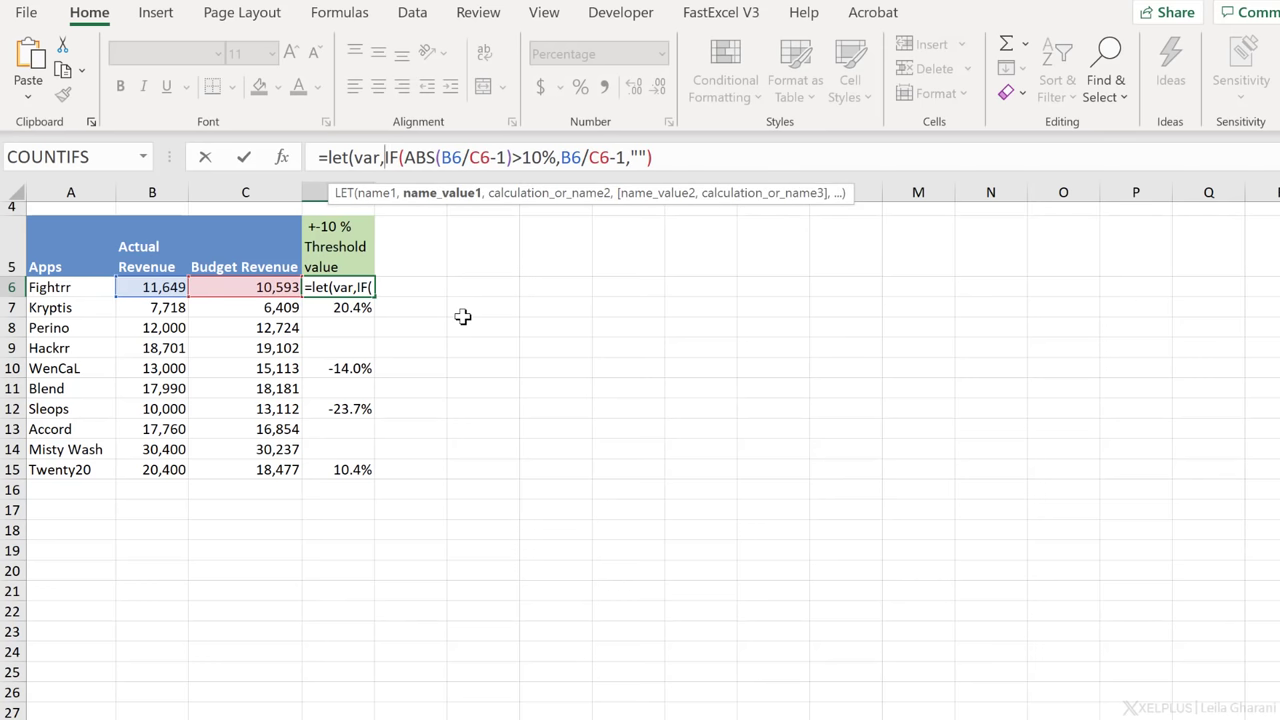
type("B6/C6-1")
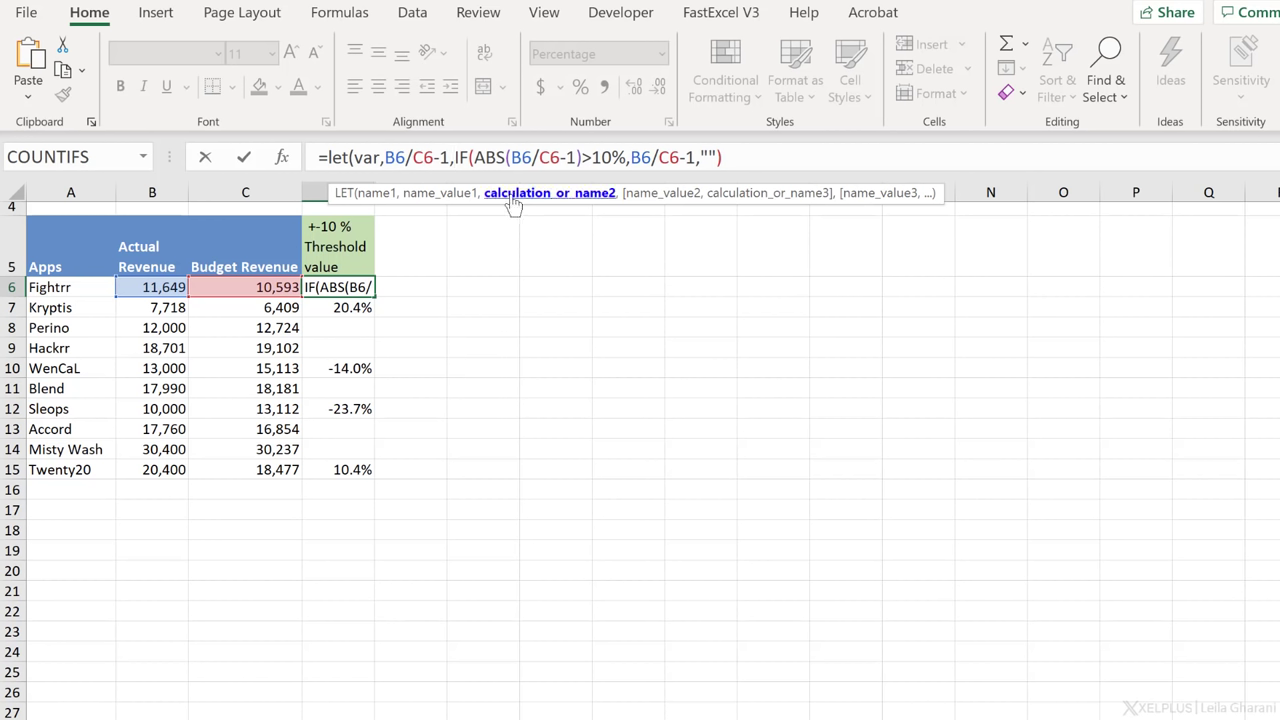
mouse_move(576, 157)
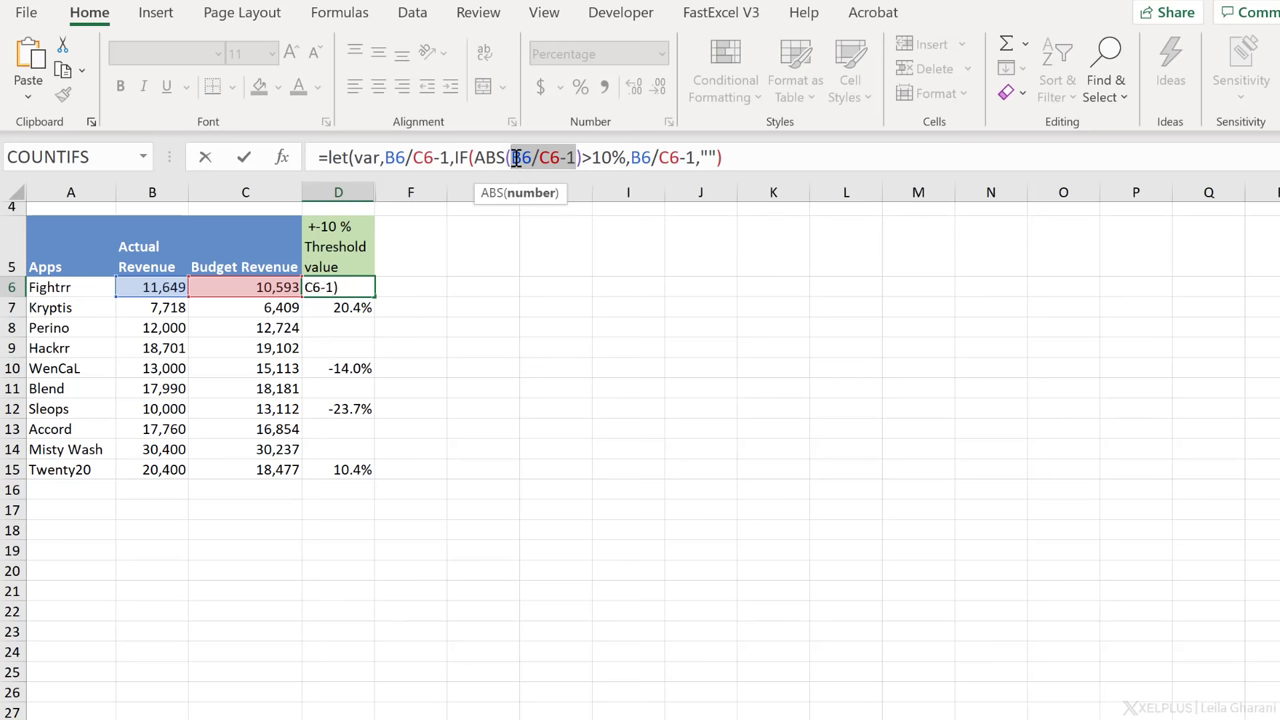
type("var")
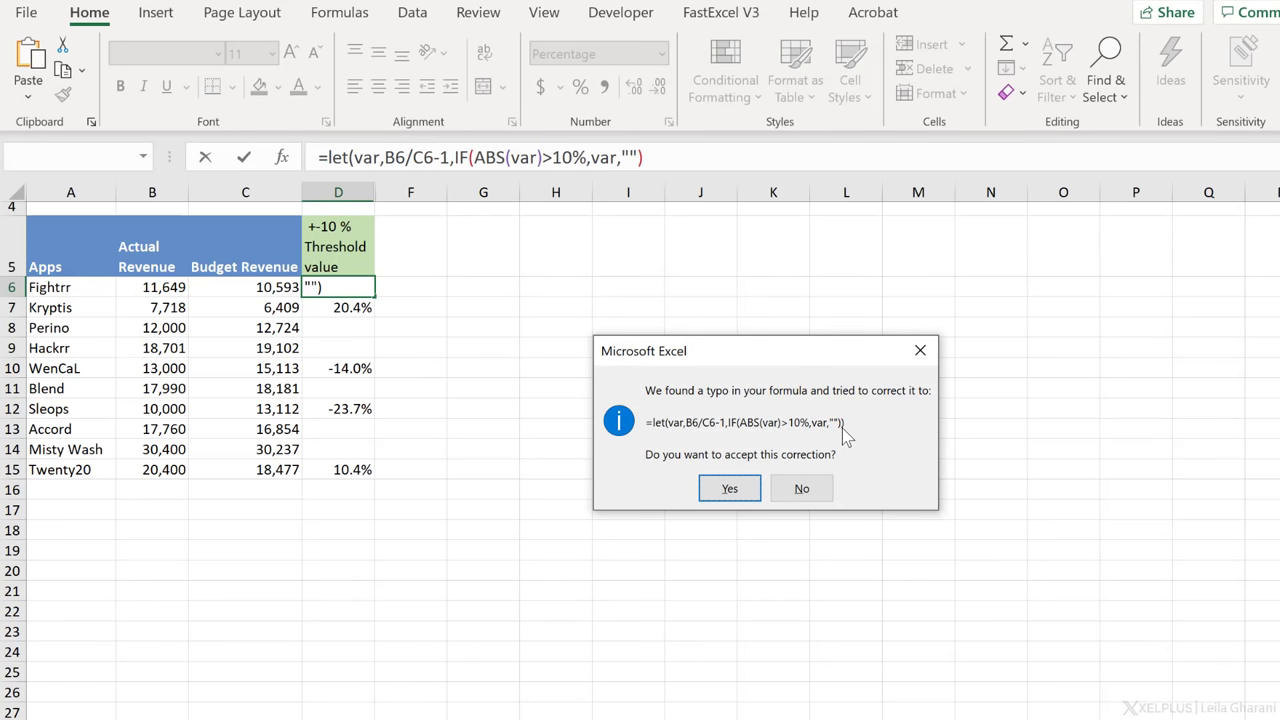
mouse_move(343, 175)
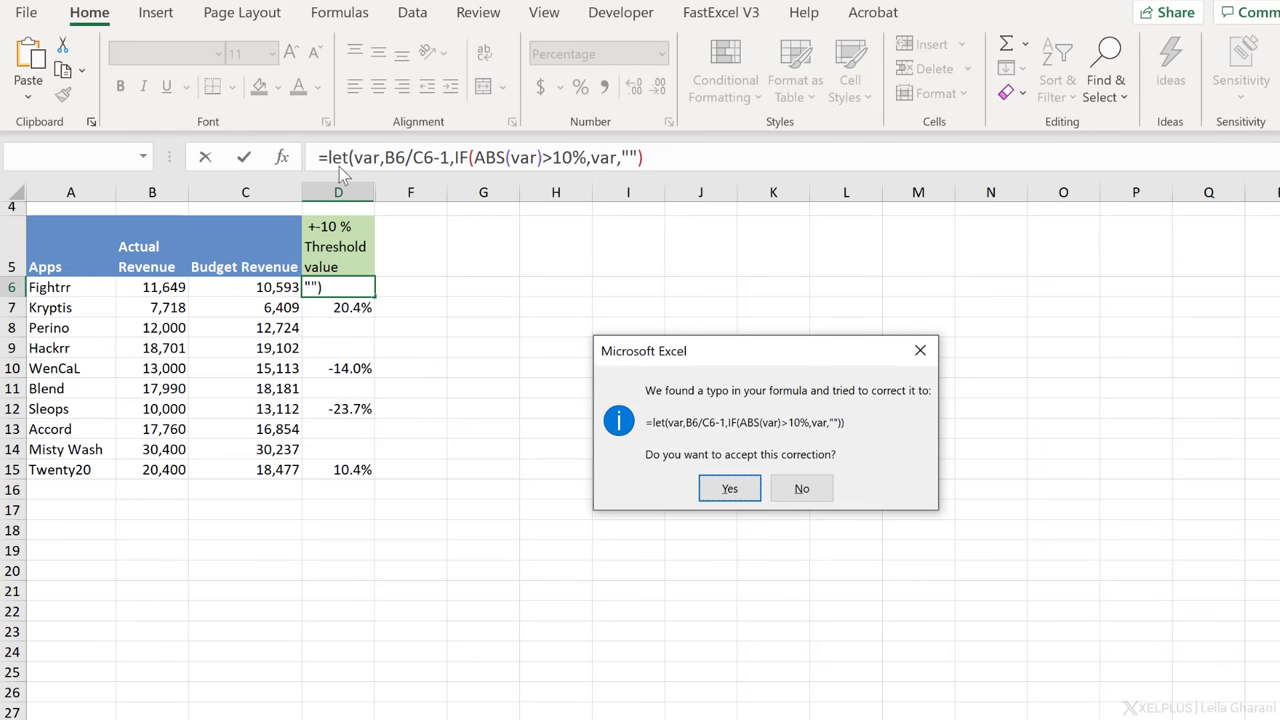
left_click(801, 488)
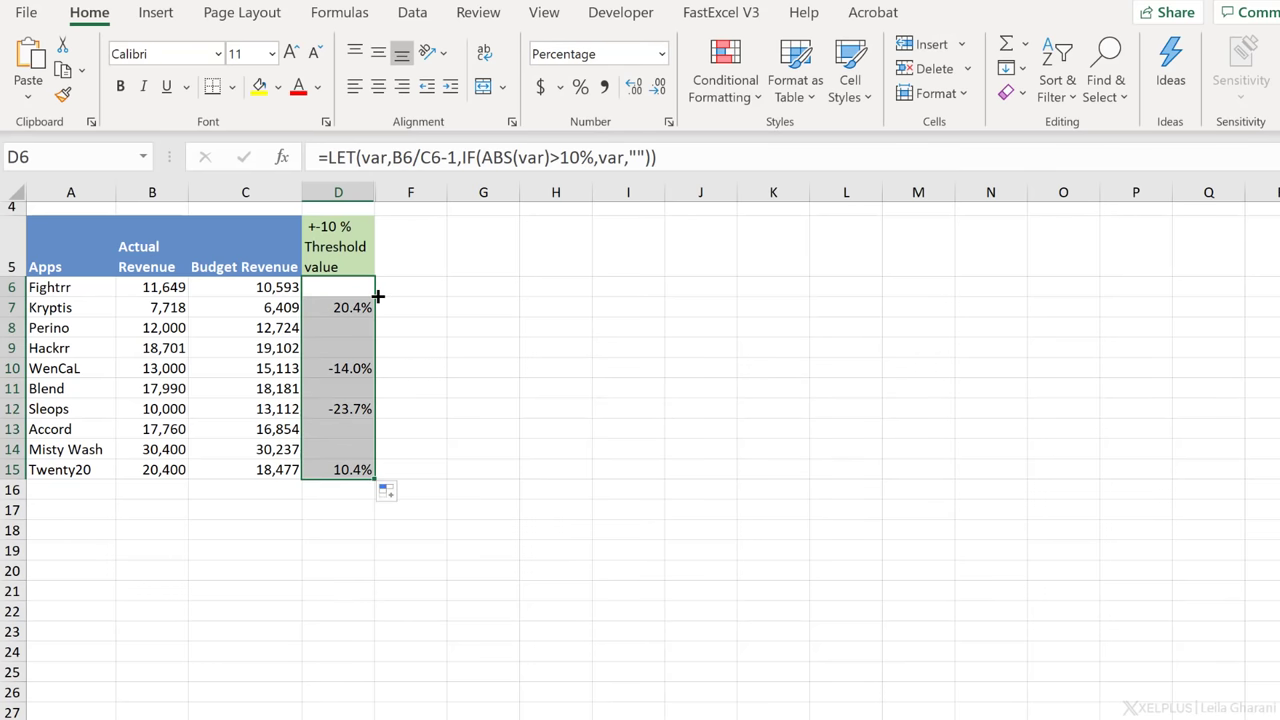
- Reopen D6's LET formula for editing after filling it down D6:D15
left_click(338, 307)
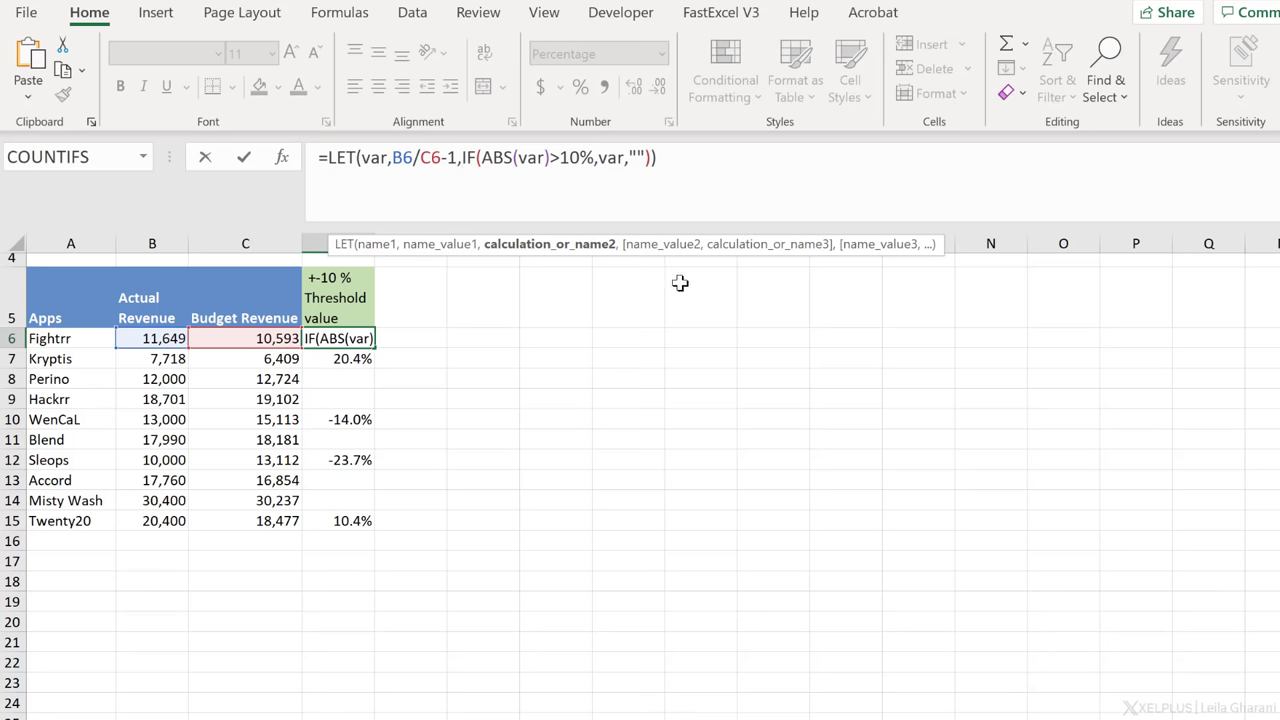
- Split D6's LET formula across lines and name the 10% threshold t
type("#")
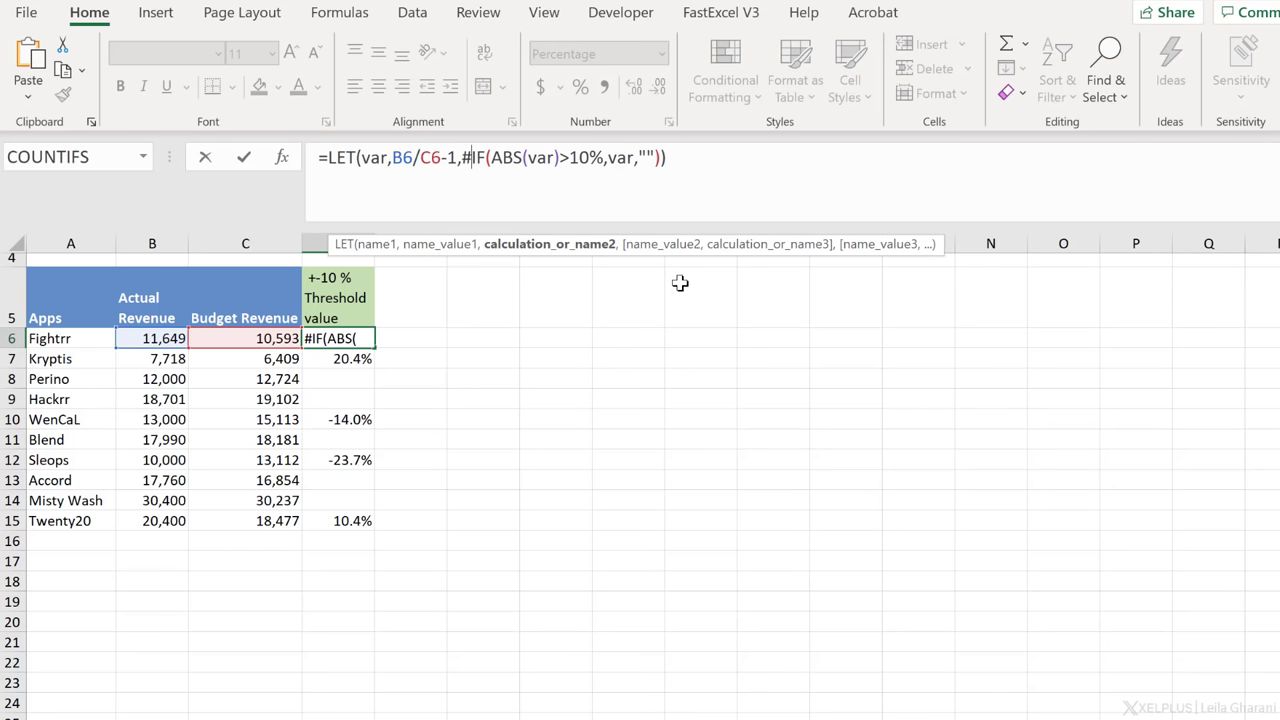
key("alt+enter")
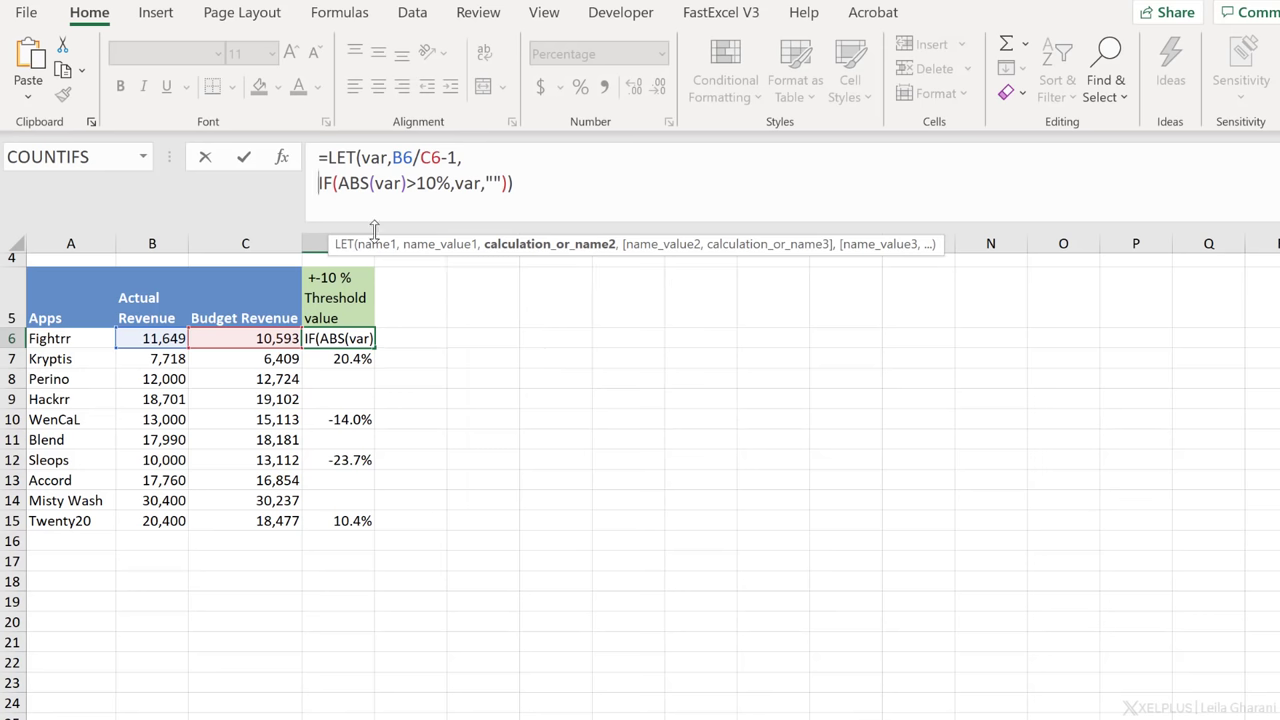
type("t")
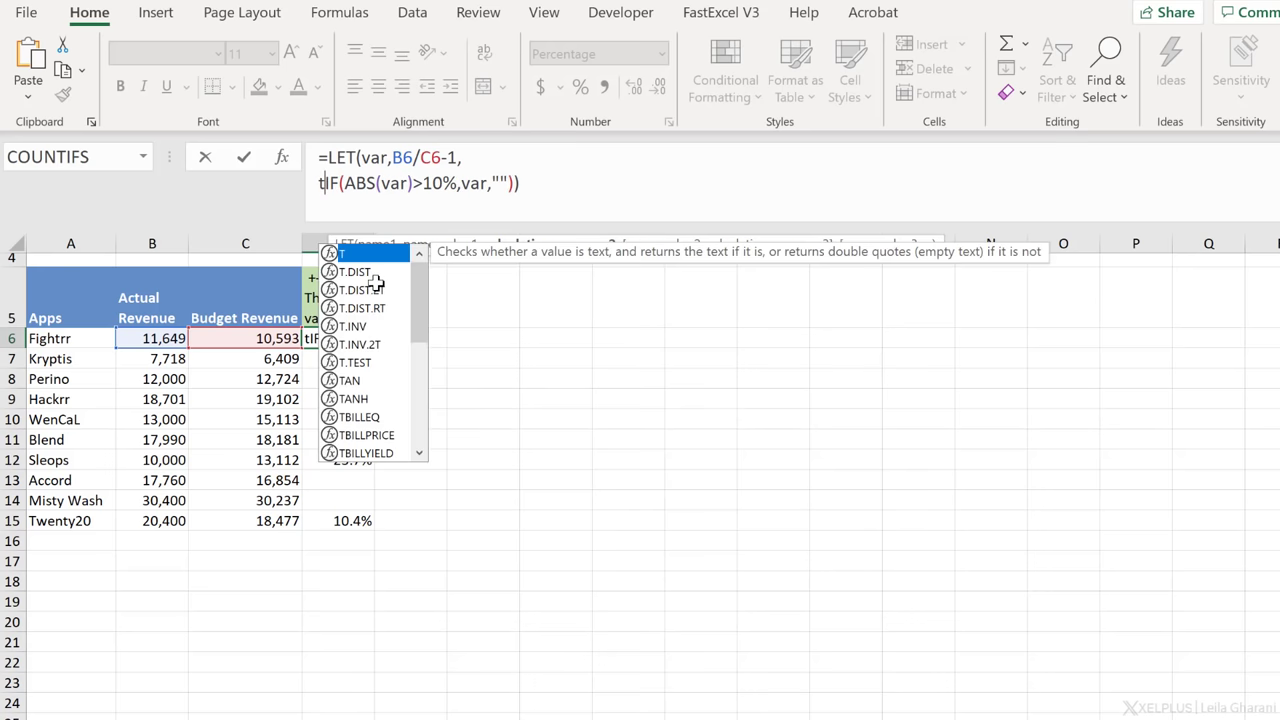
type(",10%,")
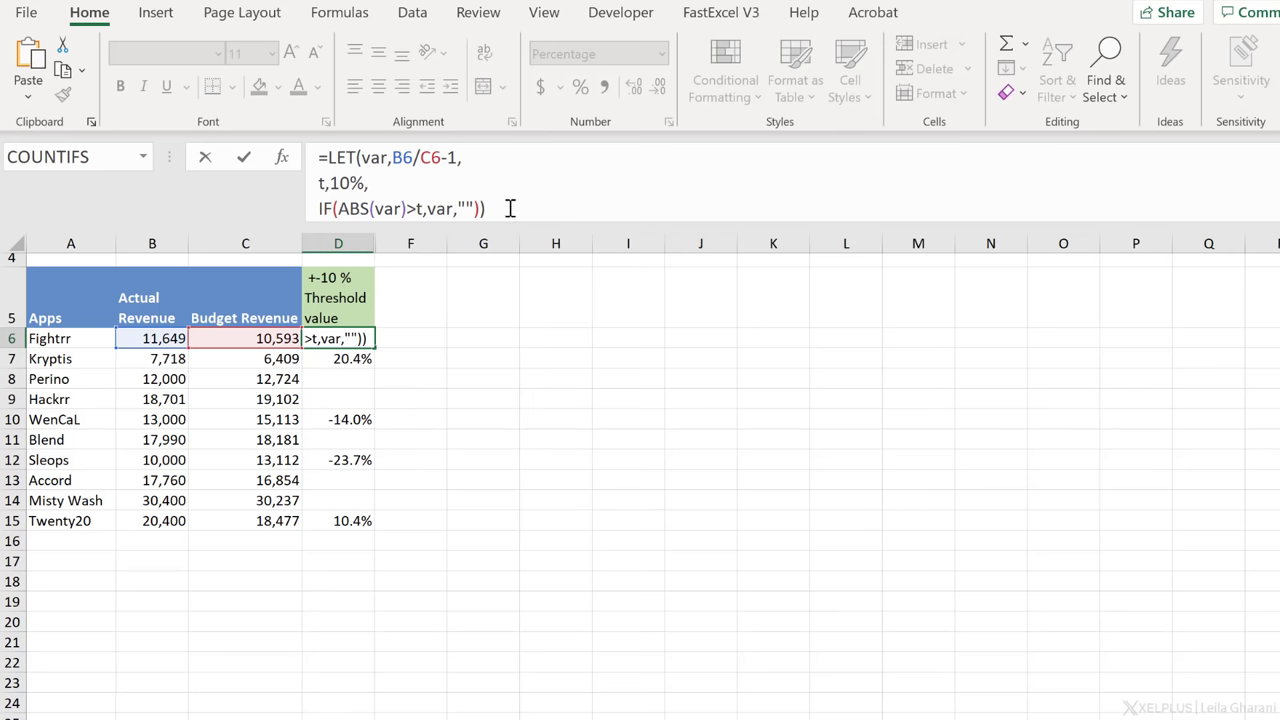
left_click(338, 358)
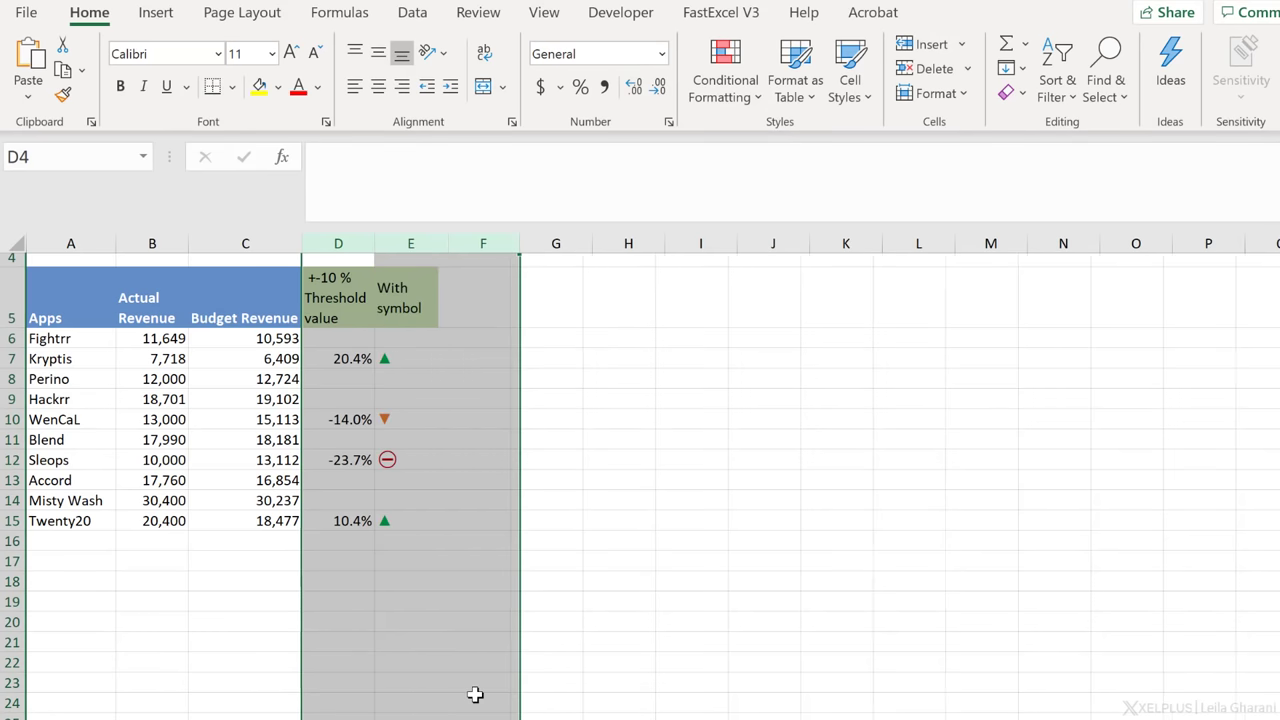
left_click(410, 358)
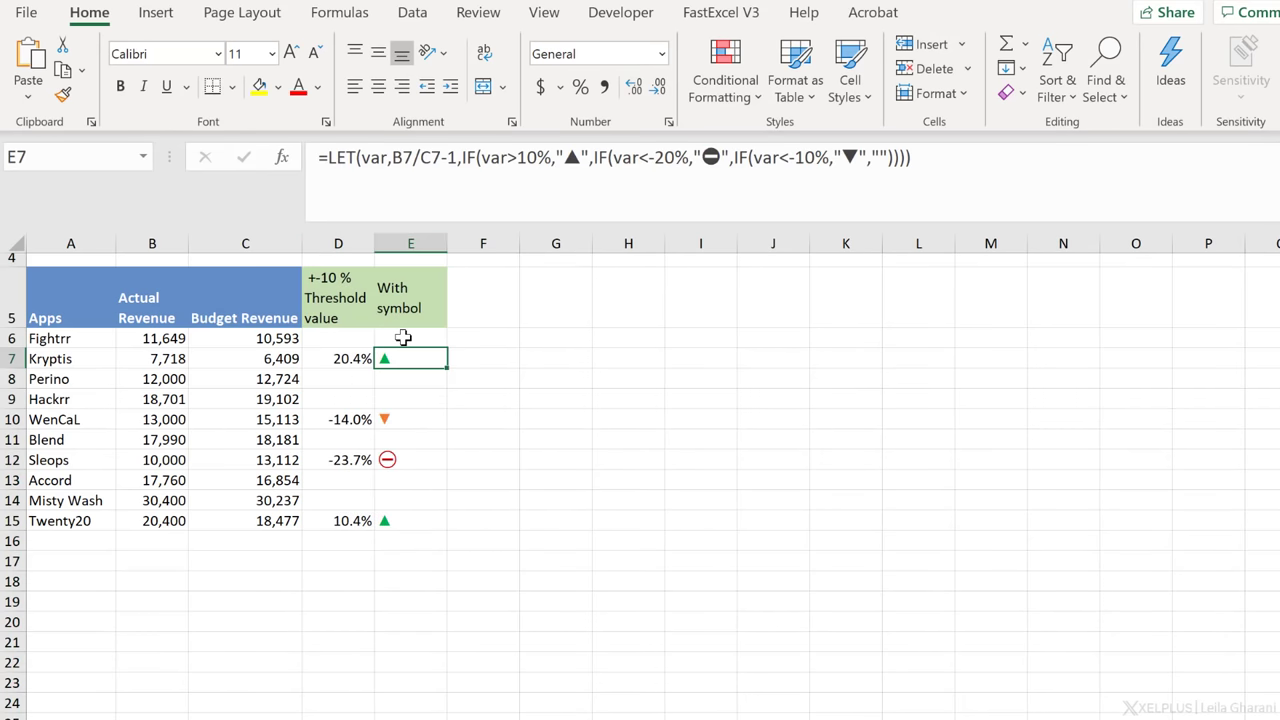
left_click(411, 337)
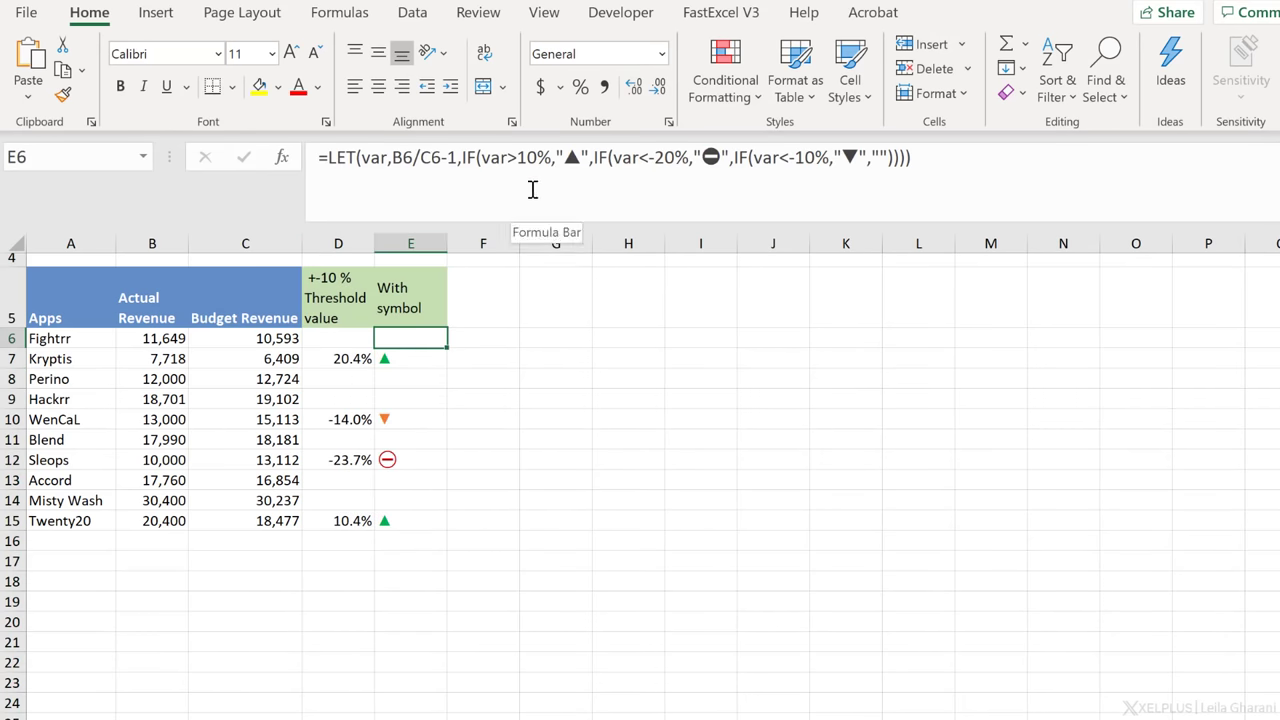
mouse_move(650, 177)
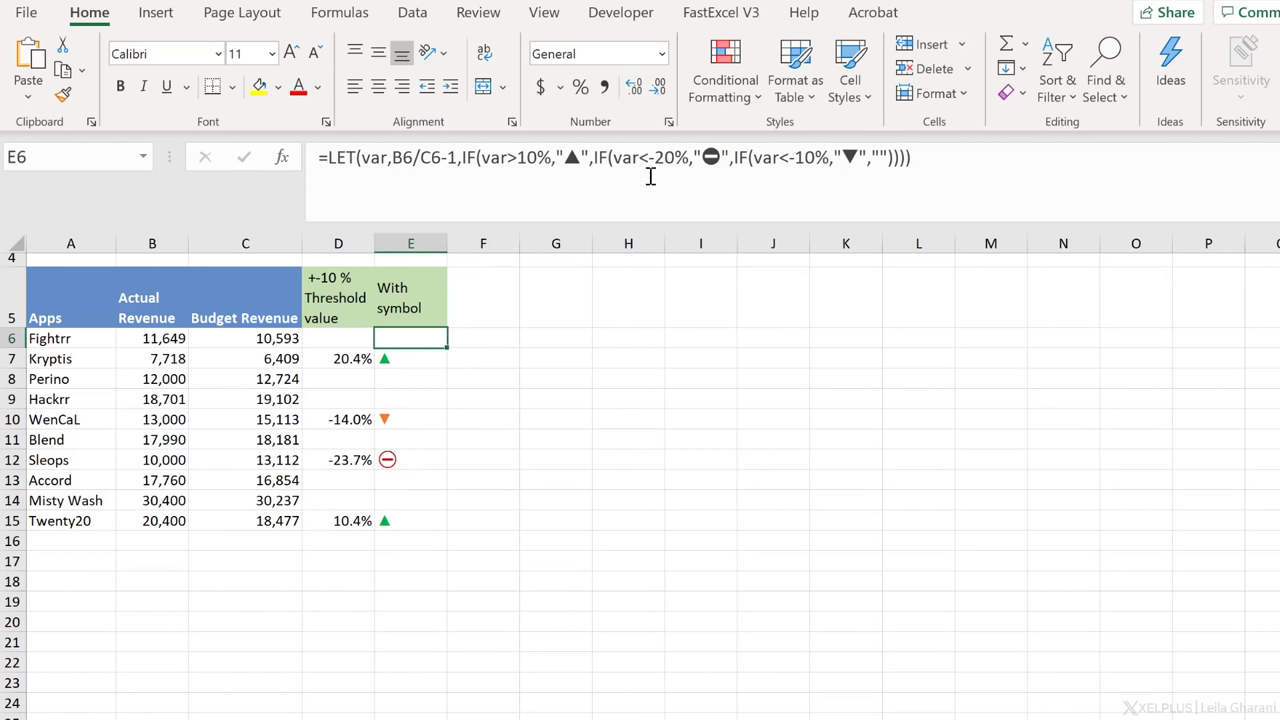
mouse_move(416, 318)
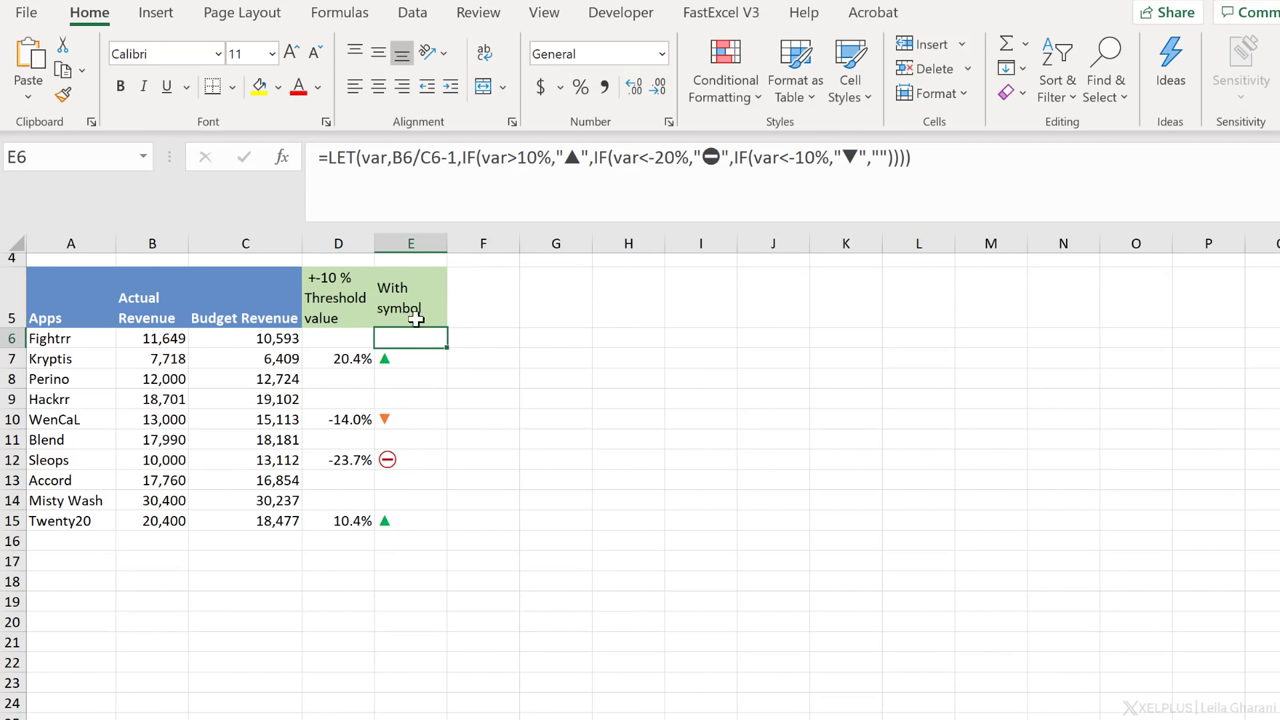
left_click(410, 358)
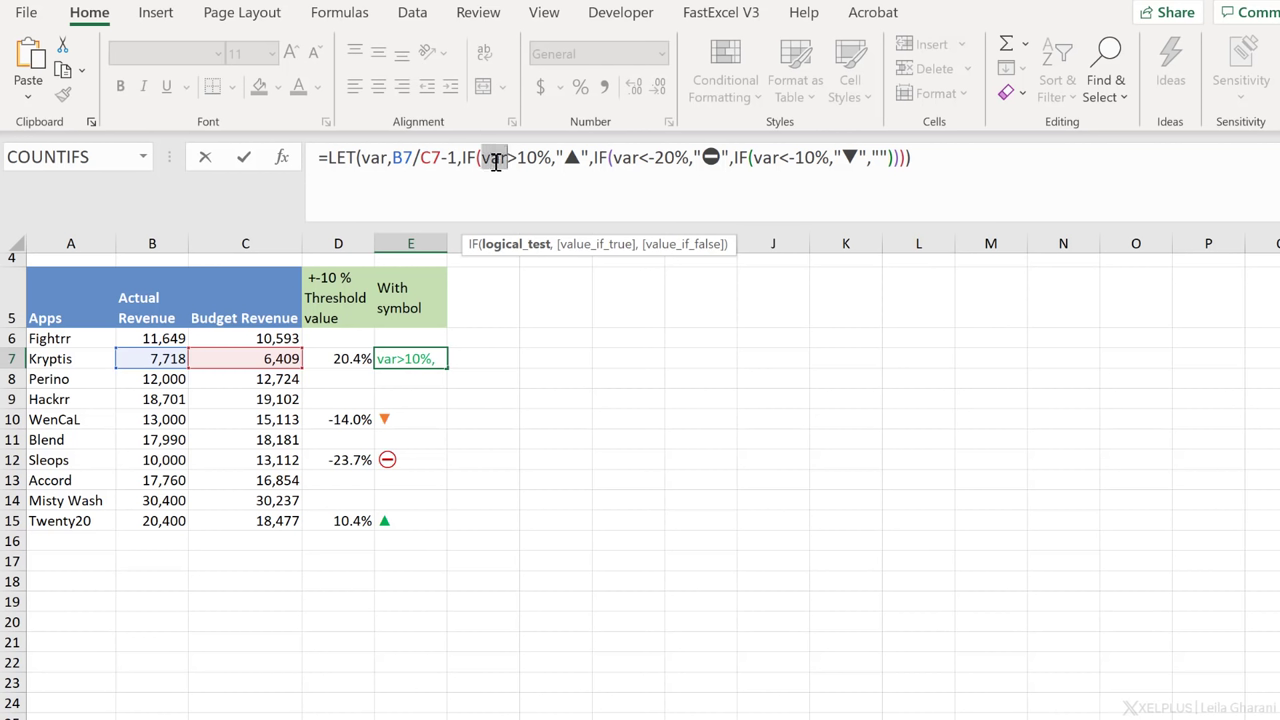
mouse_move(575, 160)
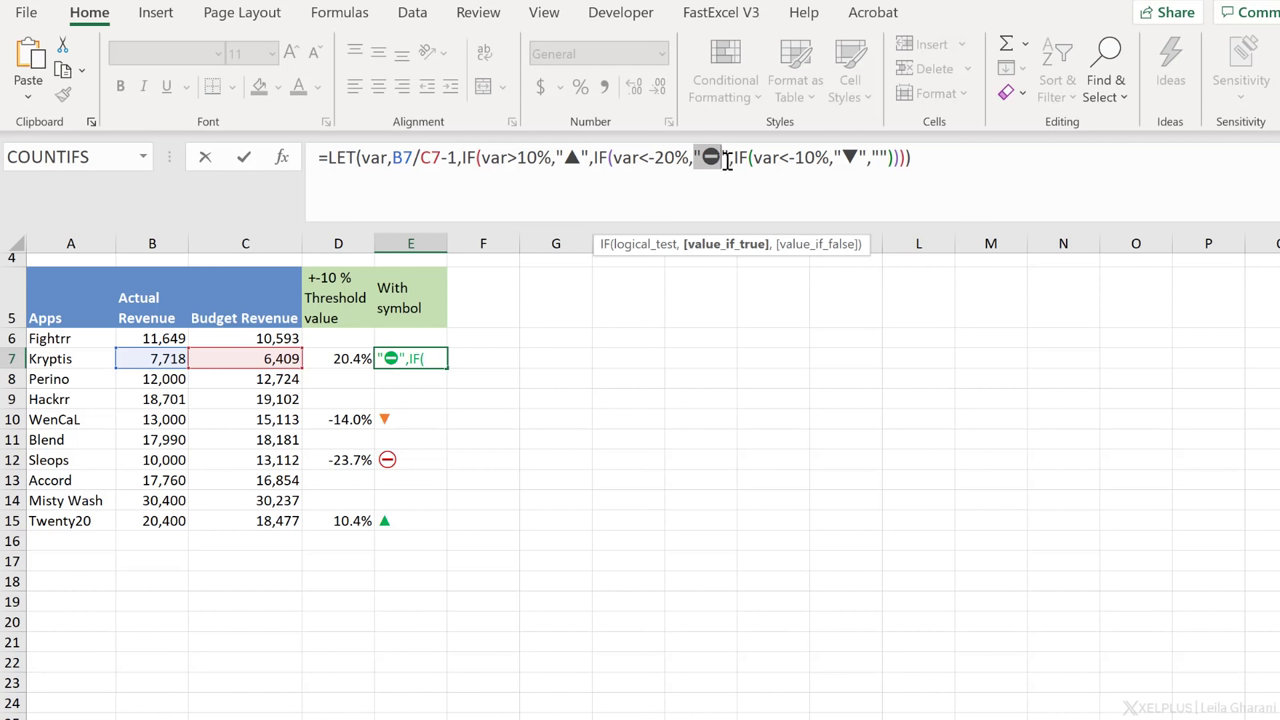
mouse_move(797, 157)
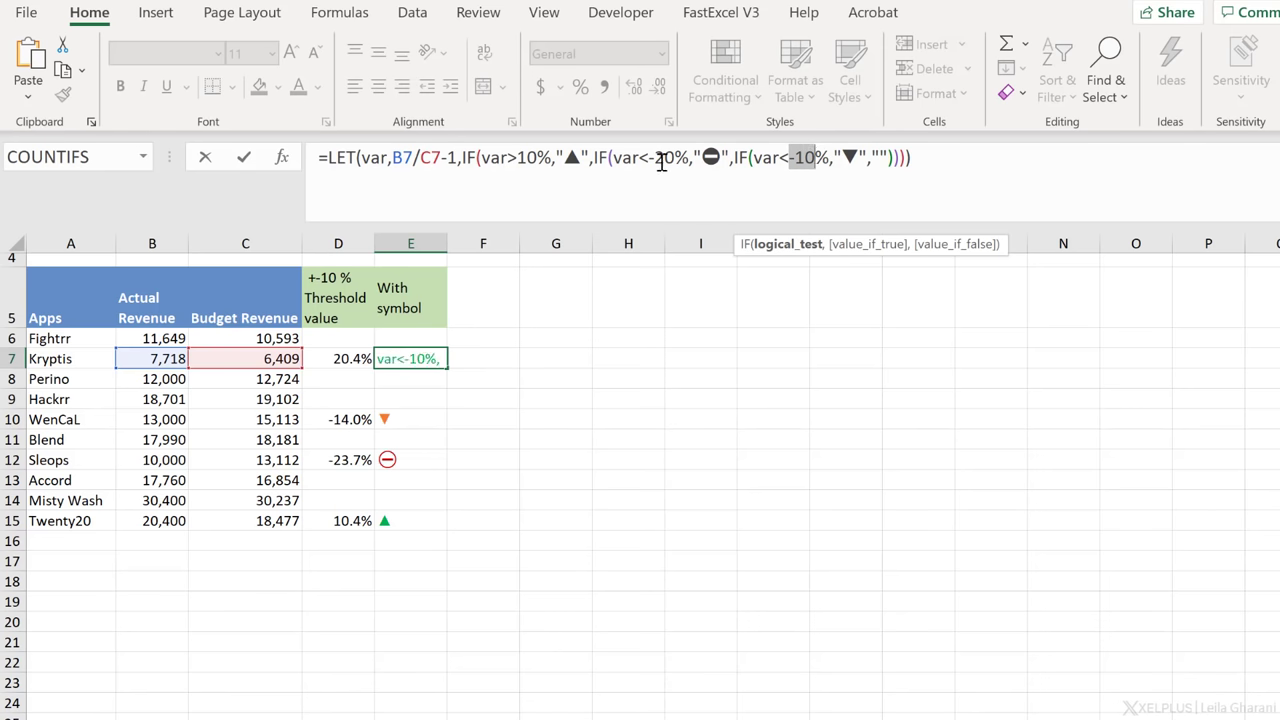
type("20")
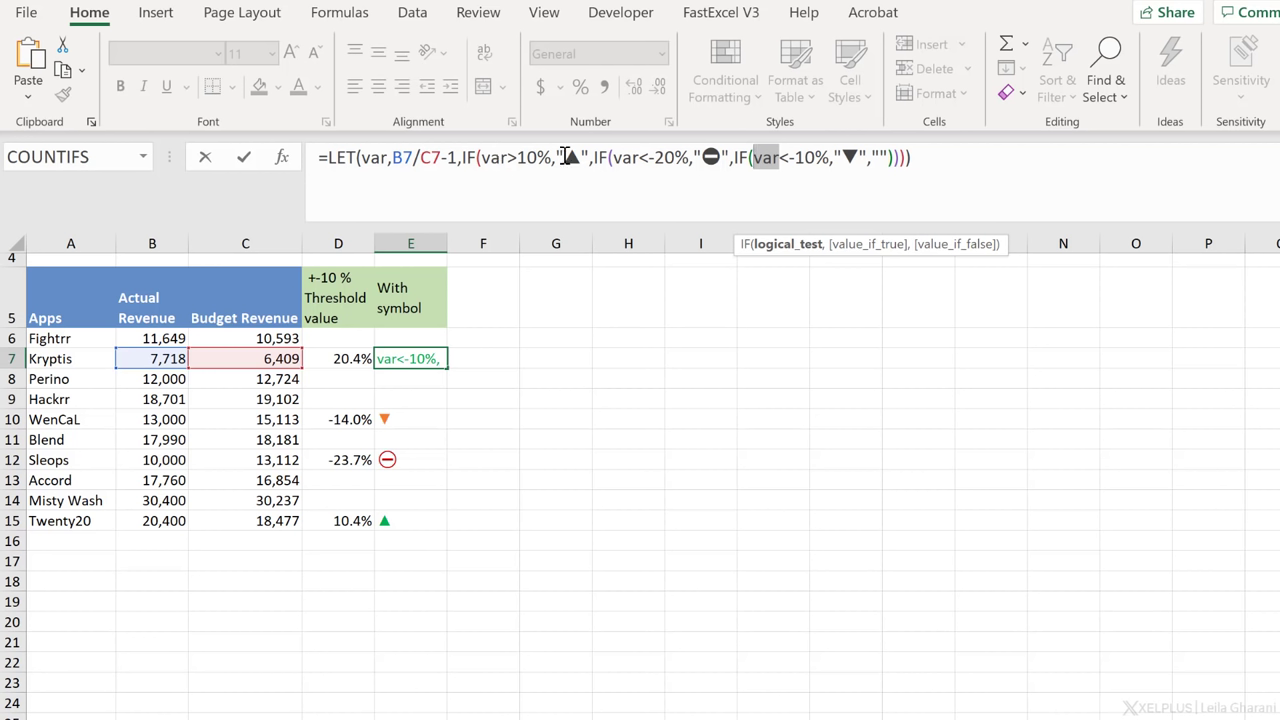
mouse_move(811, 170)
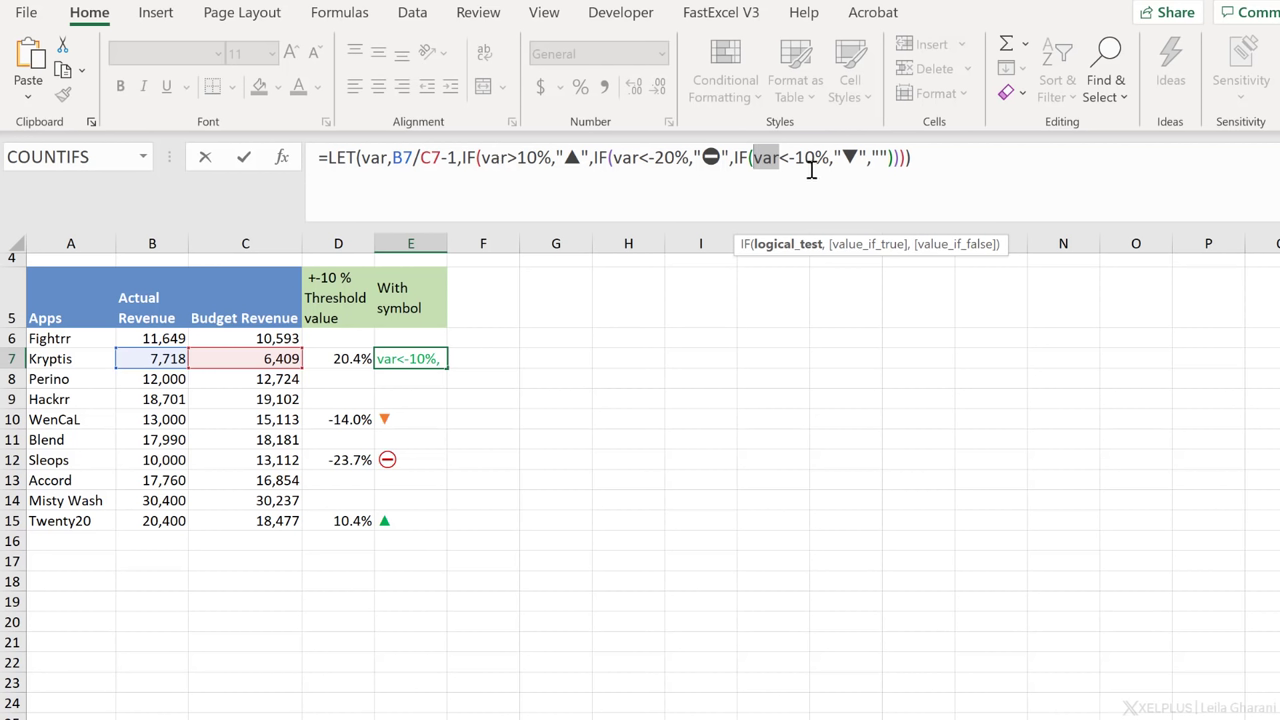
mouse_move(520, 169)
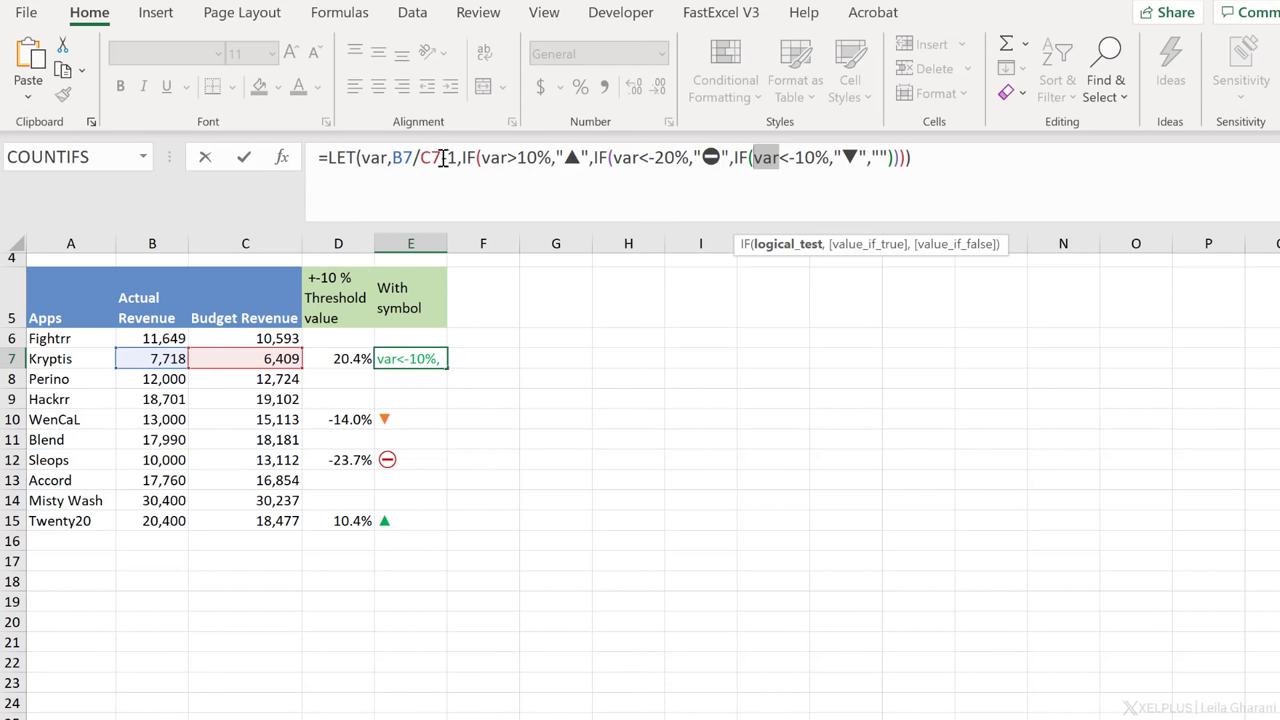
key("Return")
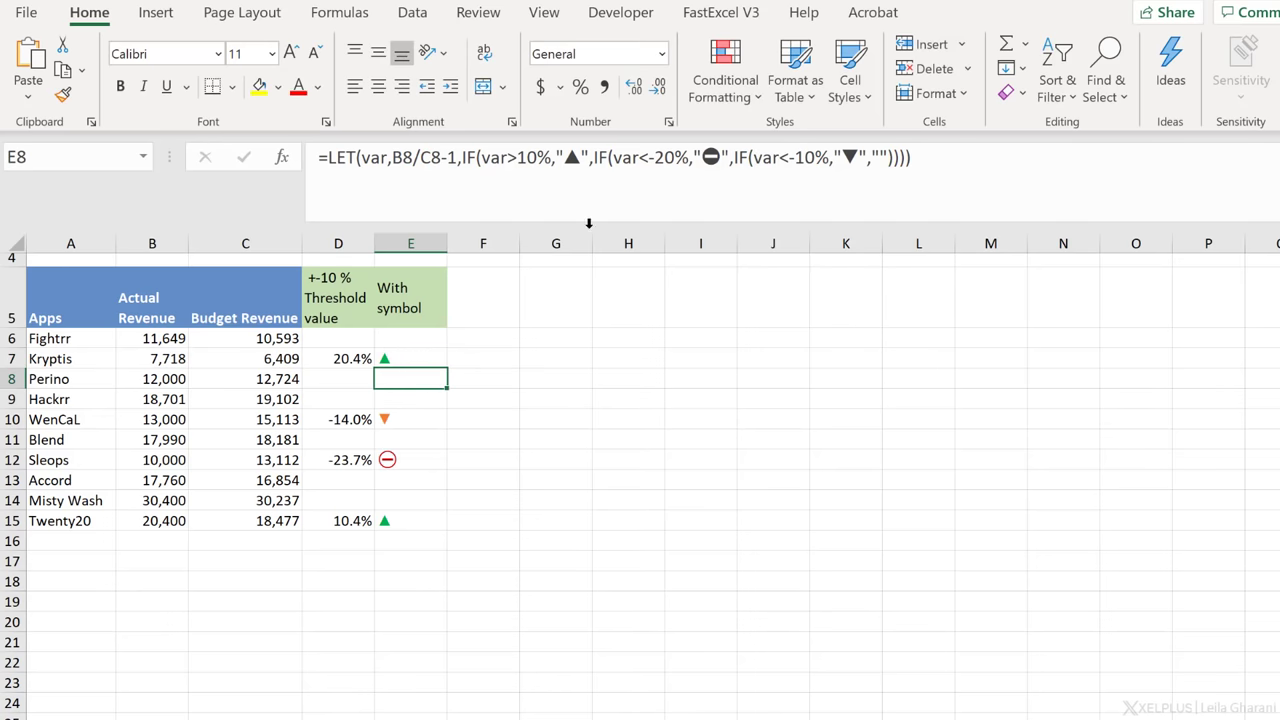
- Review the down-arrow conditional formatting rule's font colour in the Manage Rules dialog
left_click(724, 70)
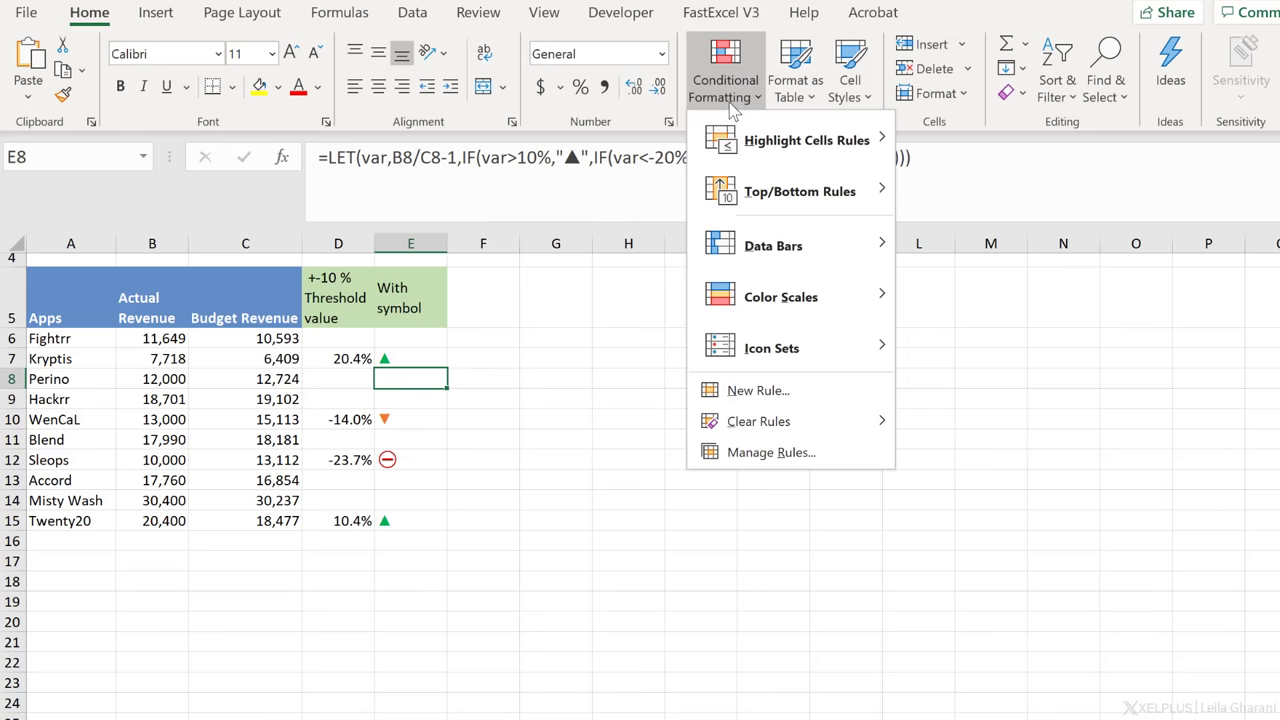
mouse_move(780, 296)
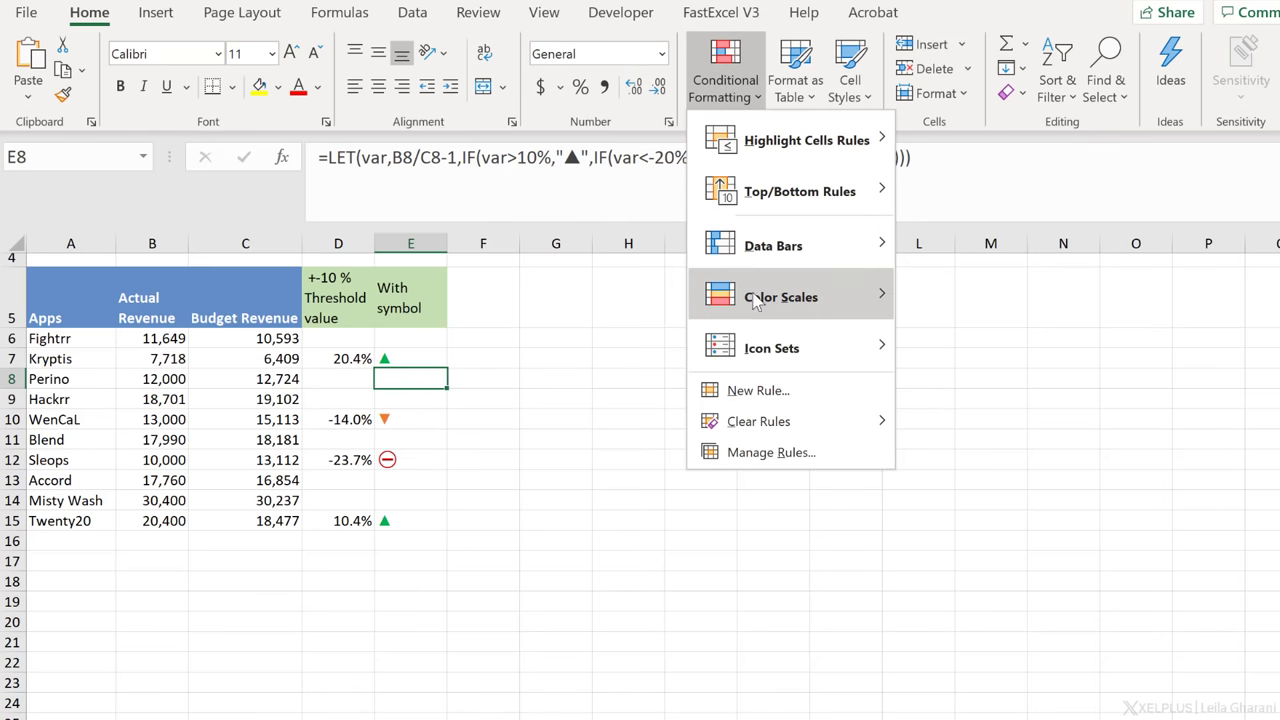
left_click(770, 452)
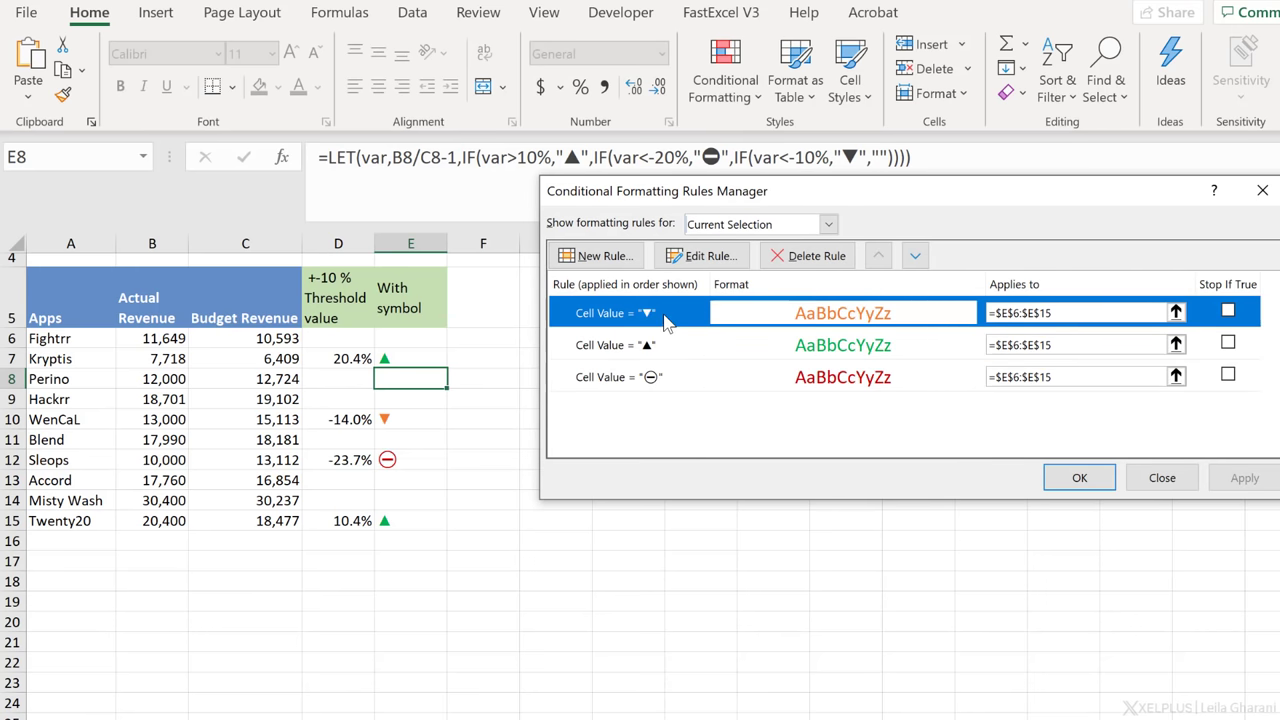
left_click(701, 255)
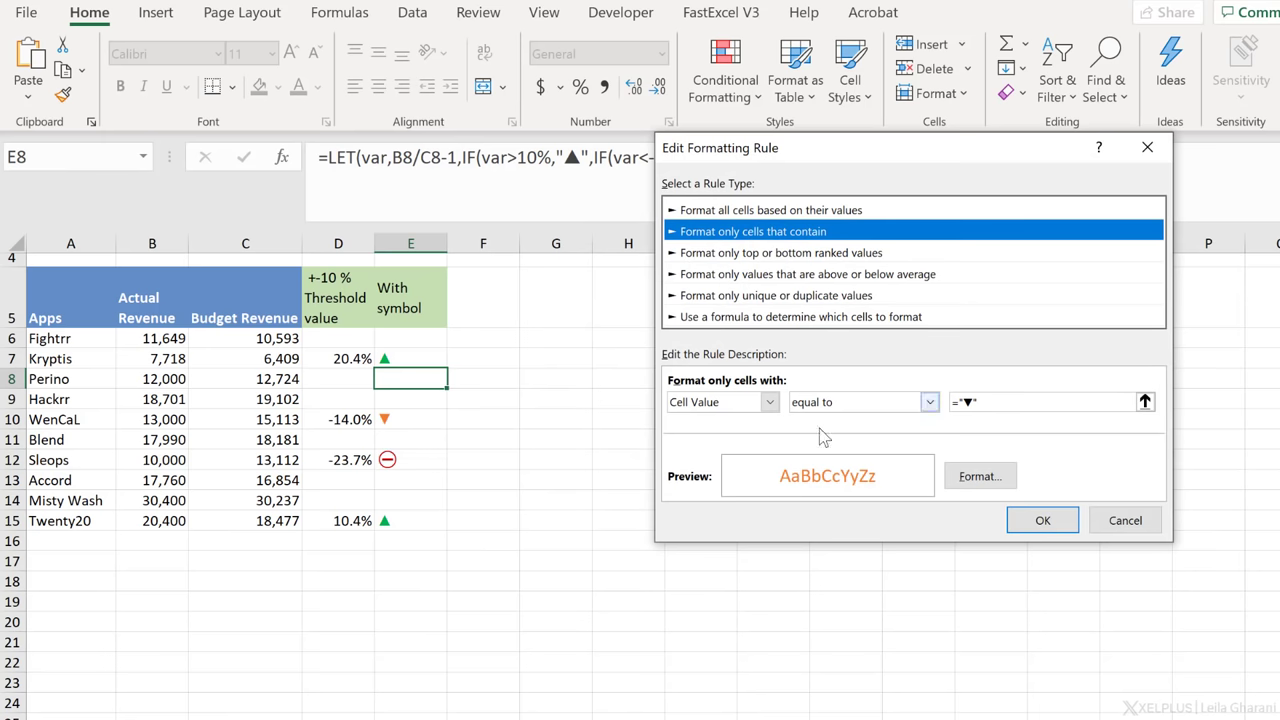
left_click(979, 475)
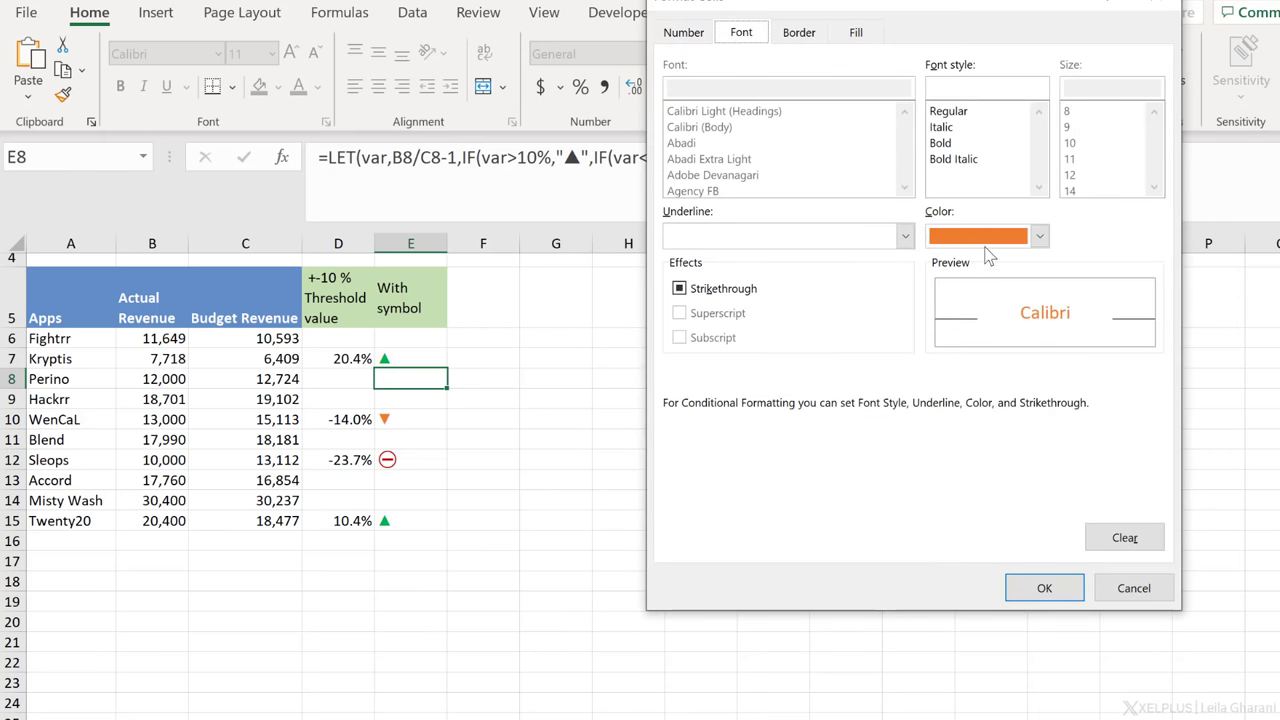
mouse_move(901, 135)
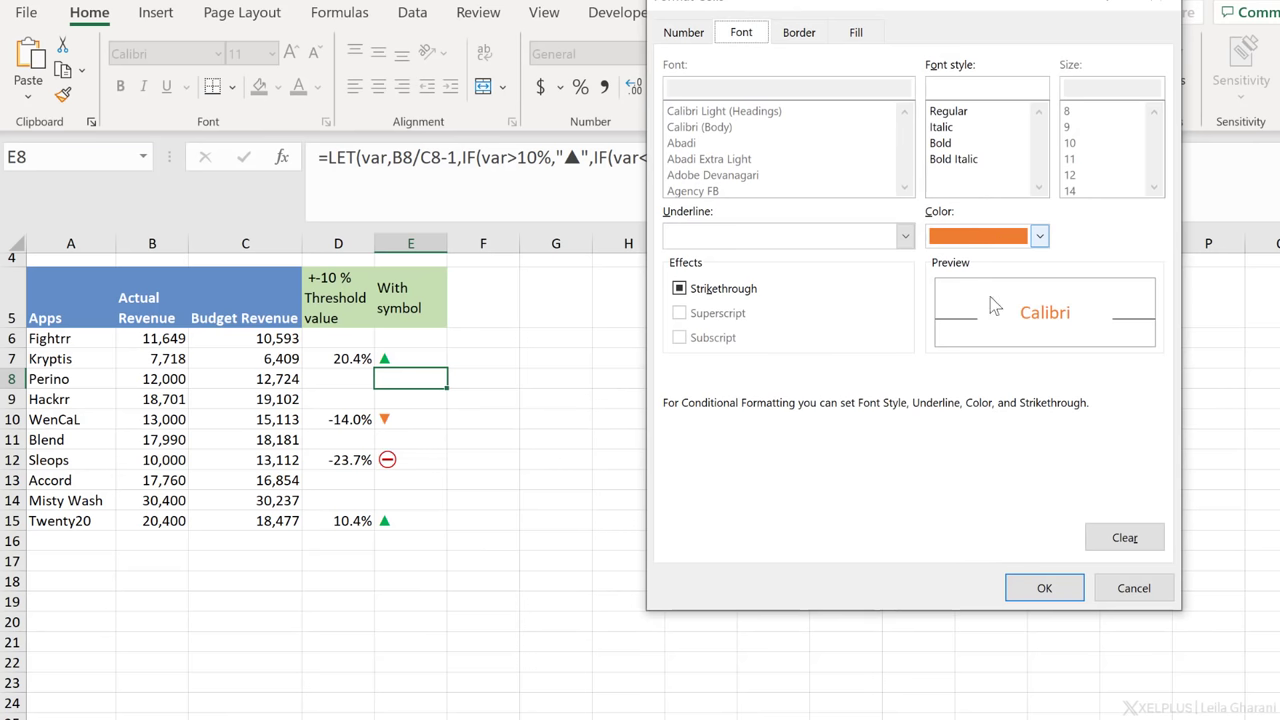
left_click(1043, 587)
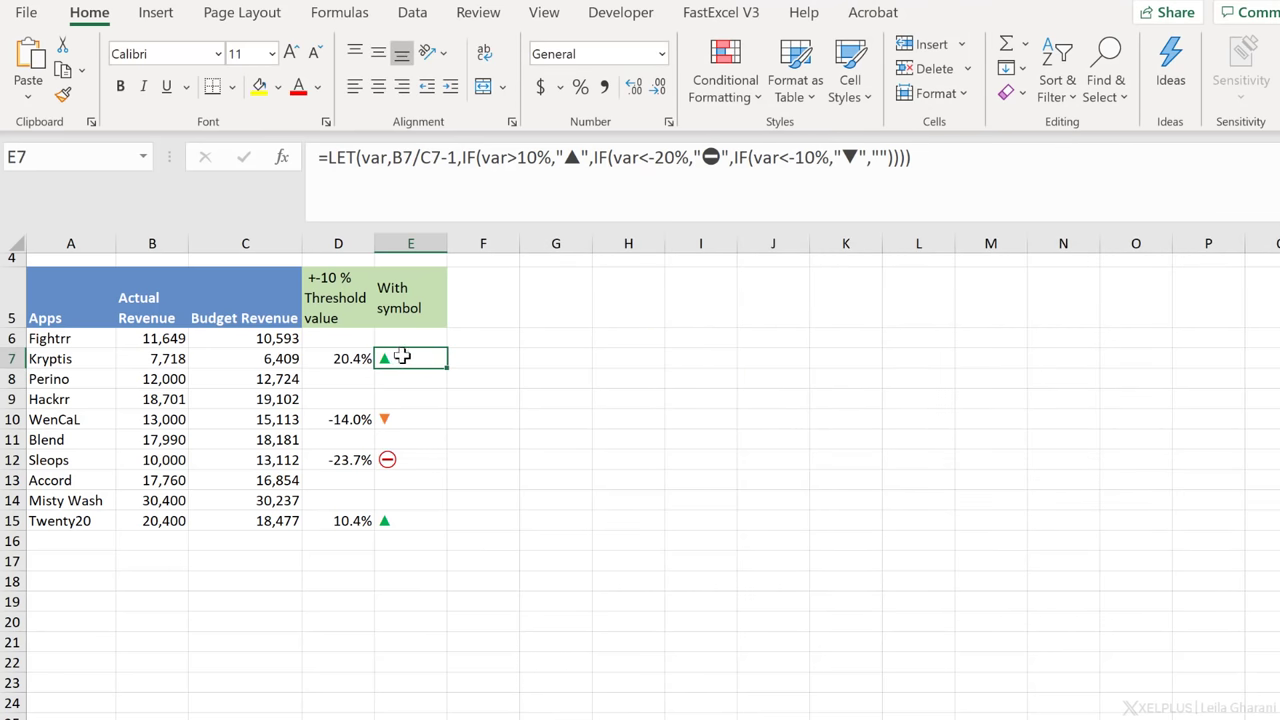
left_click(155, 12)
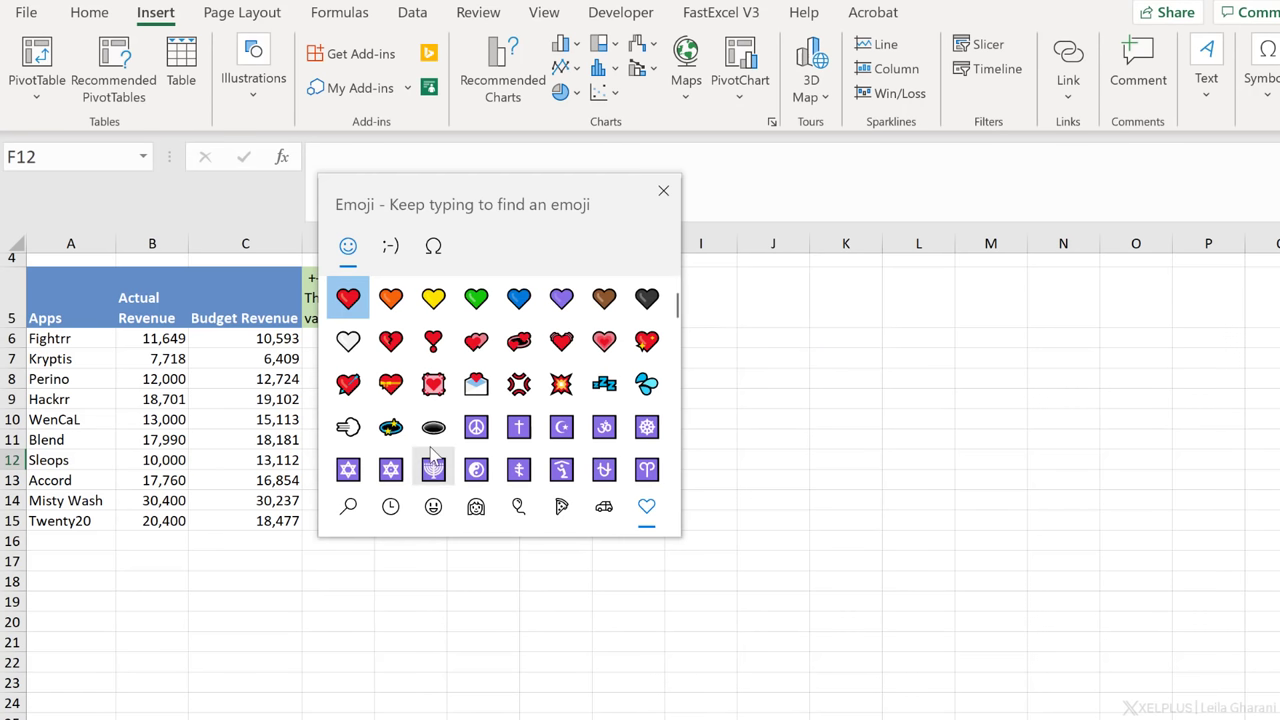
mouse_move(475, 341)
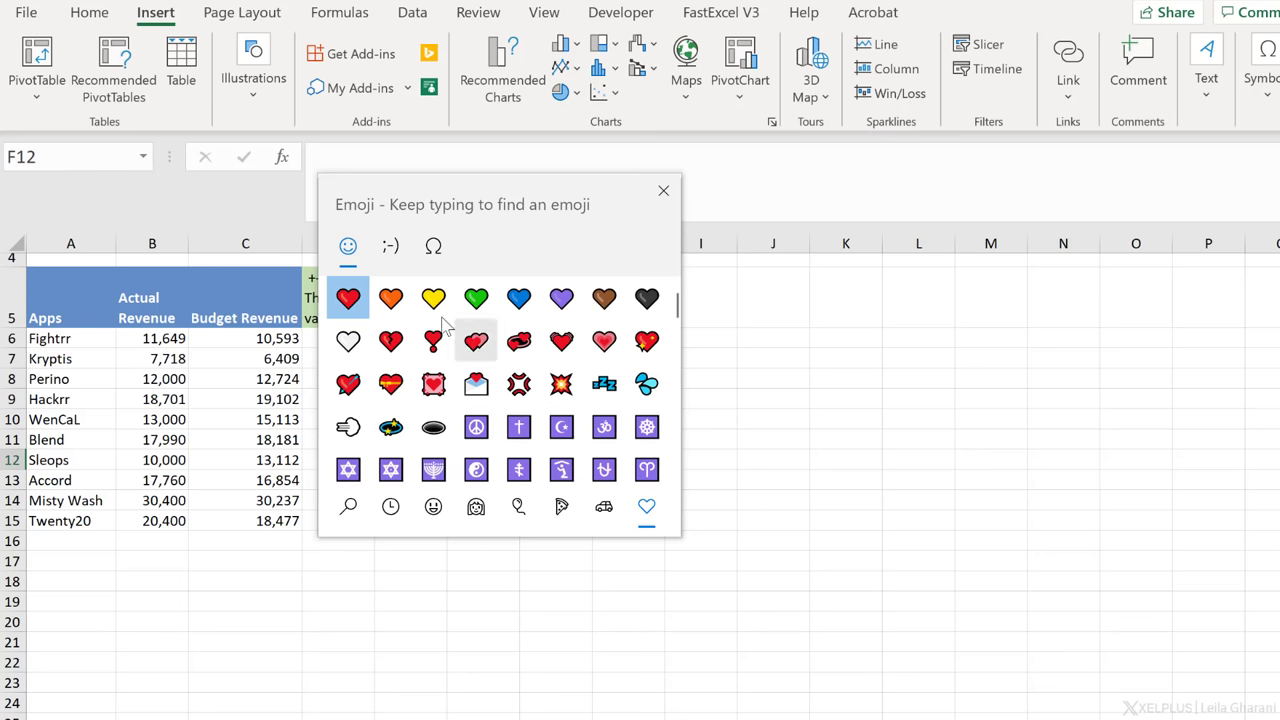
left_click(432, 505)
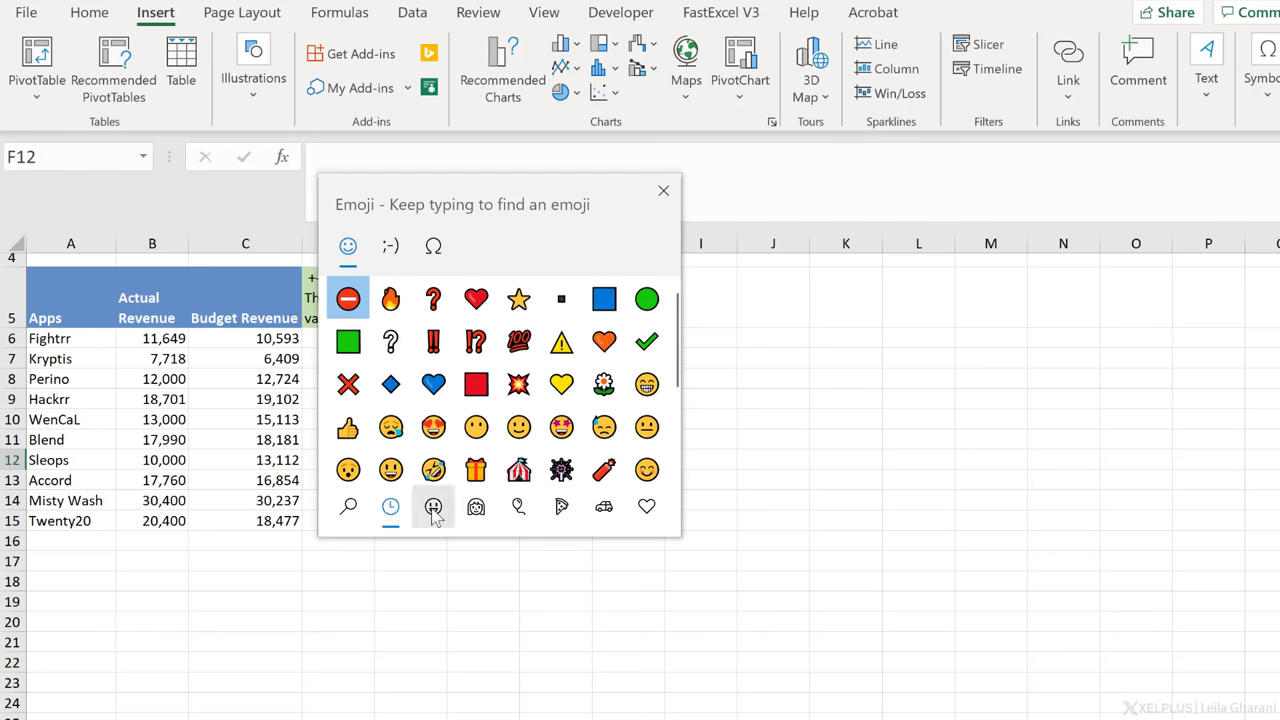
left_click(518, 506)
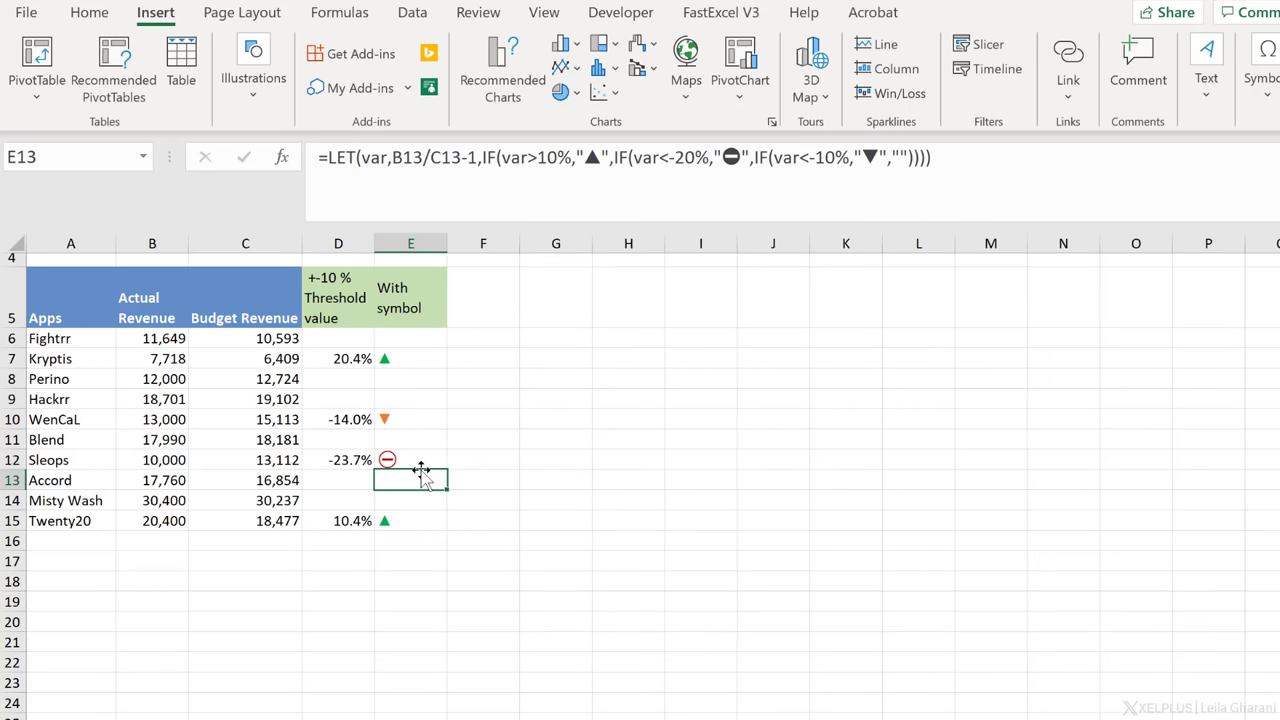
left_click(483, 459)
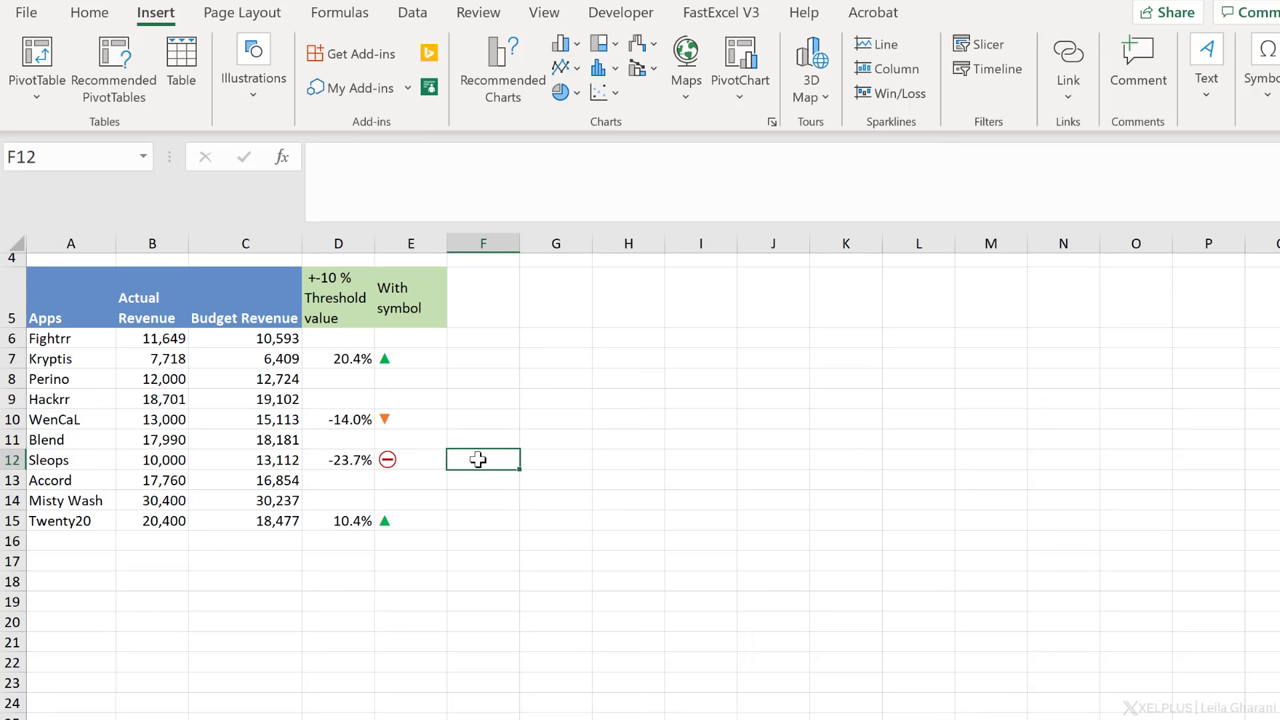
left_click(411, 459)
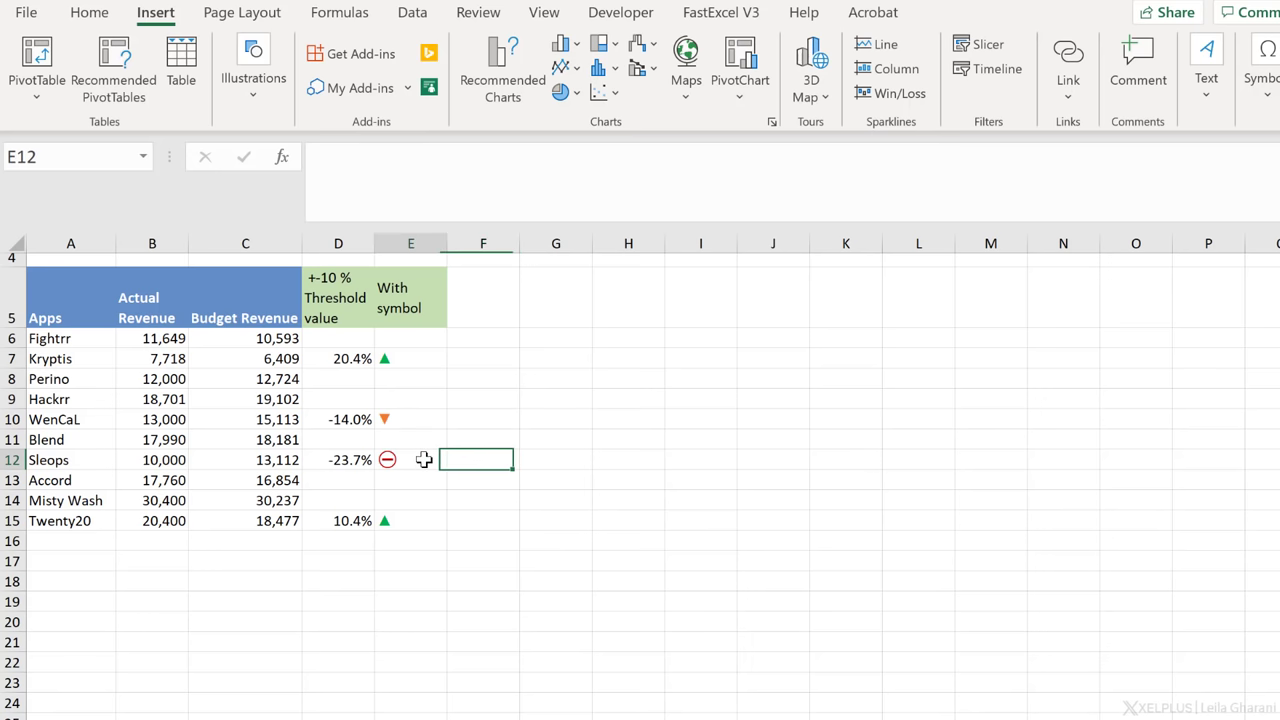
left_click(410, 459)
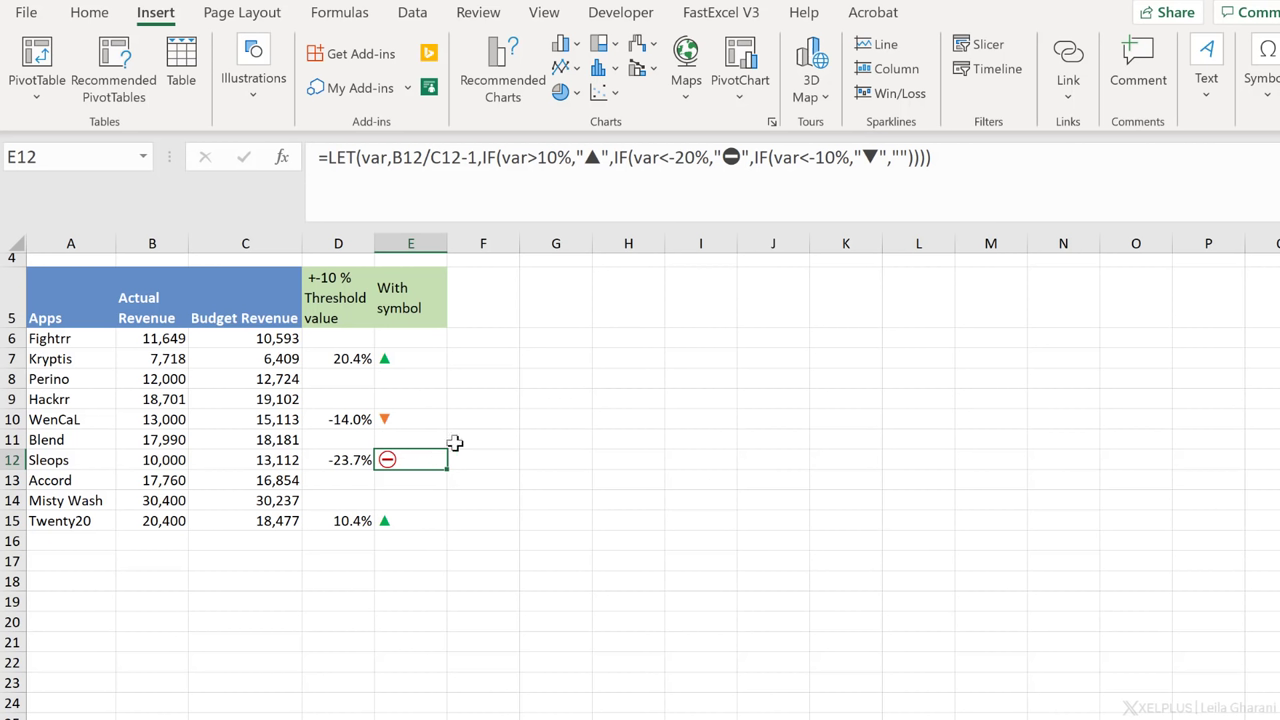
mouse_move(584, 368)
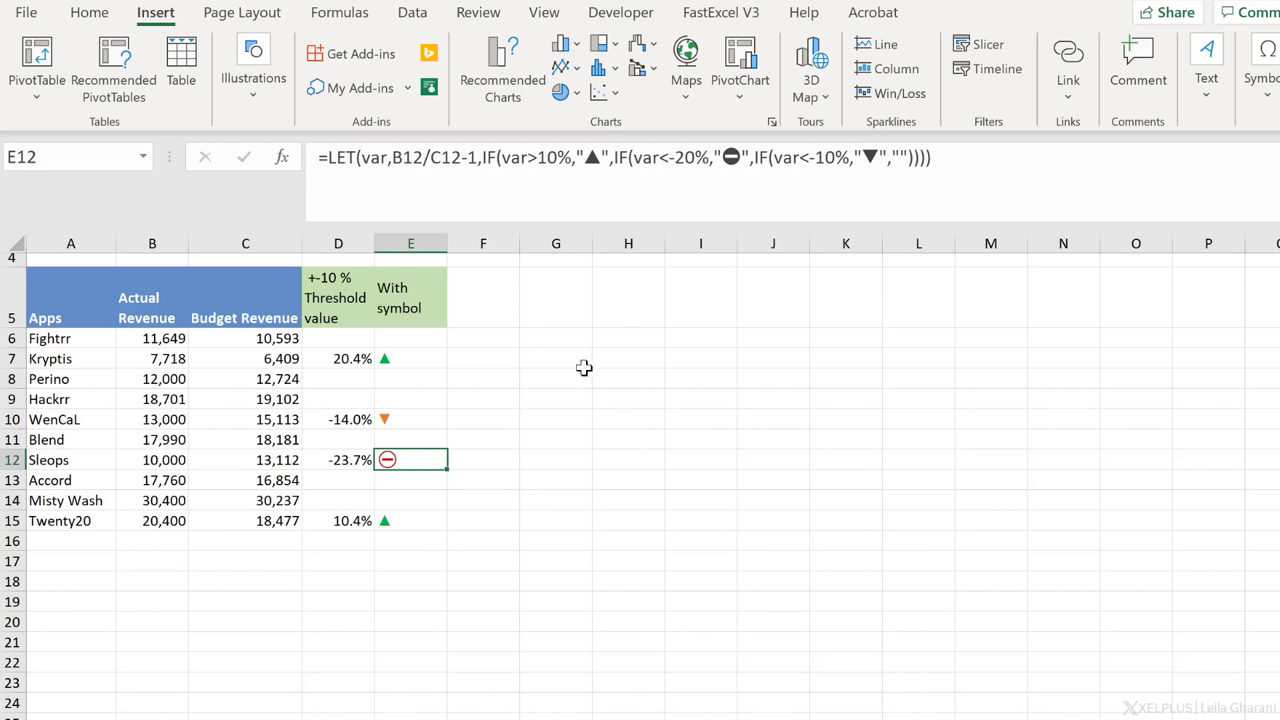
mouse_move(465, 384)
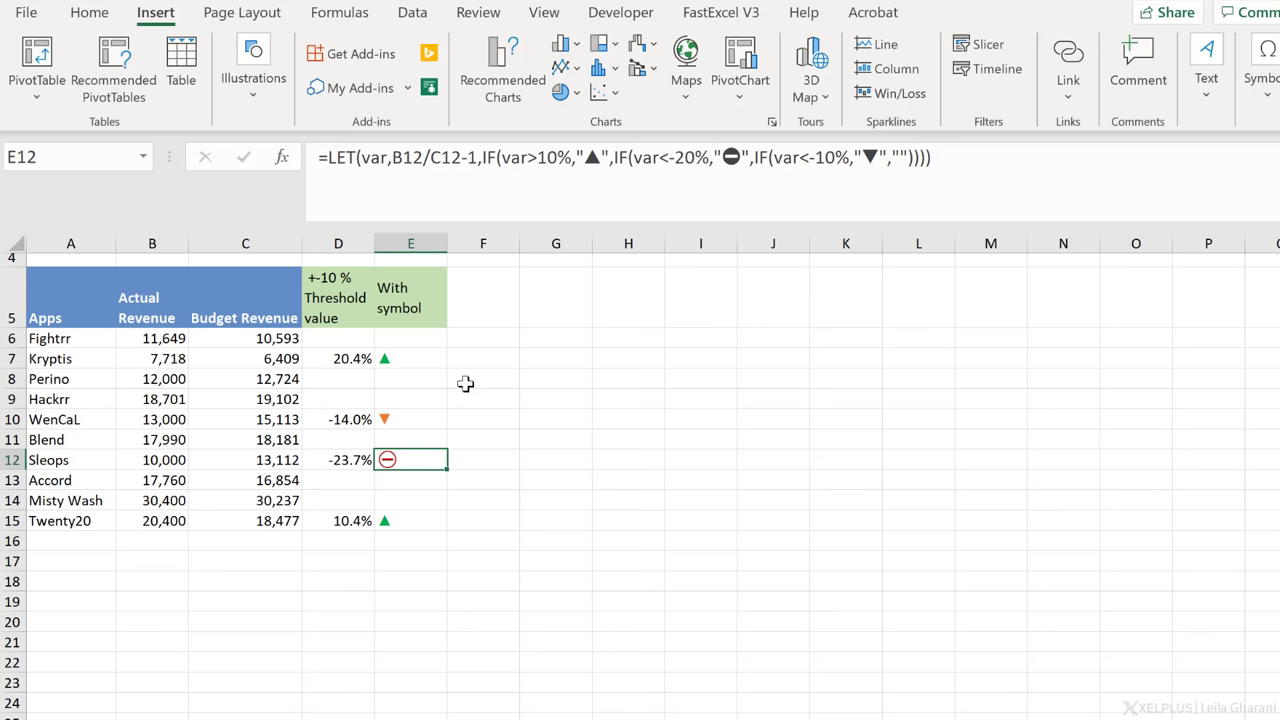
left_click(410, 358)
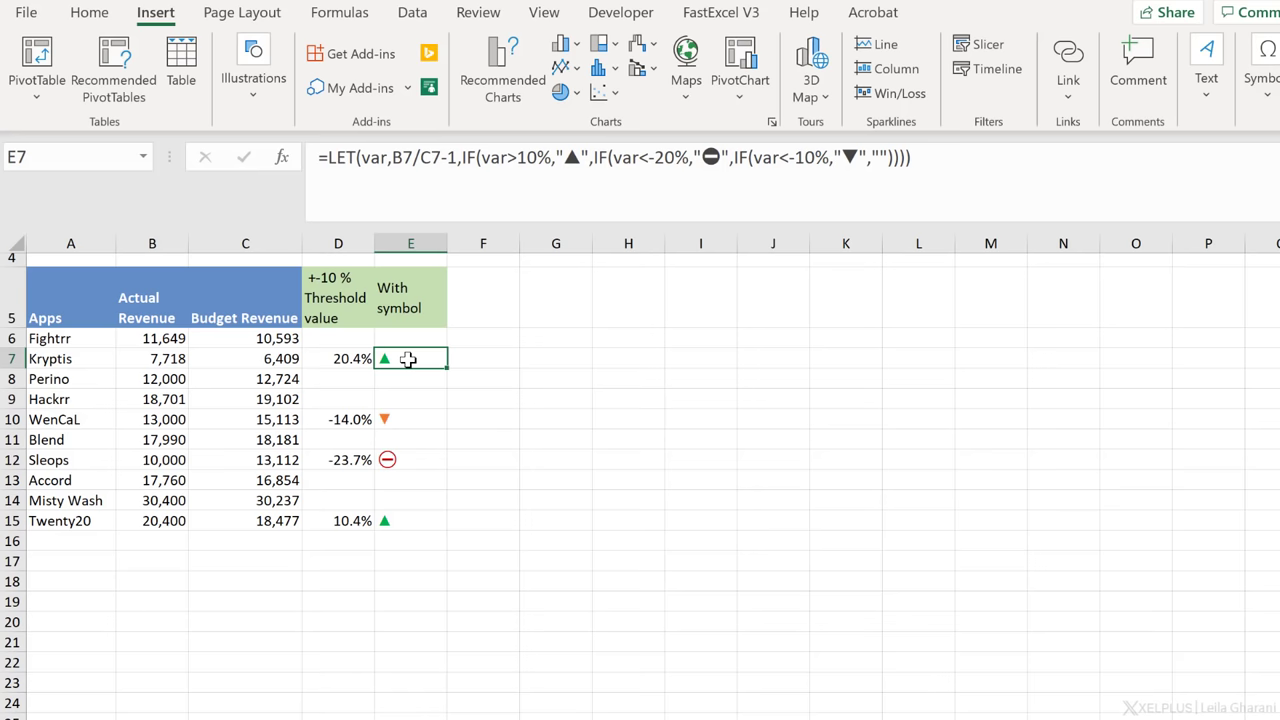
mouse_move(407, 360)
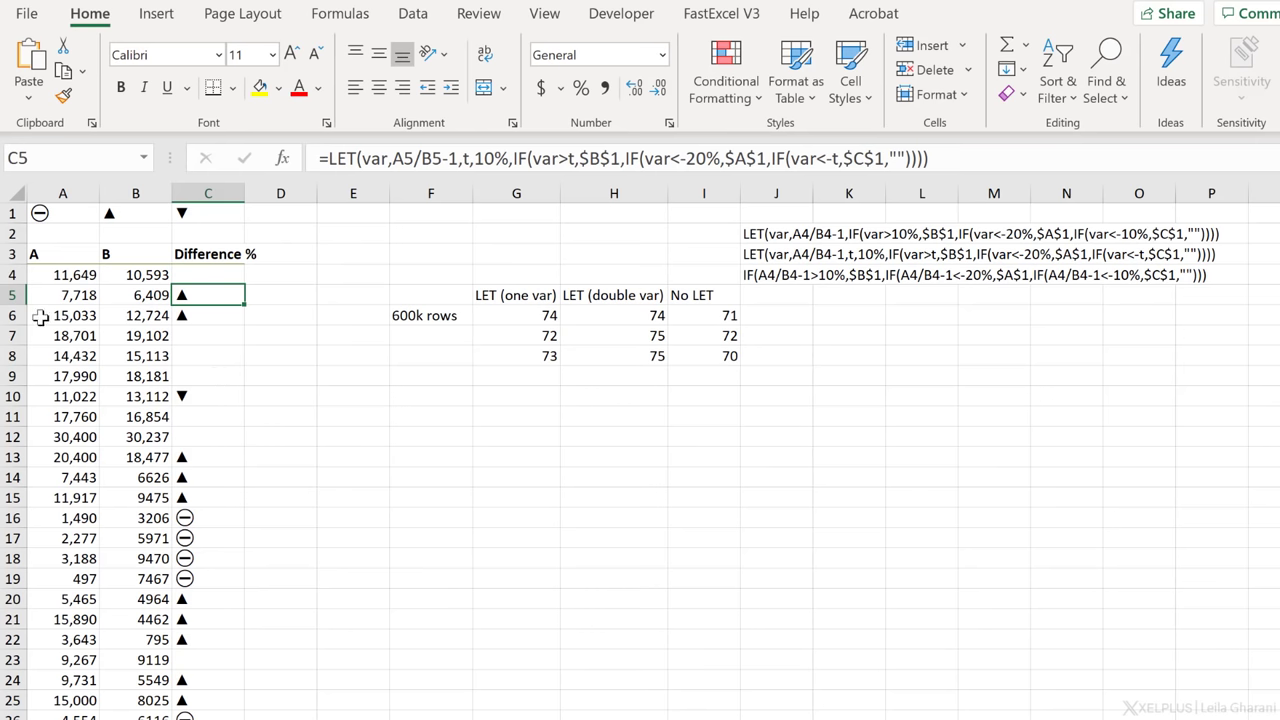
- On the timing sheet, browse the 600k-row data and inspect formulas in C4–C6
left_click(62, 315)
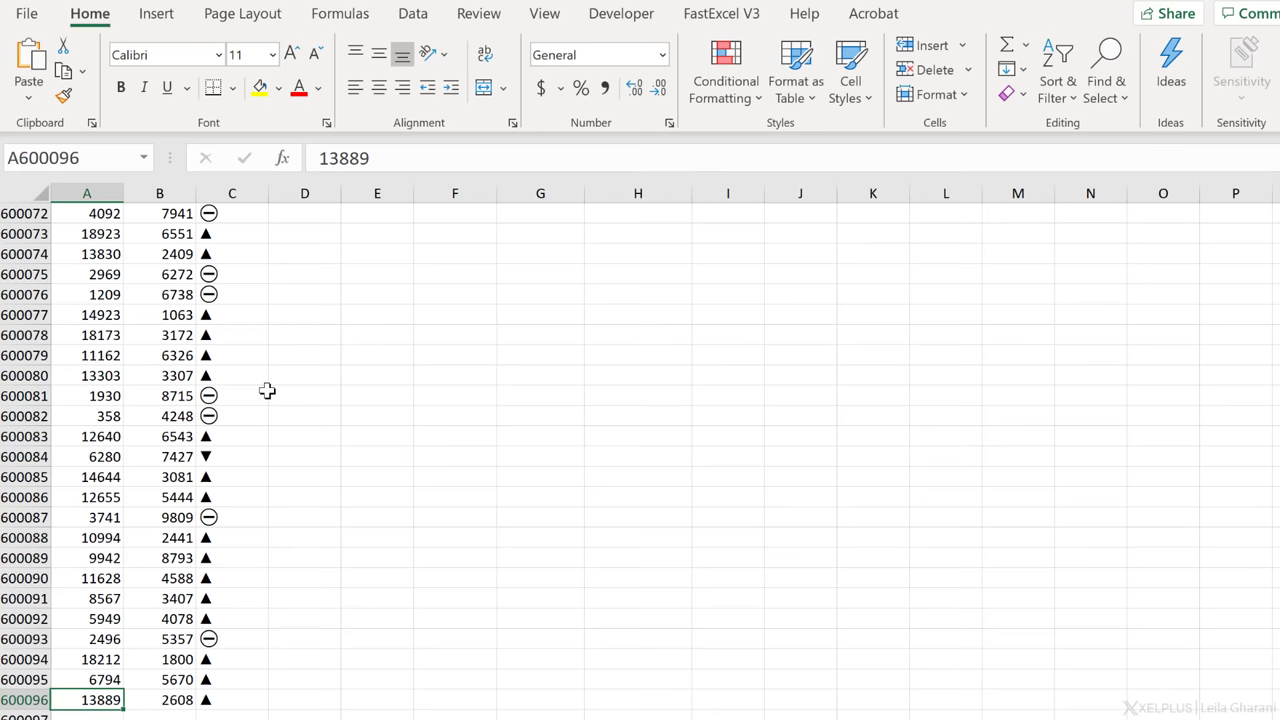
left_click(232, 699)
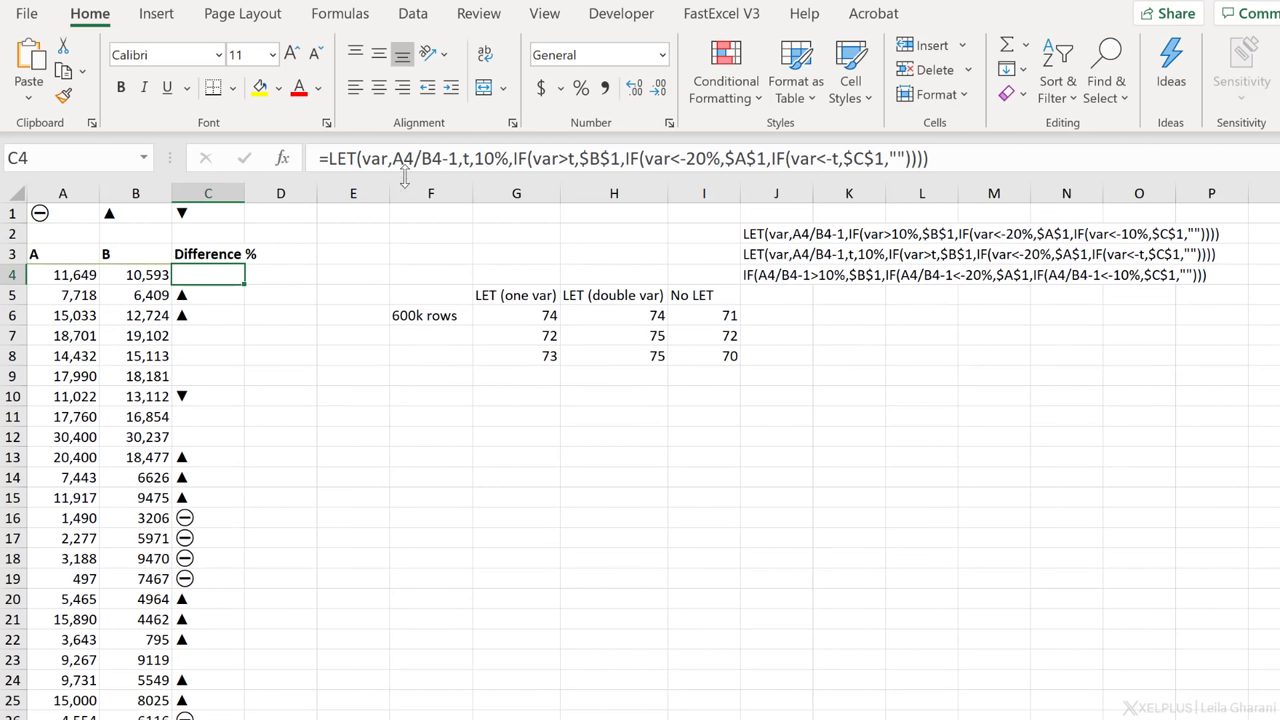
mouse_move(218, 253)
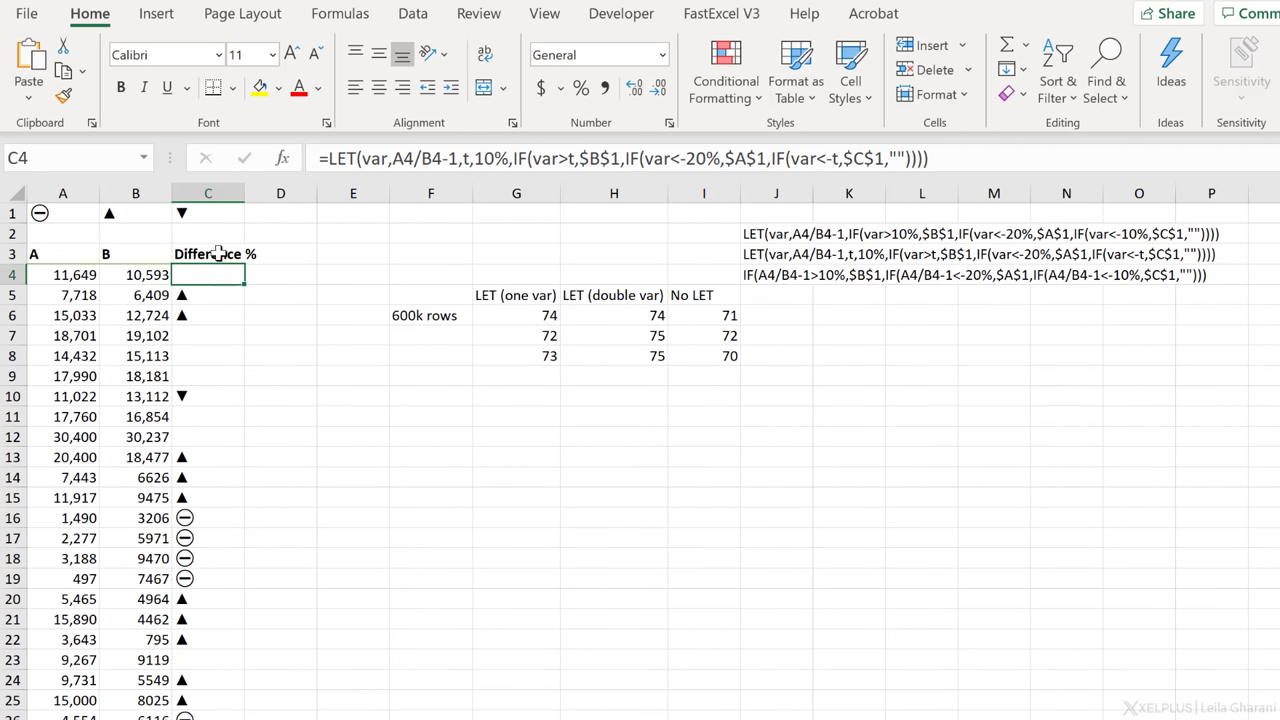
left_click(208, 295)
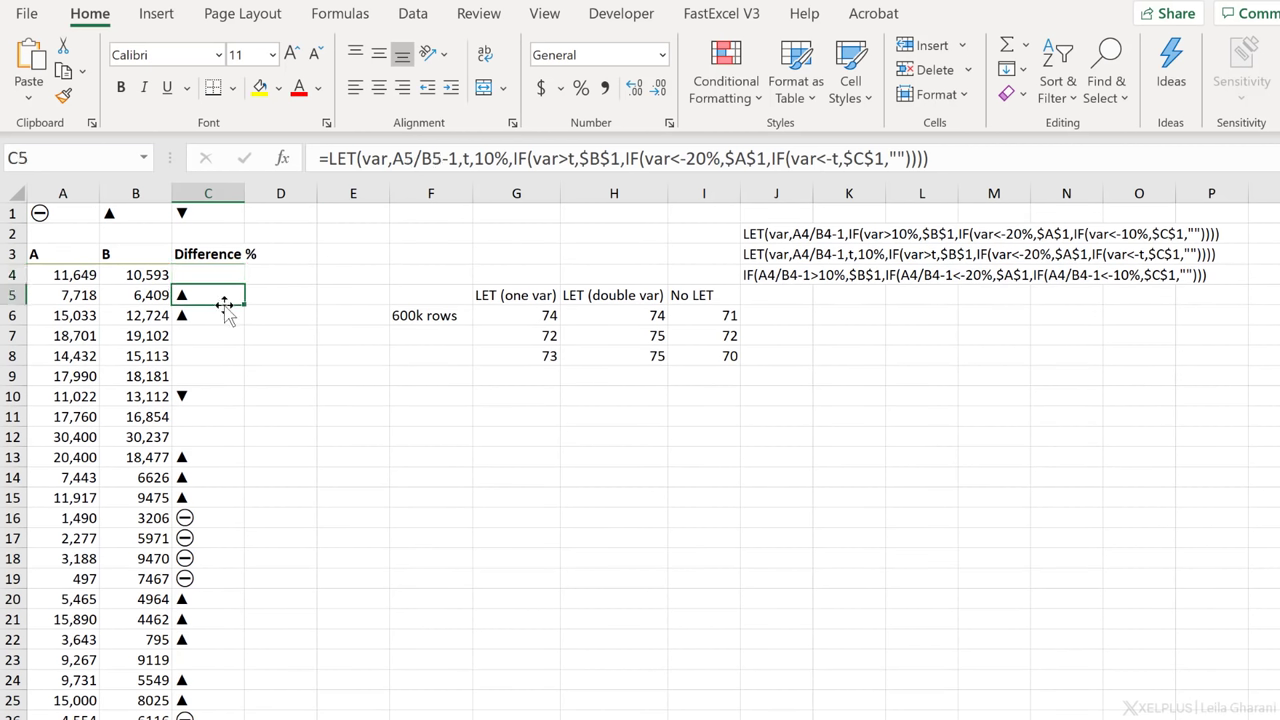
left_click(208, 315)
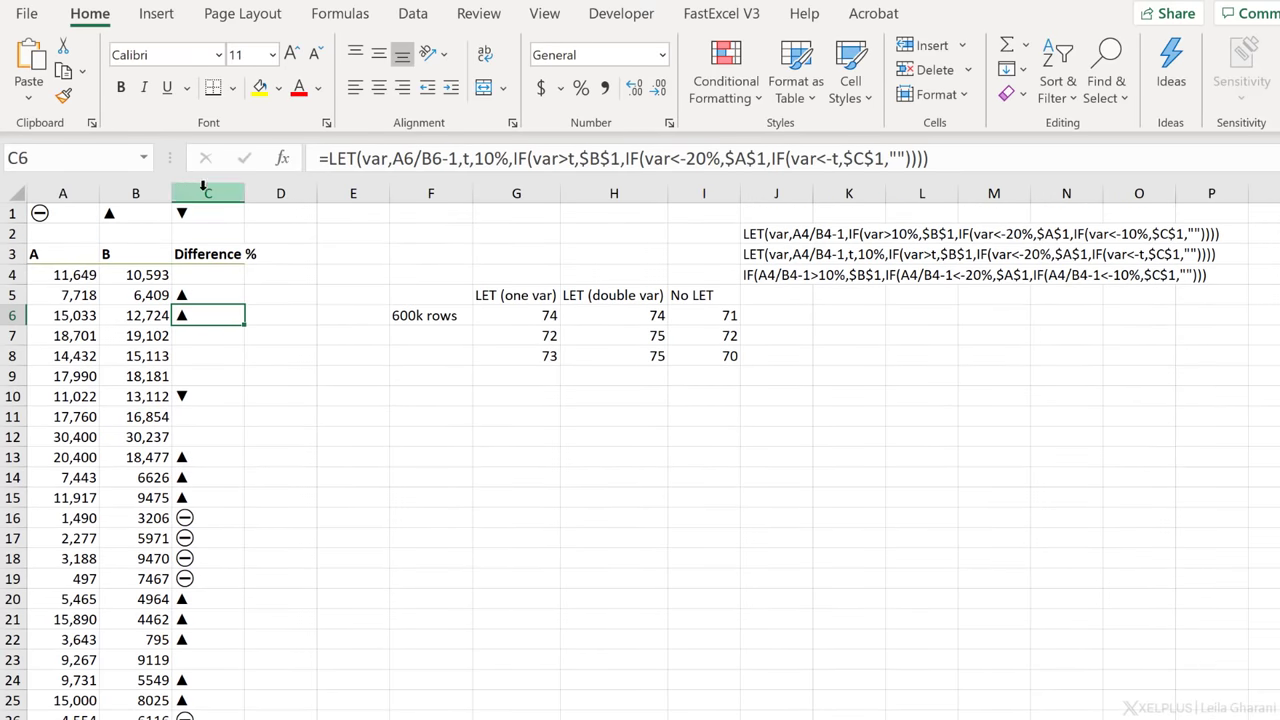
left_click(208, 275)
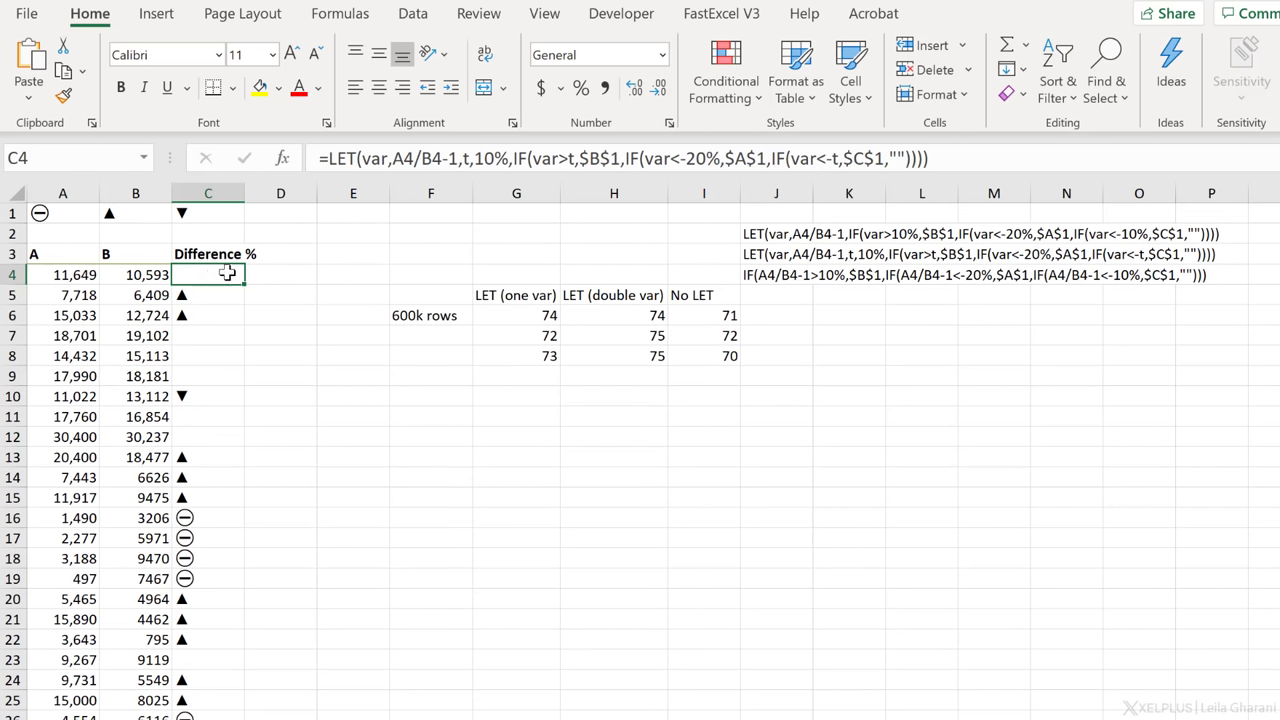
mouse_move(333, 170)
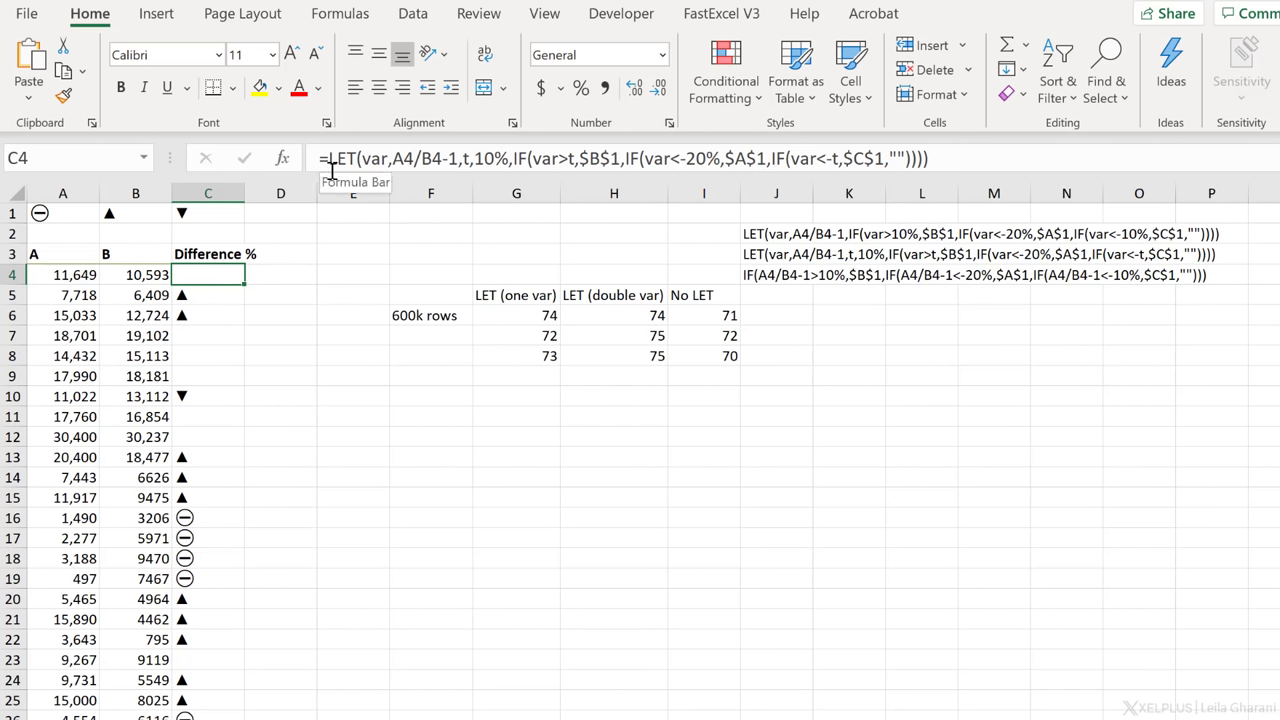
mouse_move(970, 162)
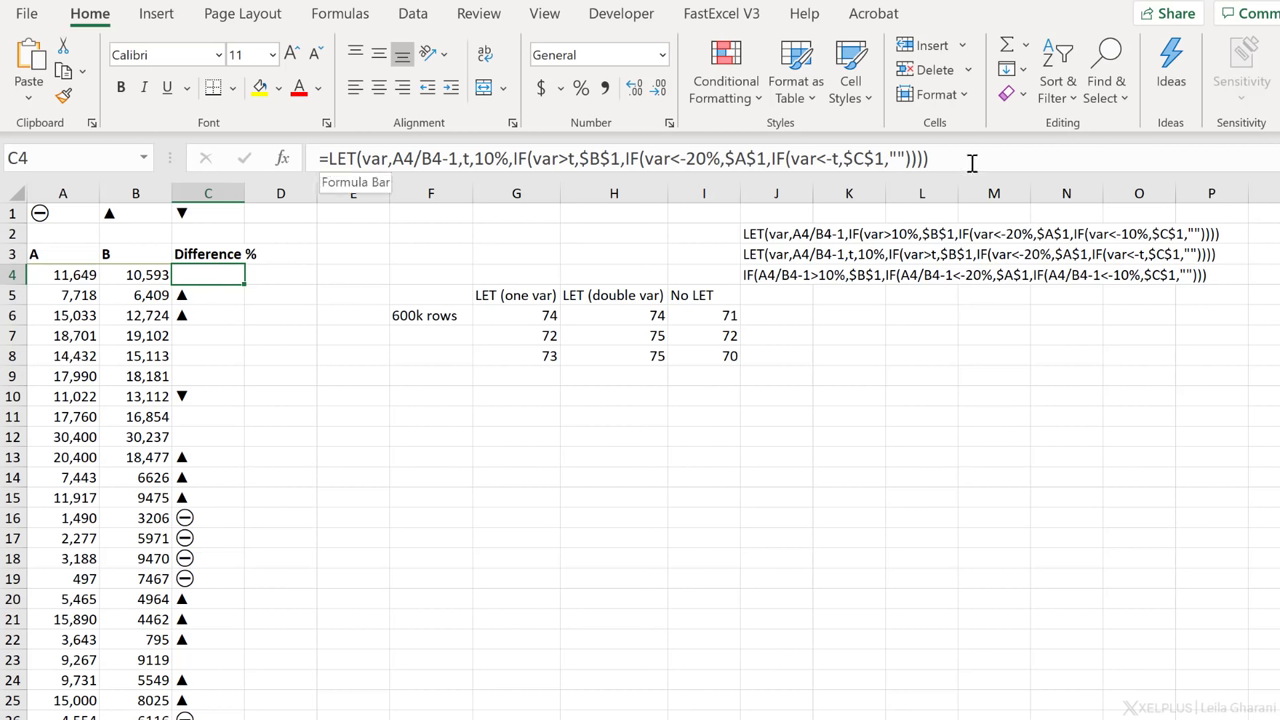
mouse_move(765, 270)
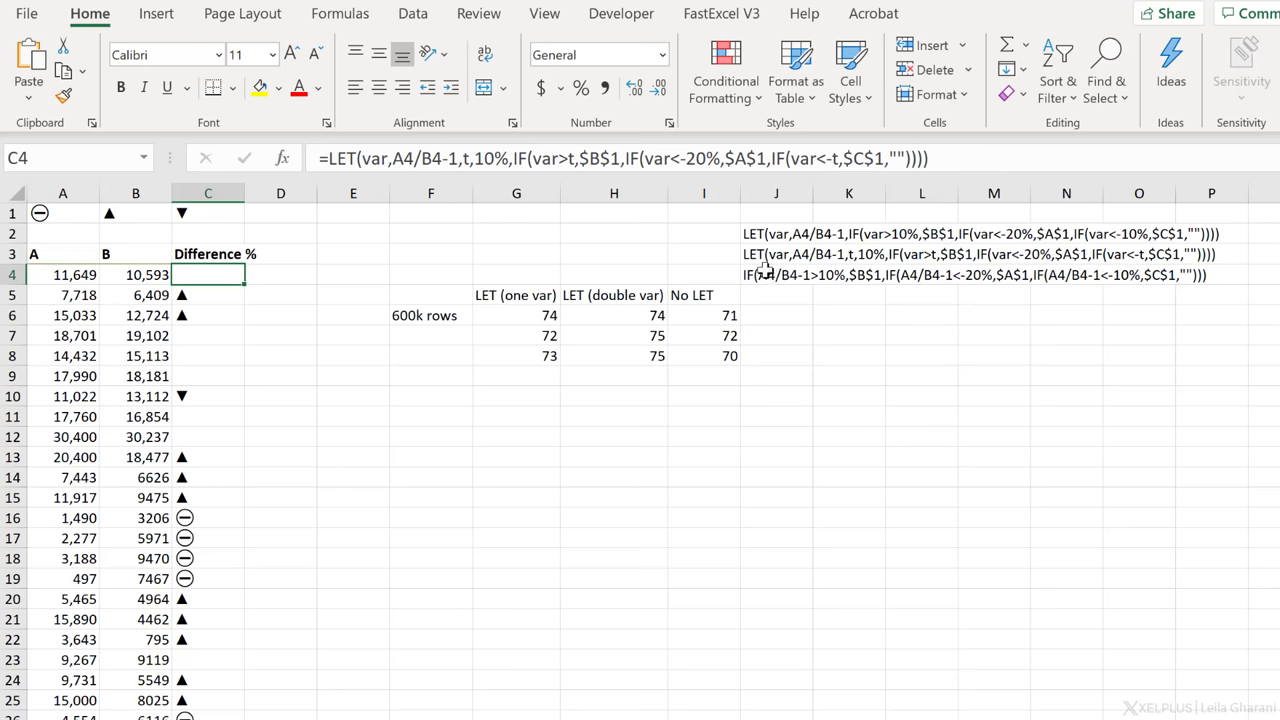
- Check the double-variable LET and IF-only formula text in J3–J4, then select timing results
left_click(776, 253)
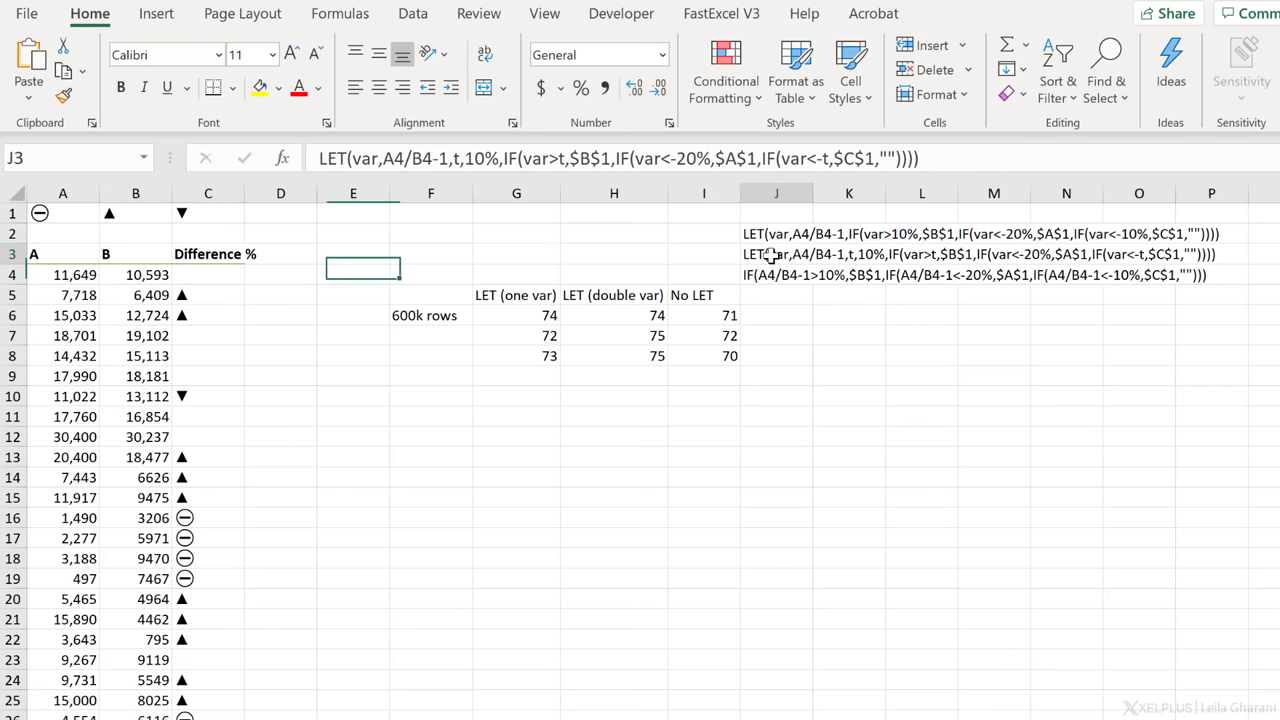
left_click(776, 254)
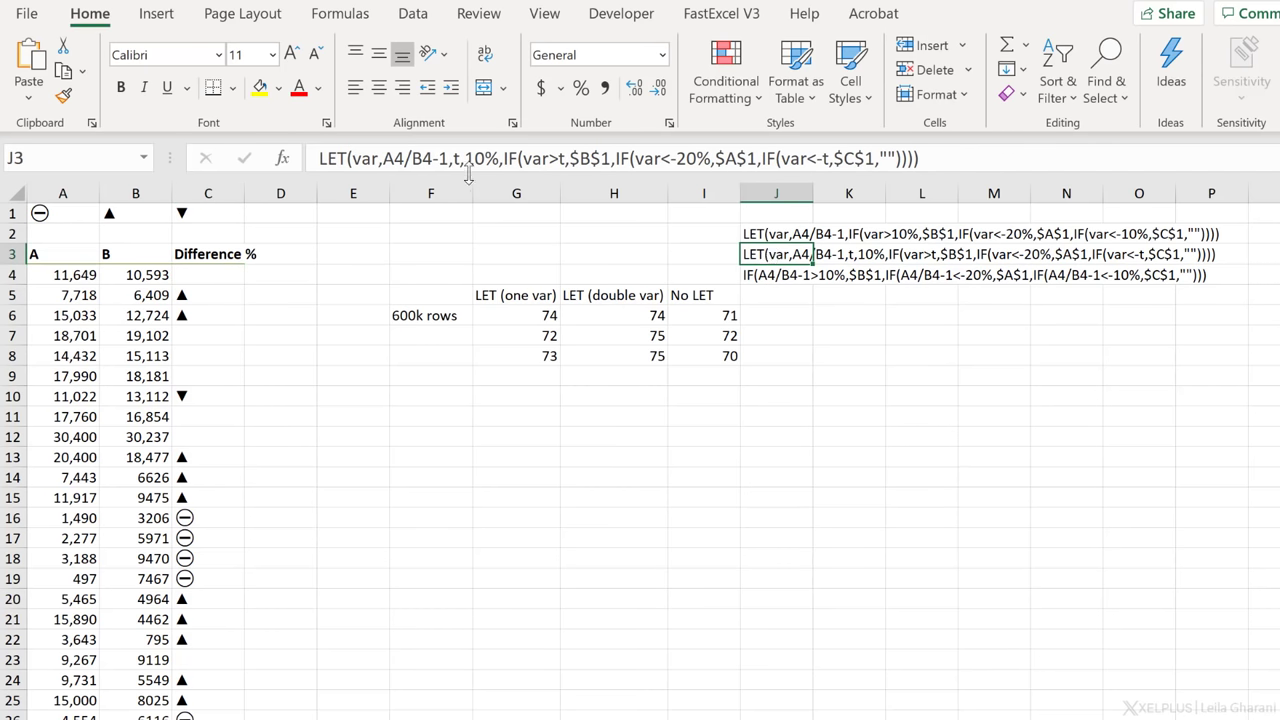
mouse_move(497, 165)
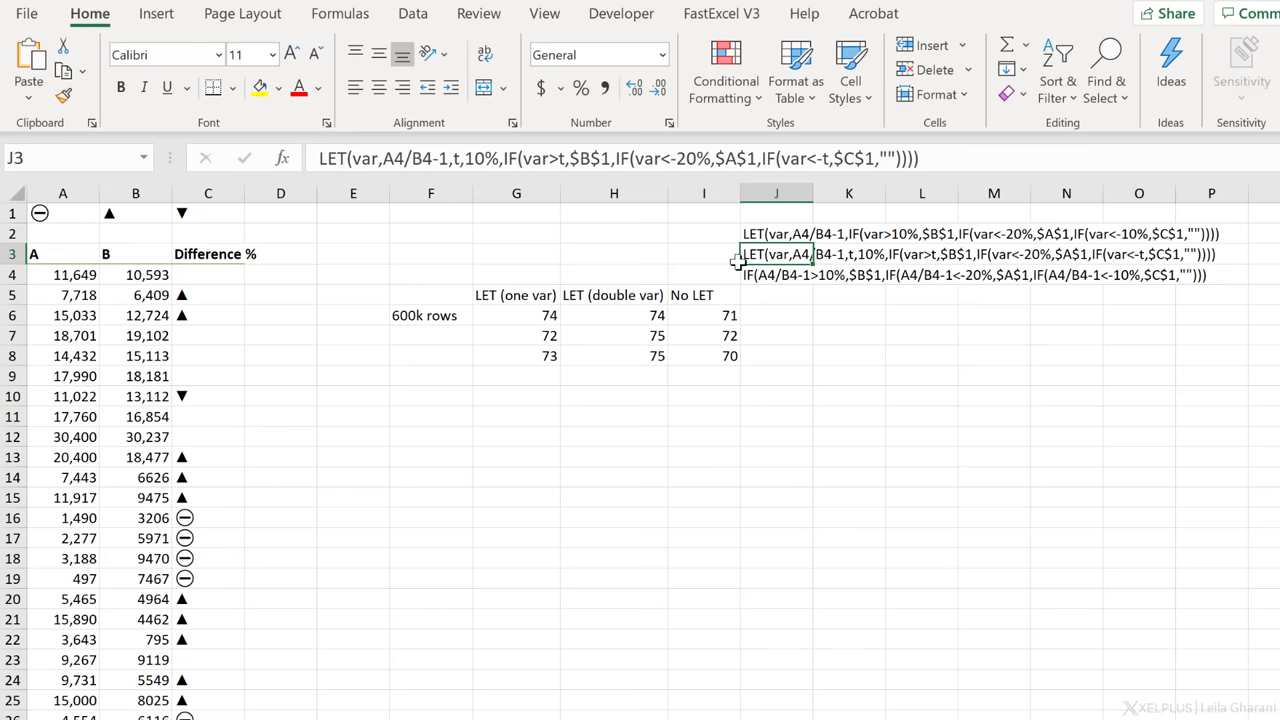
left_click(776, 274)
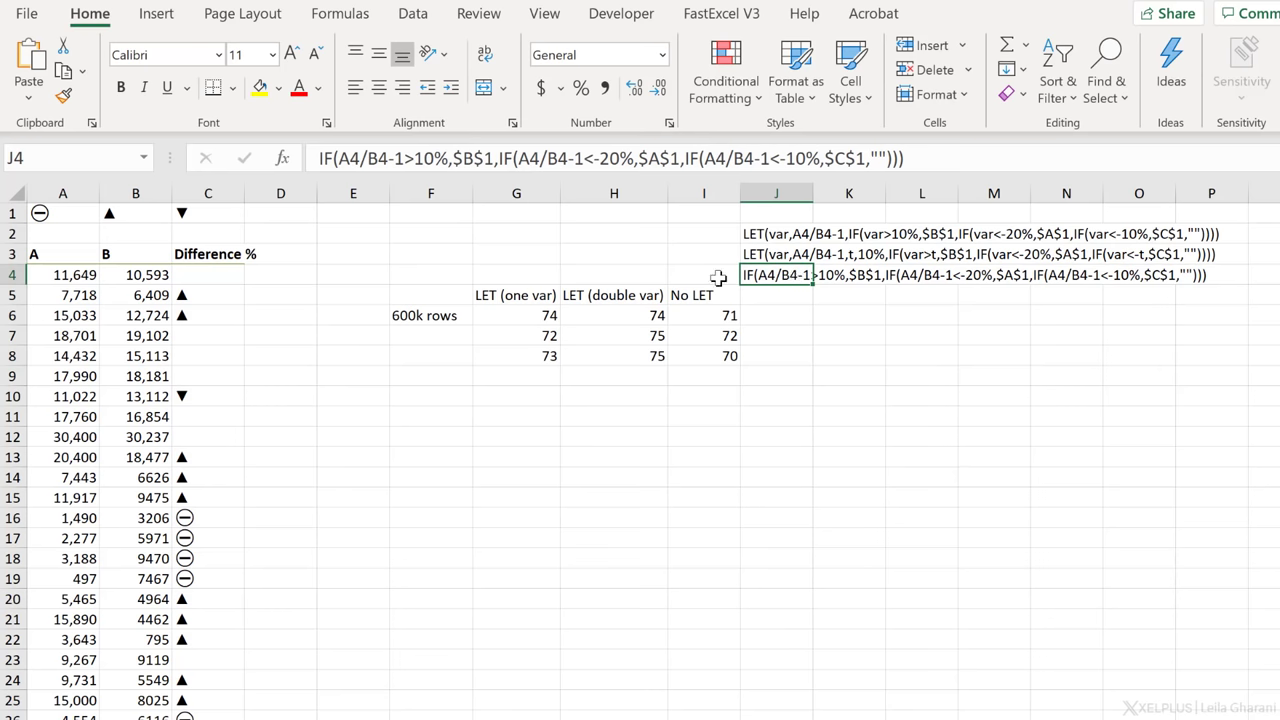
left_click(208, 274)
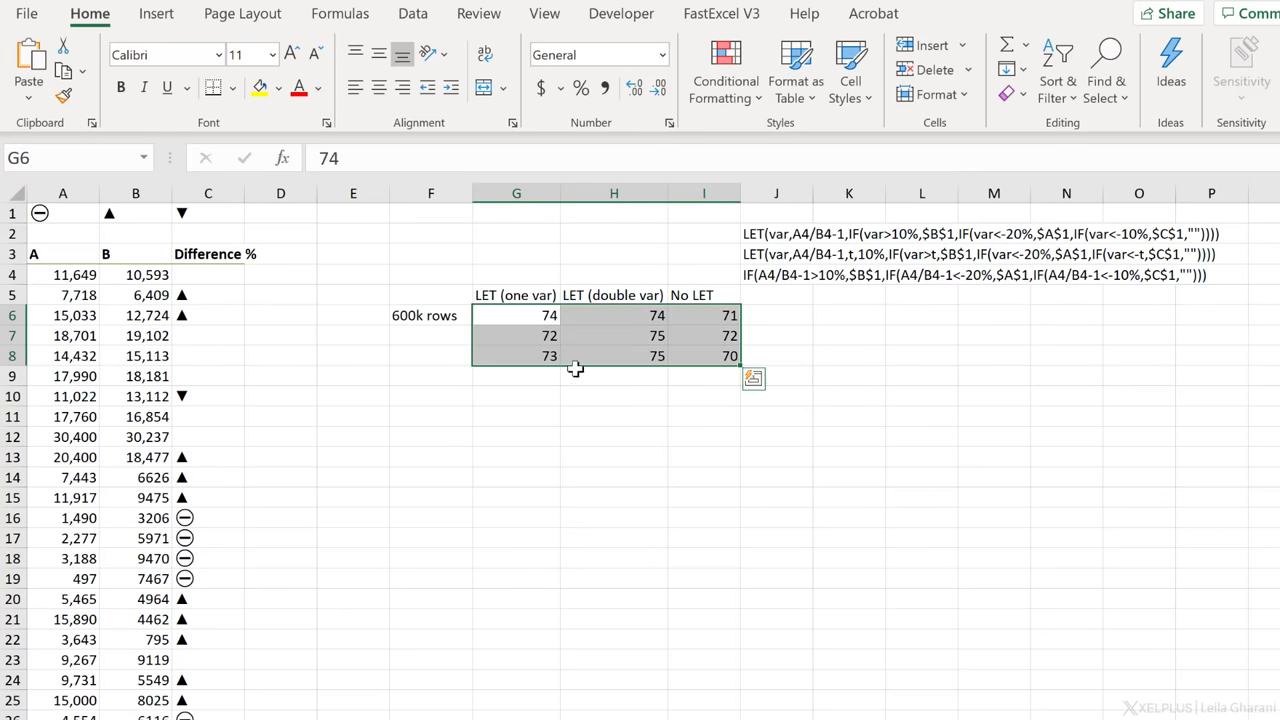
left_click(517, 315)
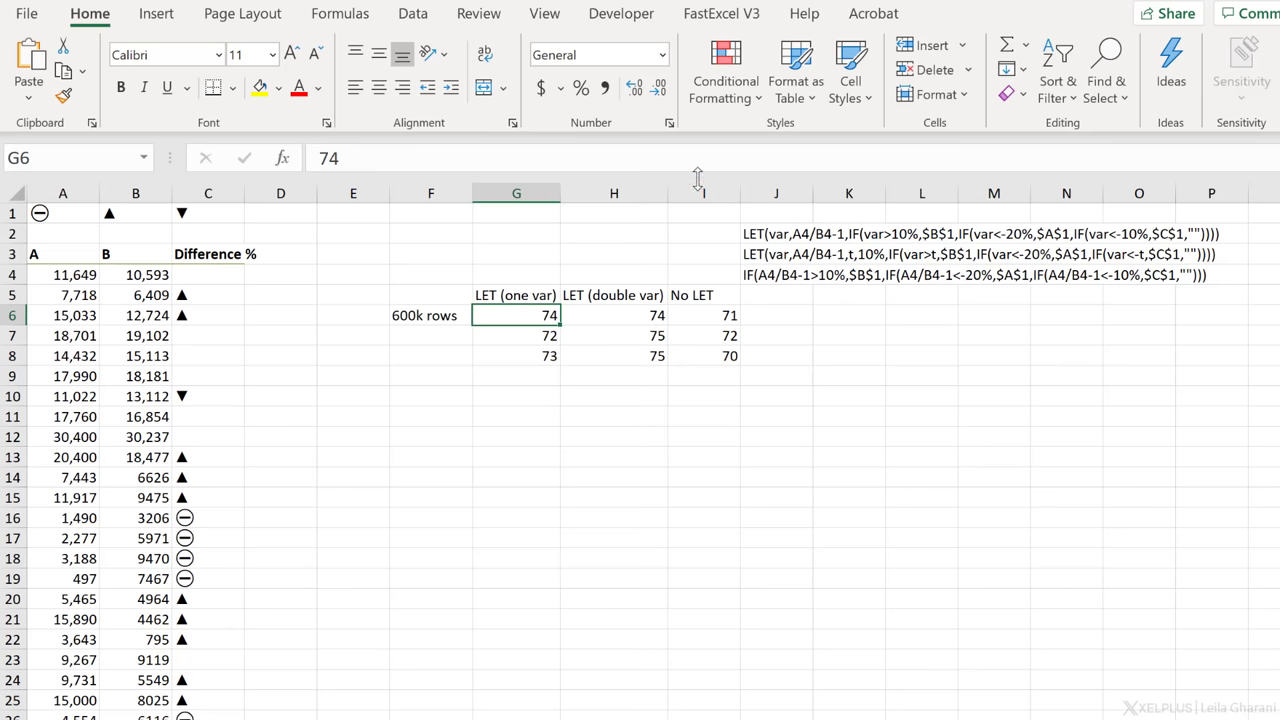
- Time a full recalculation with the FastExcel add-in and dismiss the timing message
left_click(721, 13)
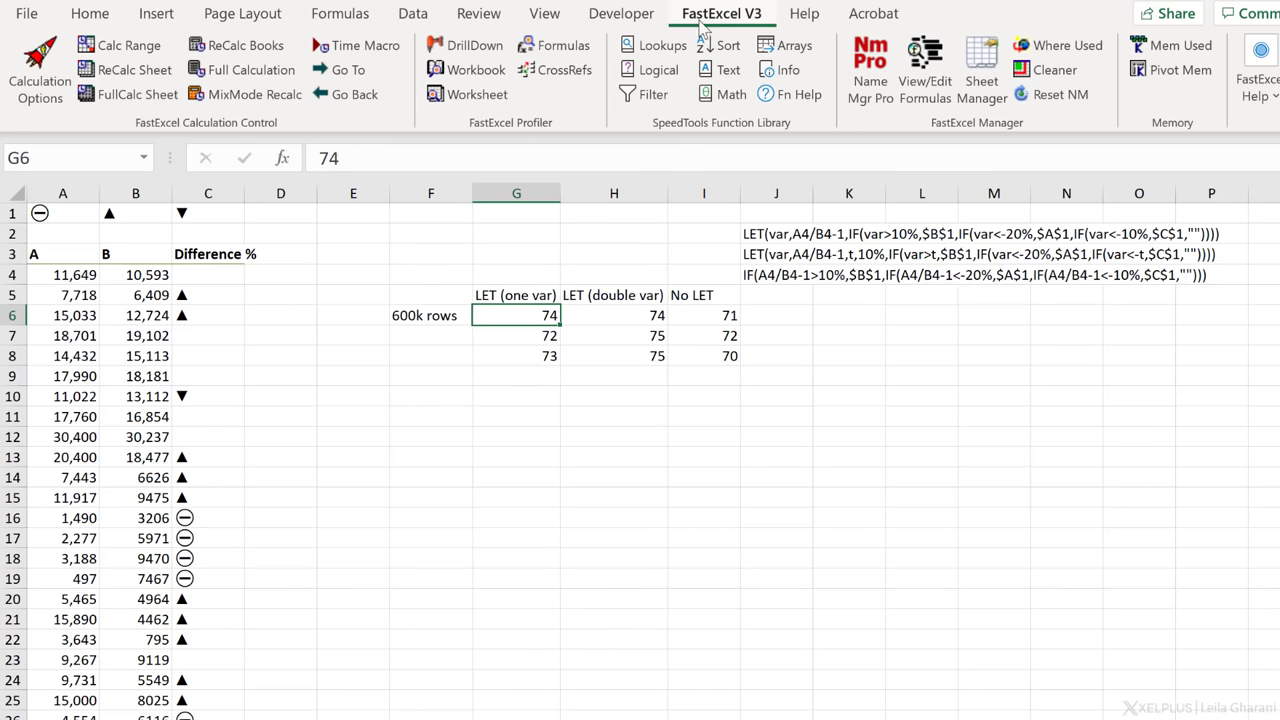
mouse_move(467, 242)
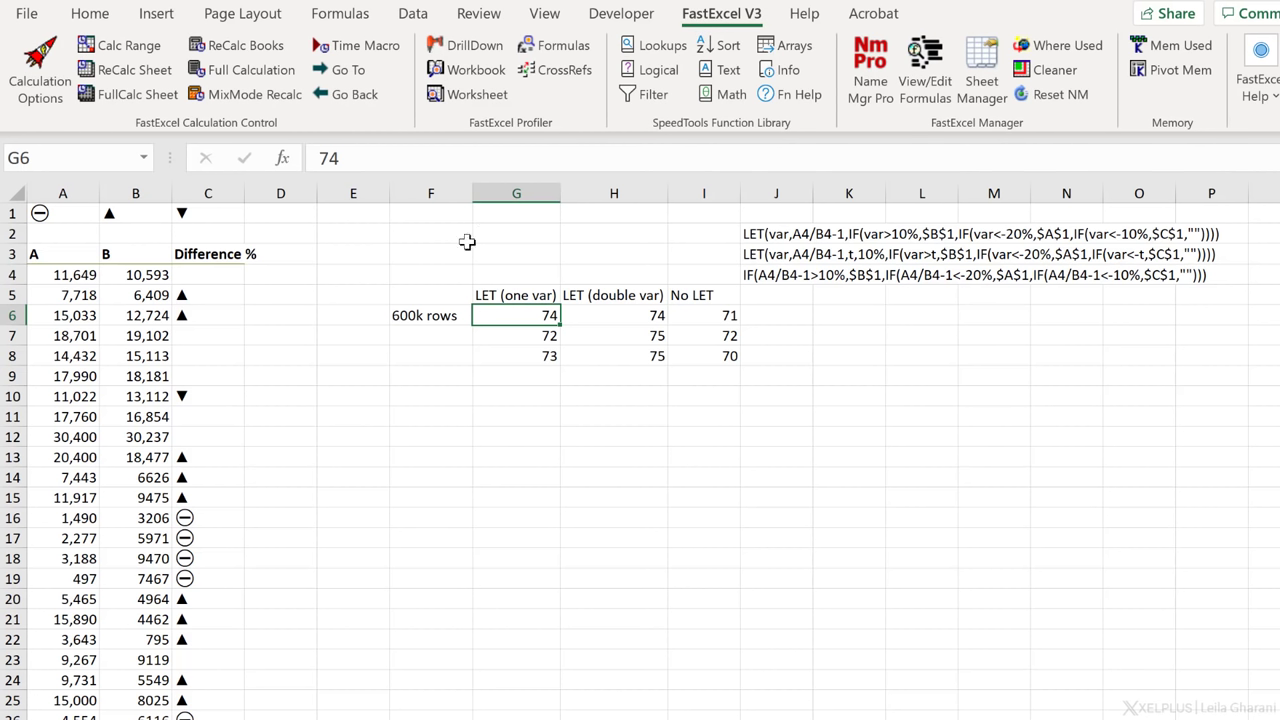
mouse_move(408, 252)
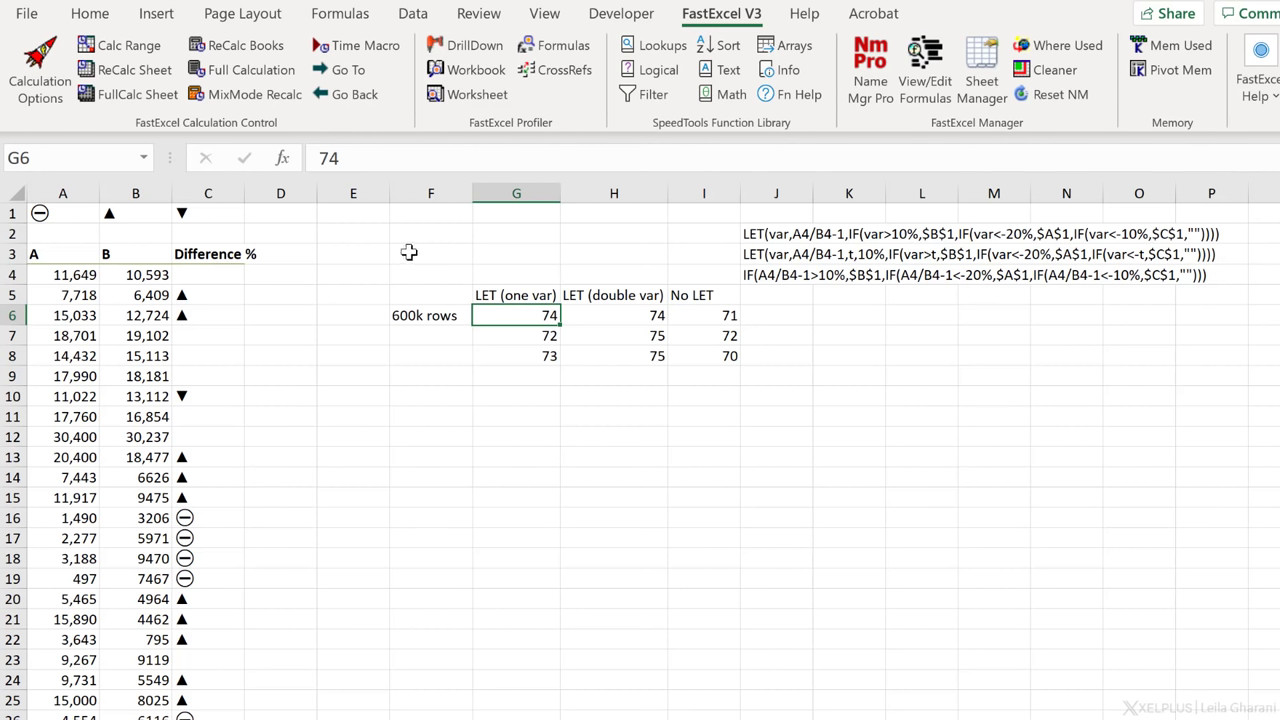
mouse_move(130, 94)
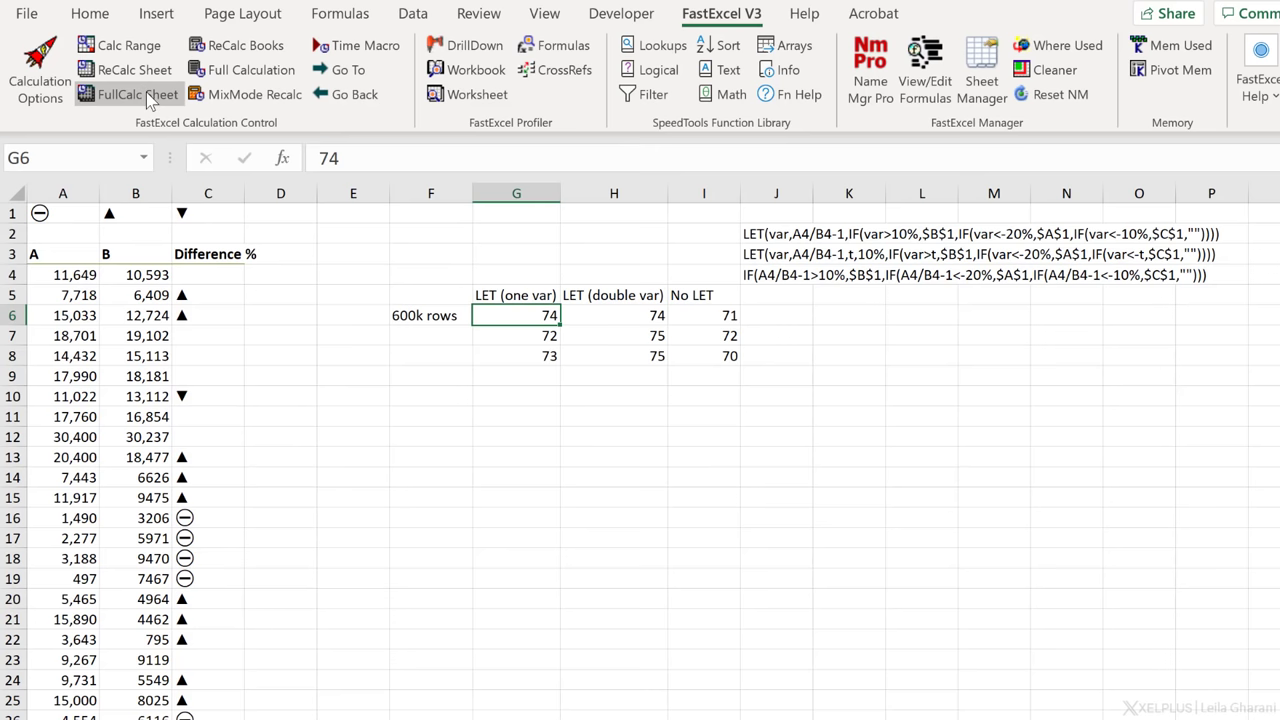
left_click(128, 94)
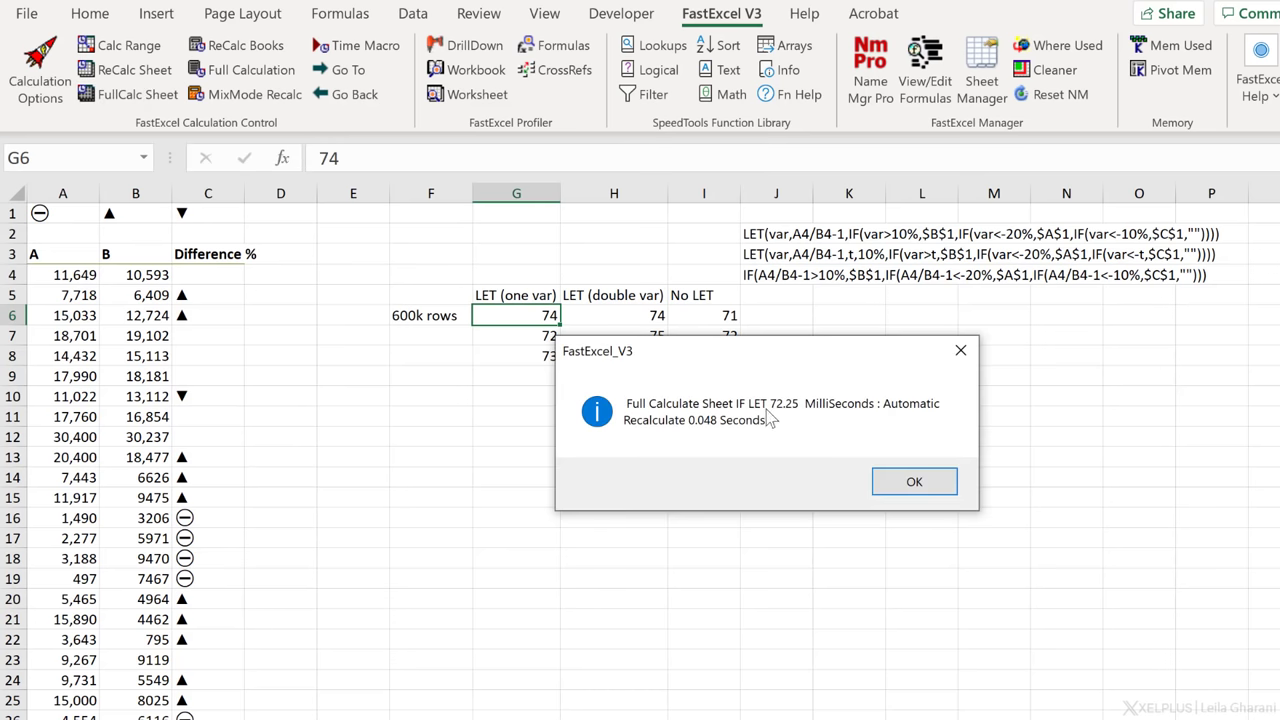
left_click(913, 481)
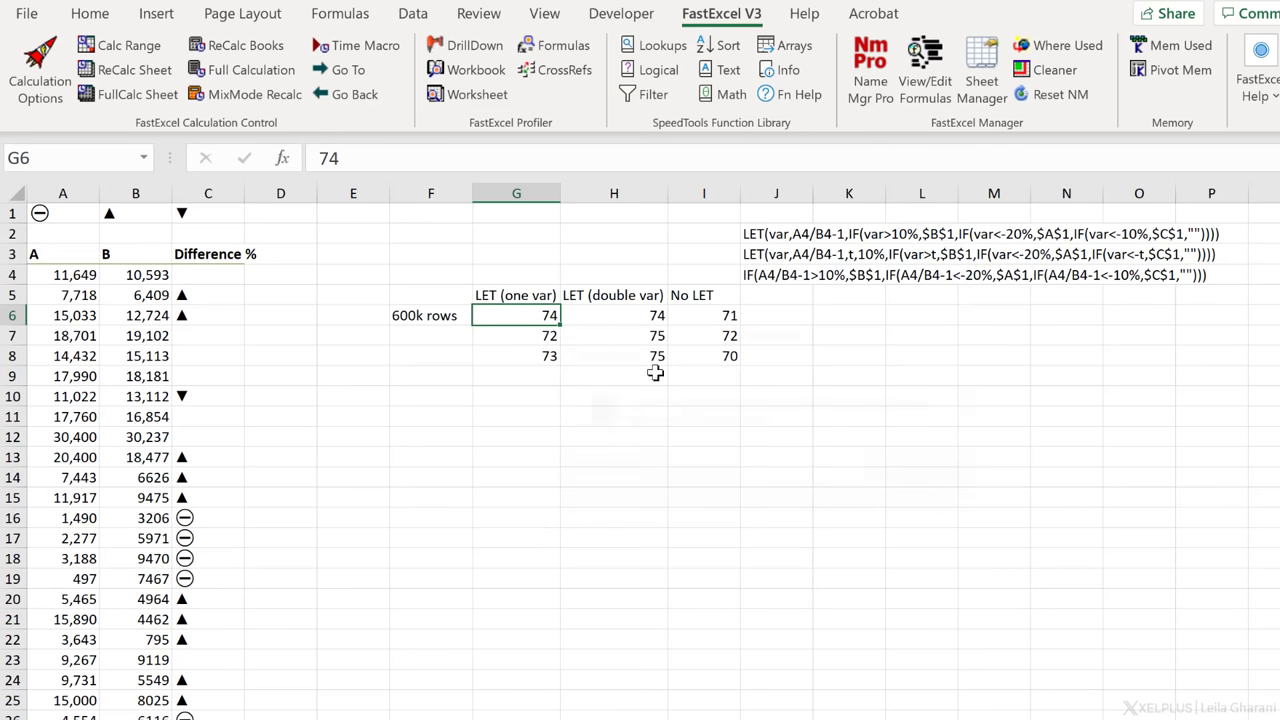
- Record the third one-variable LET timing and go to the LET formula in C4
left_click(516, 355)
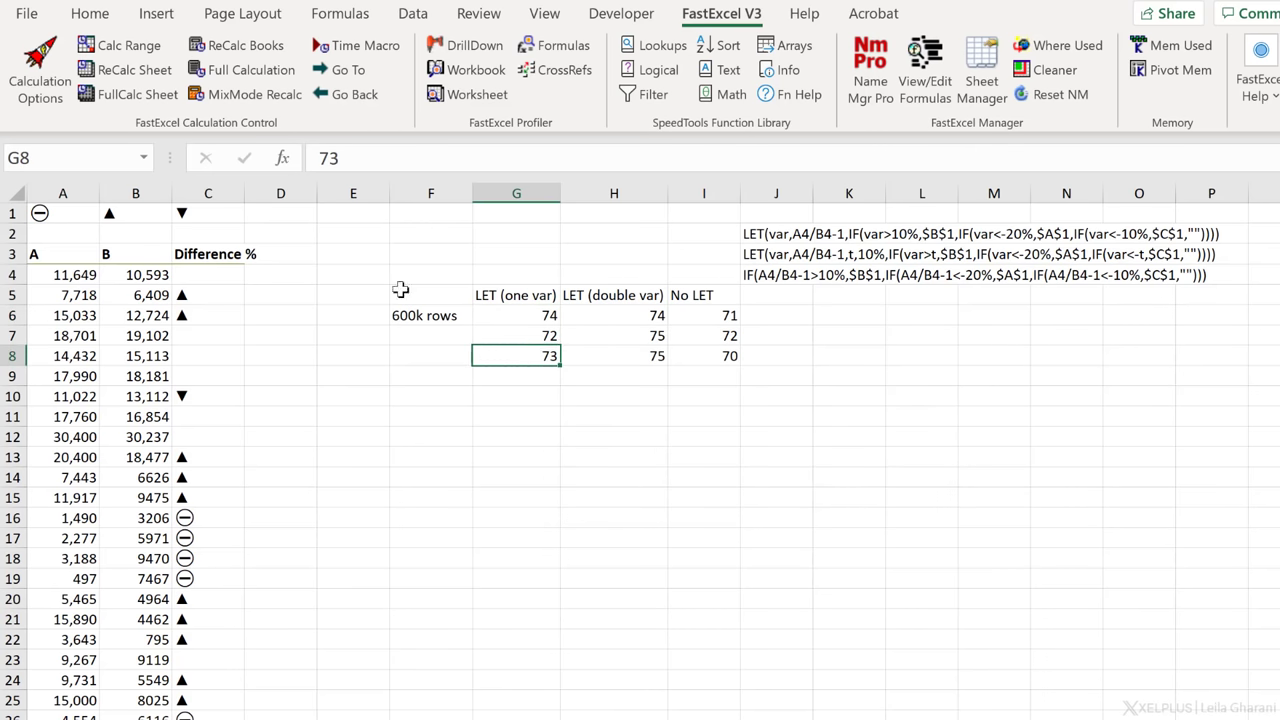
mouse_move(668, 343)
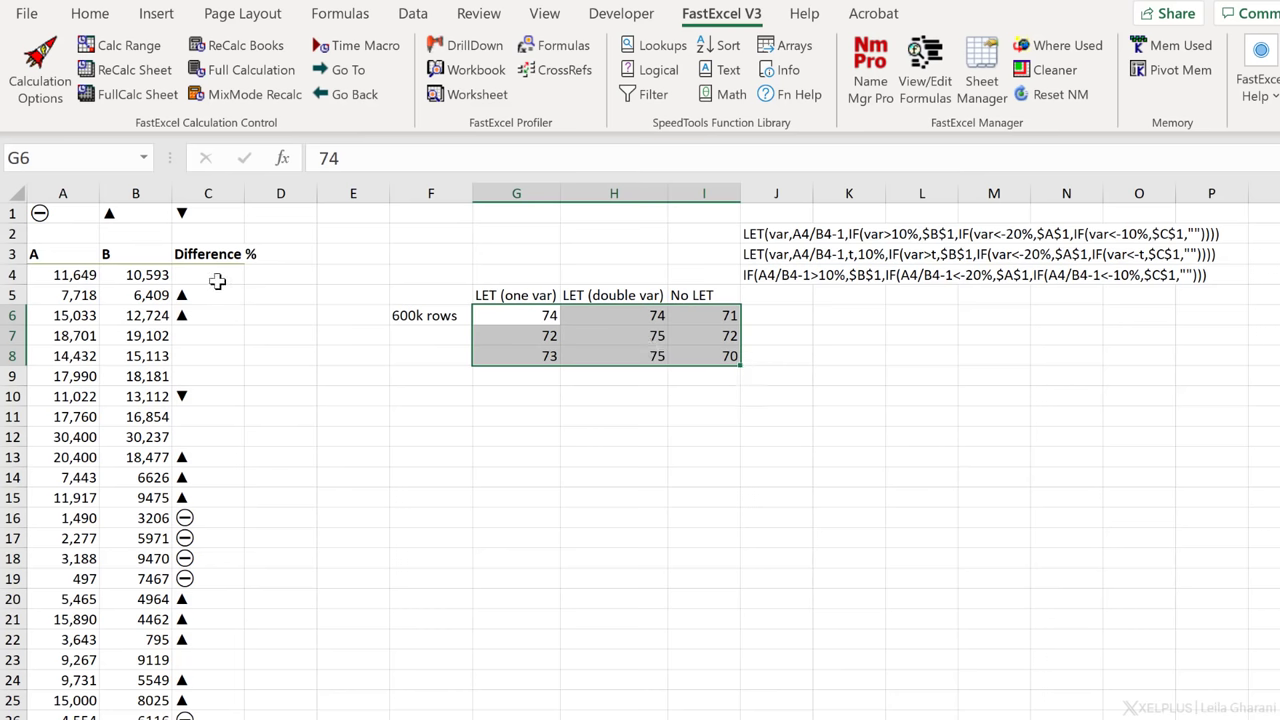
left_click(208, 274)
type("=LET(var,A4/B4-1,t,10%,IF(var>t,$B$1,IF(var<-20%,$A$1,IF(var<-t,$C$1,\"\"))))")
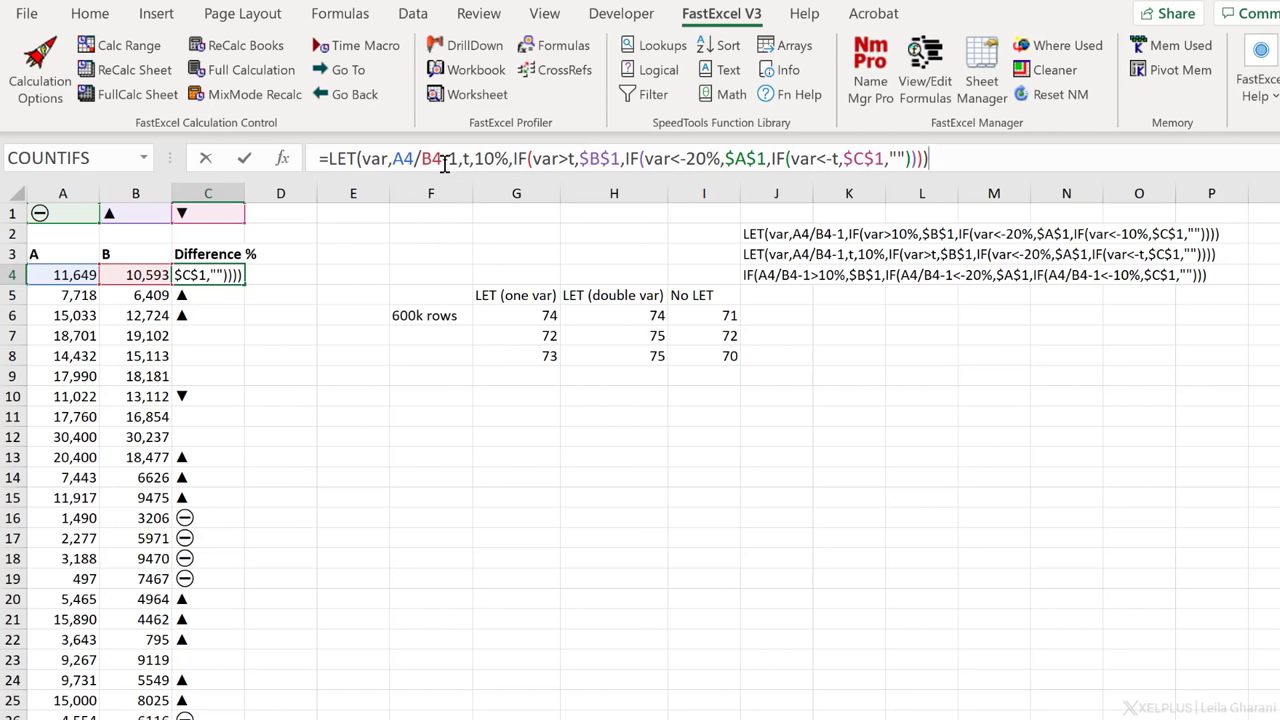
left_click(221, 12)
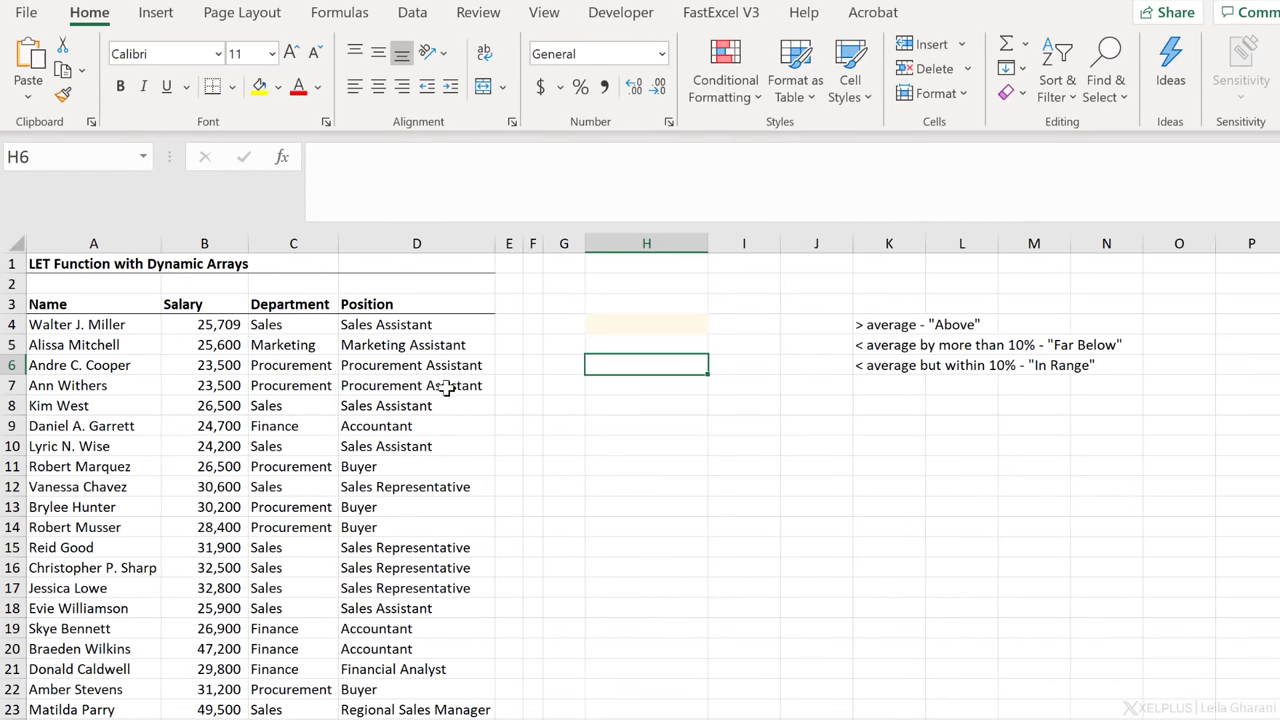
- Show the LET Function with Dynamic Arrays sheet, check the list's extent, and select H4
left_click(204, 345)
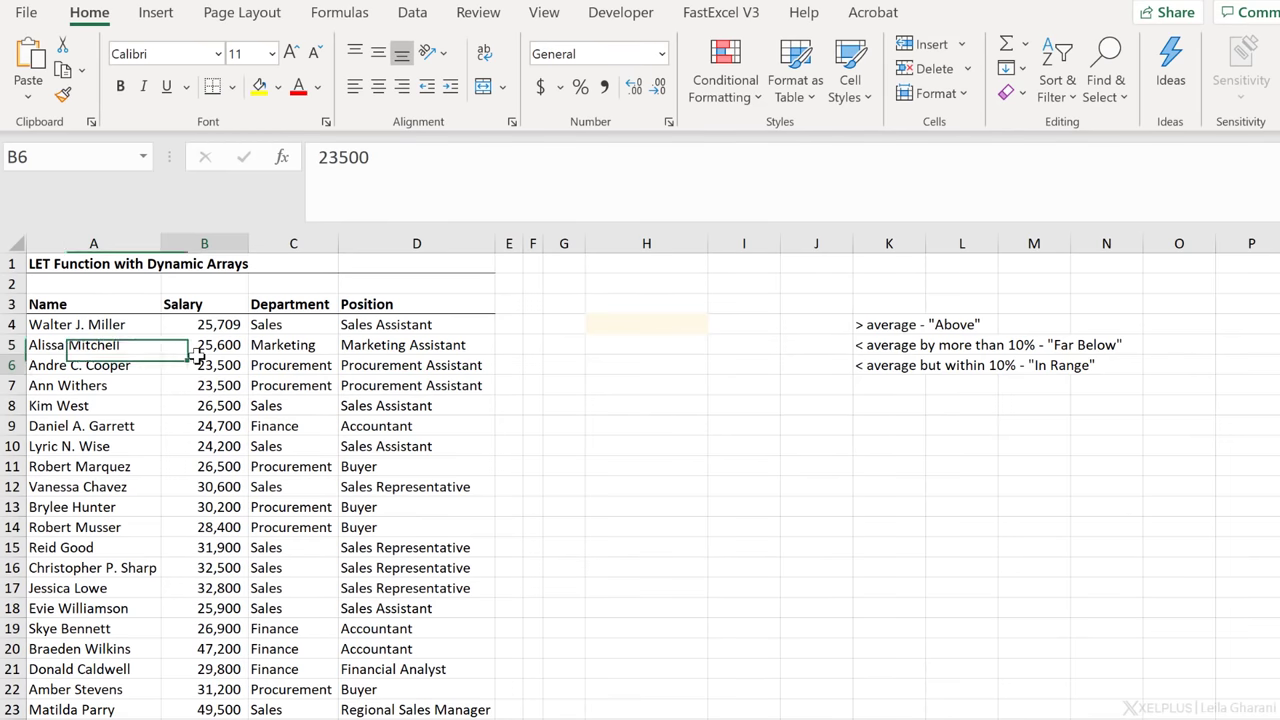
left_click(416, 345)
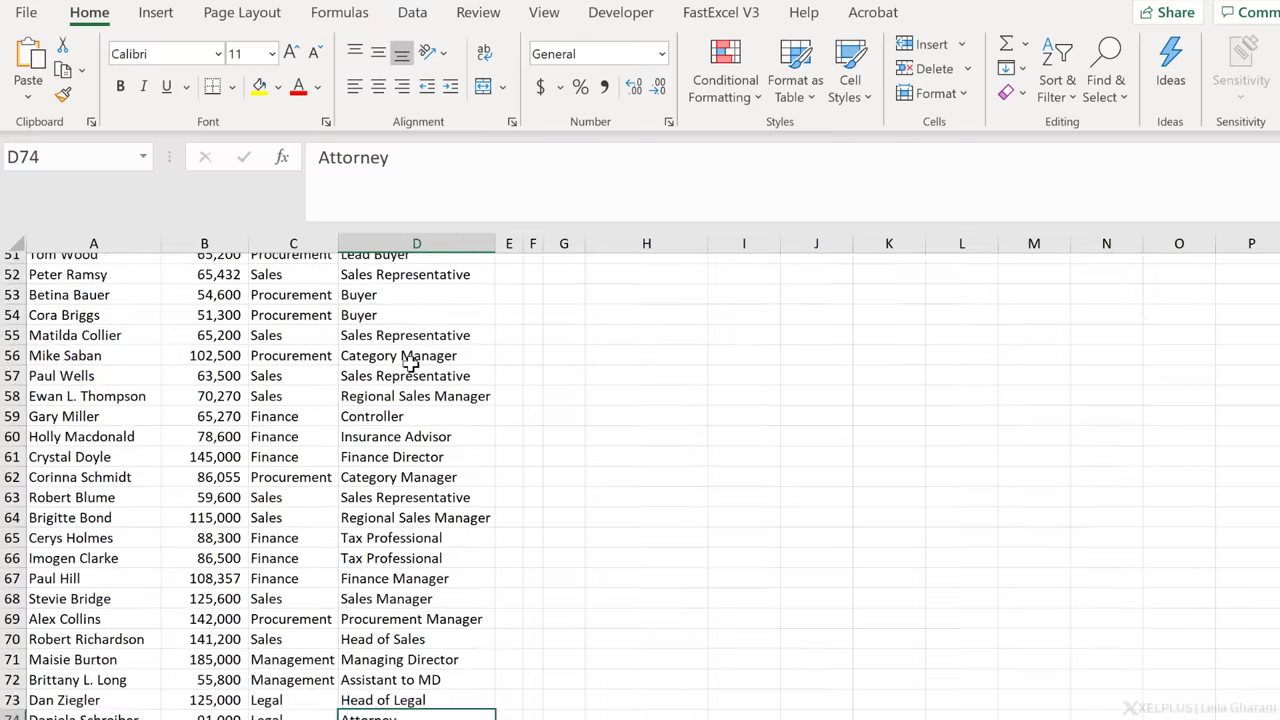
scroll("down", 3)
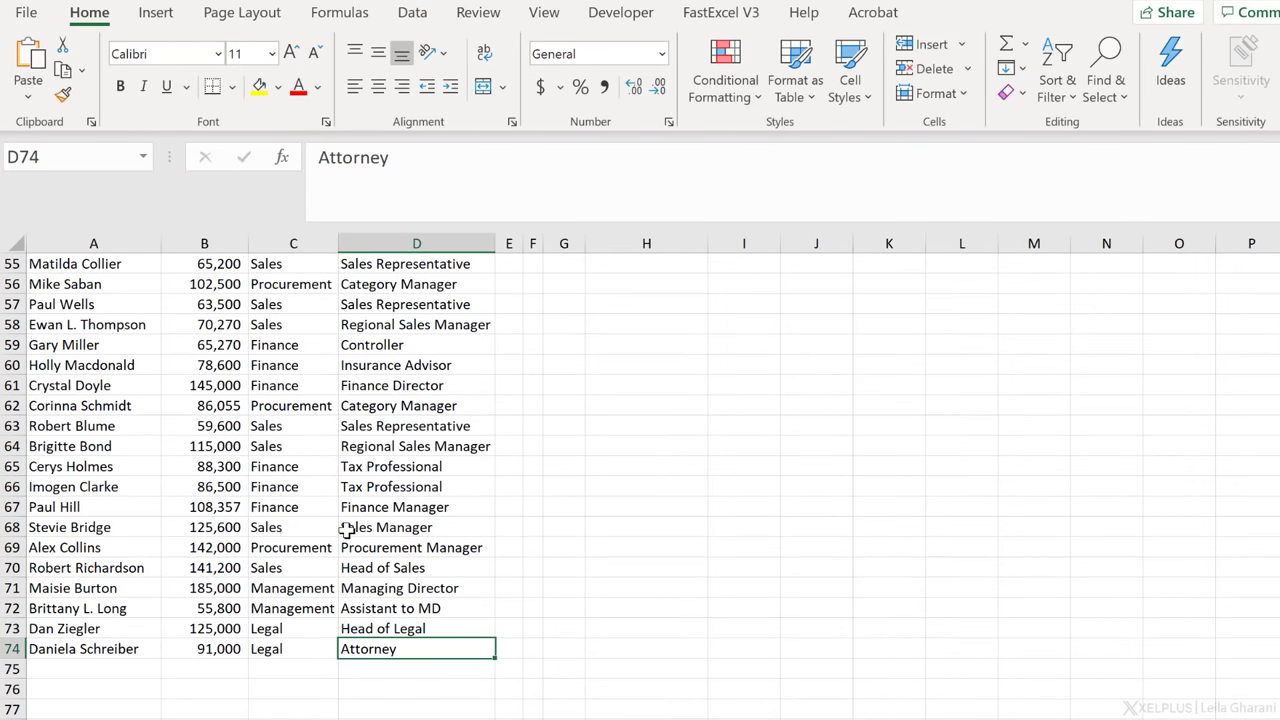
key("ctrl+Home")
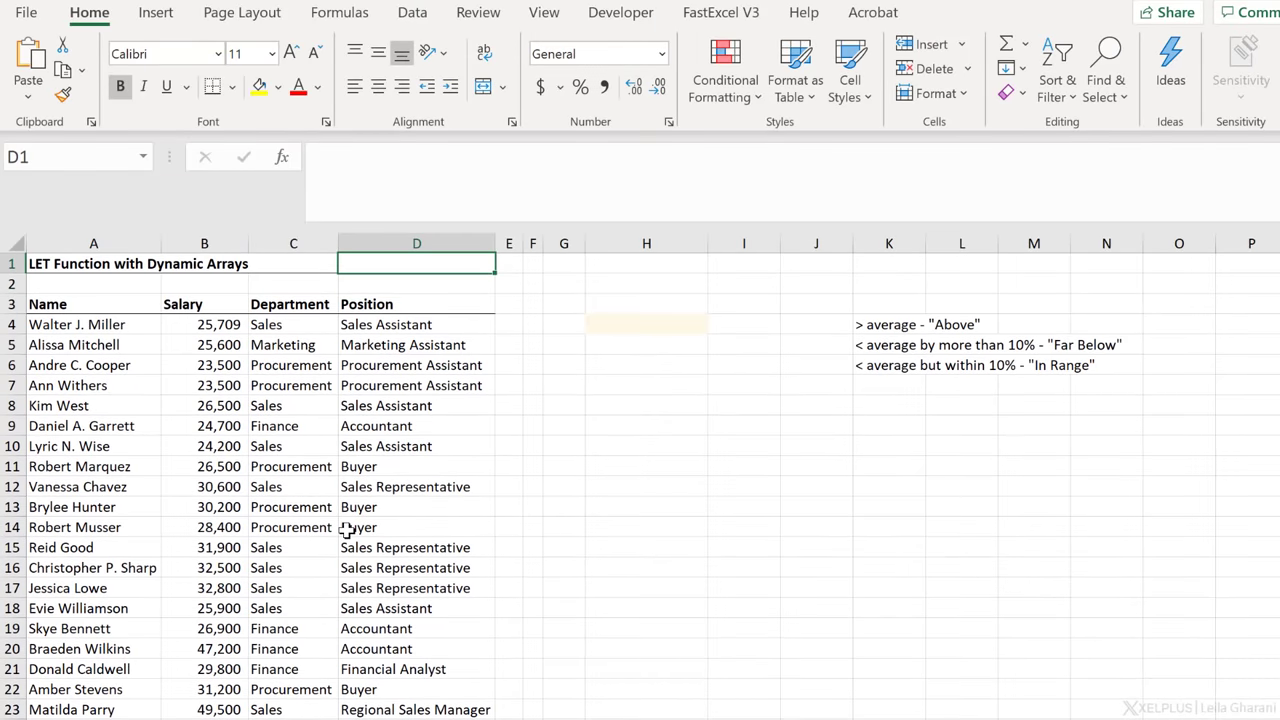
mouse_move(630, 331)
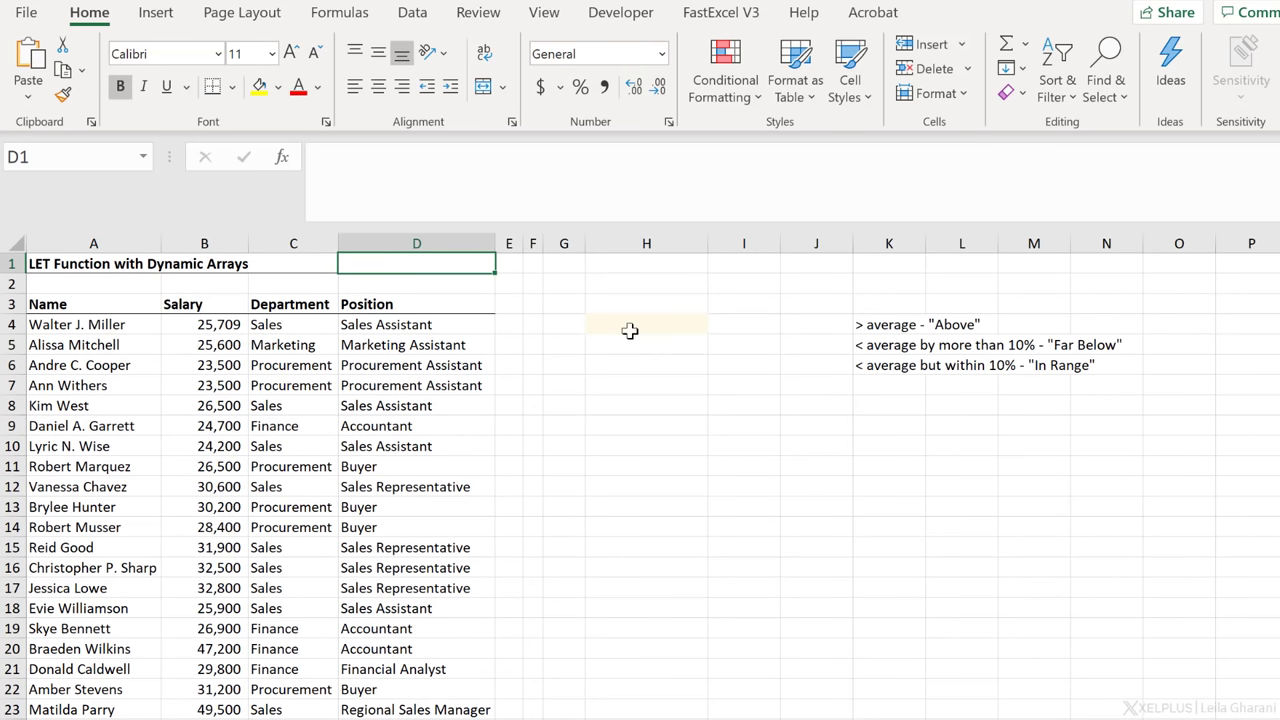
left_click(646, 324)
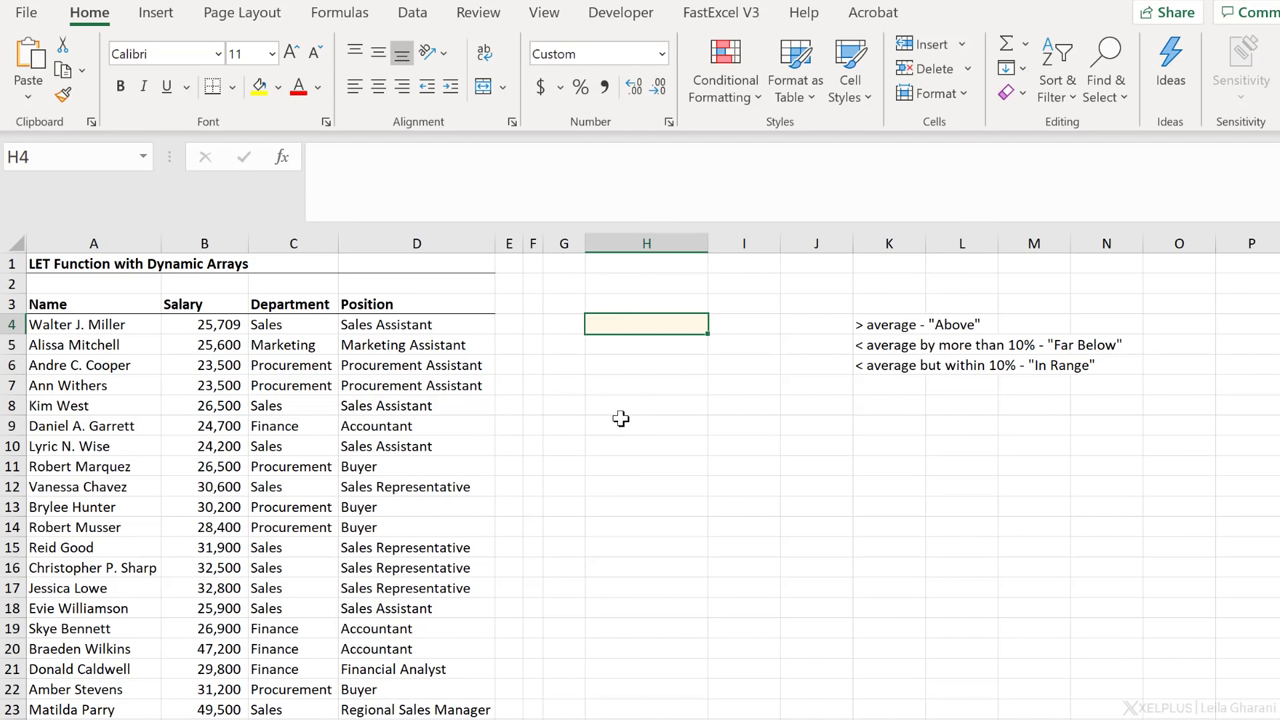
mouse_move(692, 365)
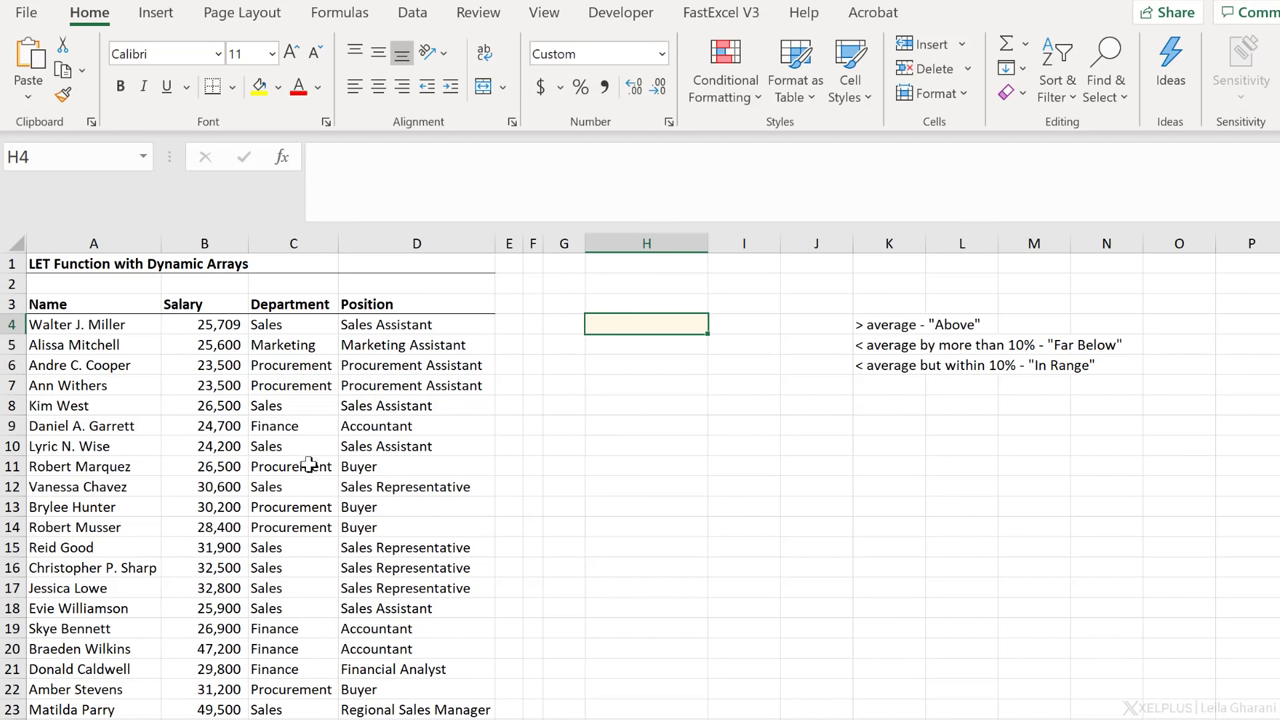
mouse_move(702, 340)
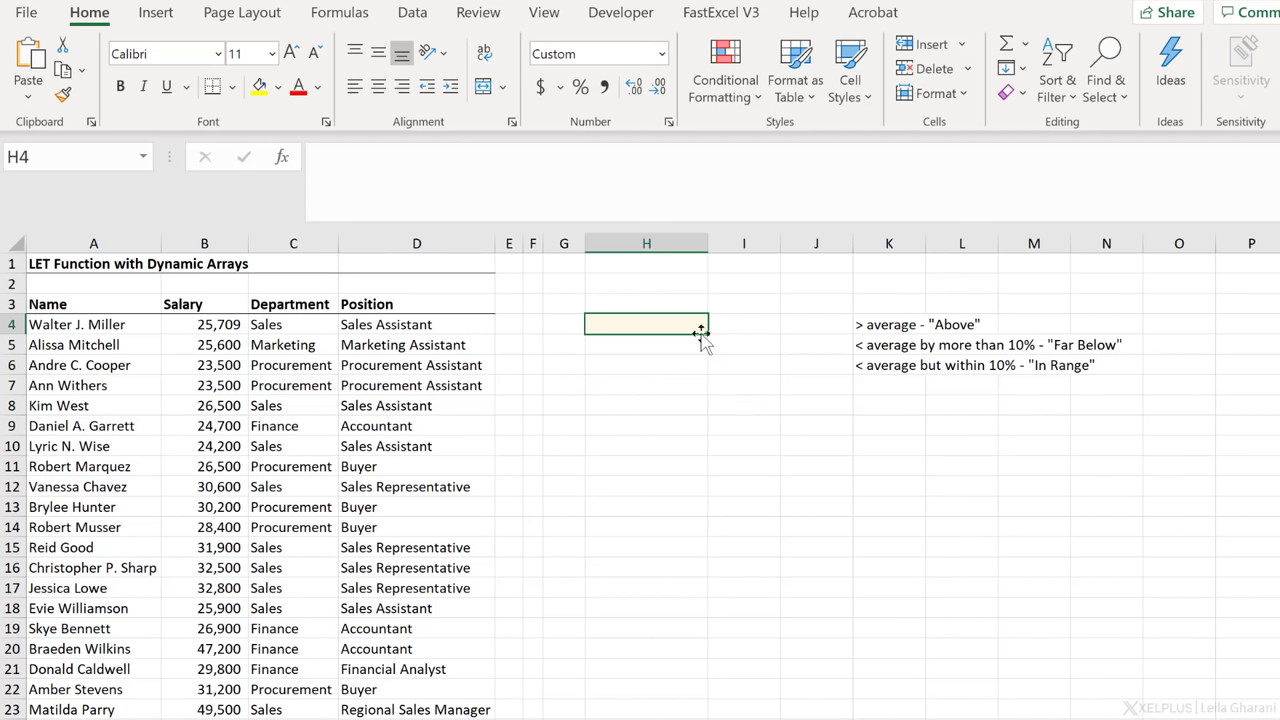
mouse_move(889, 333)
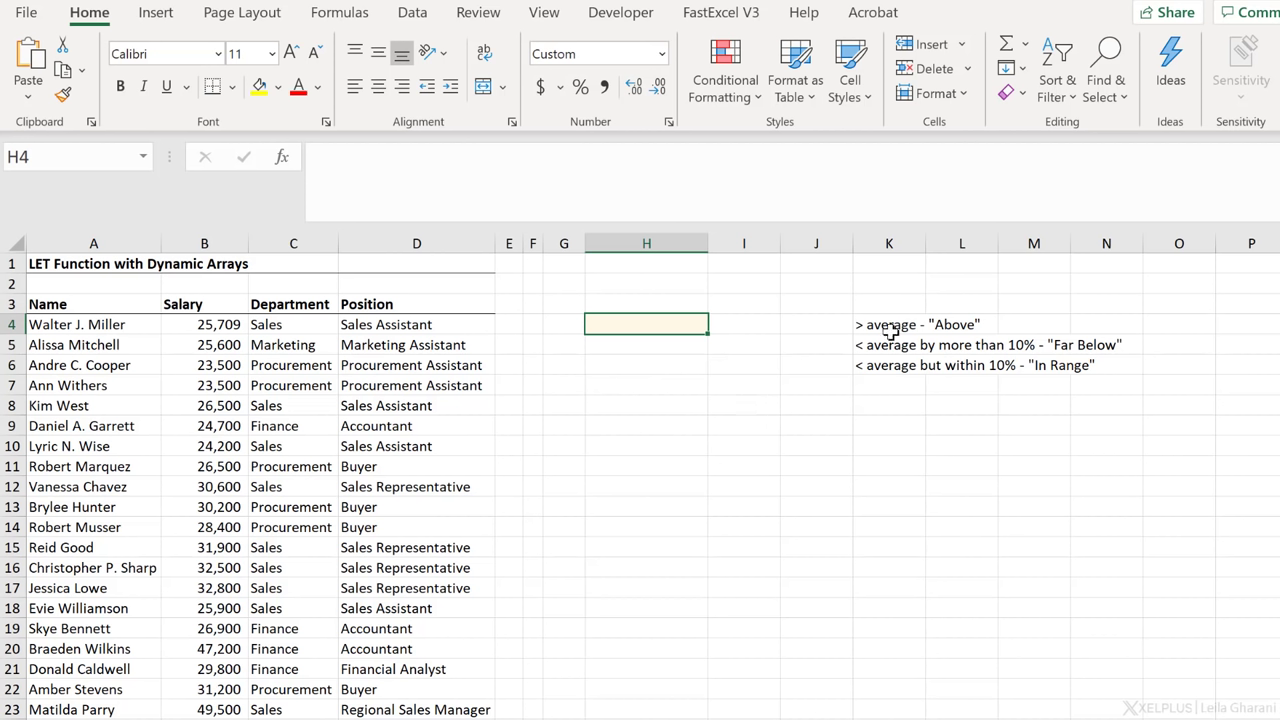
mouse_move(494, 381)
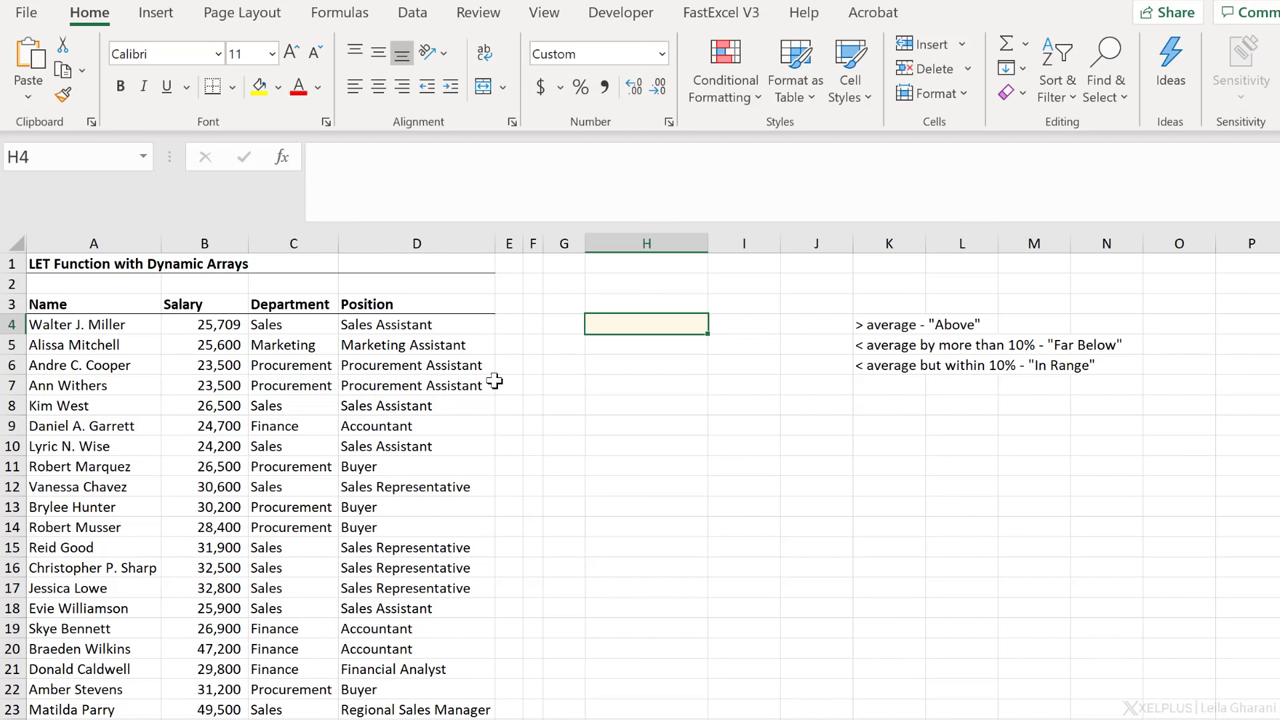
mouse_move(881, 335)
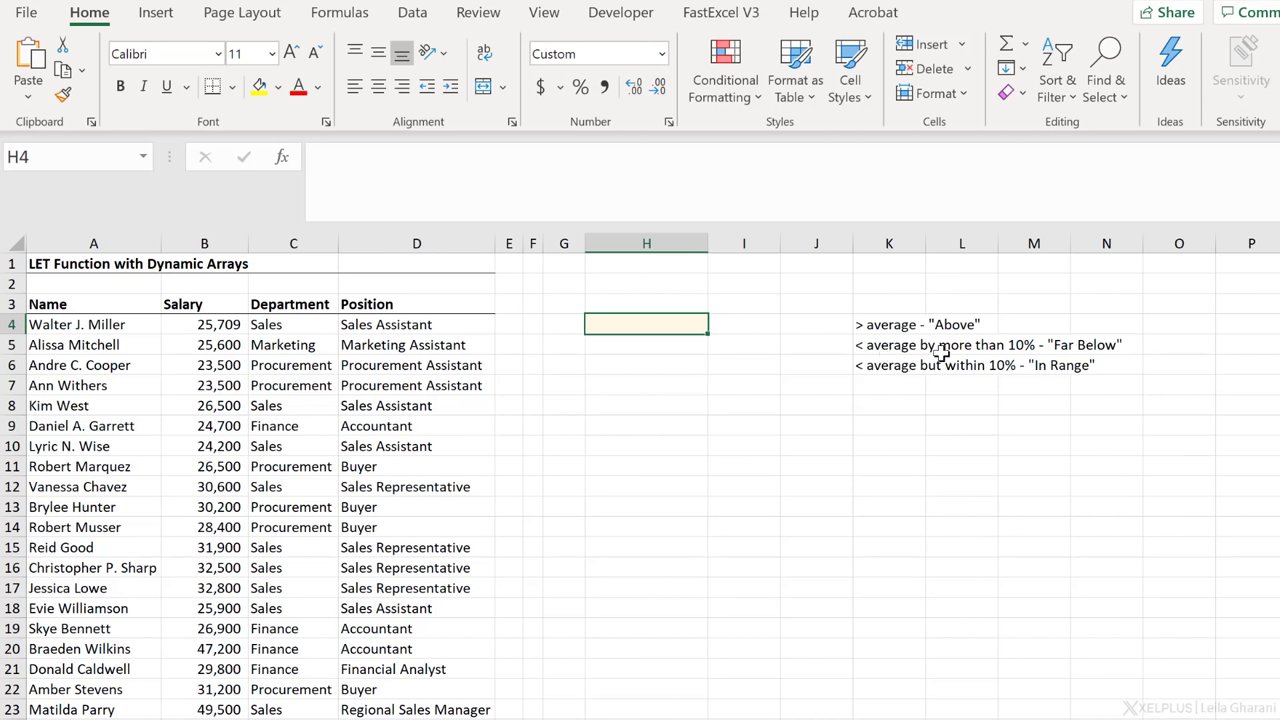
mouse_move(1108, 348)
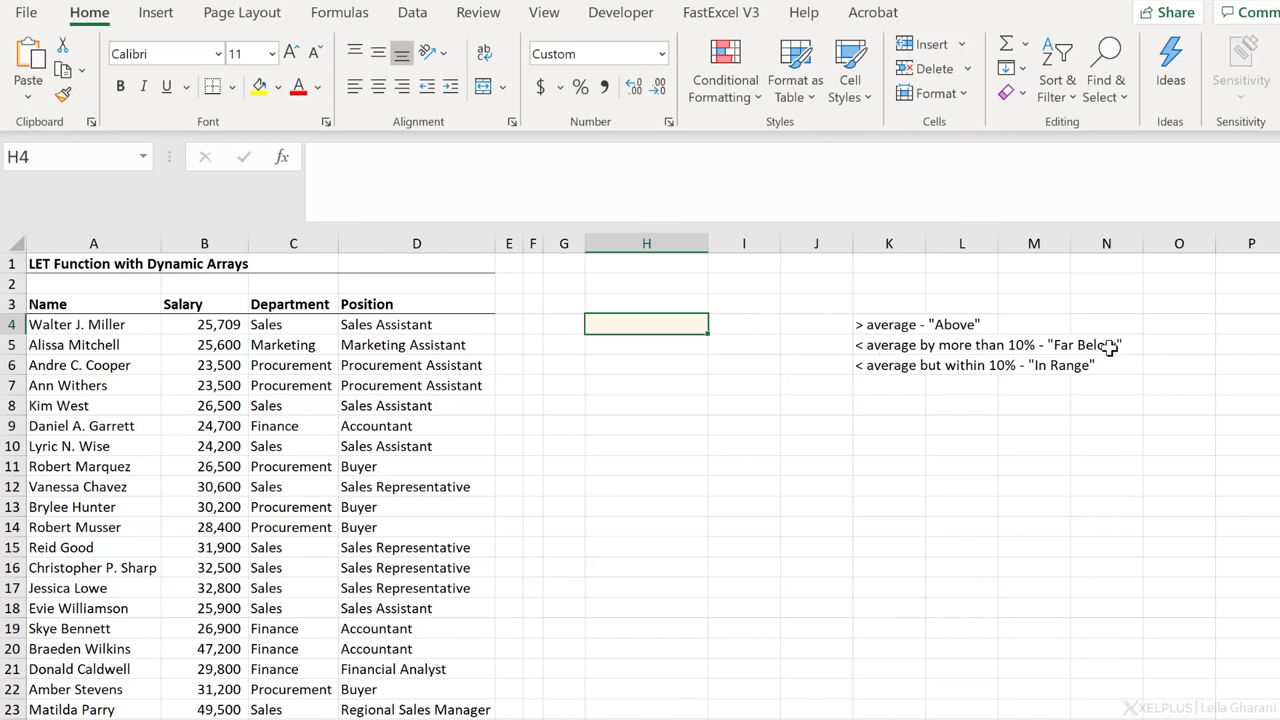
mouse_move(934, 375)
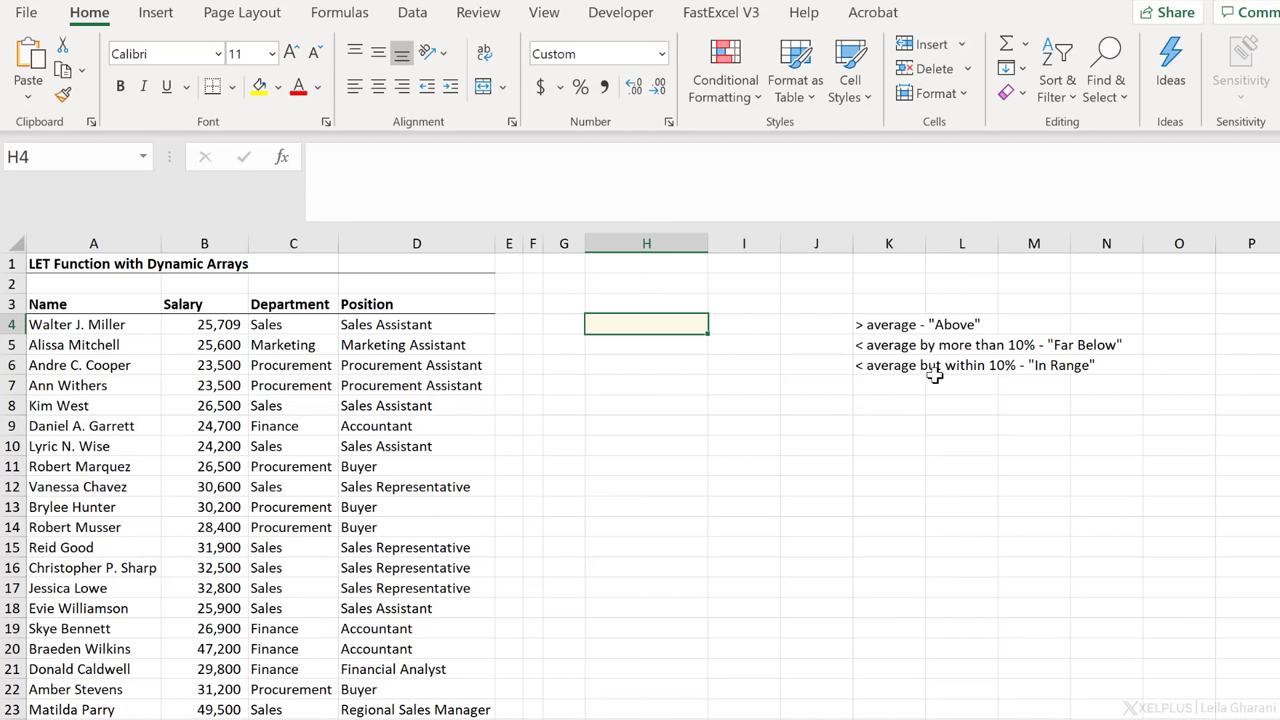
mouse_move(987, 375)
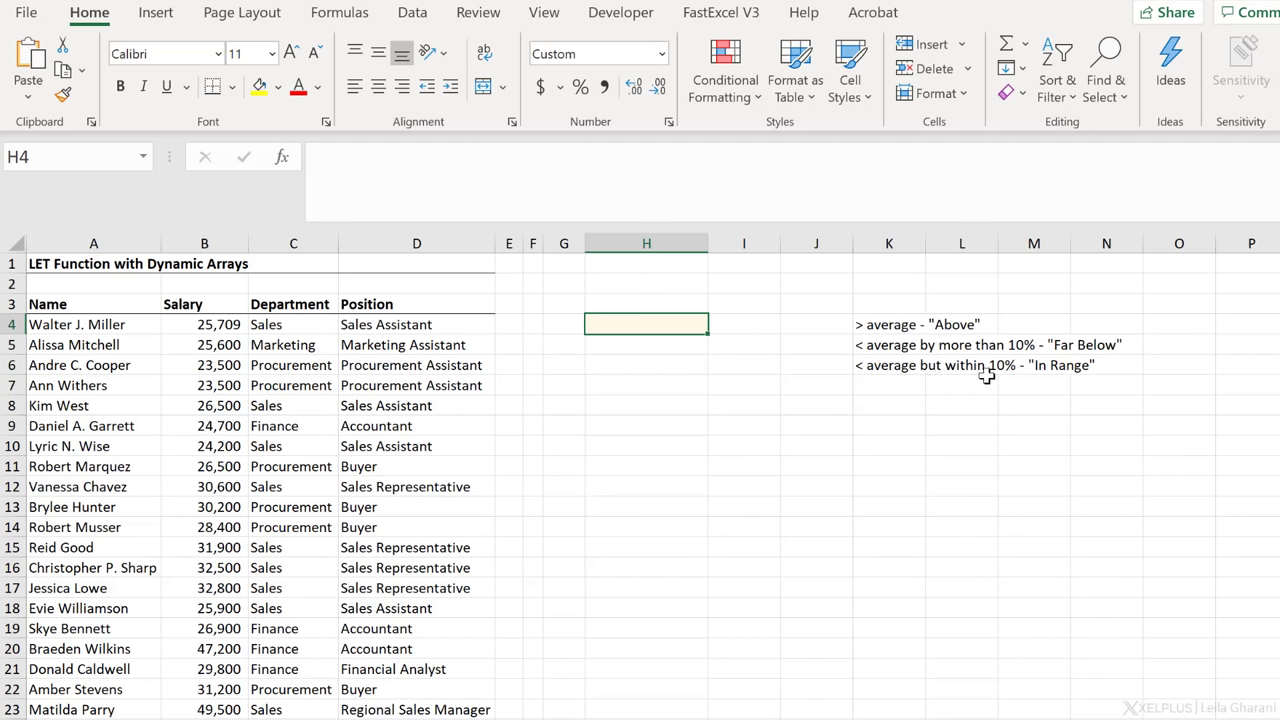
mouse_move(869, 400)
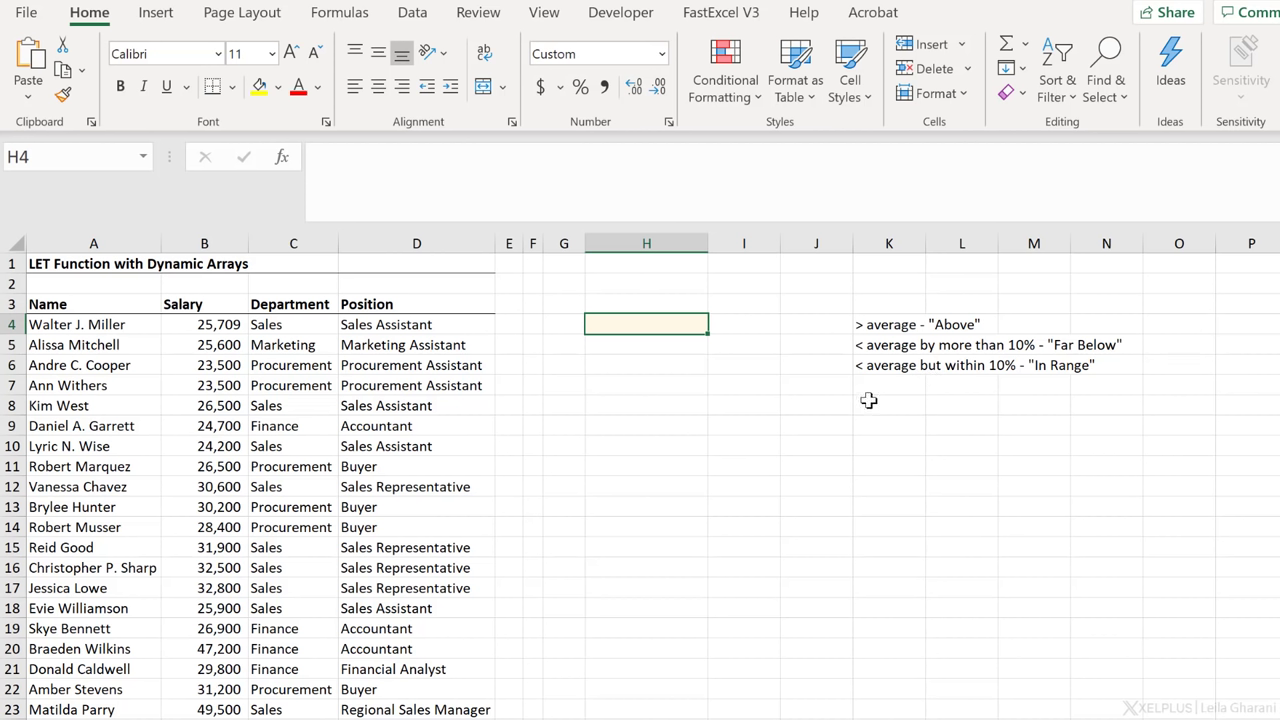
mouse_move(538, 500)
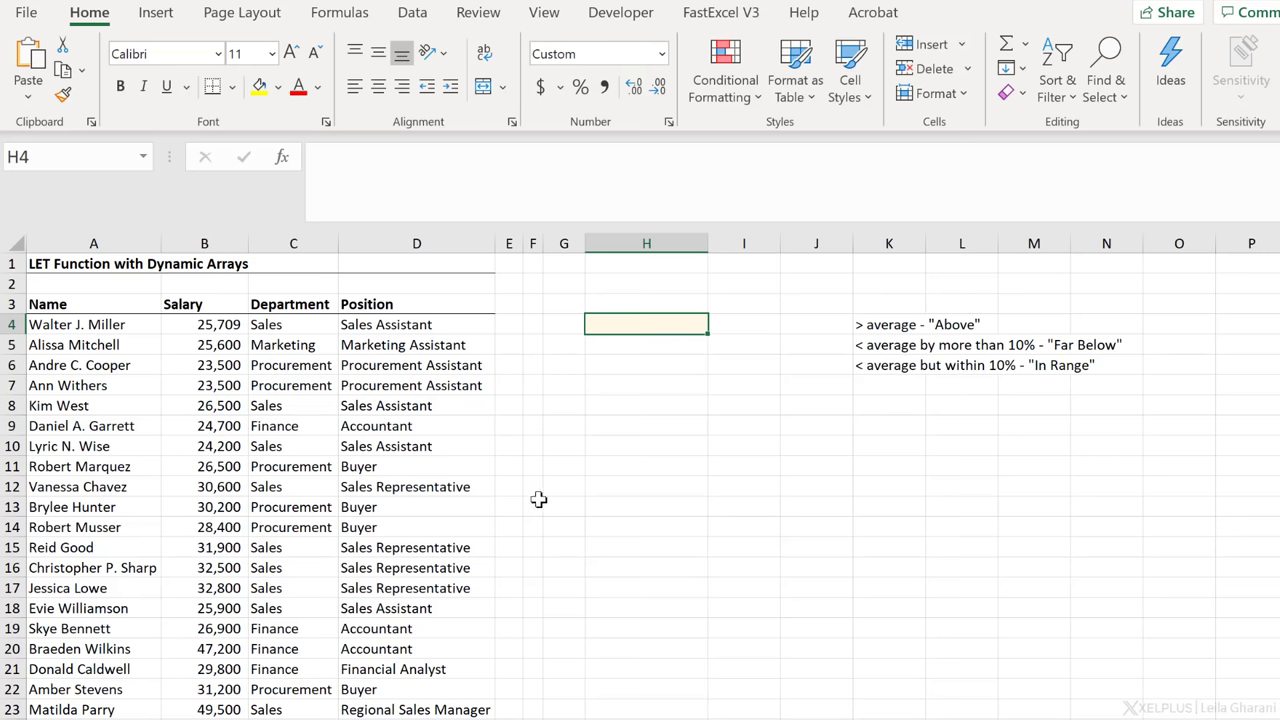
- Put the salary column's AVERAGE (59,545) in H4 and the departments' UNIQUE list in H6
type("=aera")
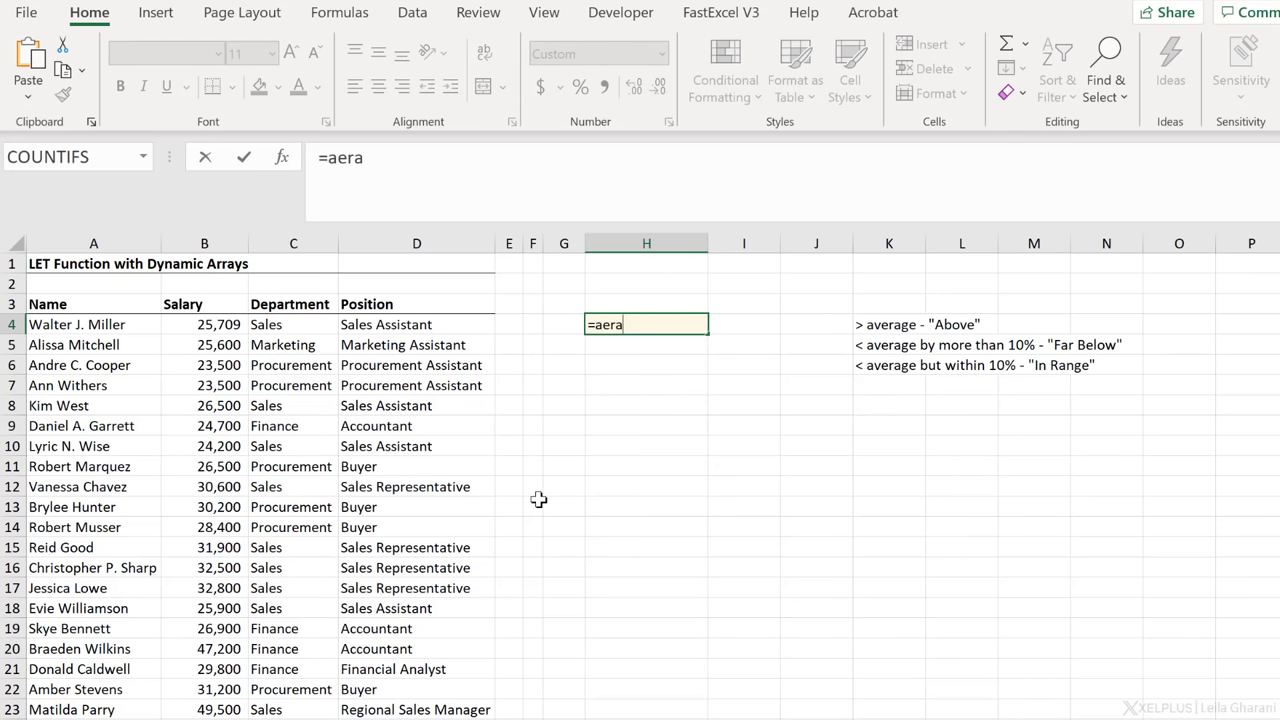
type("average(")
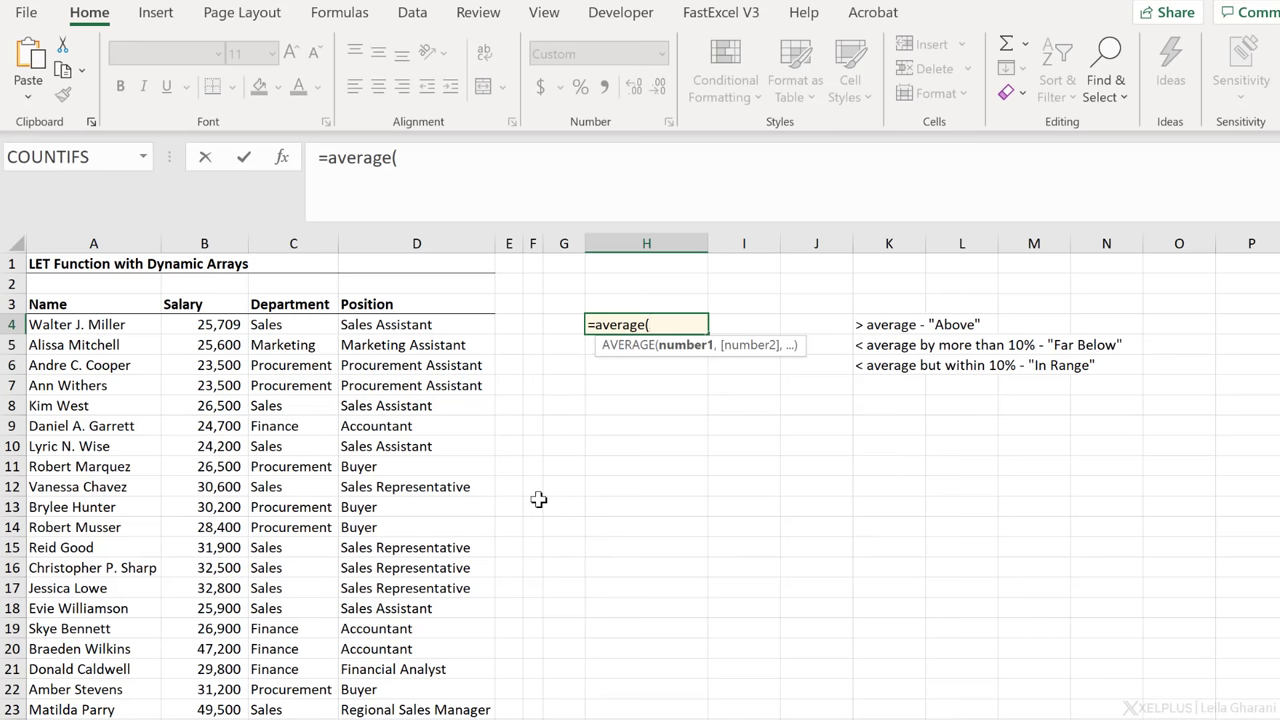
left_click(204, 324)
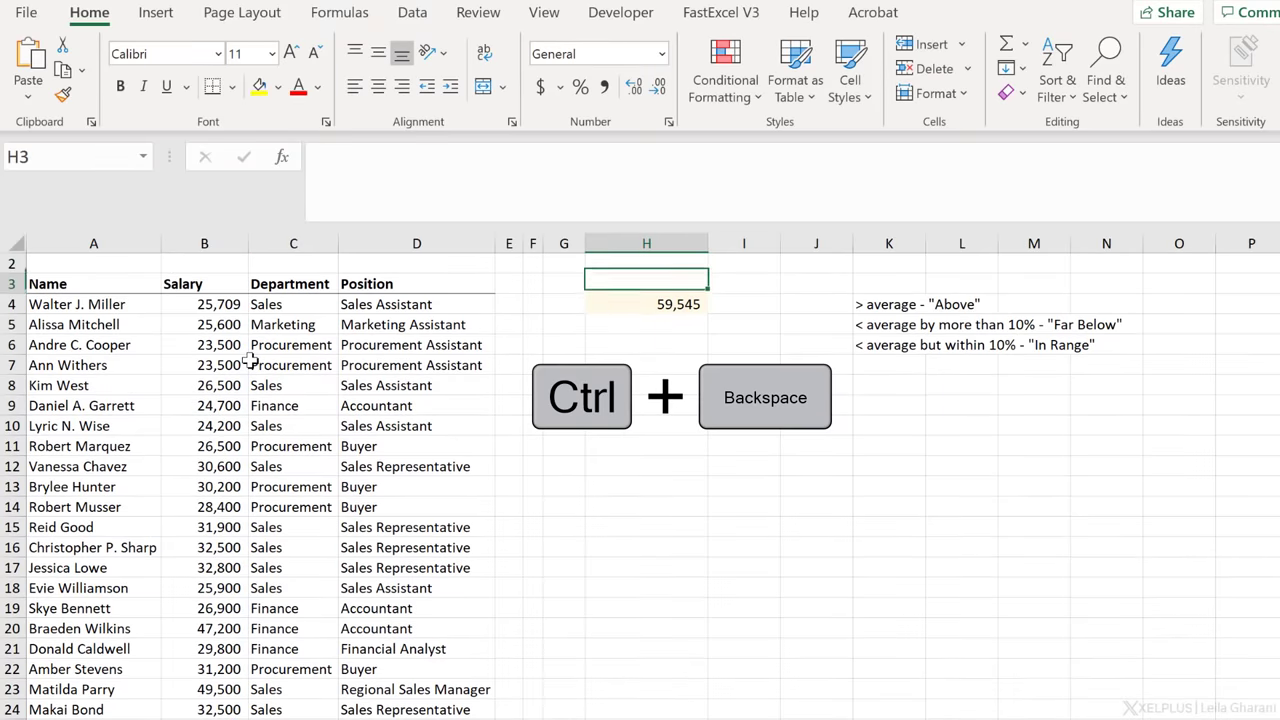
type("=unique(")
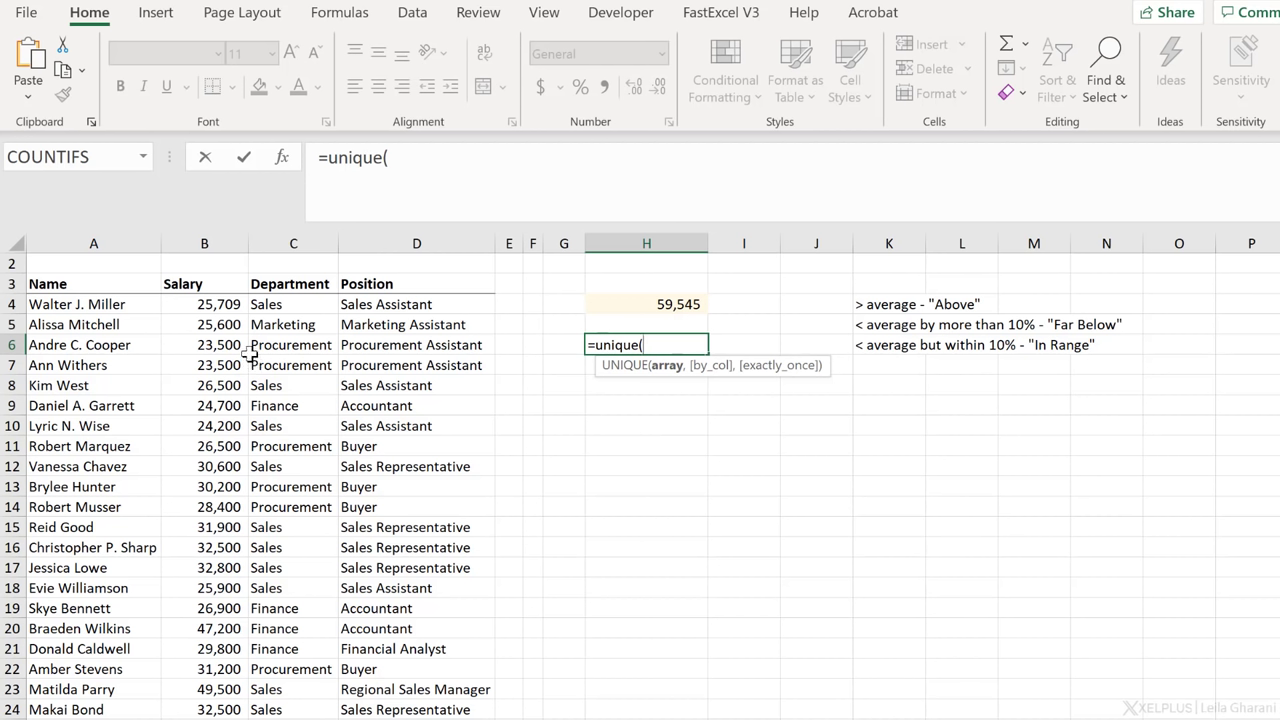
mouse_move(610, 367)
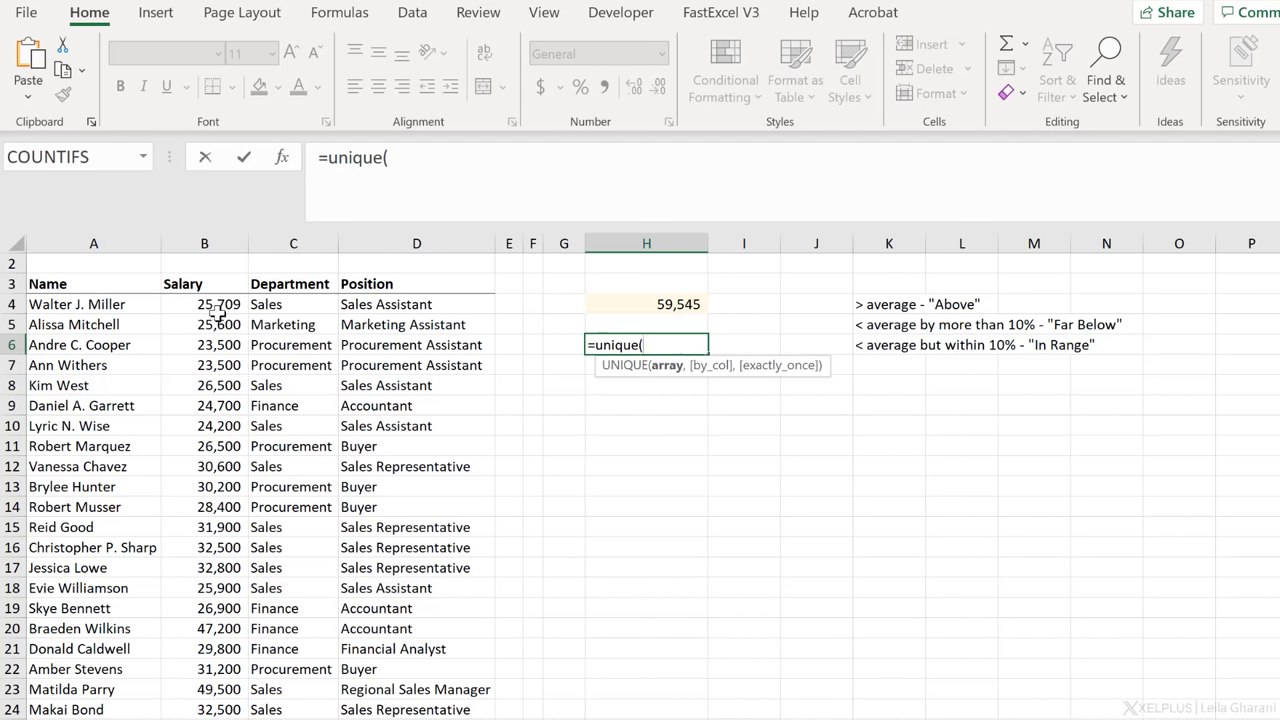
left_click(293, 304)
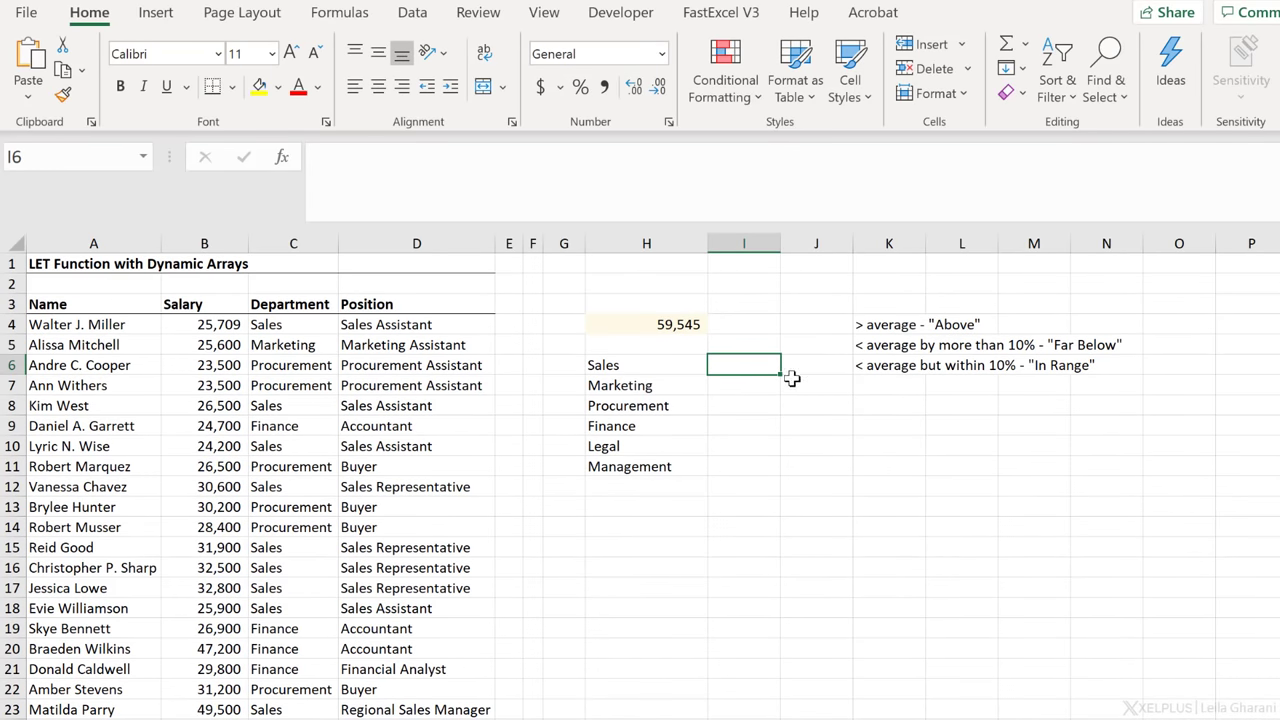
mouse_move(754, 390)
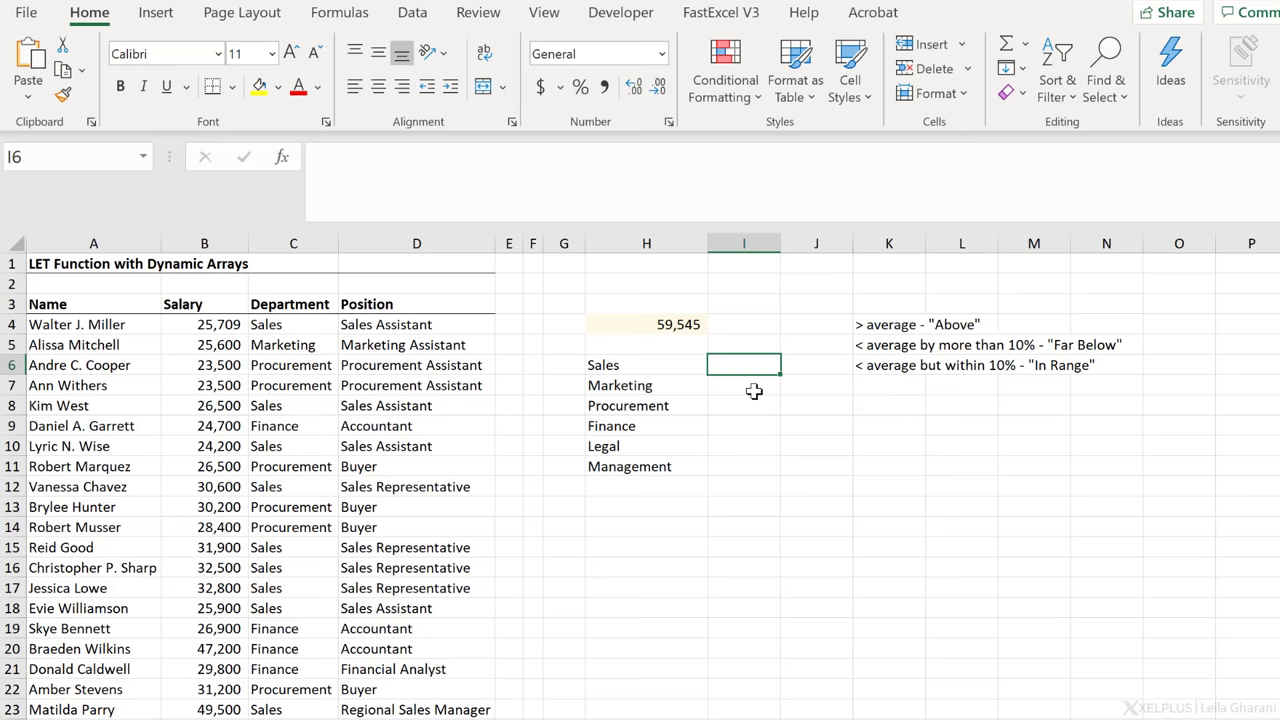
- Enter =AVERAGEIFS(B4:B74,C4:C74,H6#) in I6 to spill per-department average salaries
type("=aver")
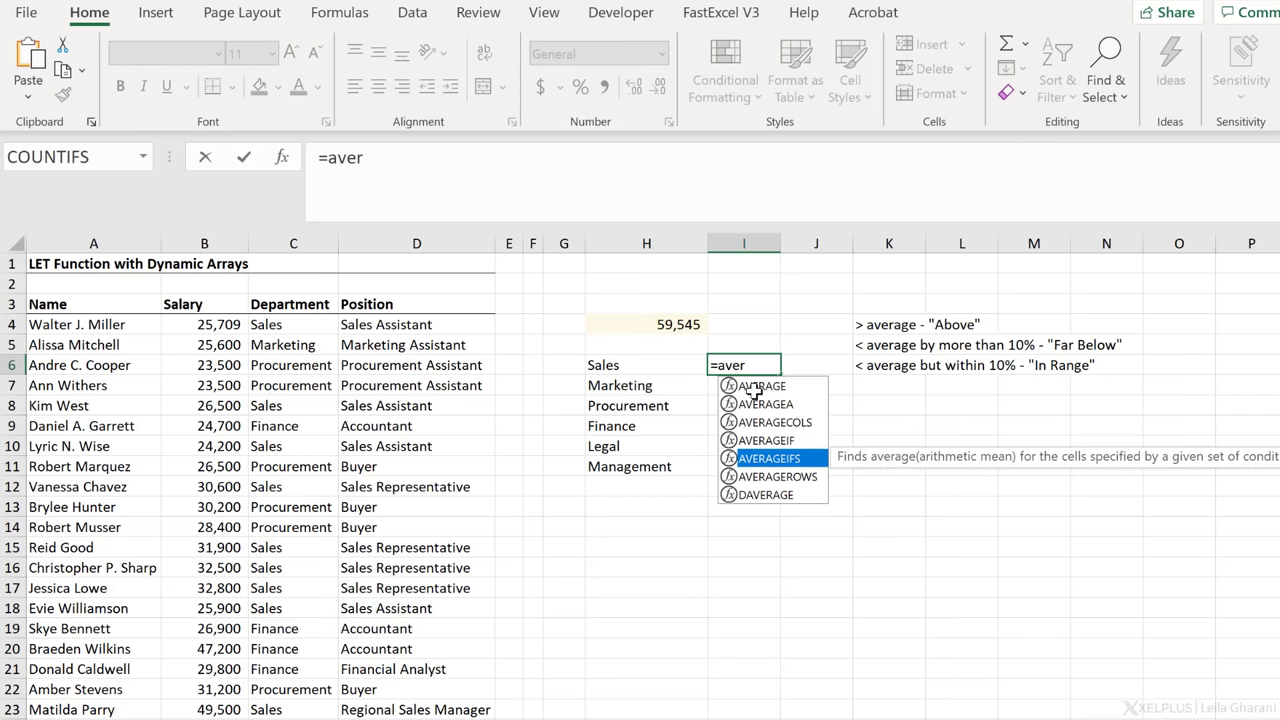
double_click(767, 458)
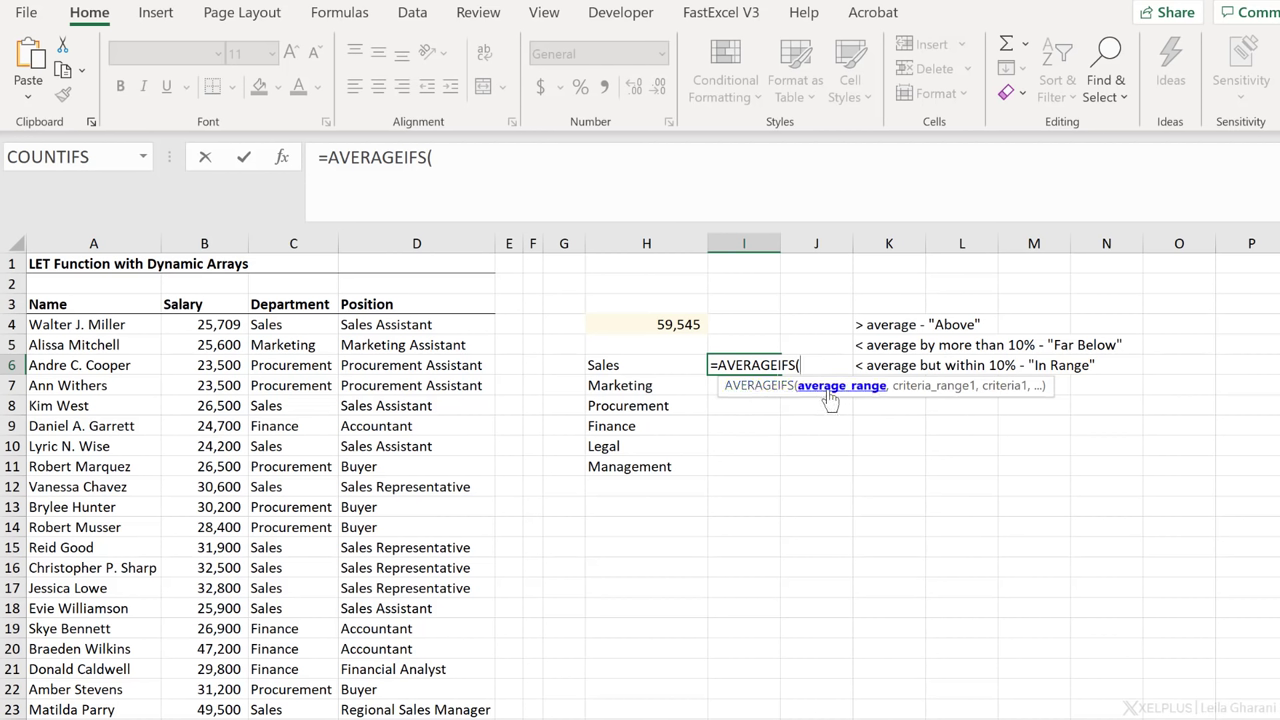
mouse_move(652, 388)
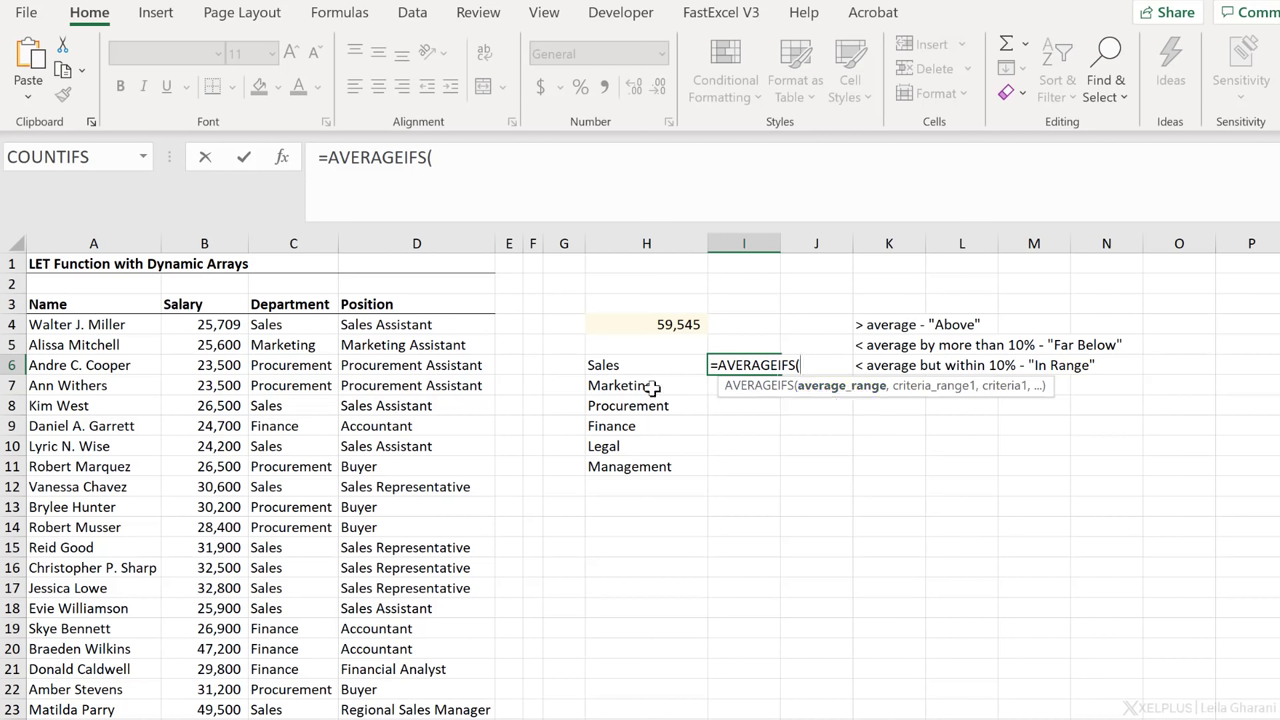
left_click(204, 324)
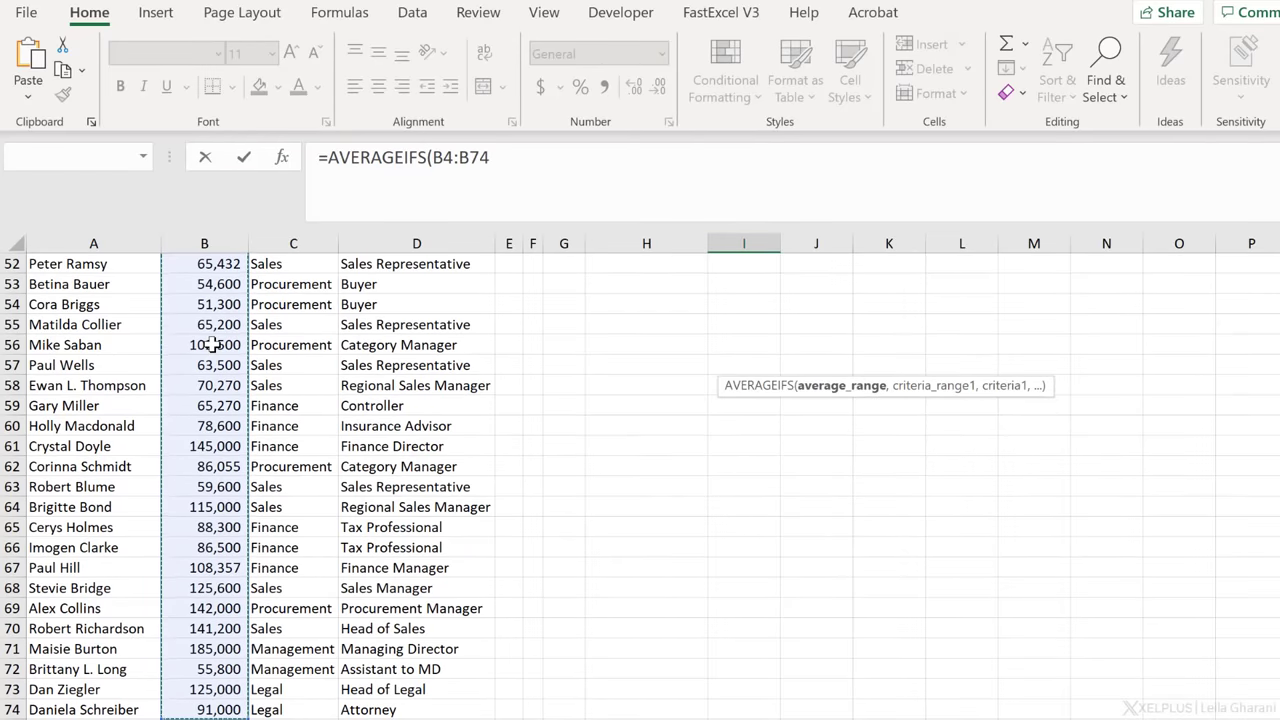
scroll("up", 3)
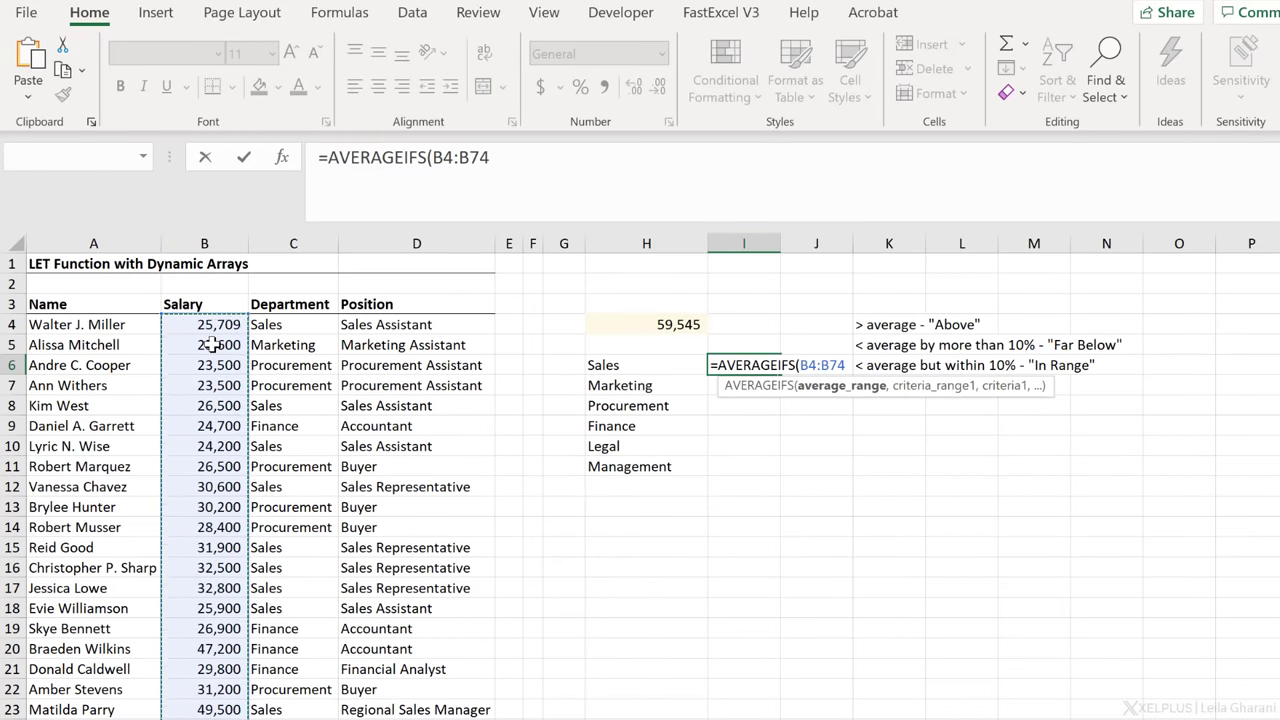
type(",")
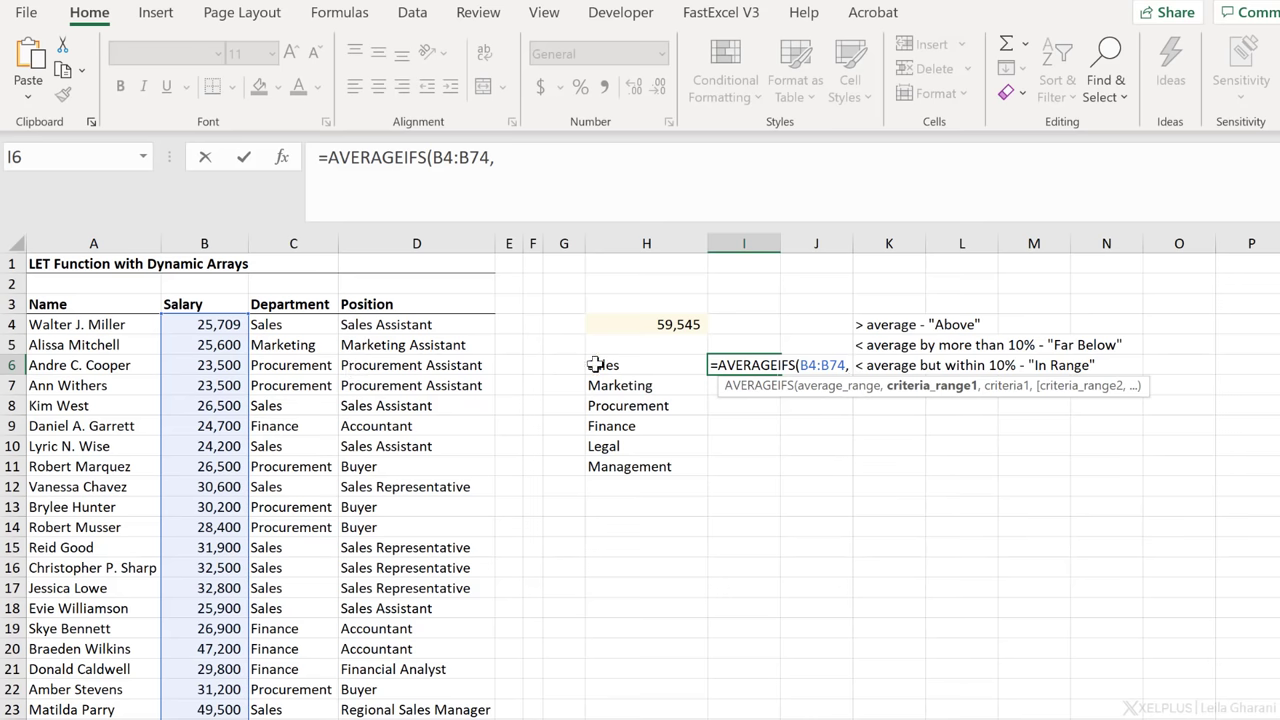
left_click(293, 324)
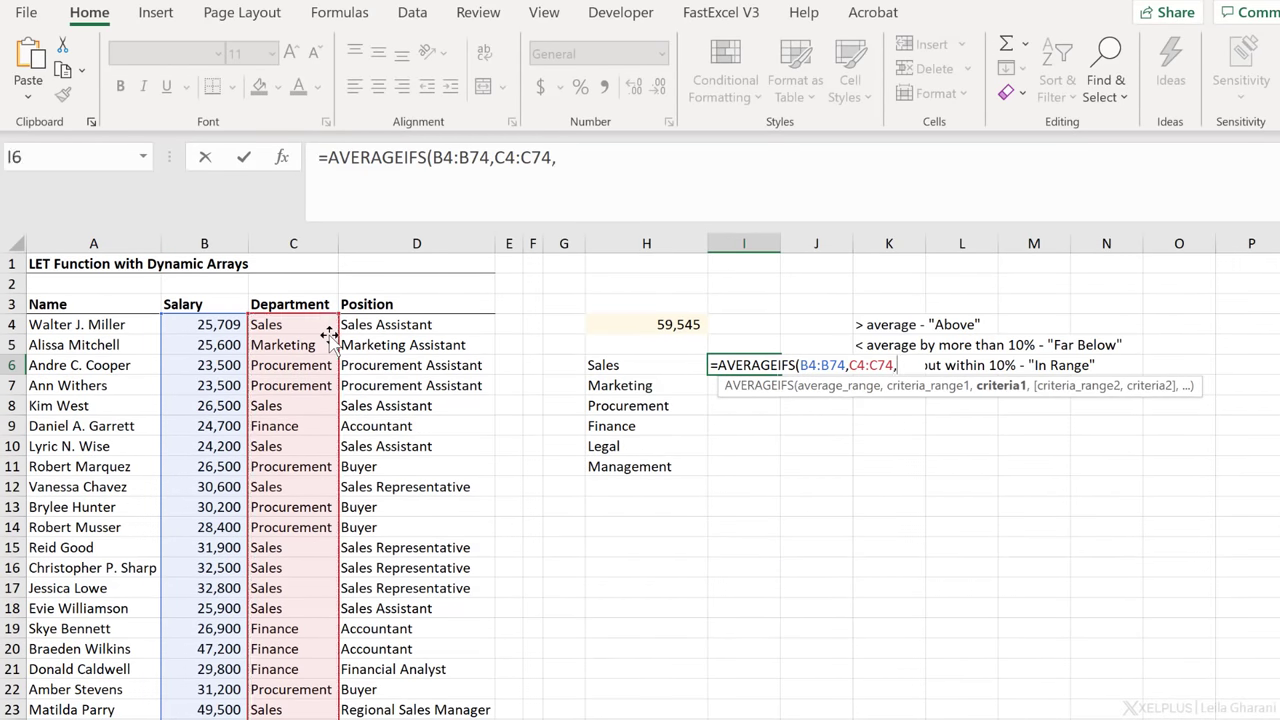
mouse_move(700, 333)
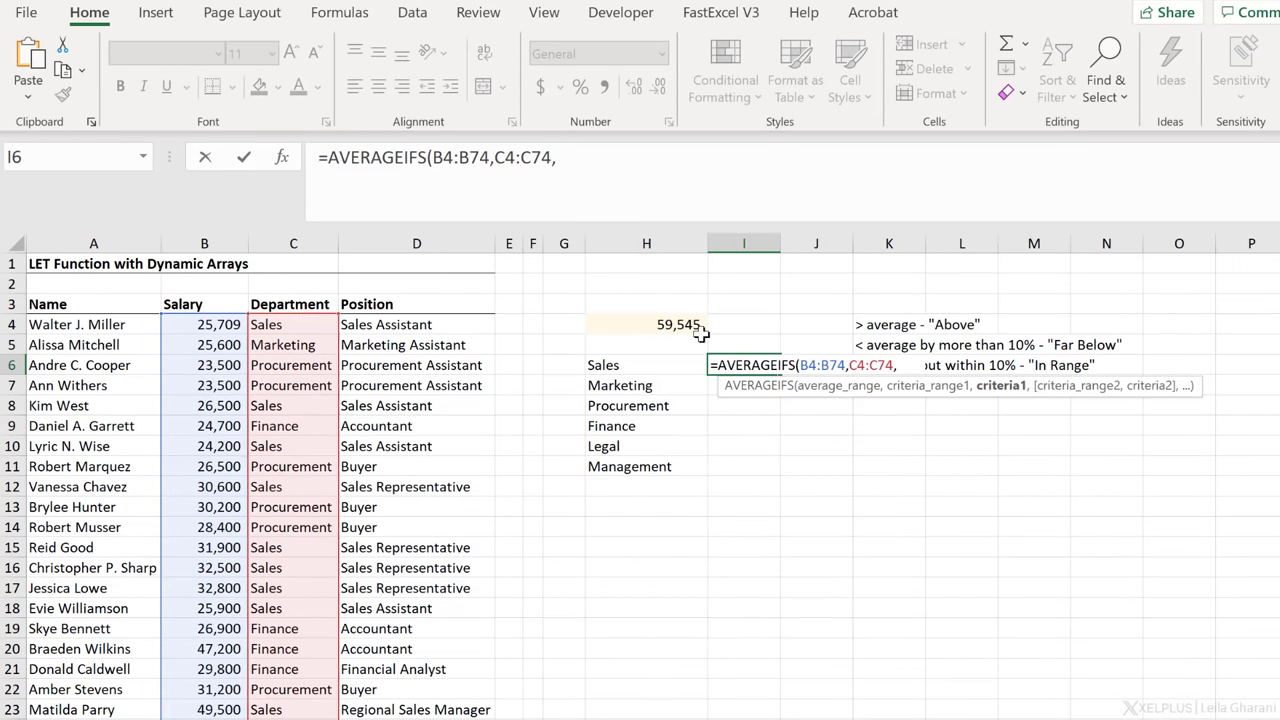
left_click(646, 364)
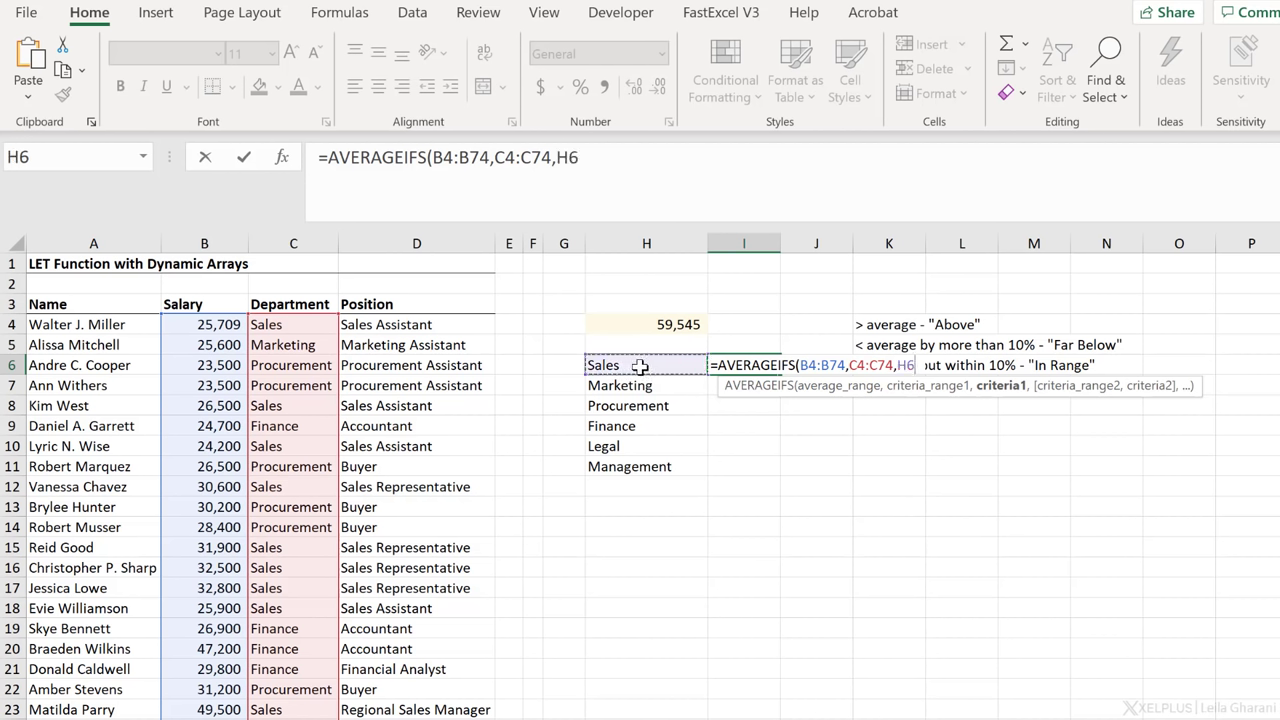
type("#")
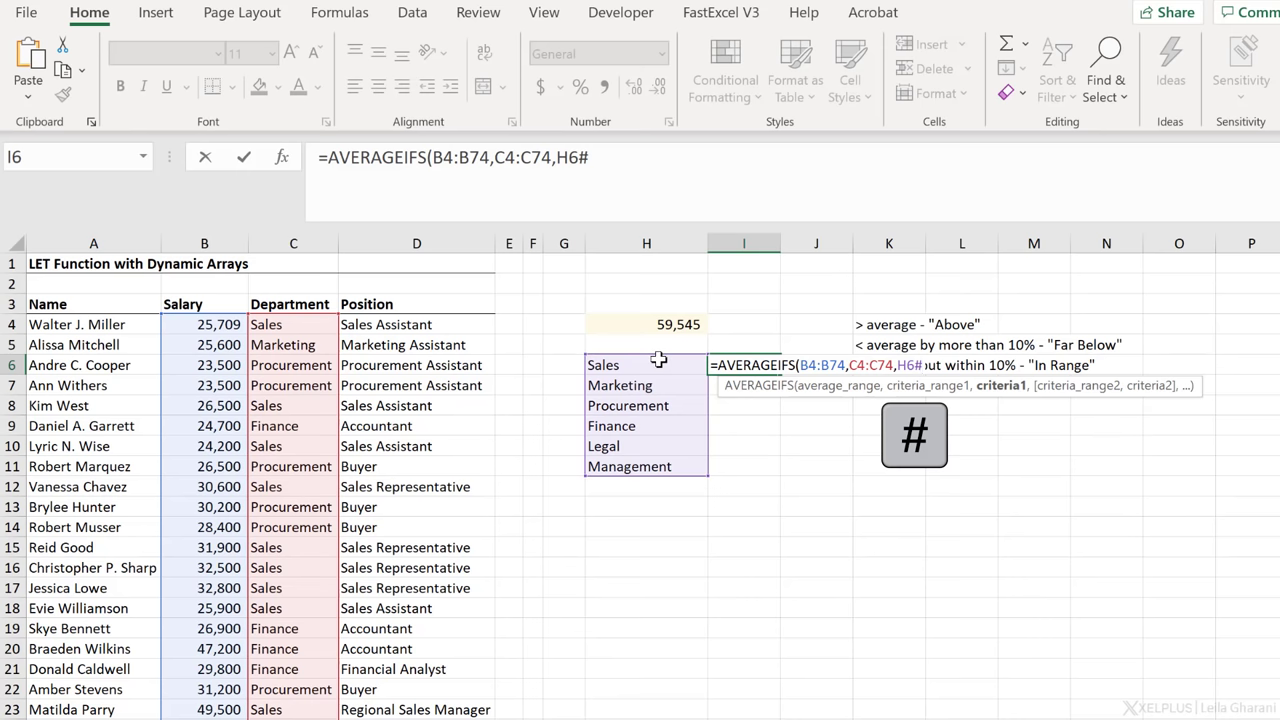
type(")")
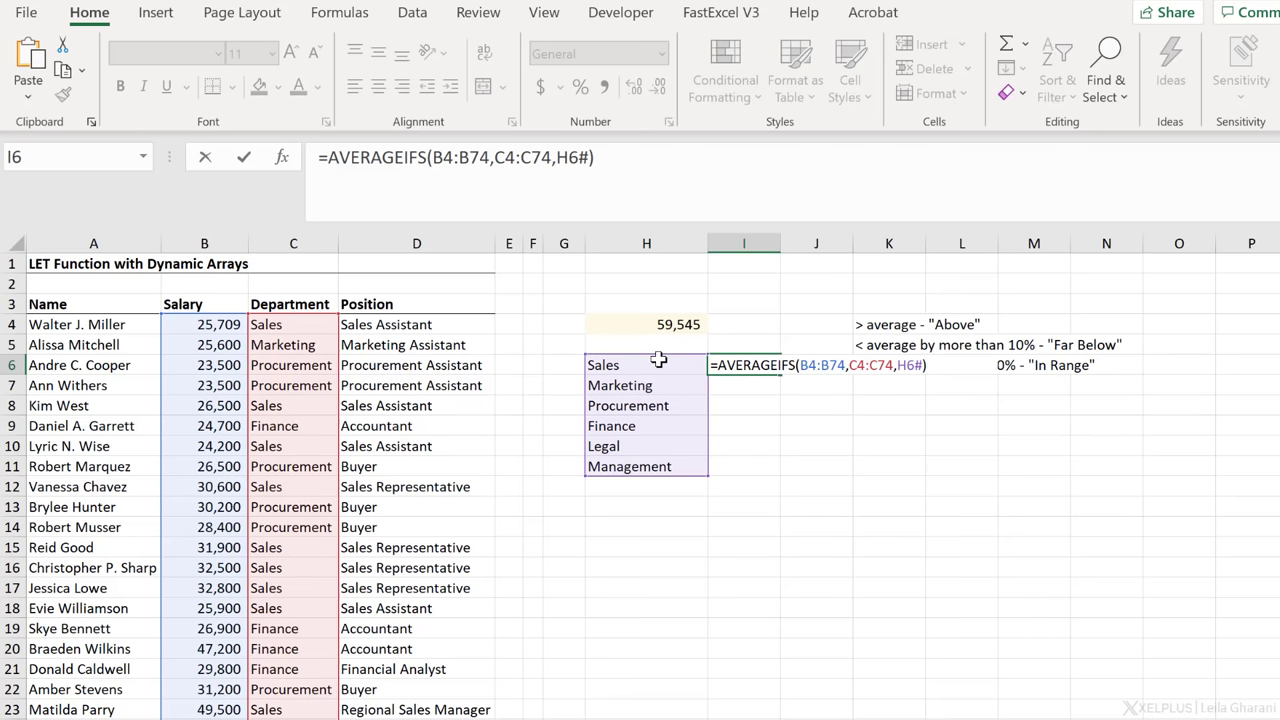
key("Return")
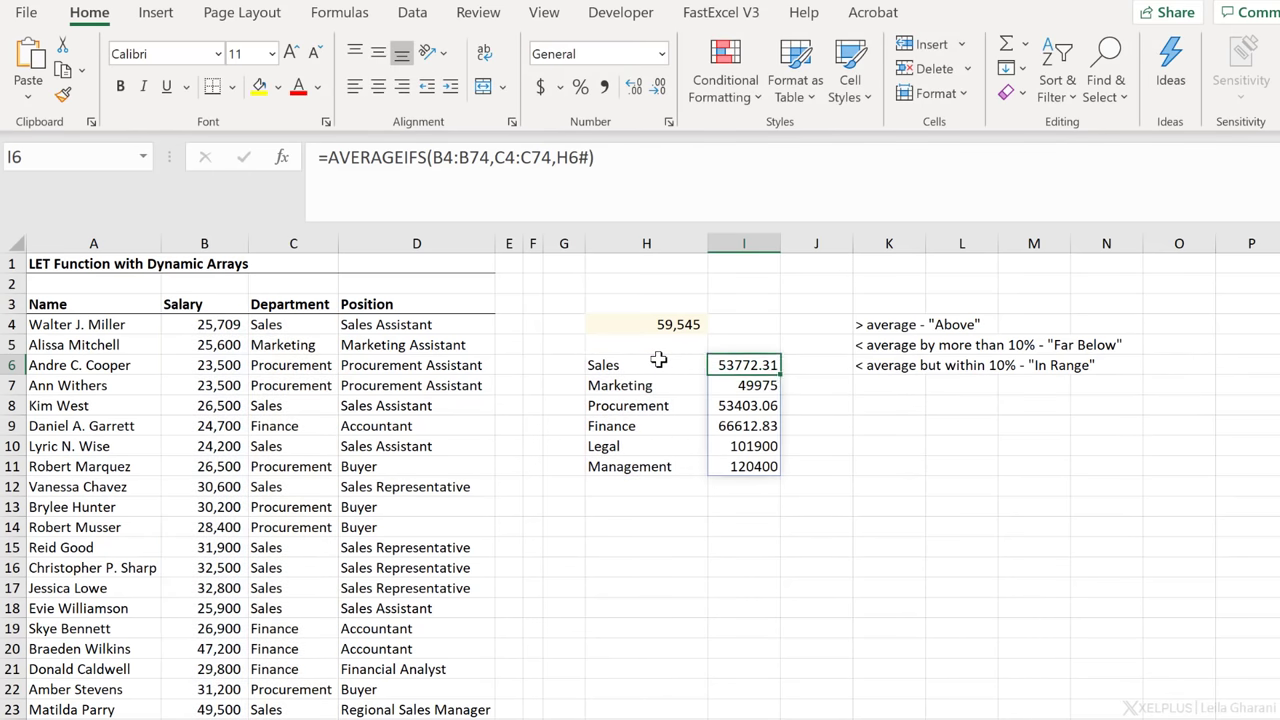
mouse_move(651, 428)
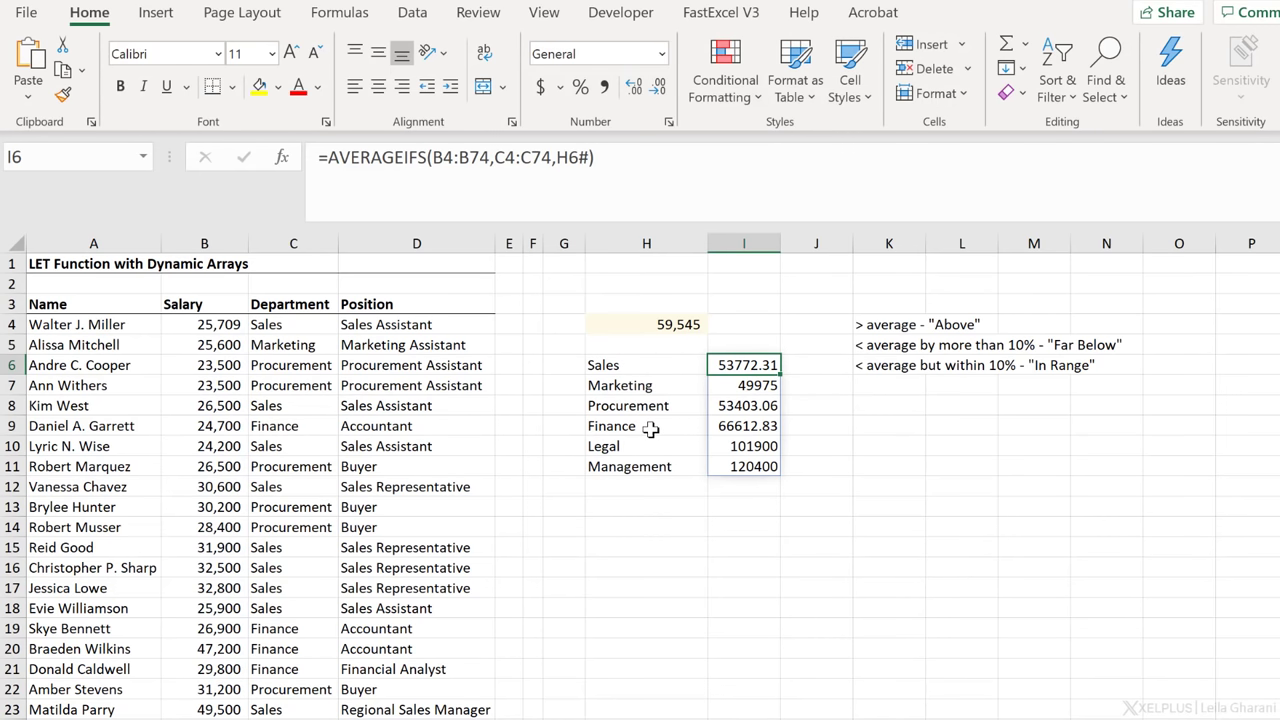
mouse_move(648, 243)
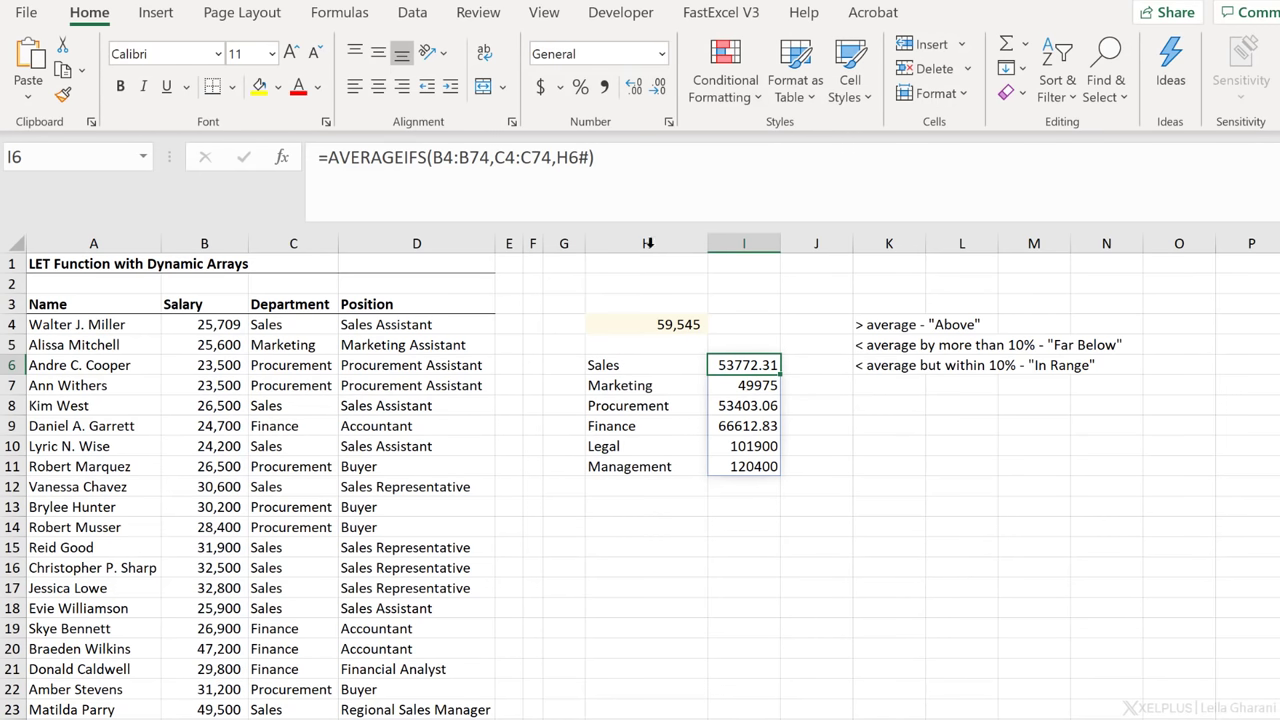
mouse_move(972, 316)
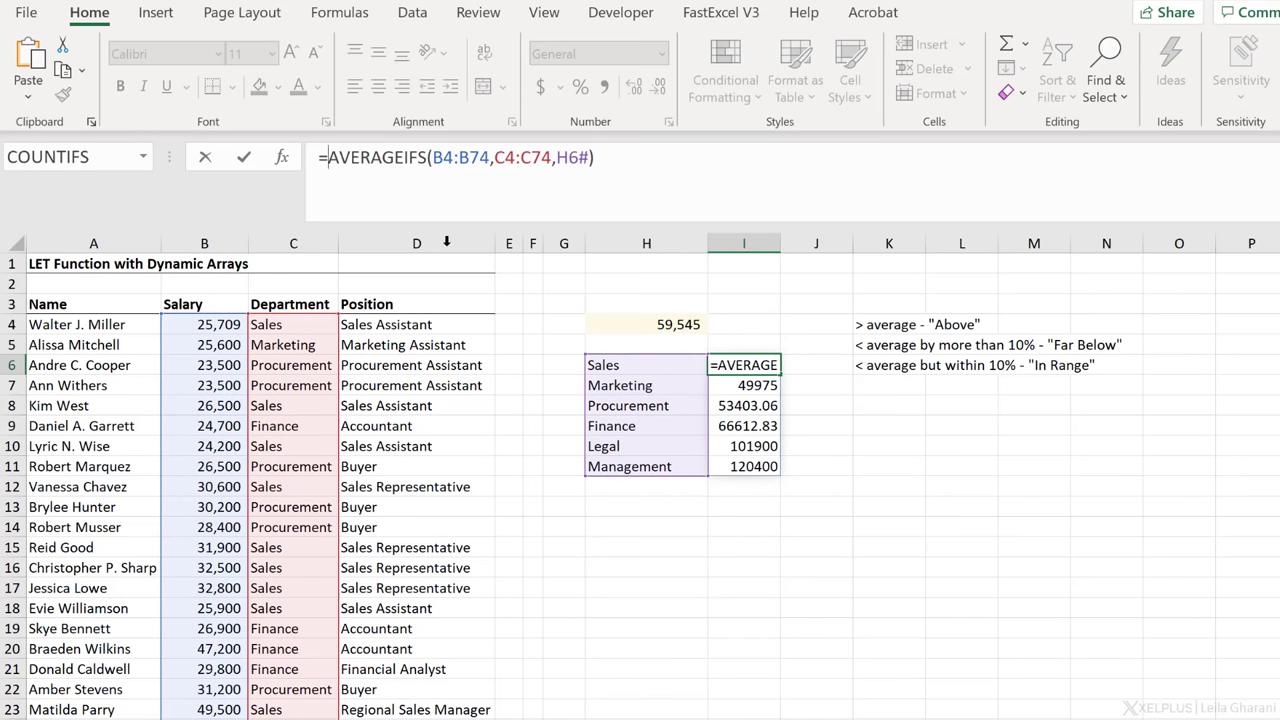
- Start a LET formula defining val, returning "Above" when val exceeds the 59,545 average
type("let(")
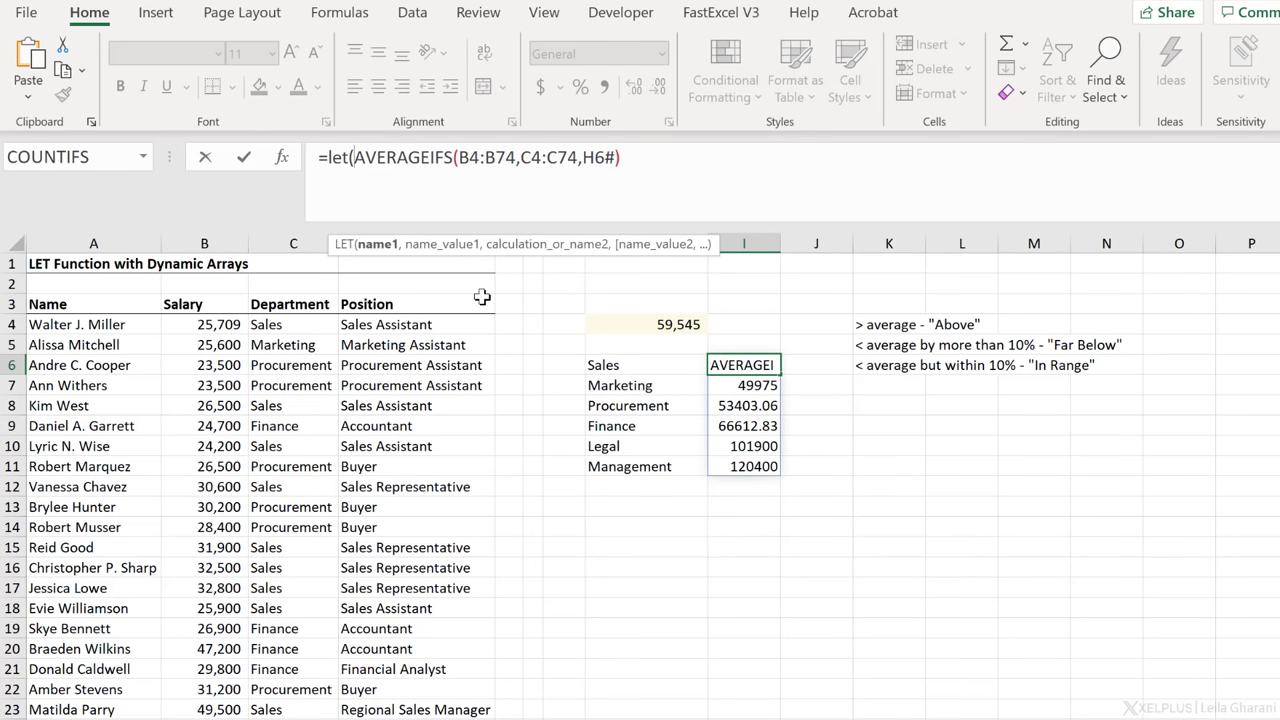
type("val,")
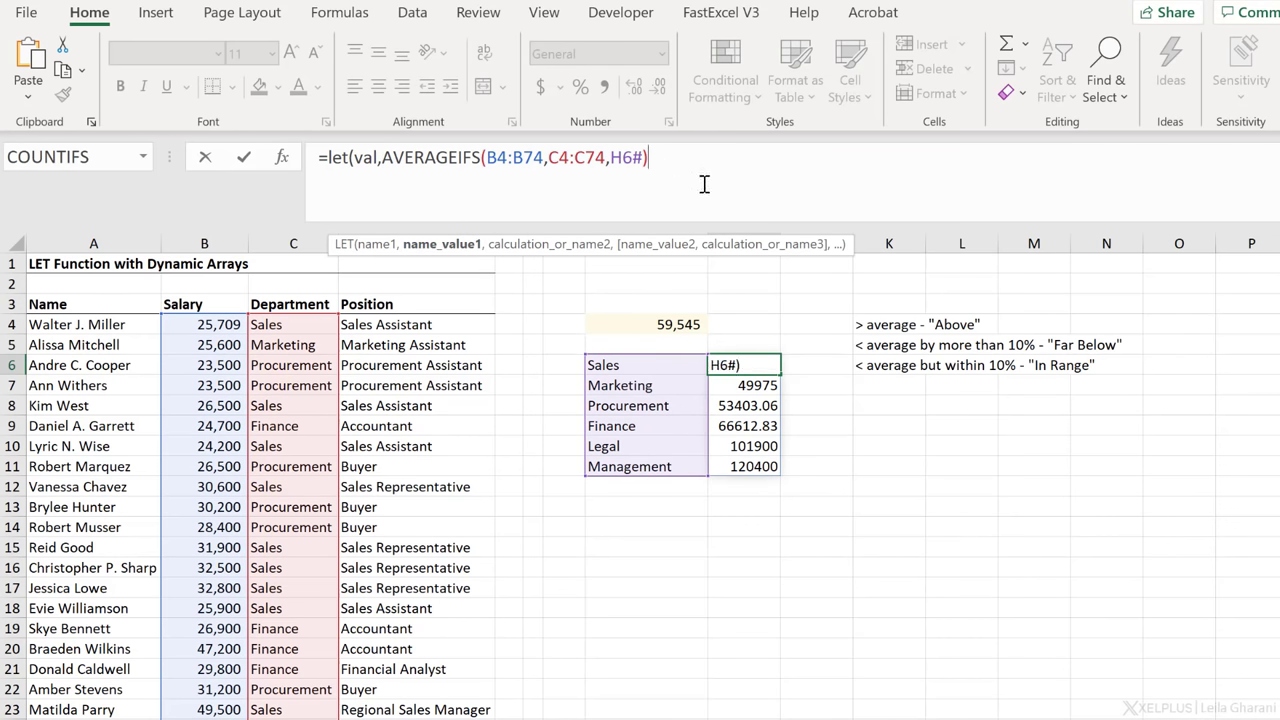
type(",")
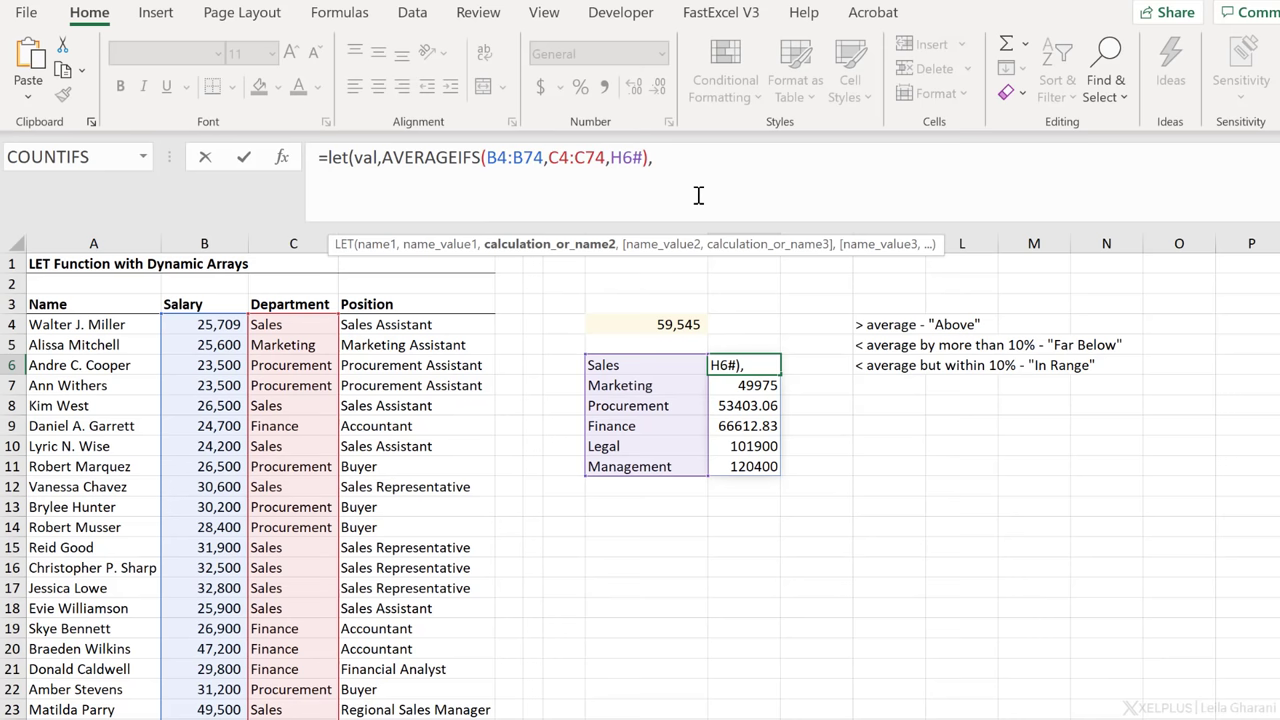
type("if(")
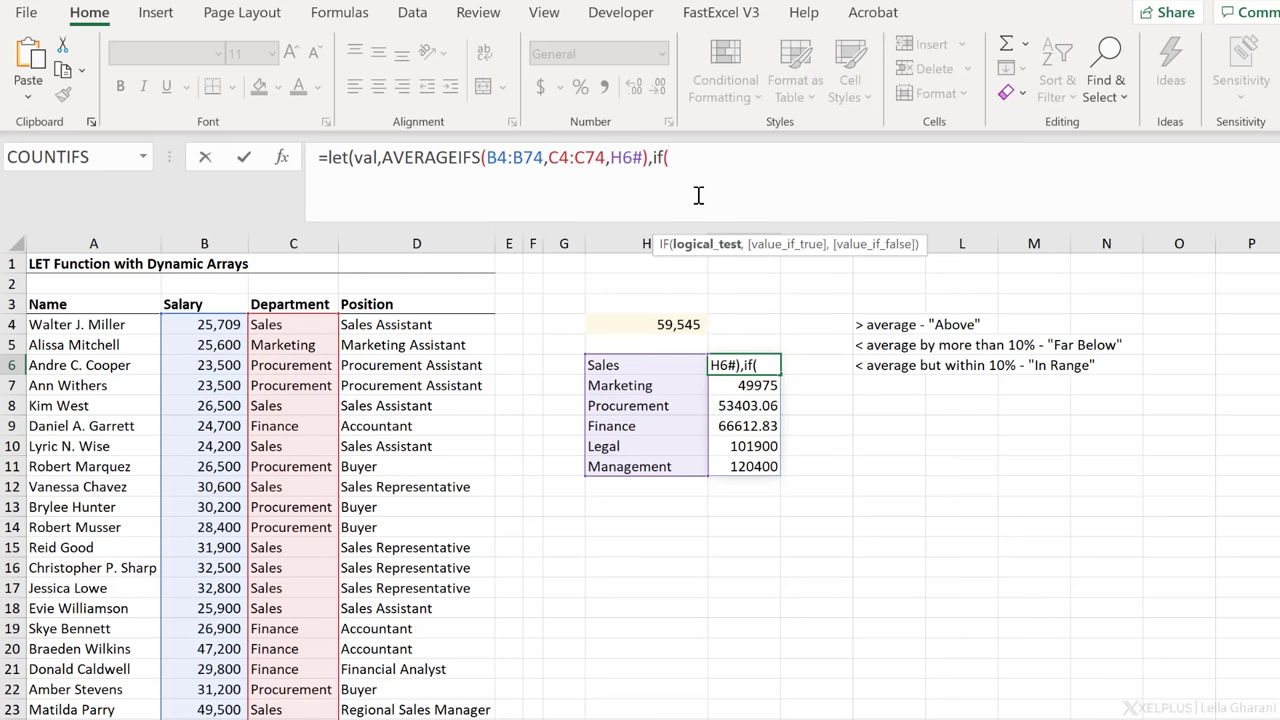
mouse_move(722, 185)
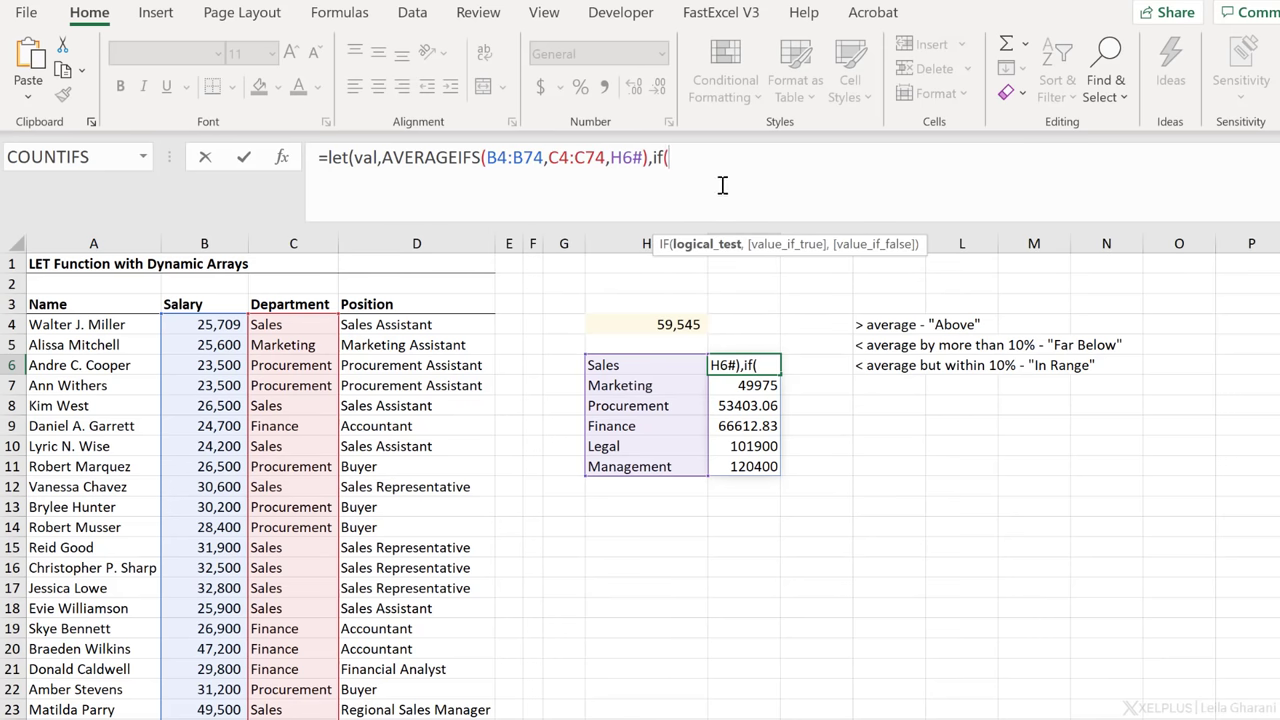
type("val")
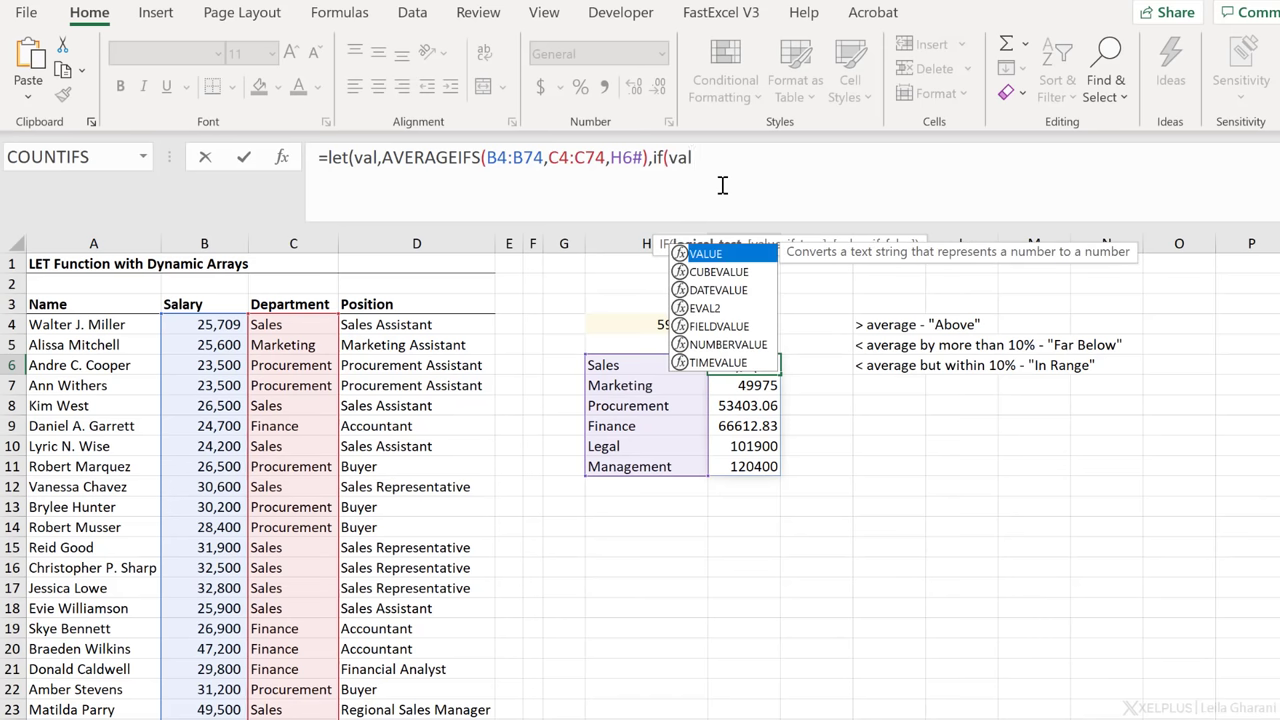
type(">")
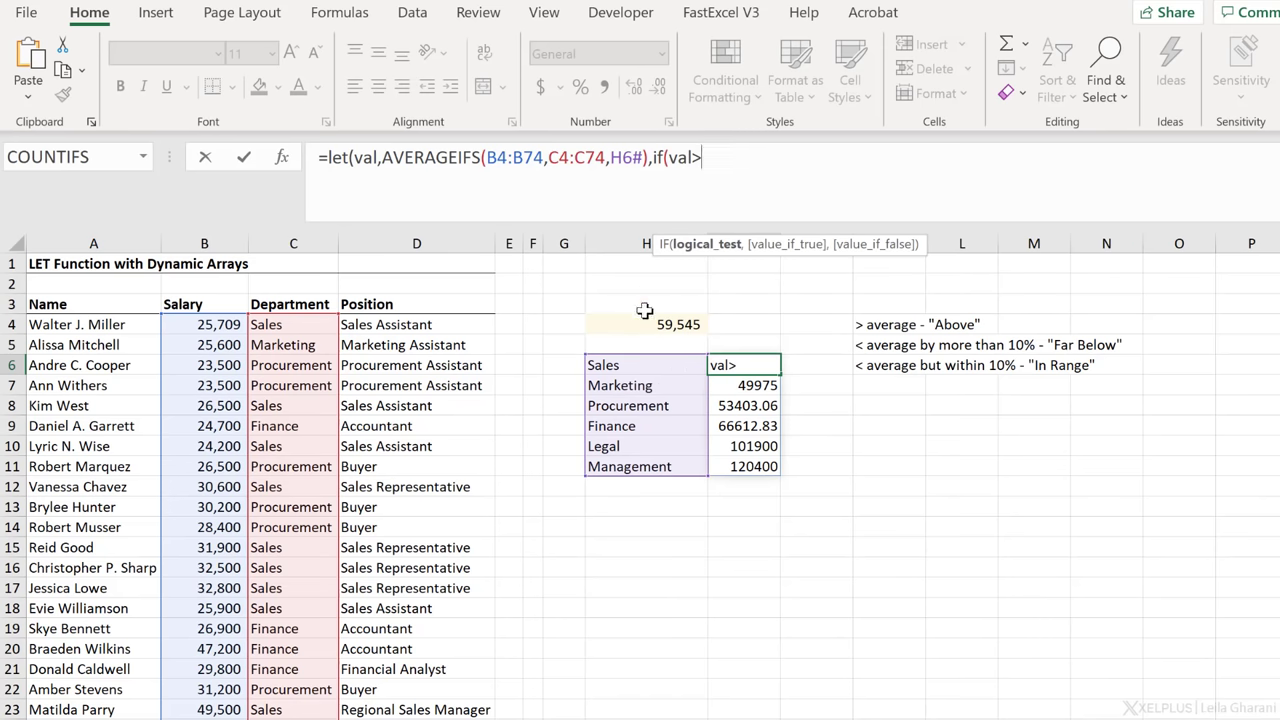
left_click(645, 324)
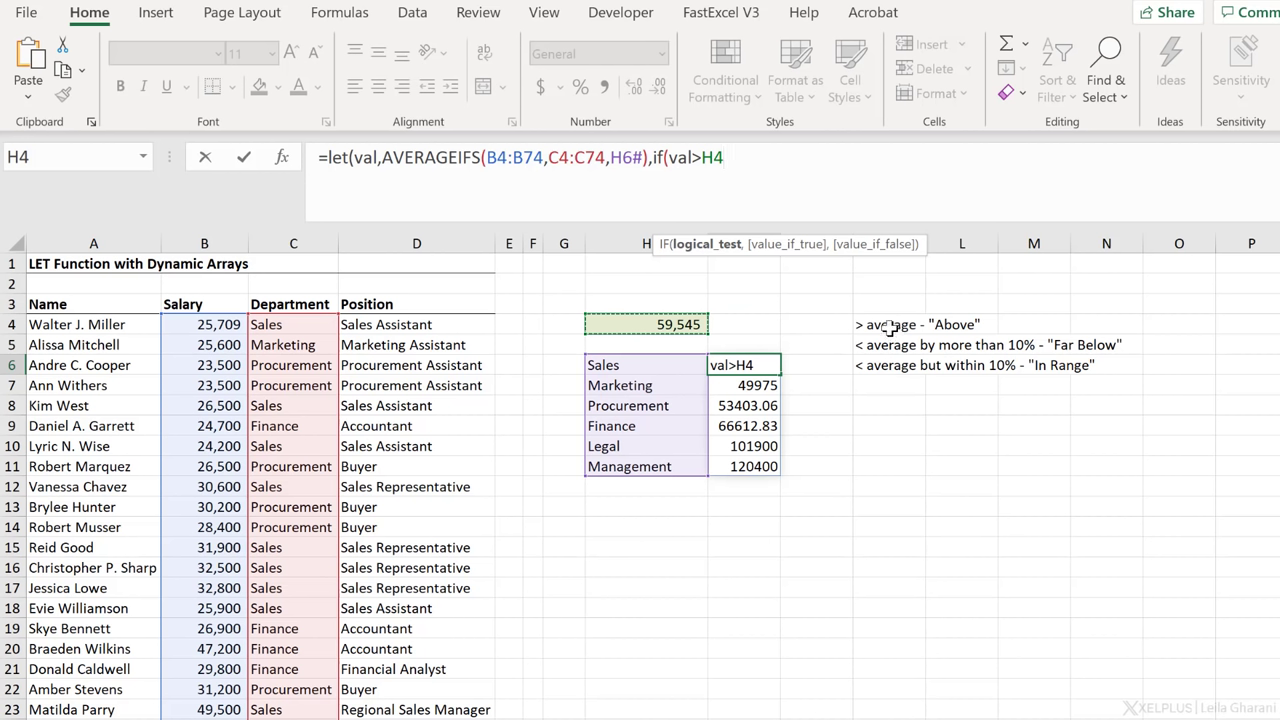
mouse_move(703, 186)
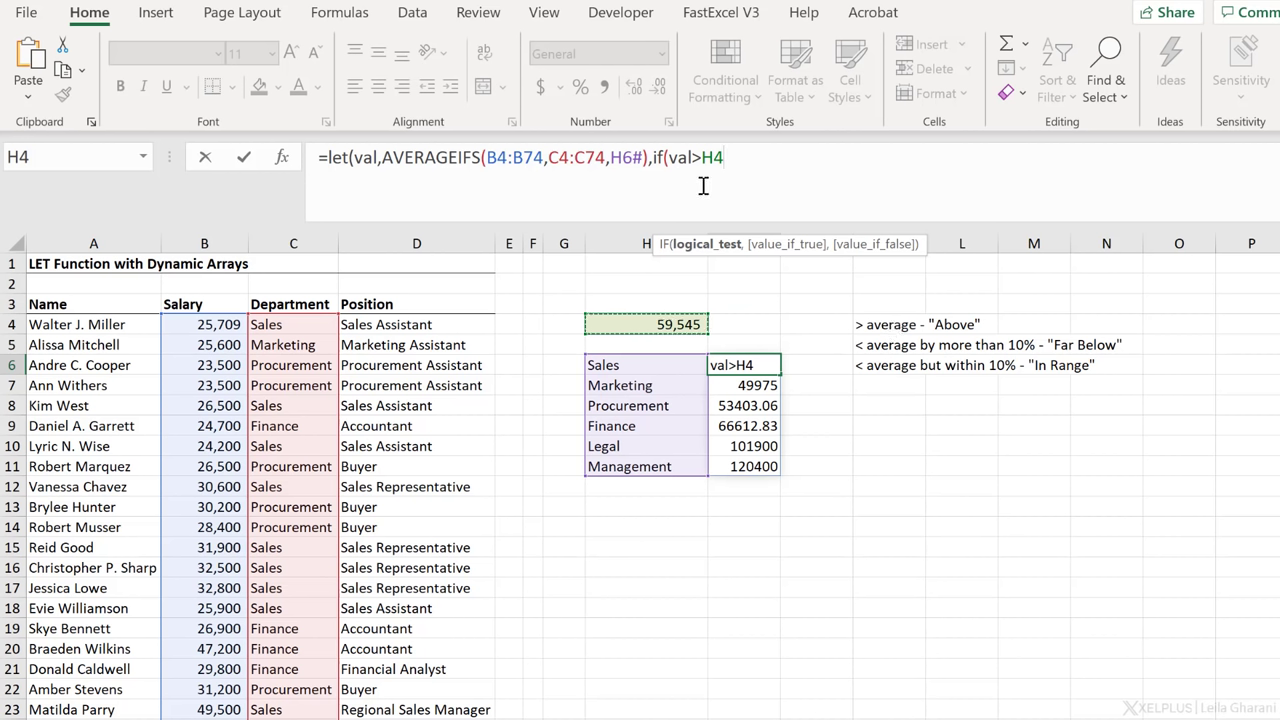
mouse_move(890, 320)
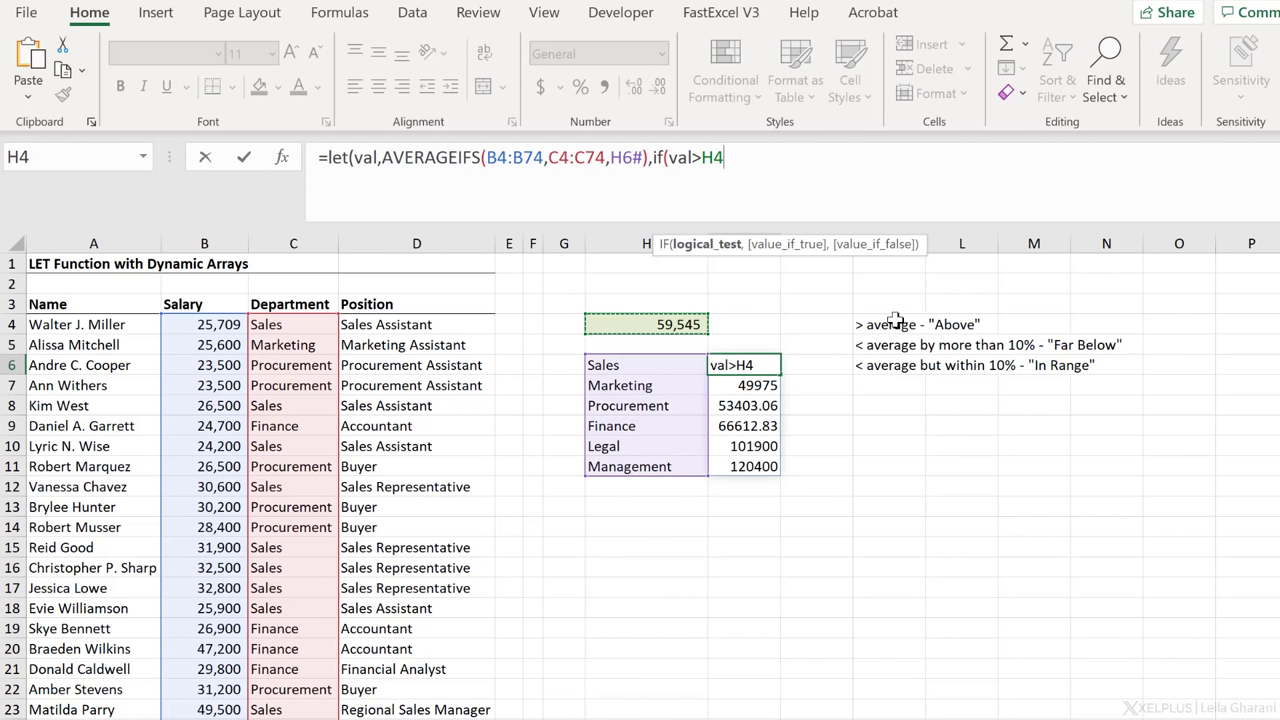
type(",\"")
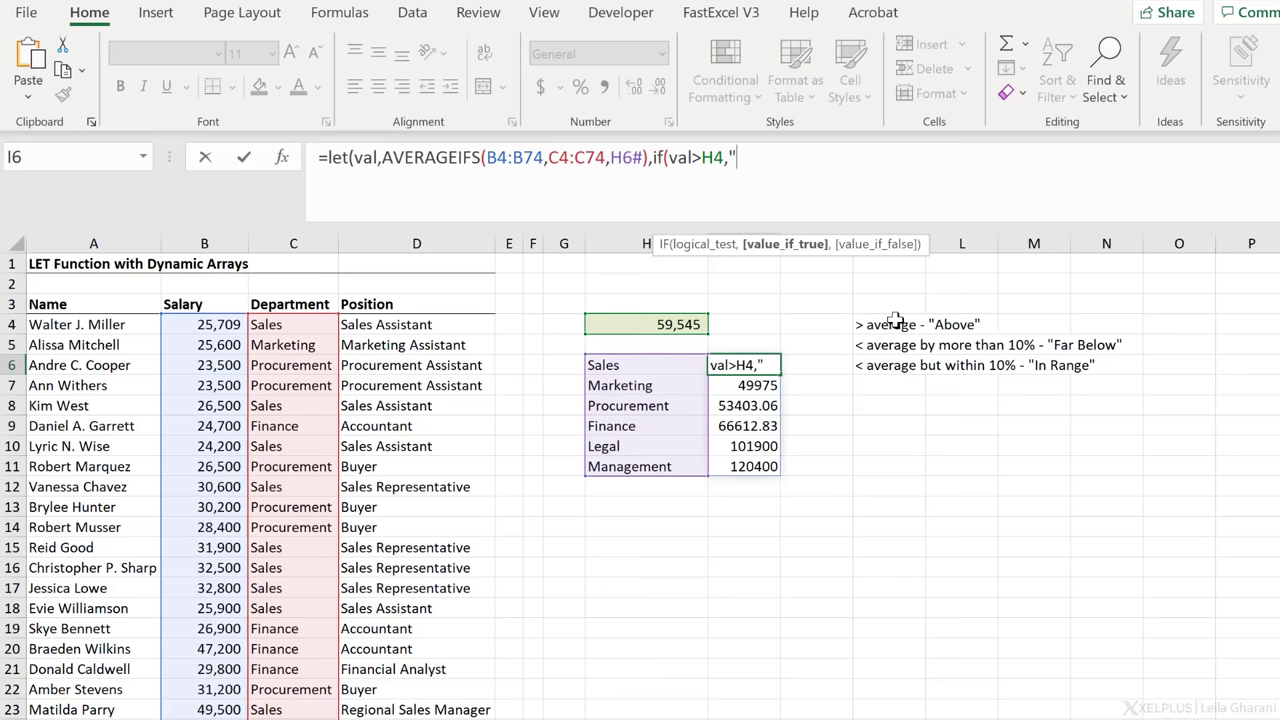
type("Above\"")
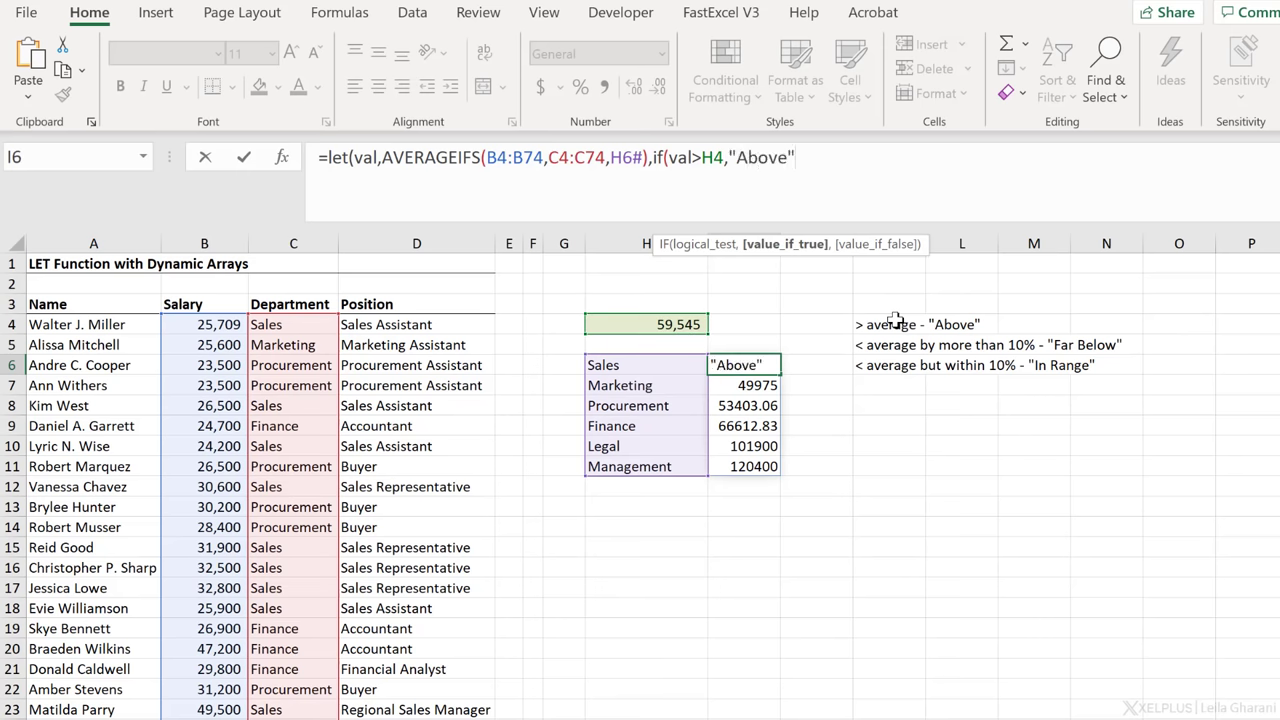
type(",")
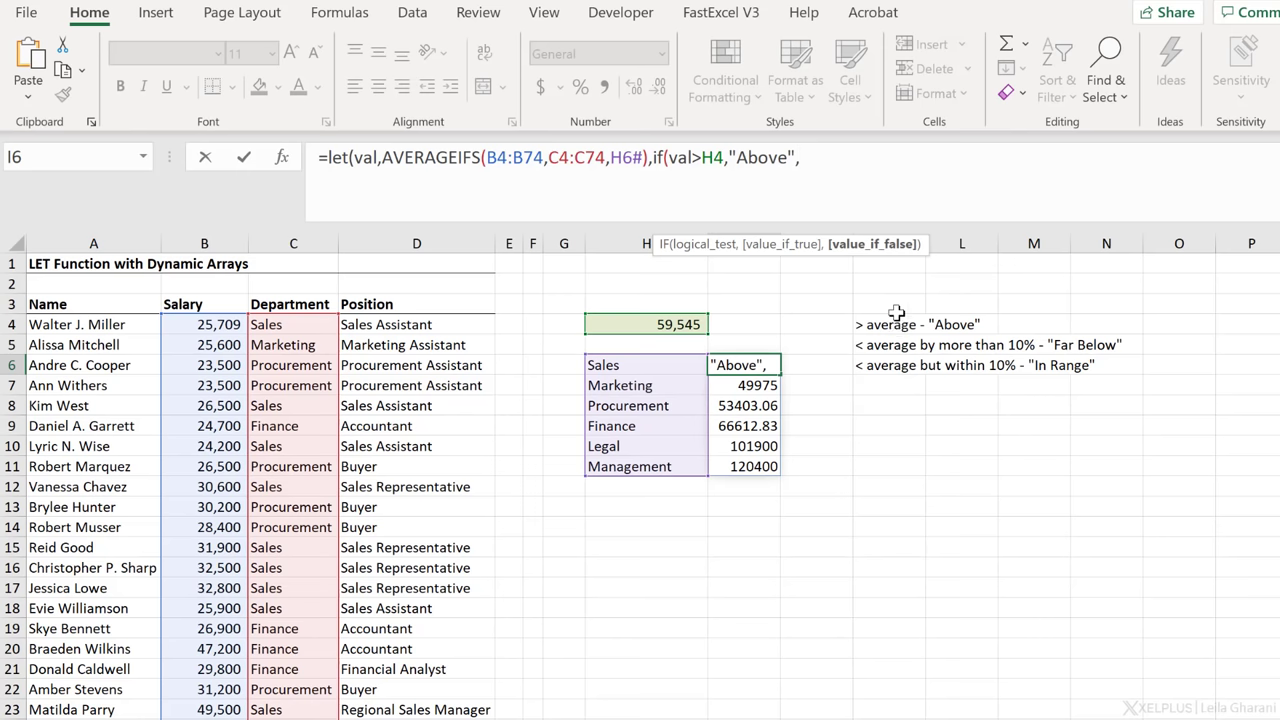
- Add a nested IF: "Far Below" when under 90% of the average, else "In Range"
type(",if(val")
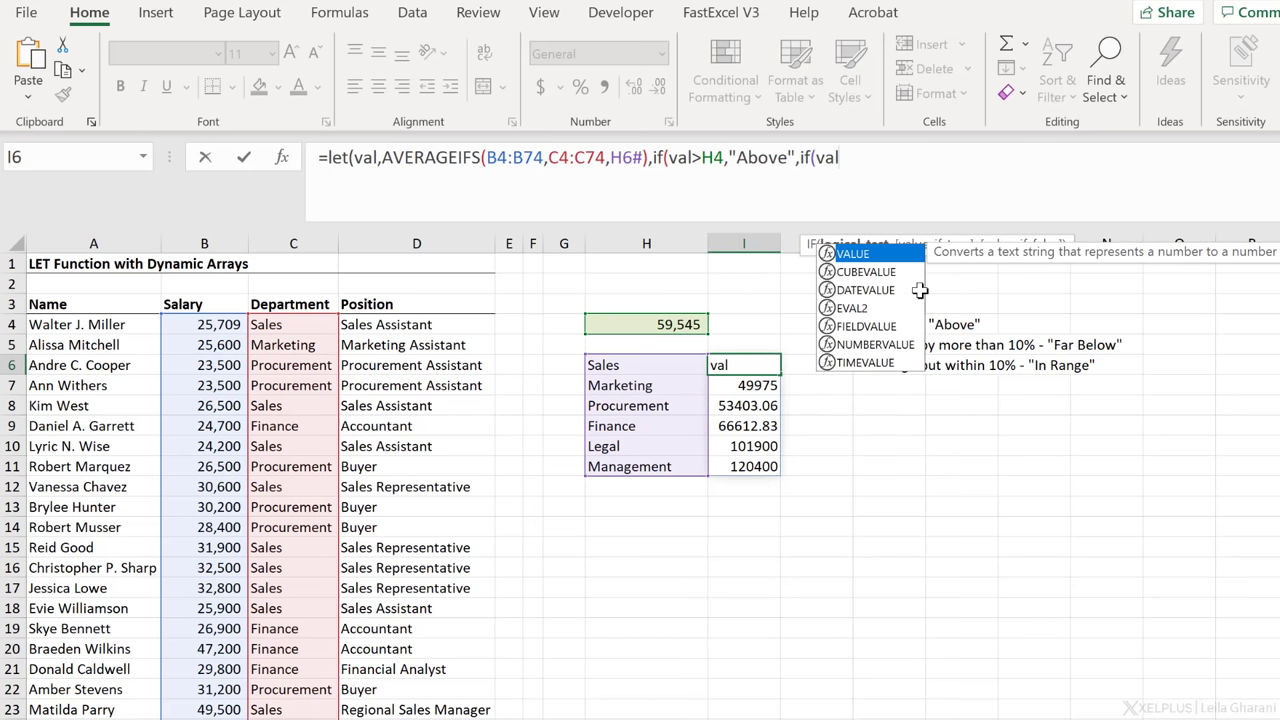
type("<H4")
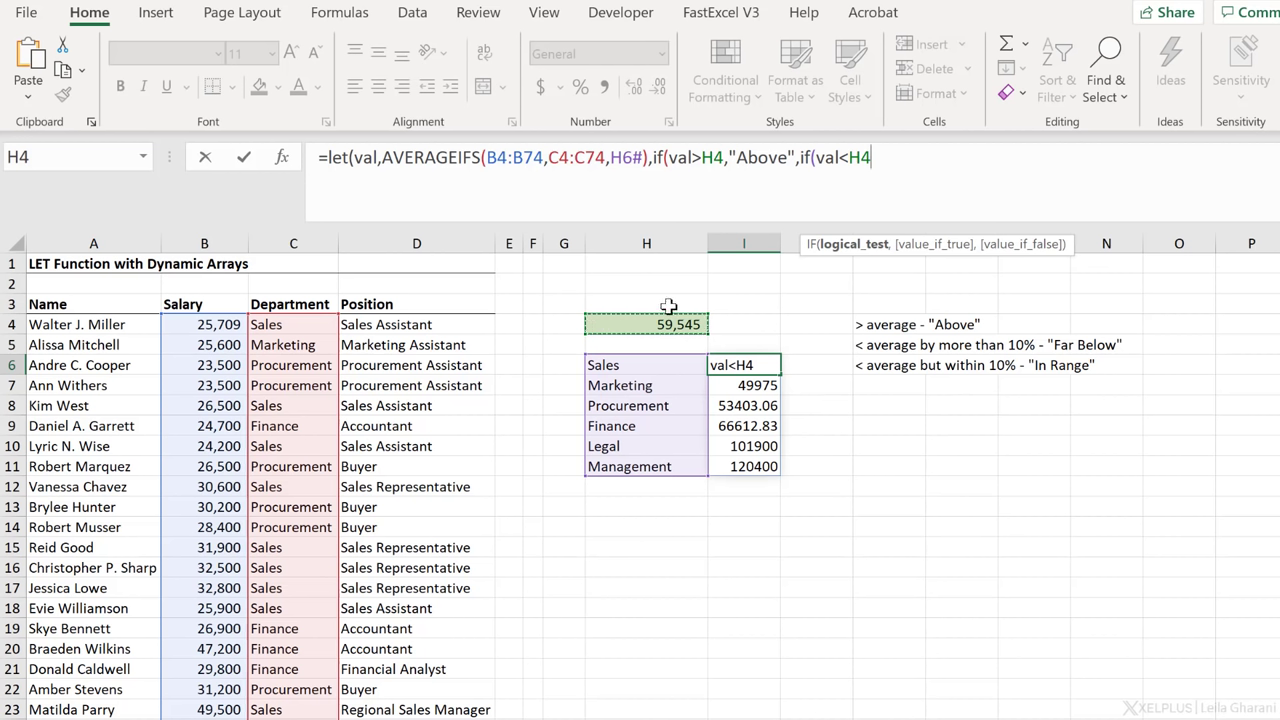
type("*(")
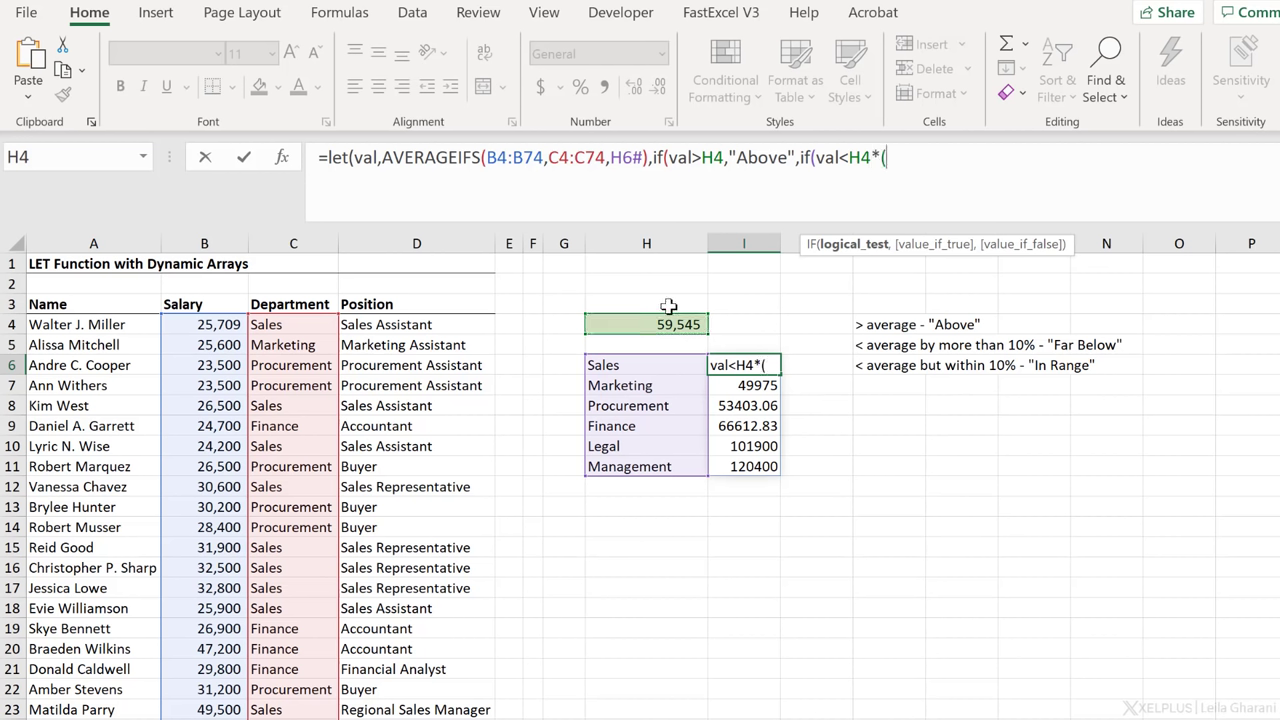
type("1-")
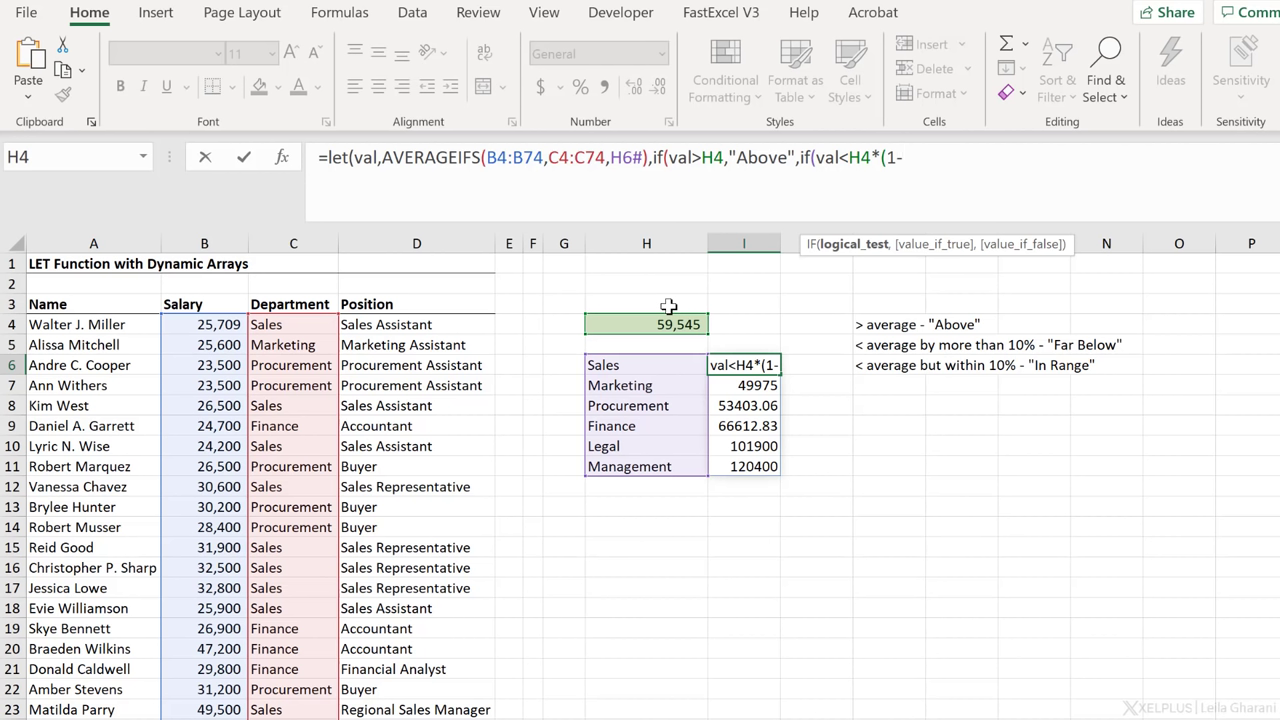
type("10")
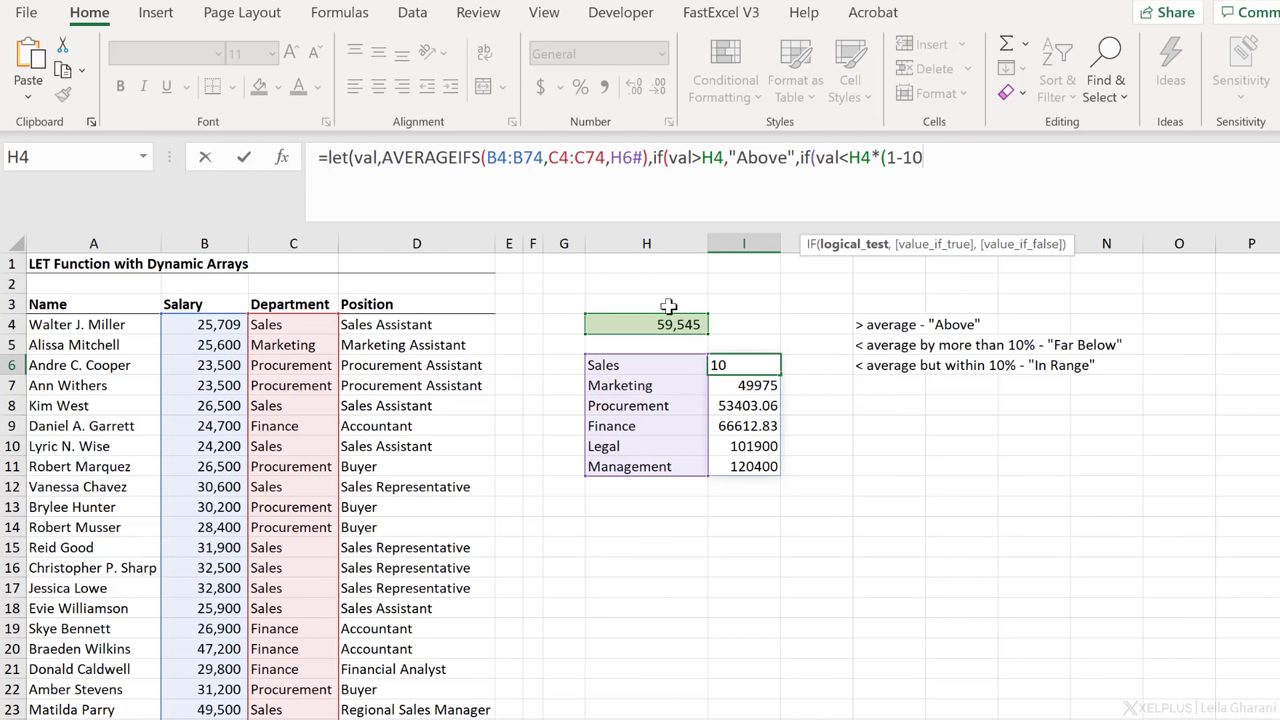
type("%),\"")
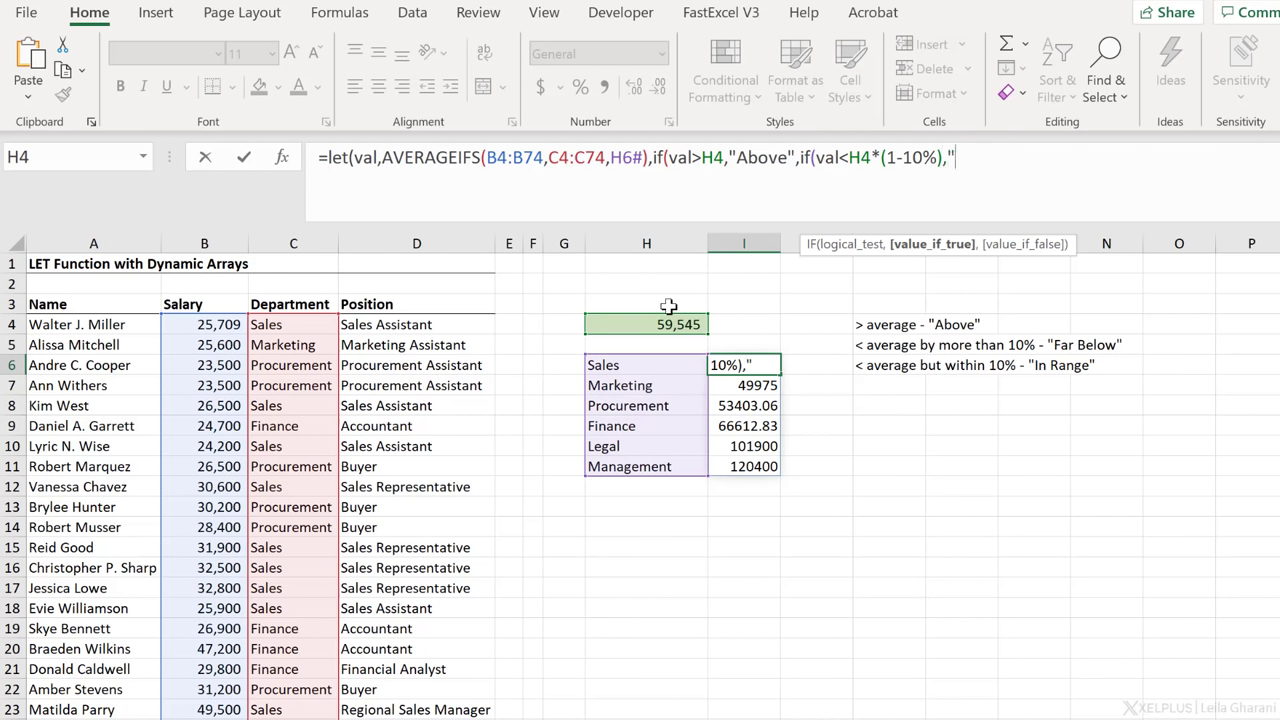
type("Far Below")
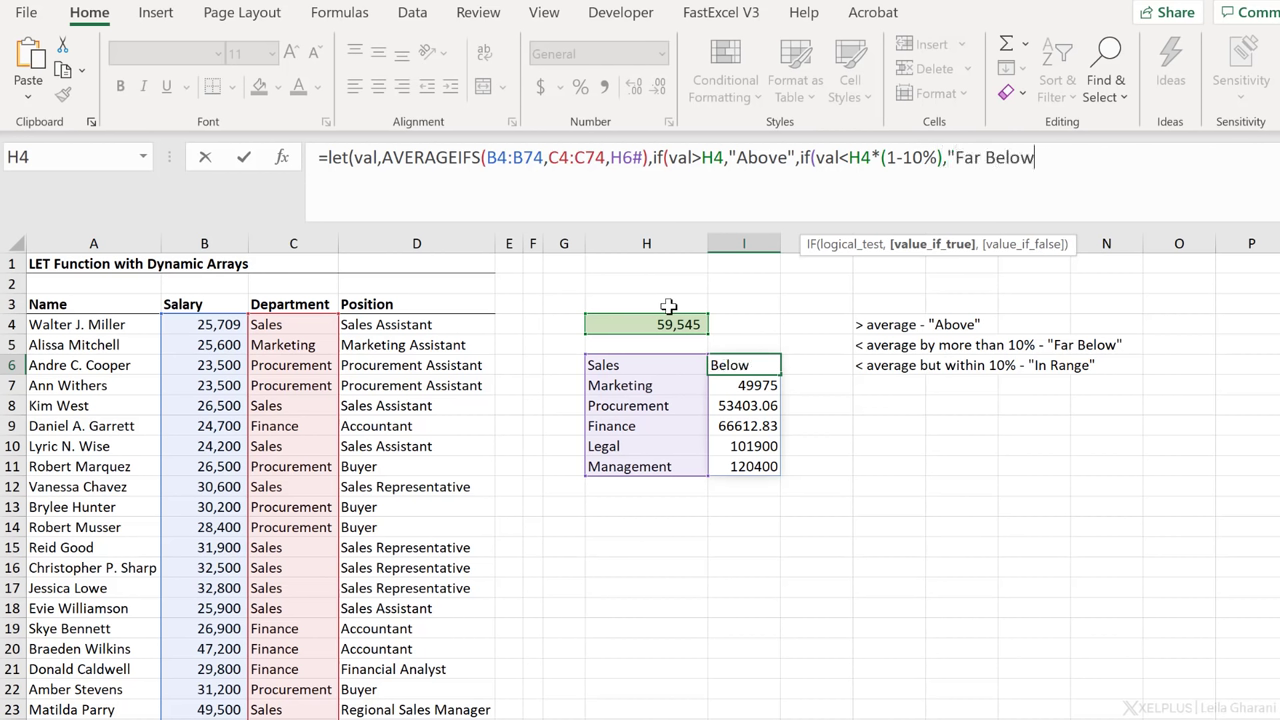
type(",")
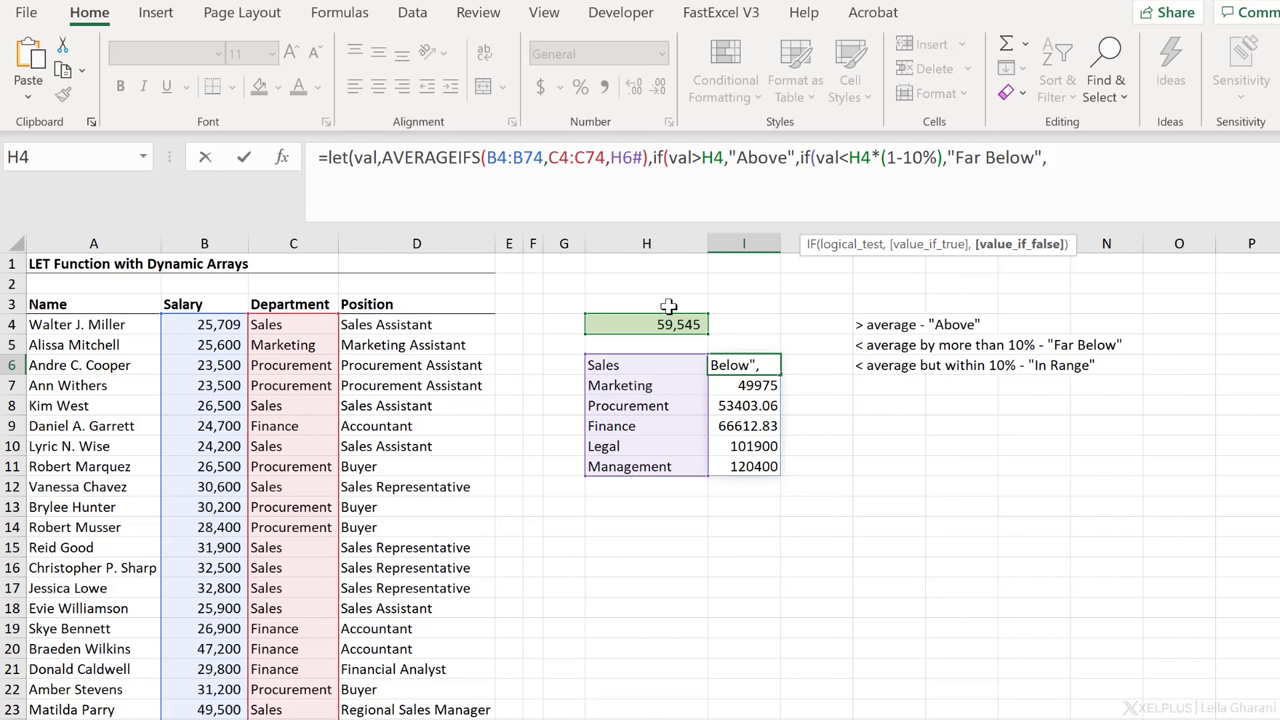
type("\"In Ra")
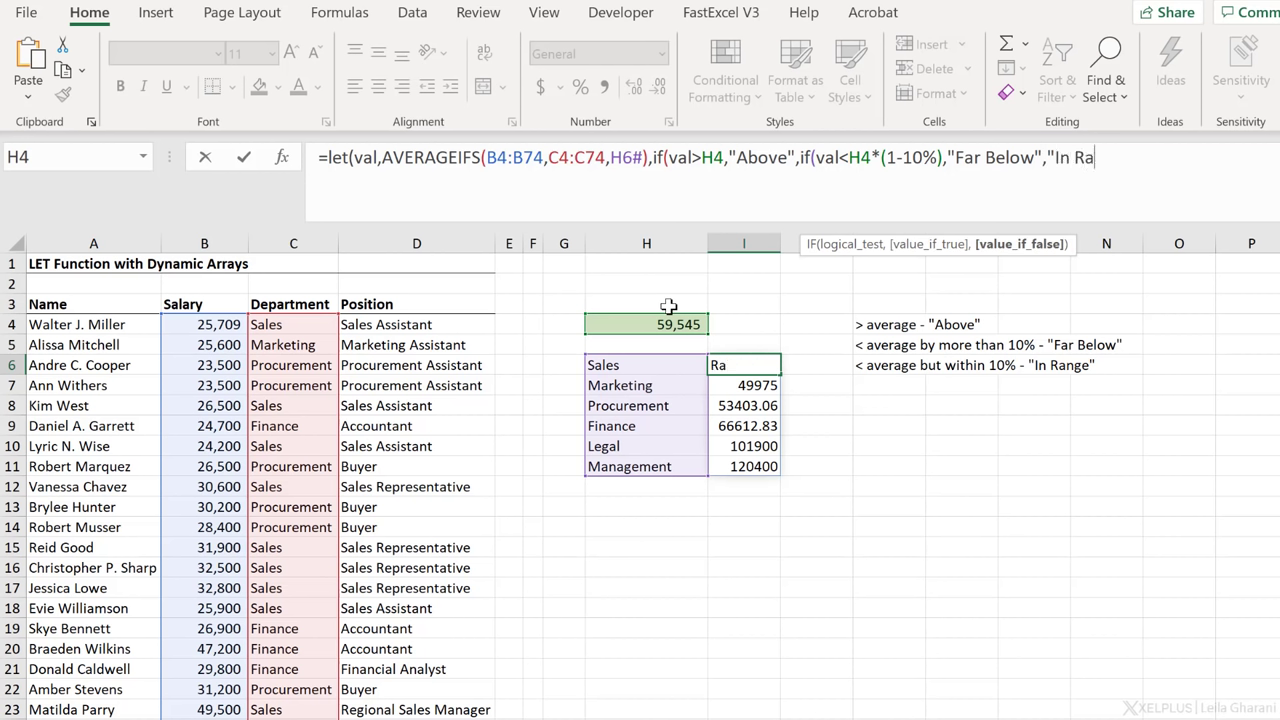
type("nge\"")
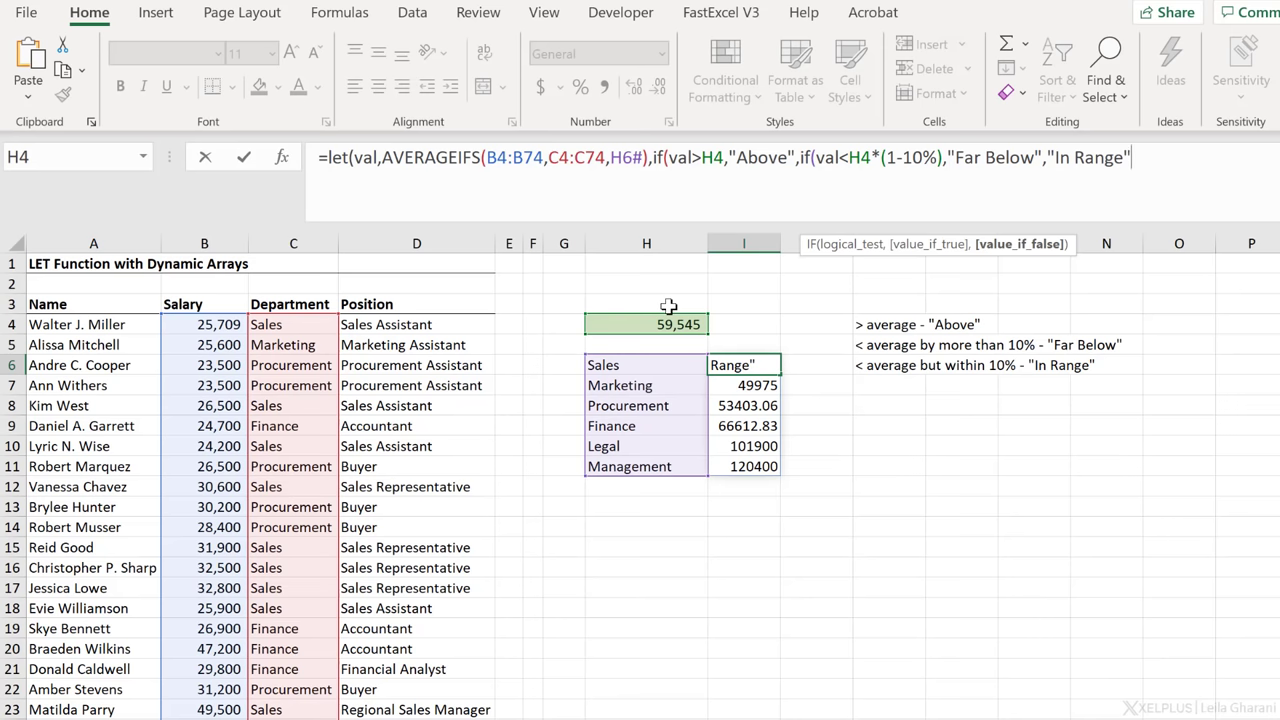
type(")))")
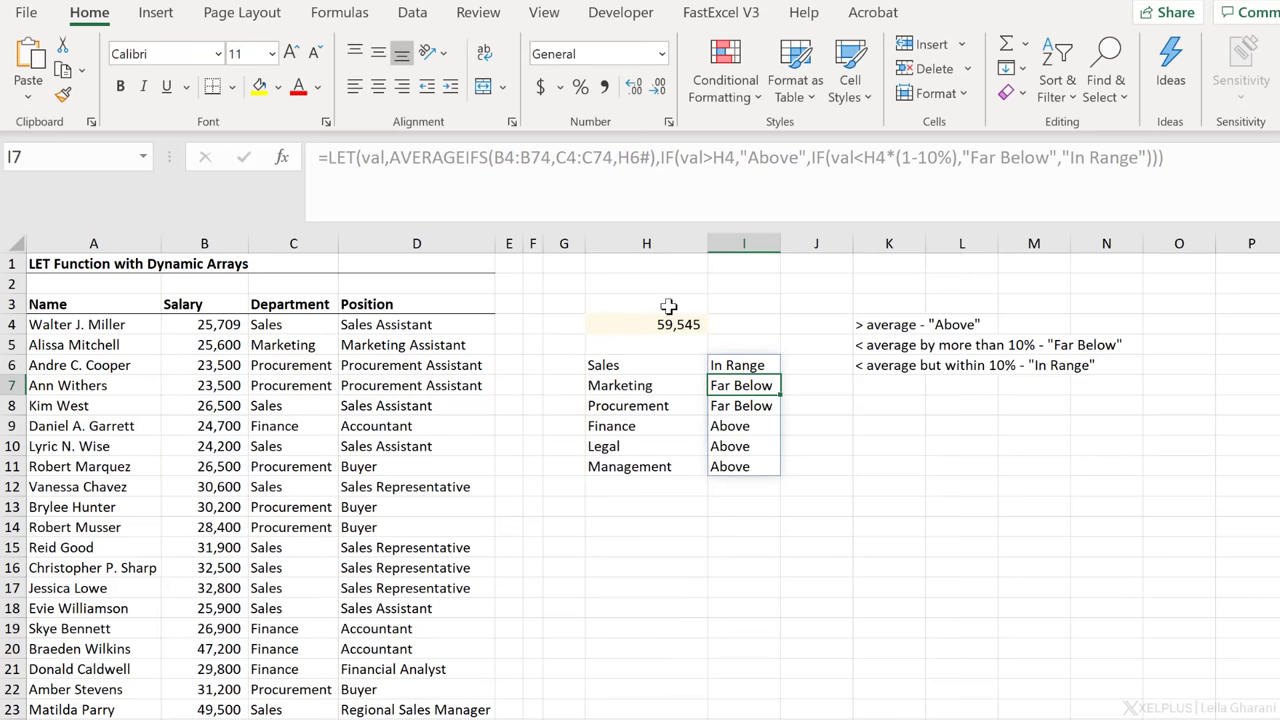
- Review the department flag formula, then bring up the LET vs No LET timing sheet
left_click(743, 364)
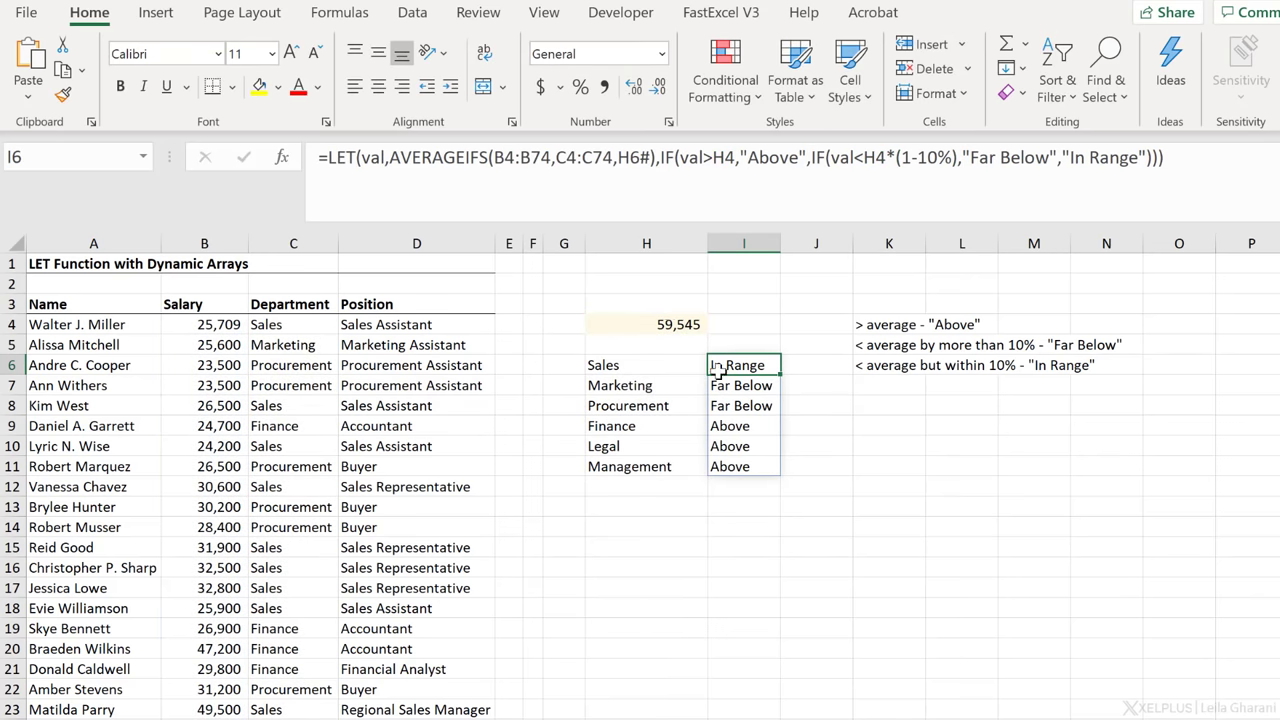
mouse_move(745, 408)
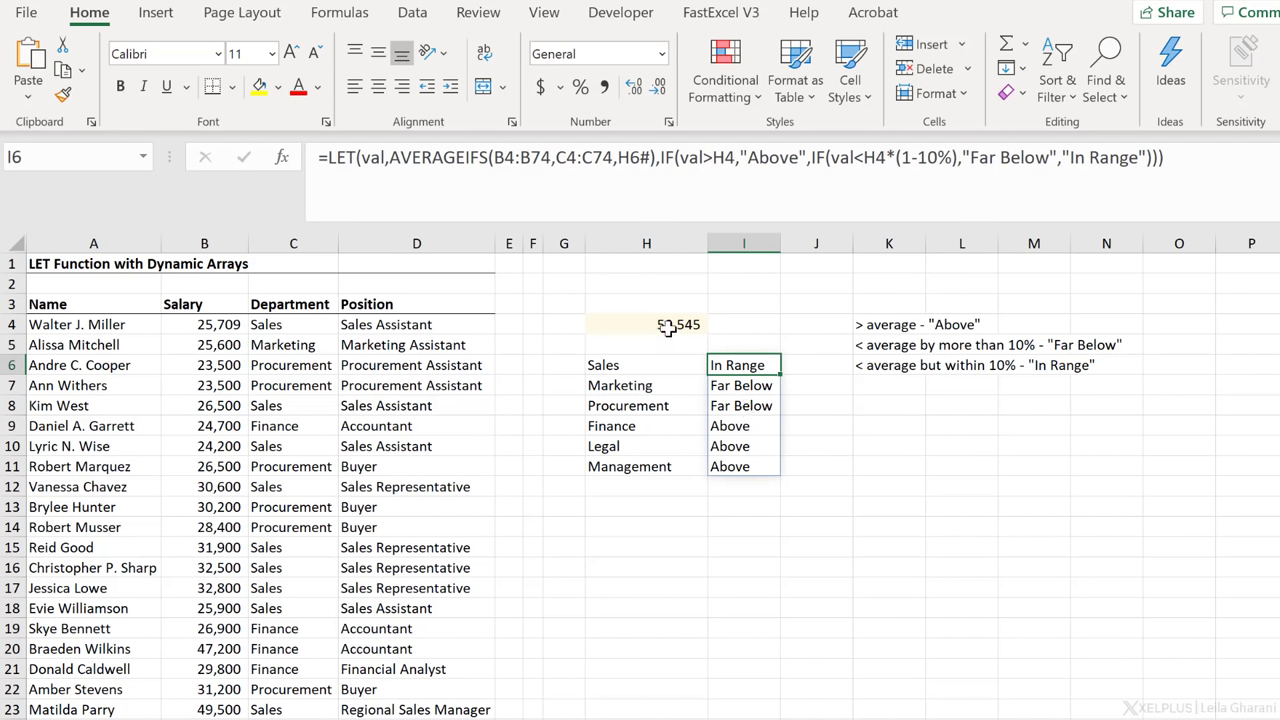
mouse_move(744, 432)
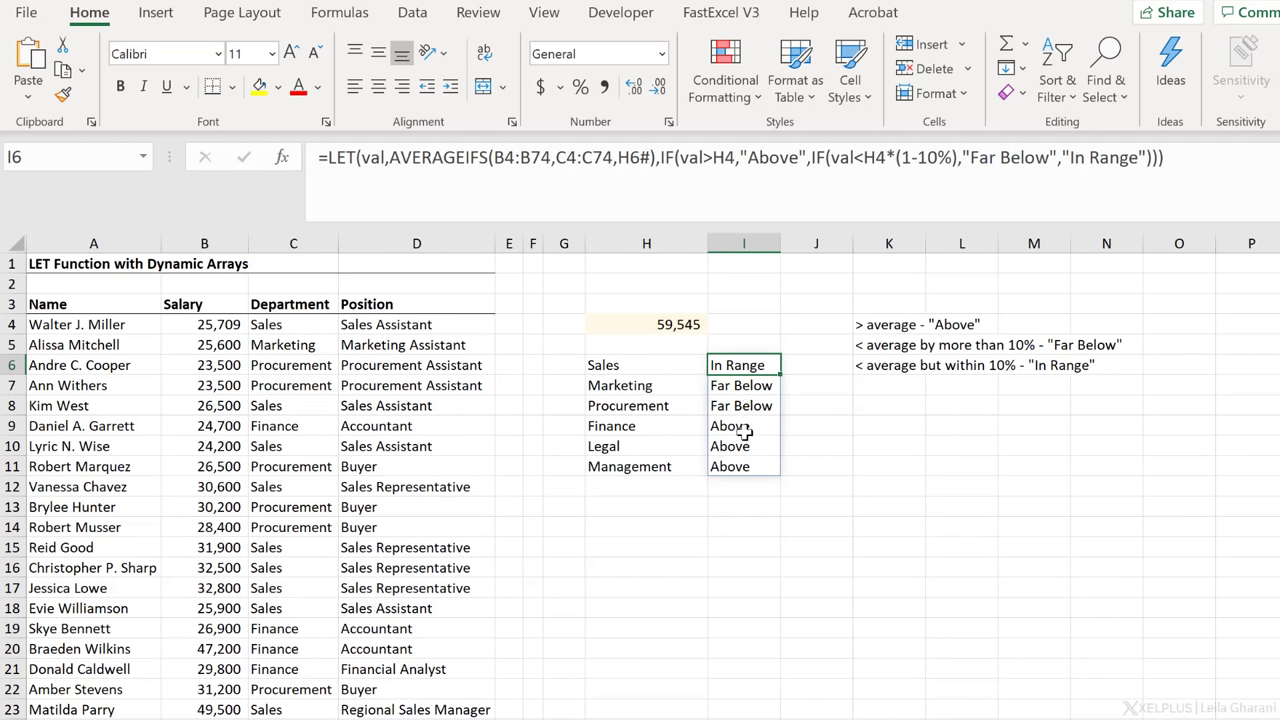
mouse_move(670, 325)
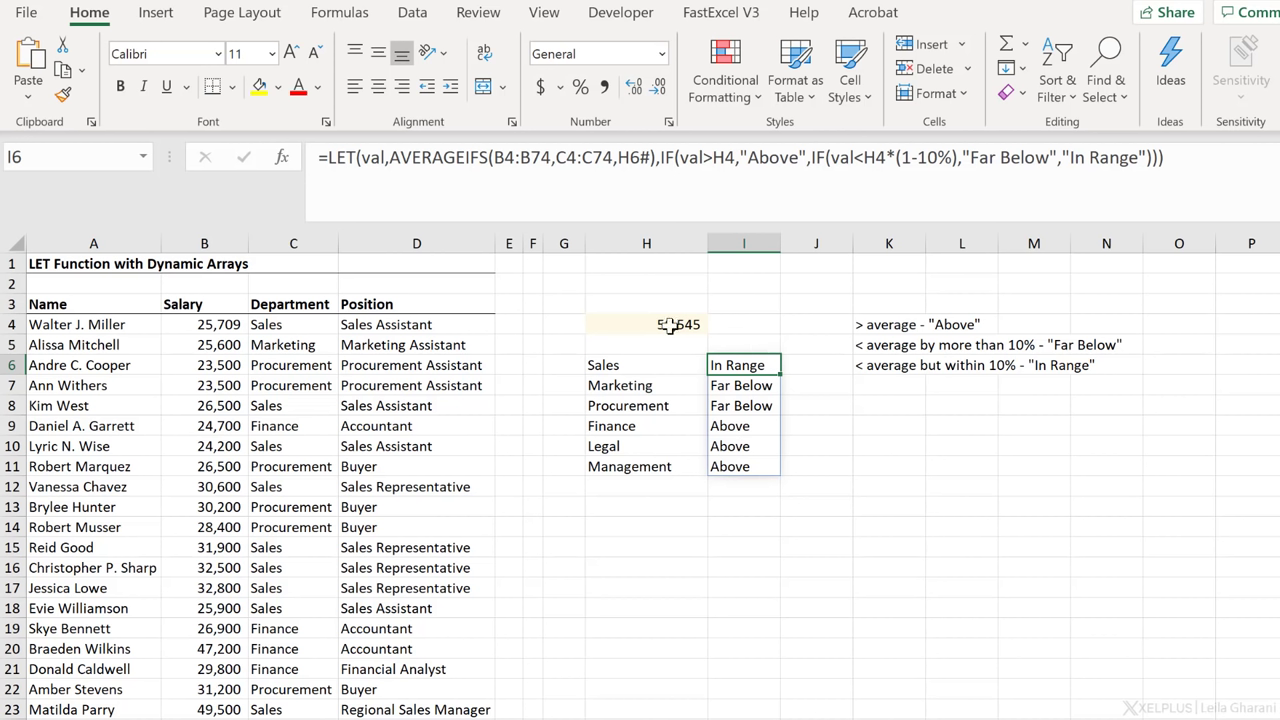
mouse_move(847, 167)
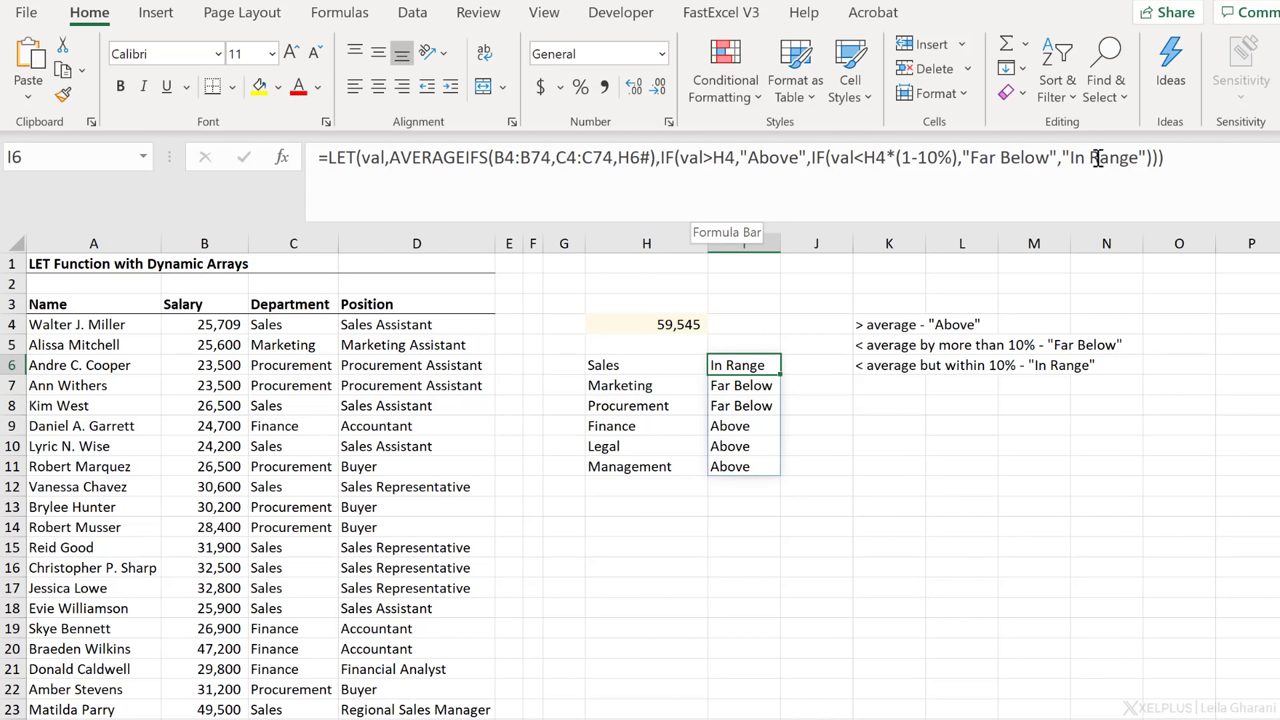
mouse_move(898, 181)
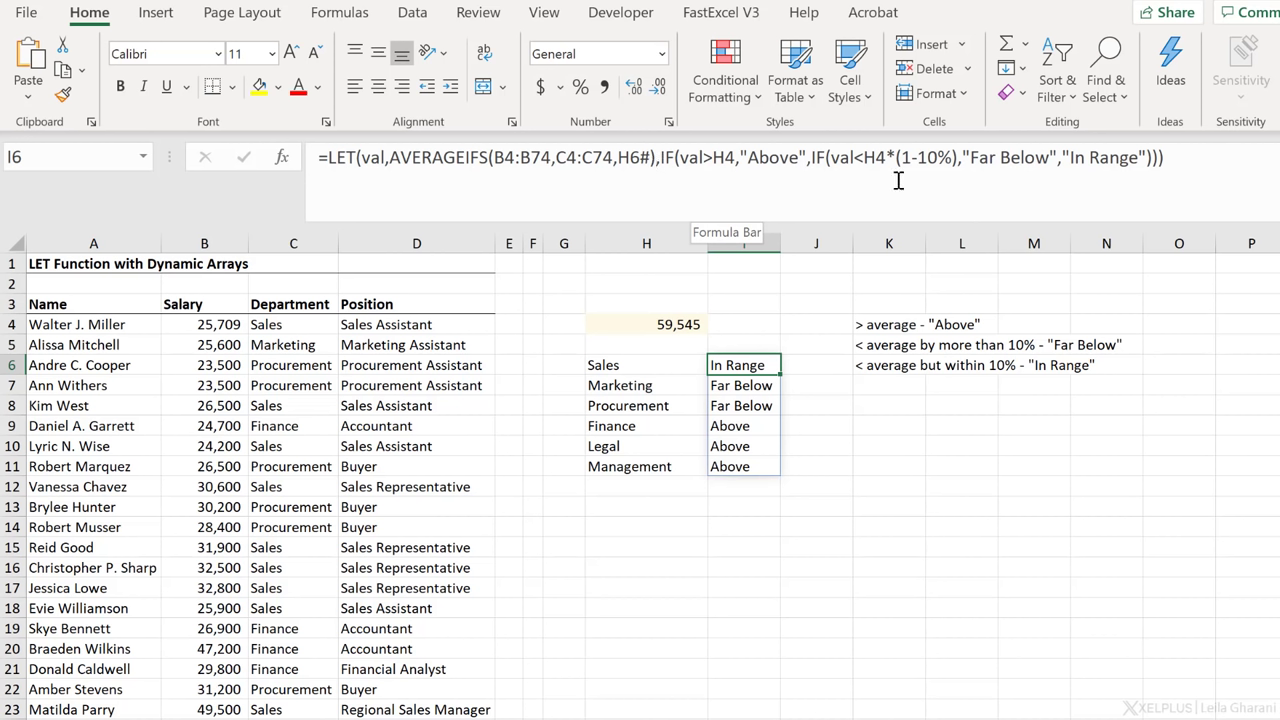
mouse_move(775, 176)
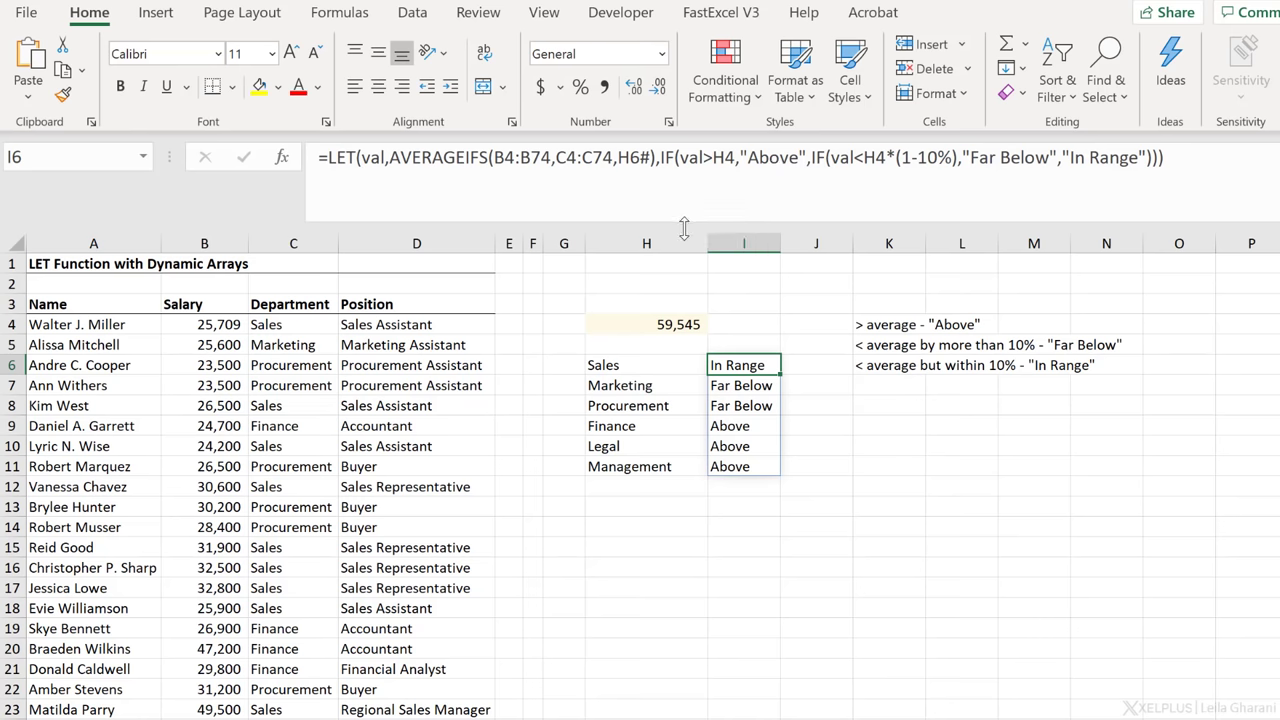
left_click(564, 385)
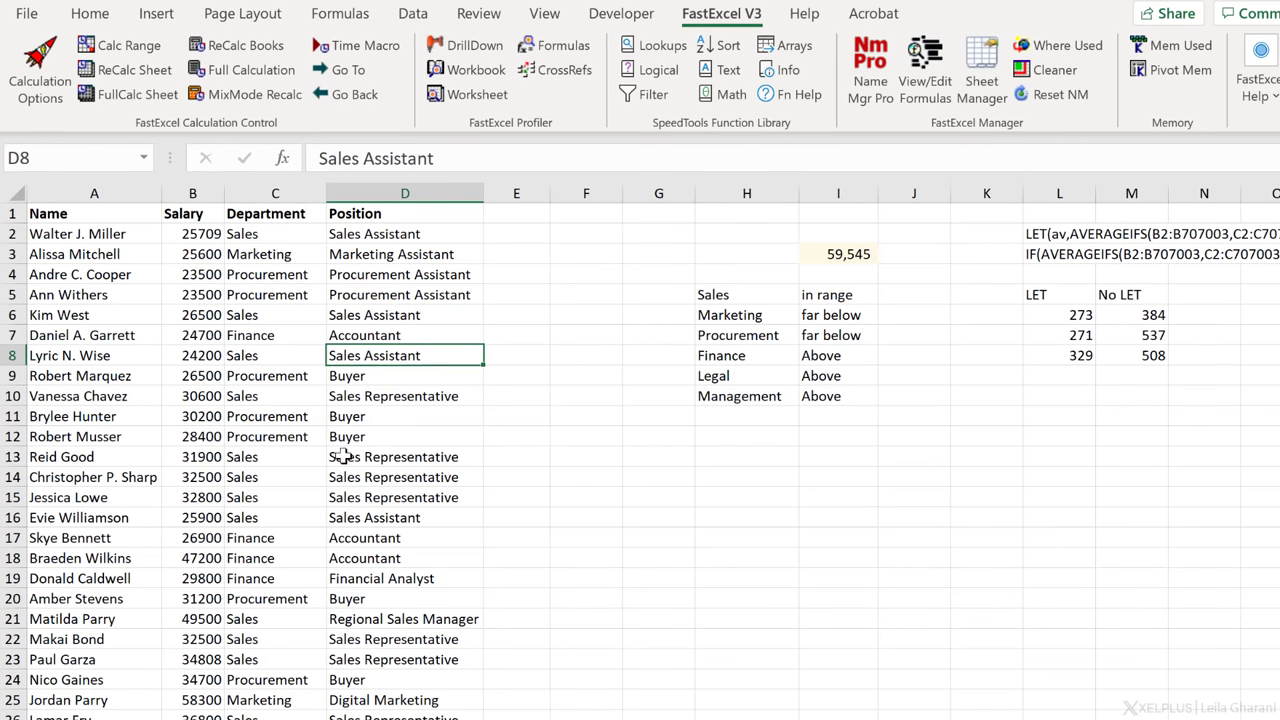
left_click(192, 457)
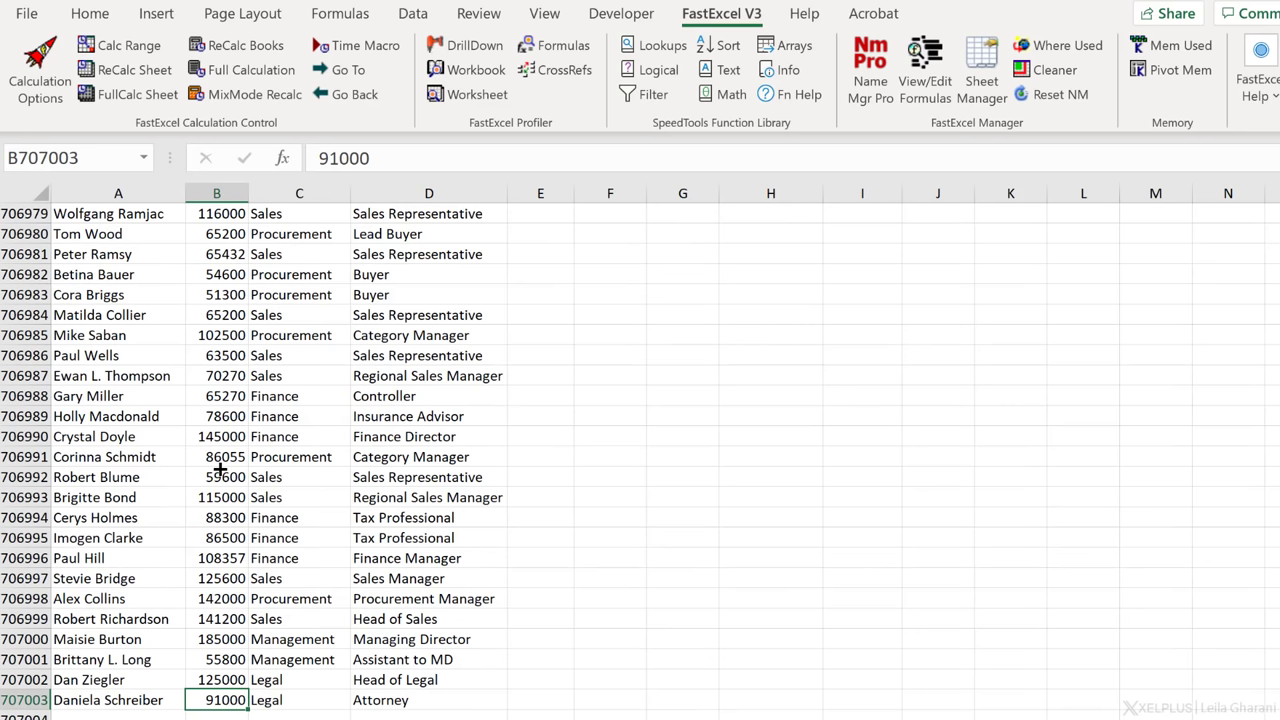
key("ctrl+Home")
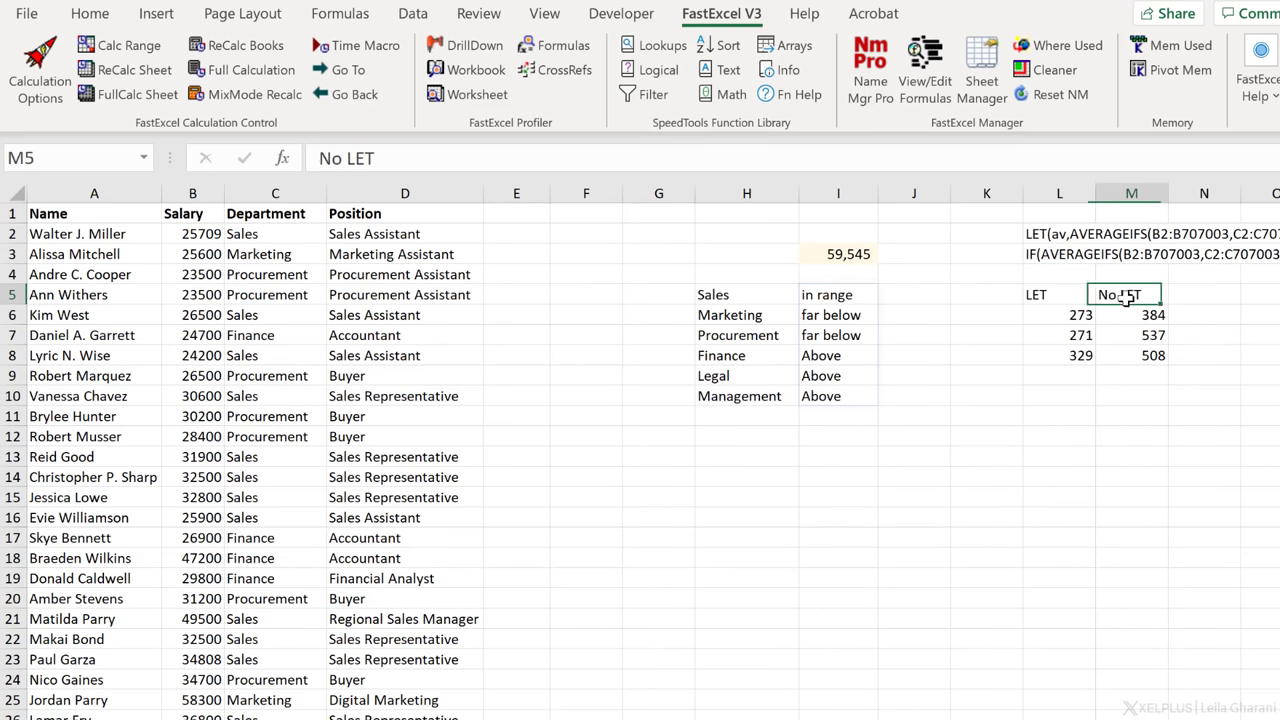
left_click(1131, 314)
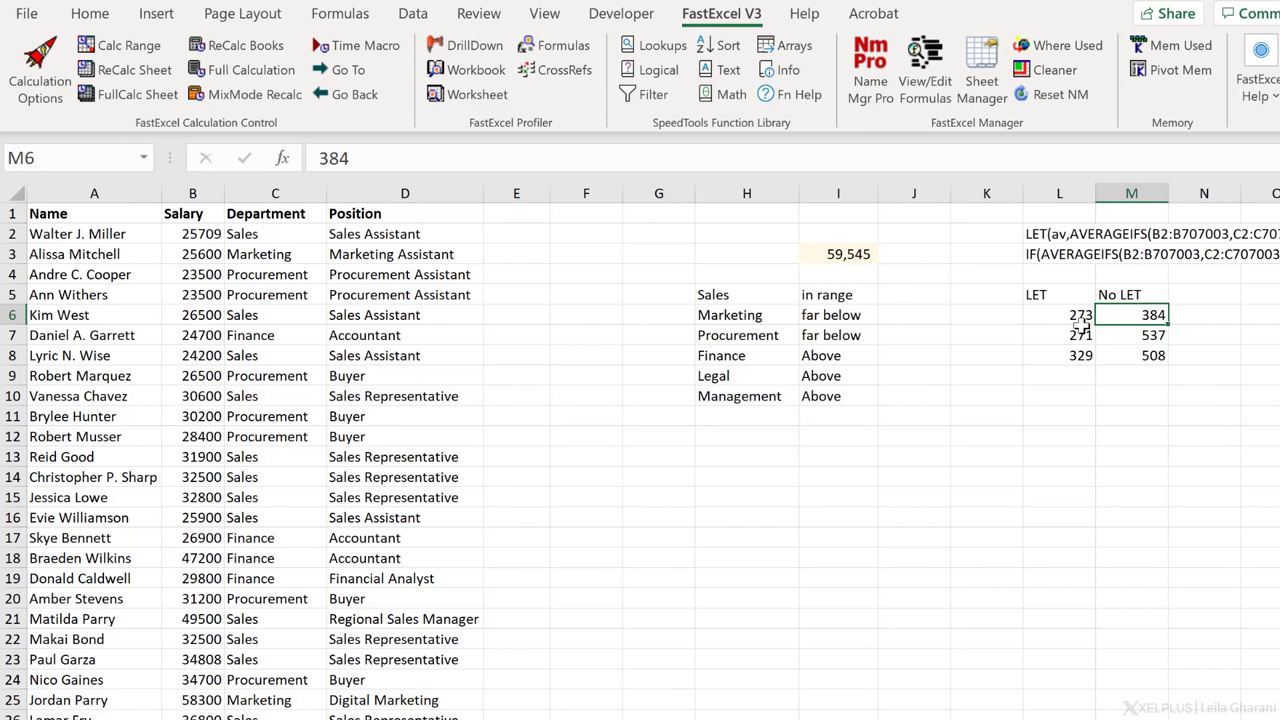
left_click(1058, 335)
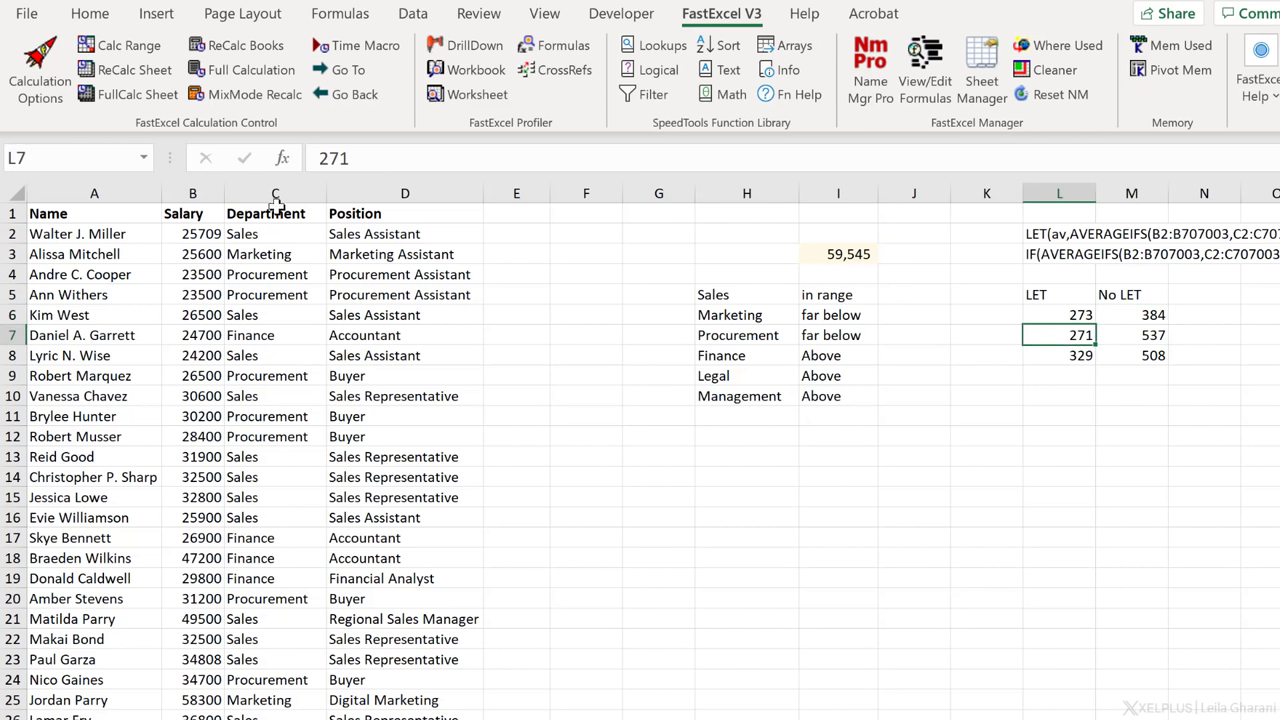
mouse_move(1055, 335)
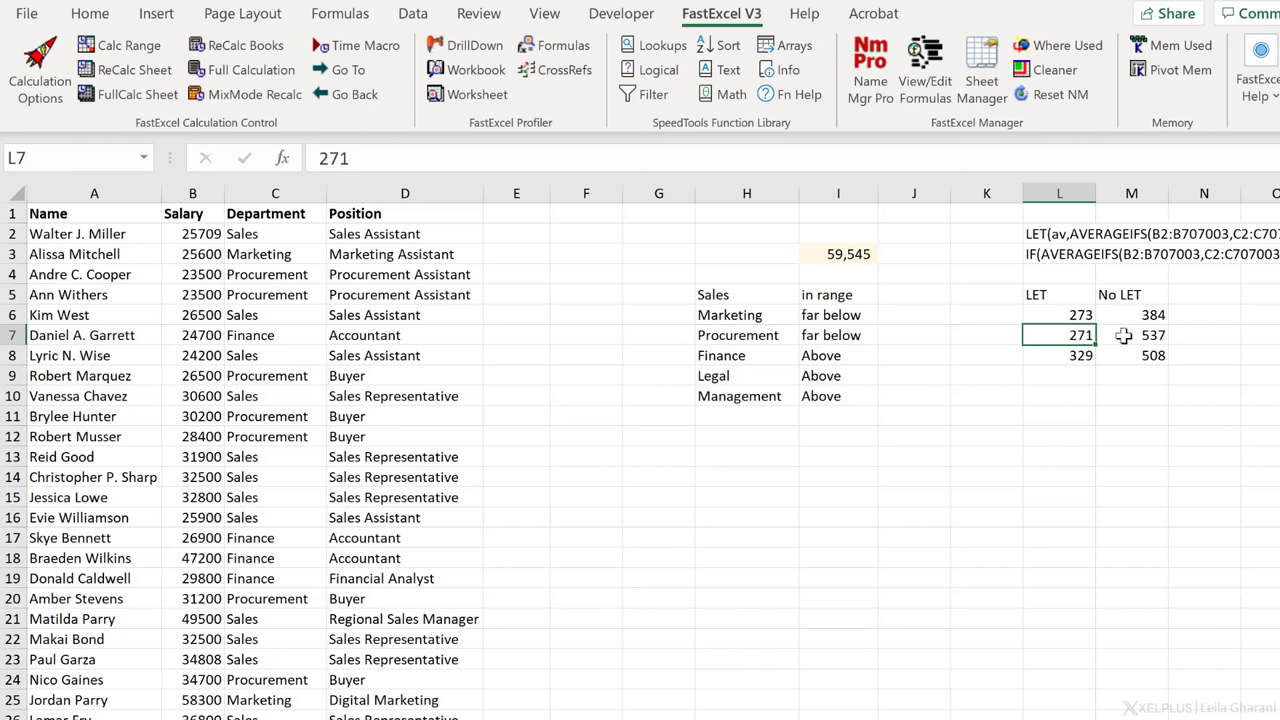
left_click(1131, 335)
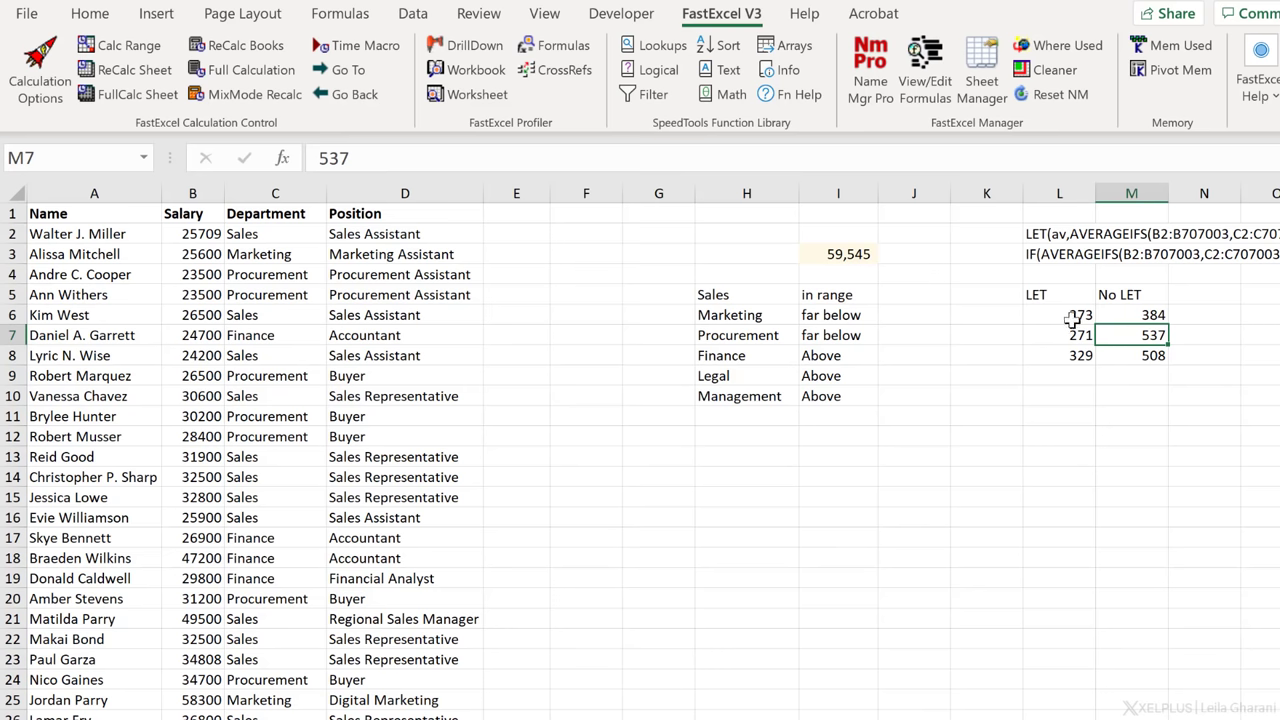
left_click(1059, 335)
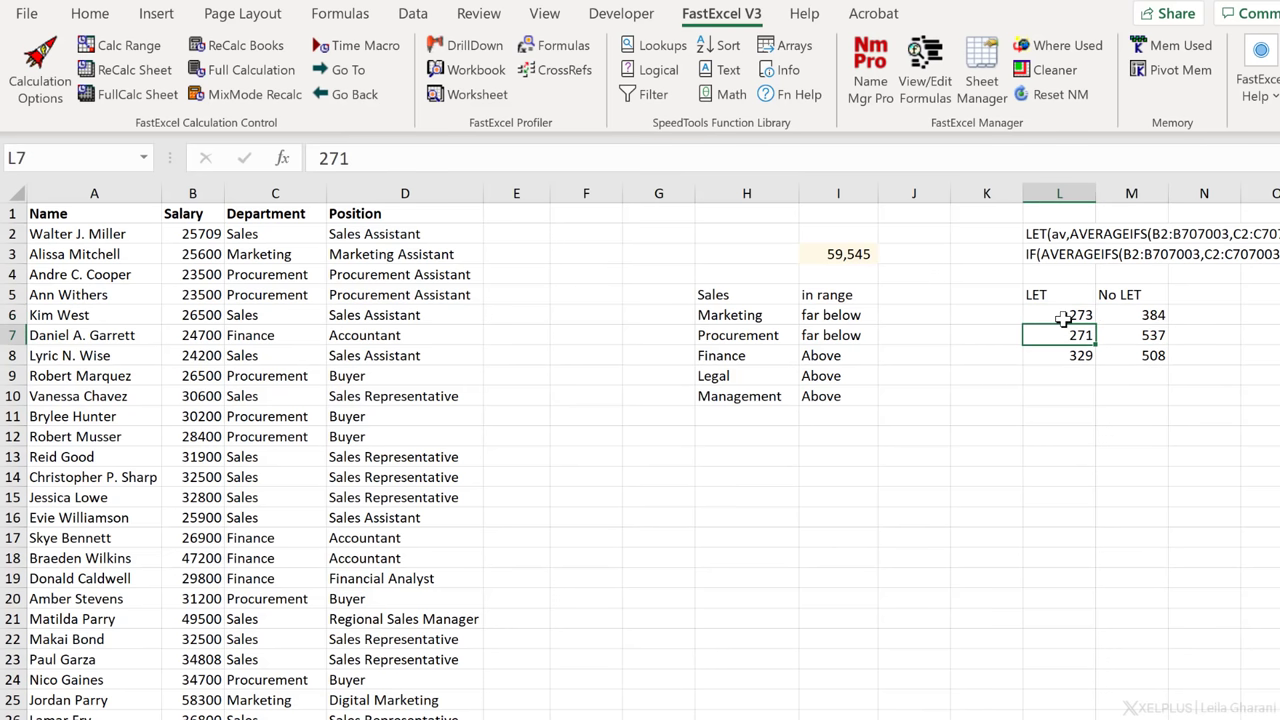
left_click(404, 233)
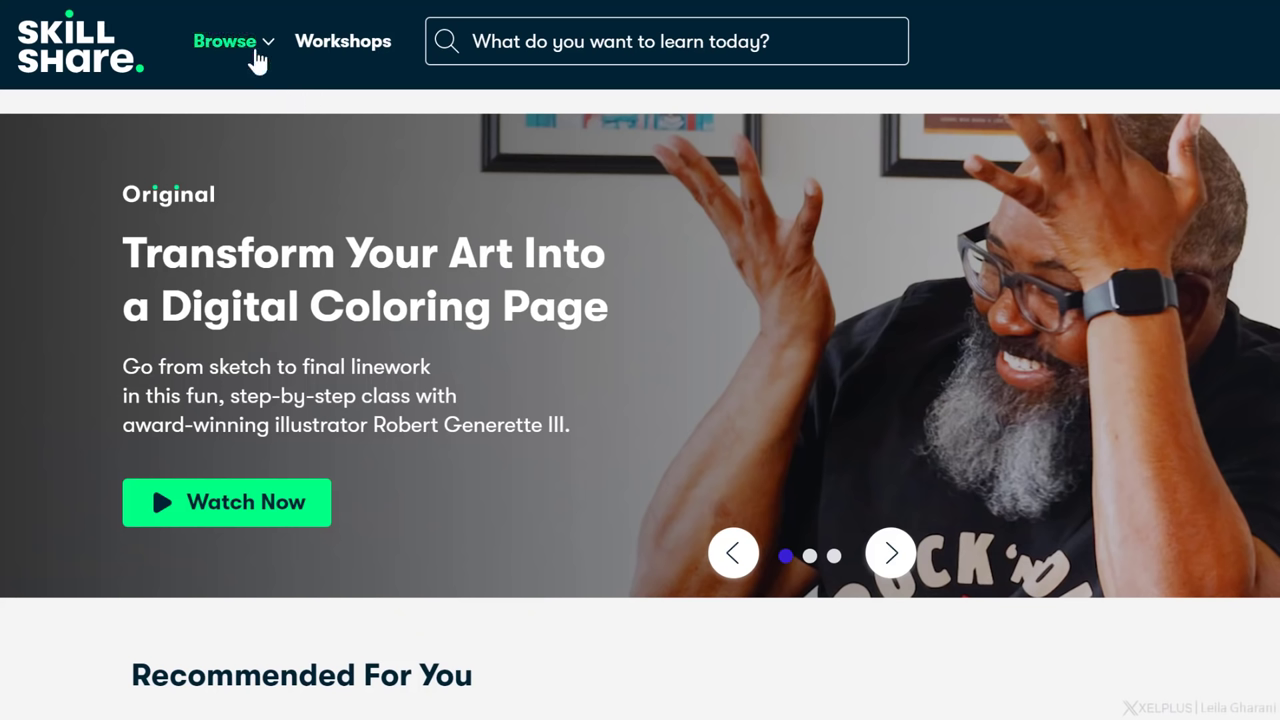
- Browse Skillshare's class categories and search for productivity classes
left_click(224, 41)
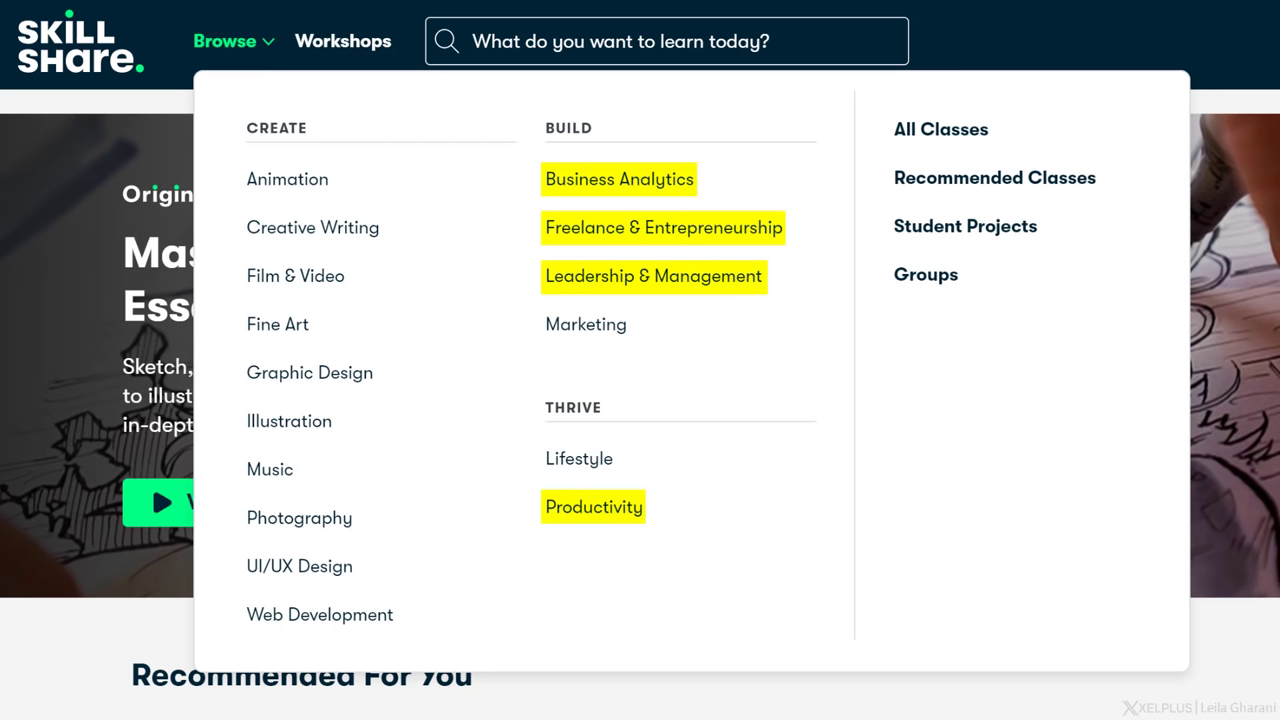
mouse_move(309, 372)
type("prod")
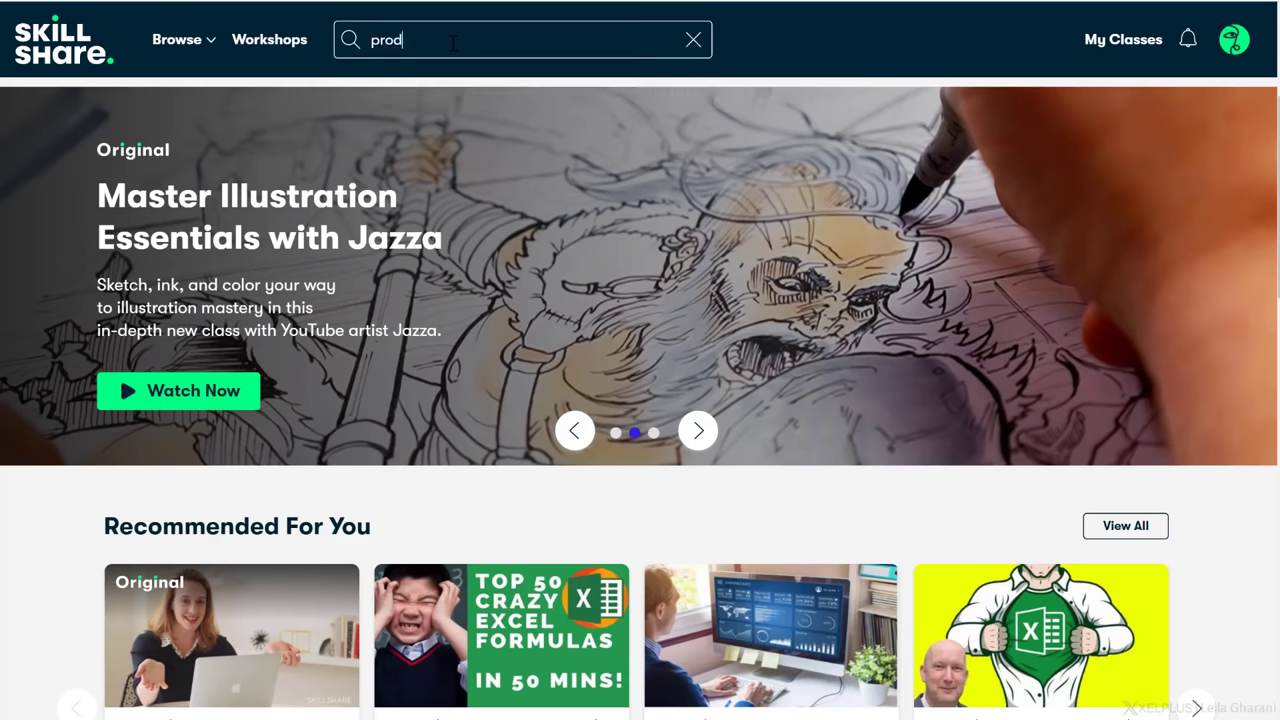
key("Return")
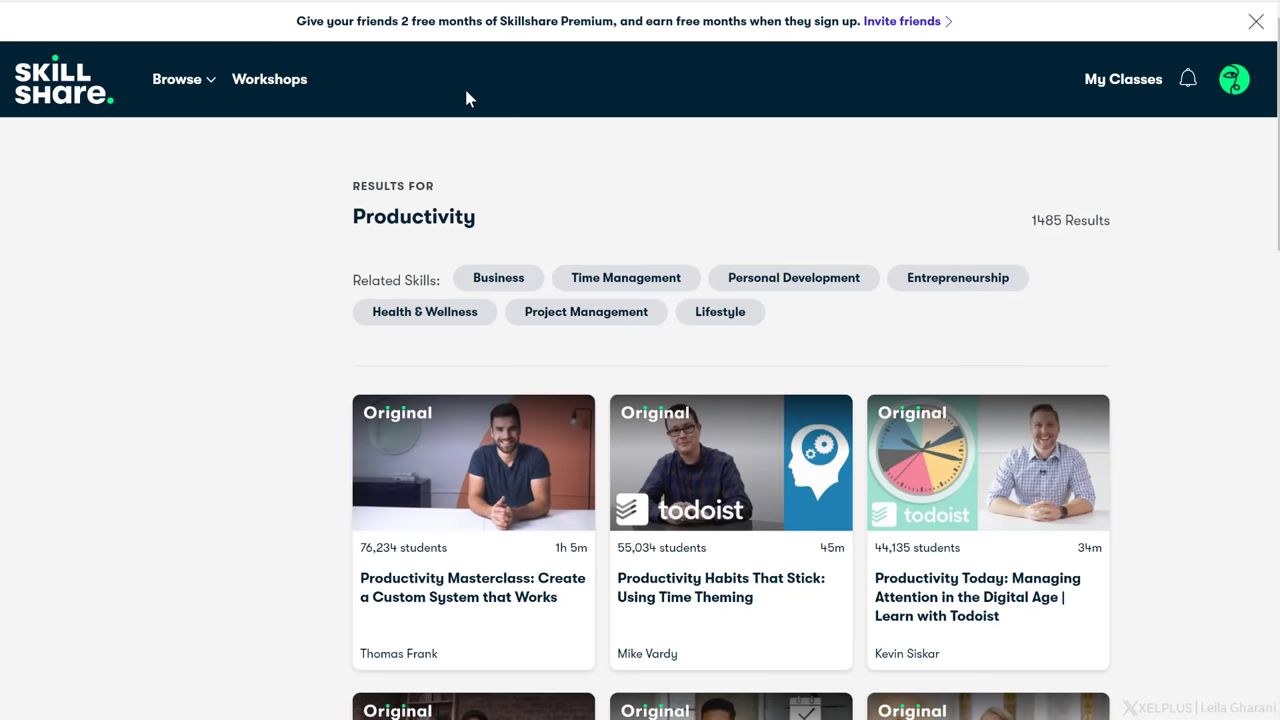